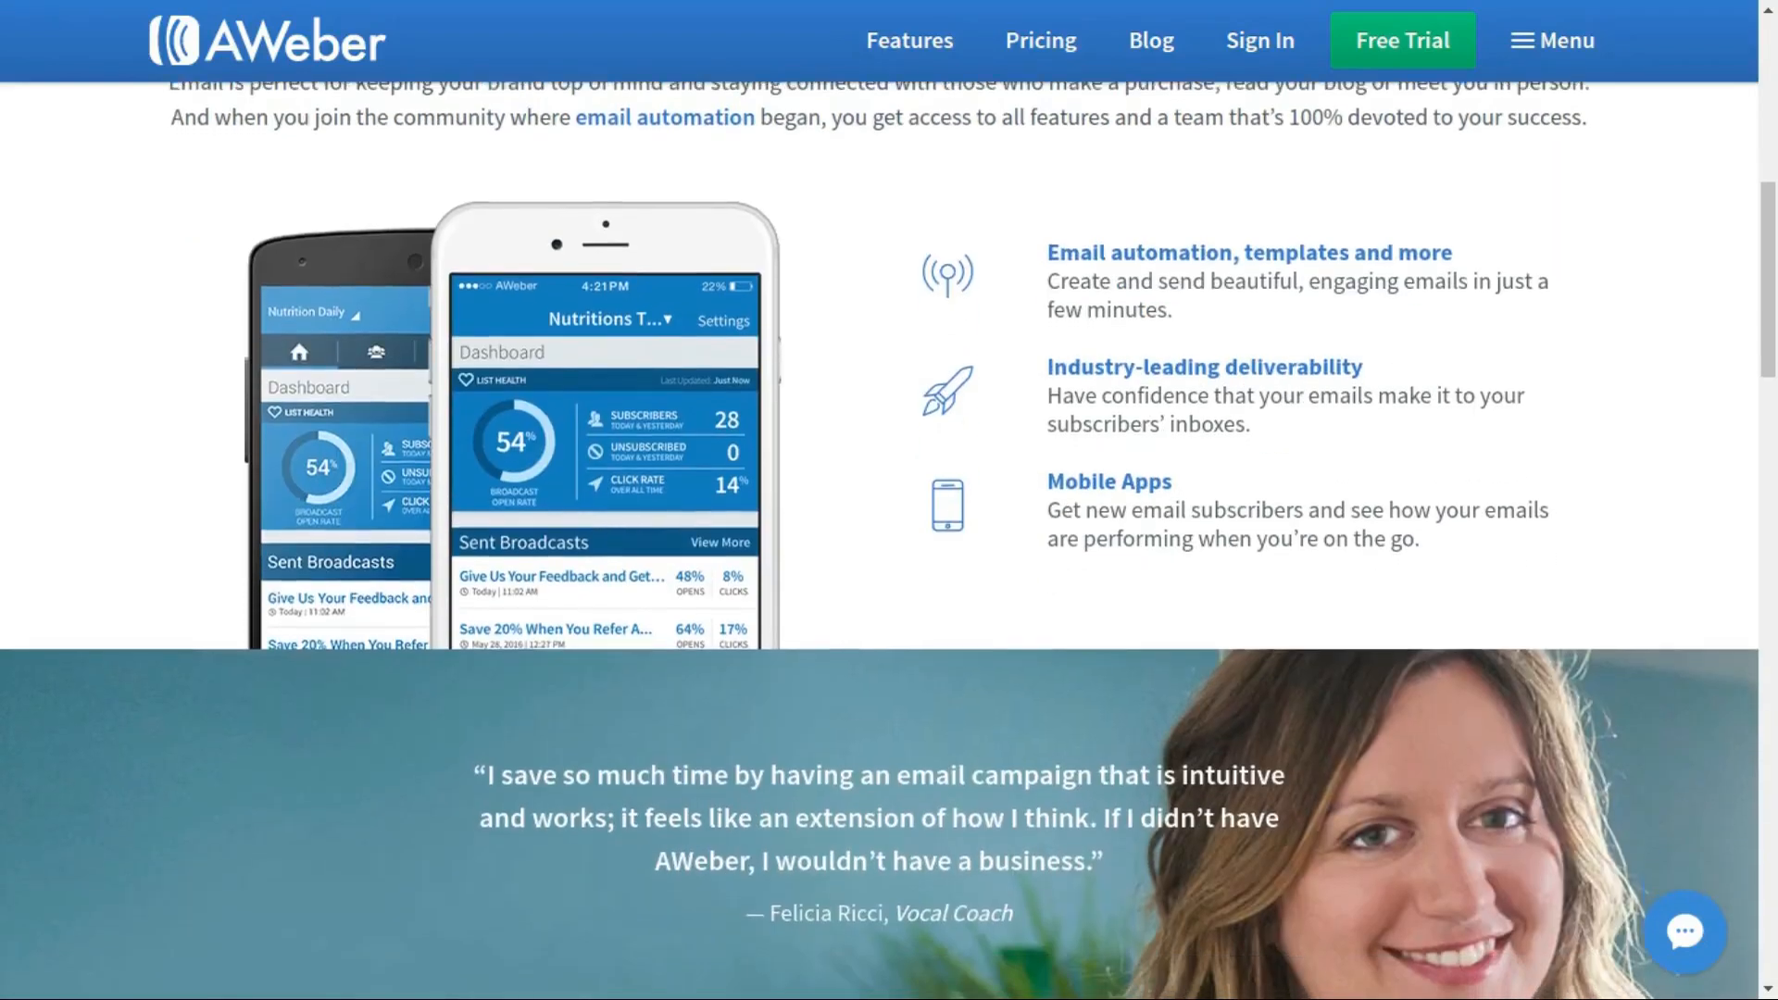
- Bring OpenShot full screen and clear the selection in Project Files
scroll("down", 3)
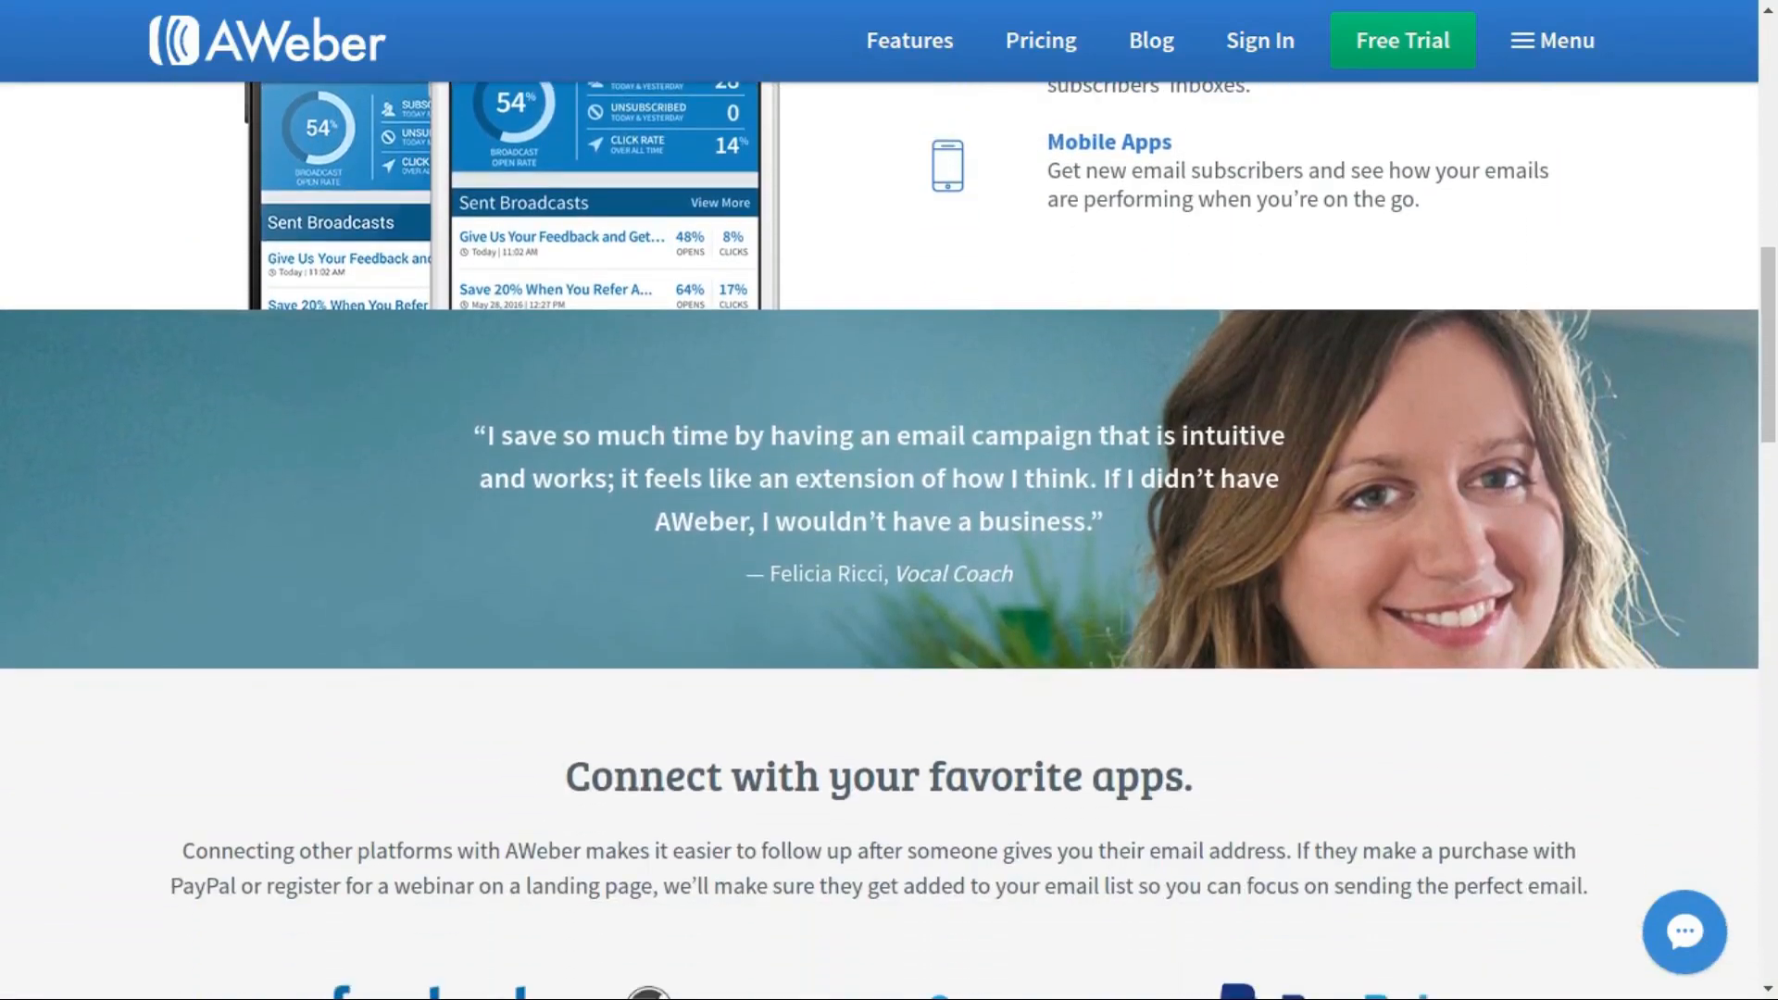
scroll("down", 3)
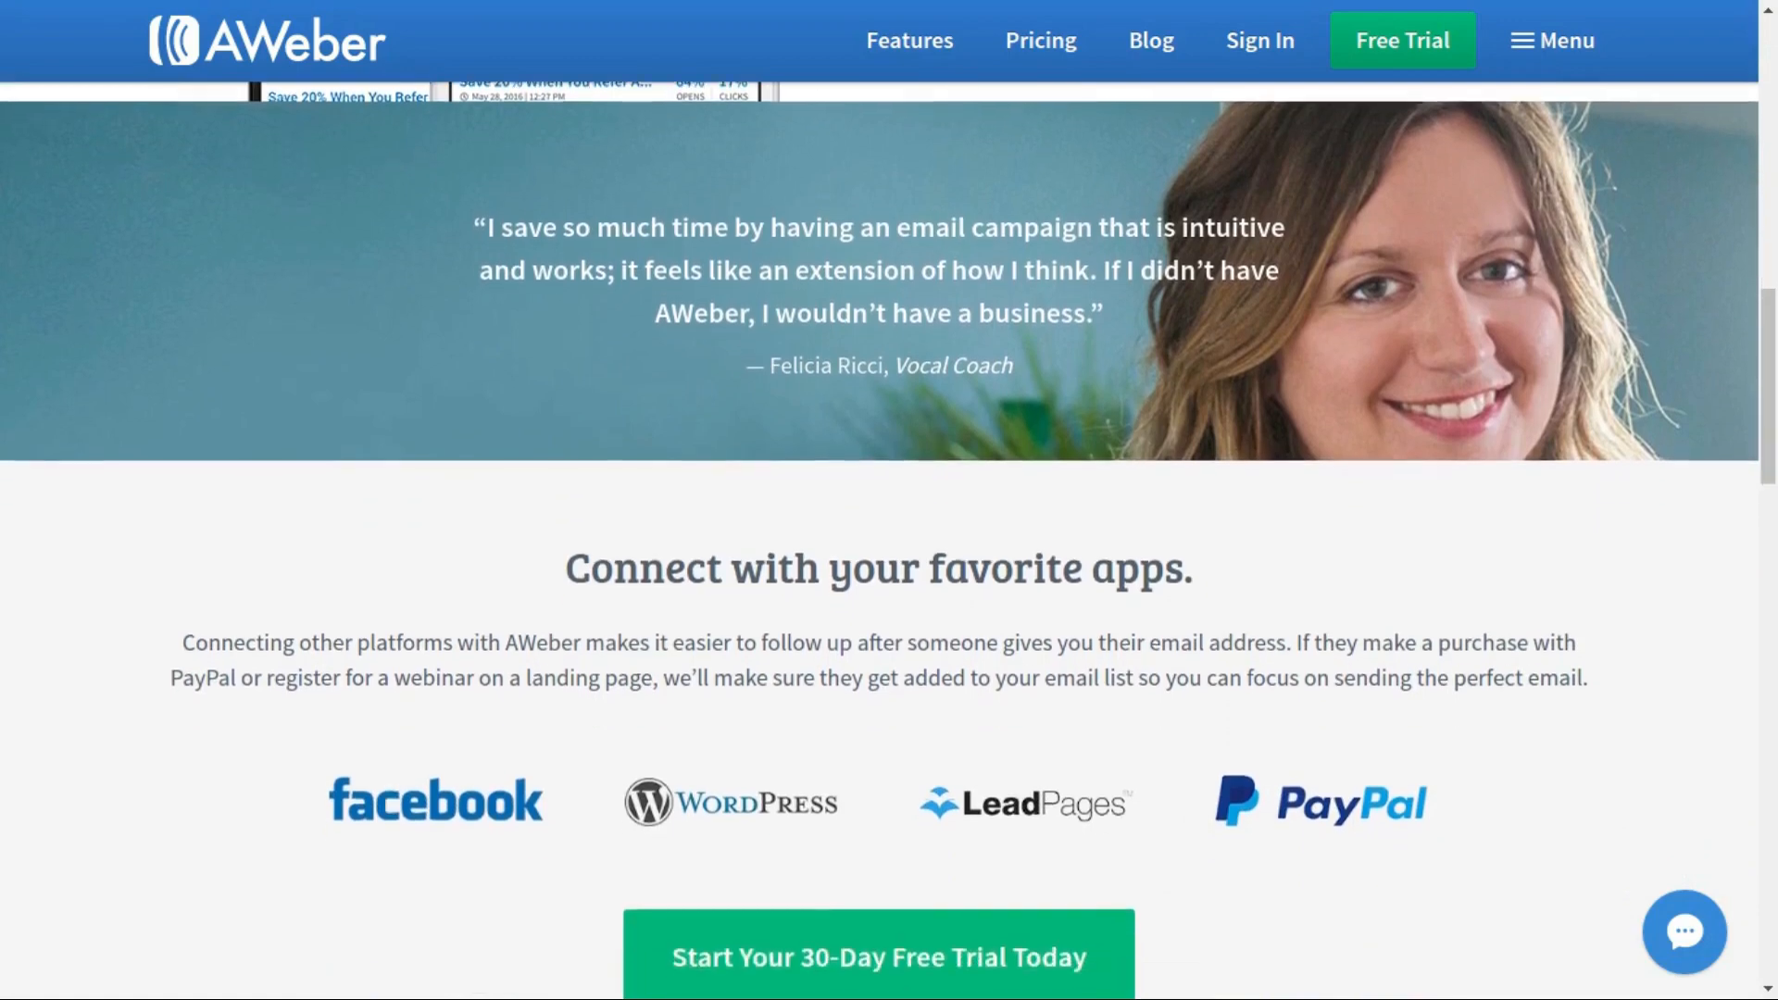
scroll("down", 3)
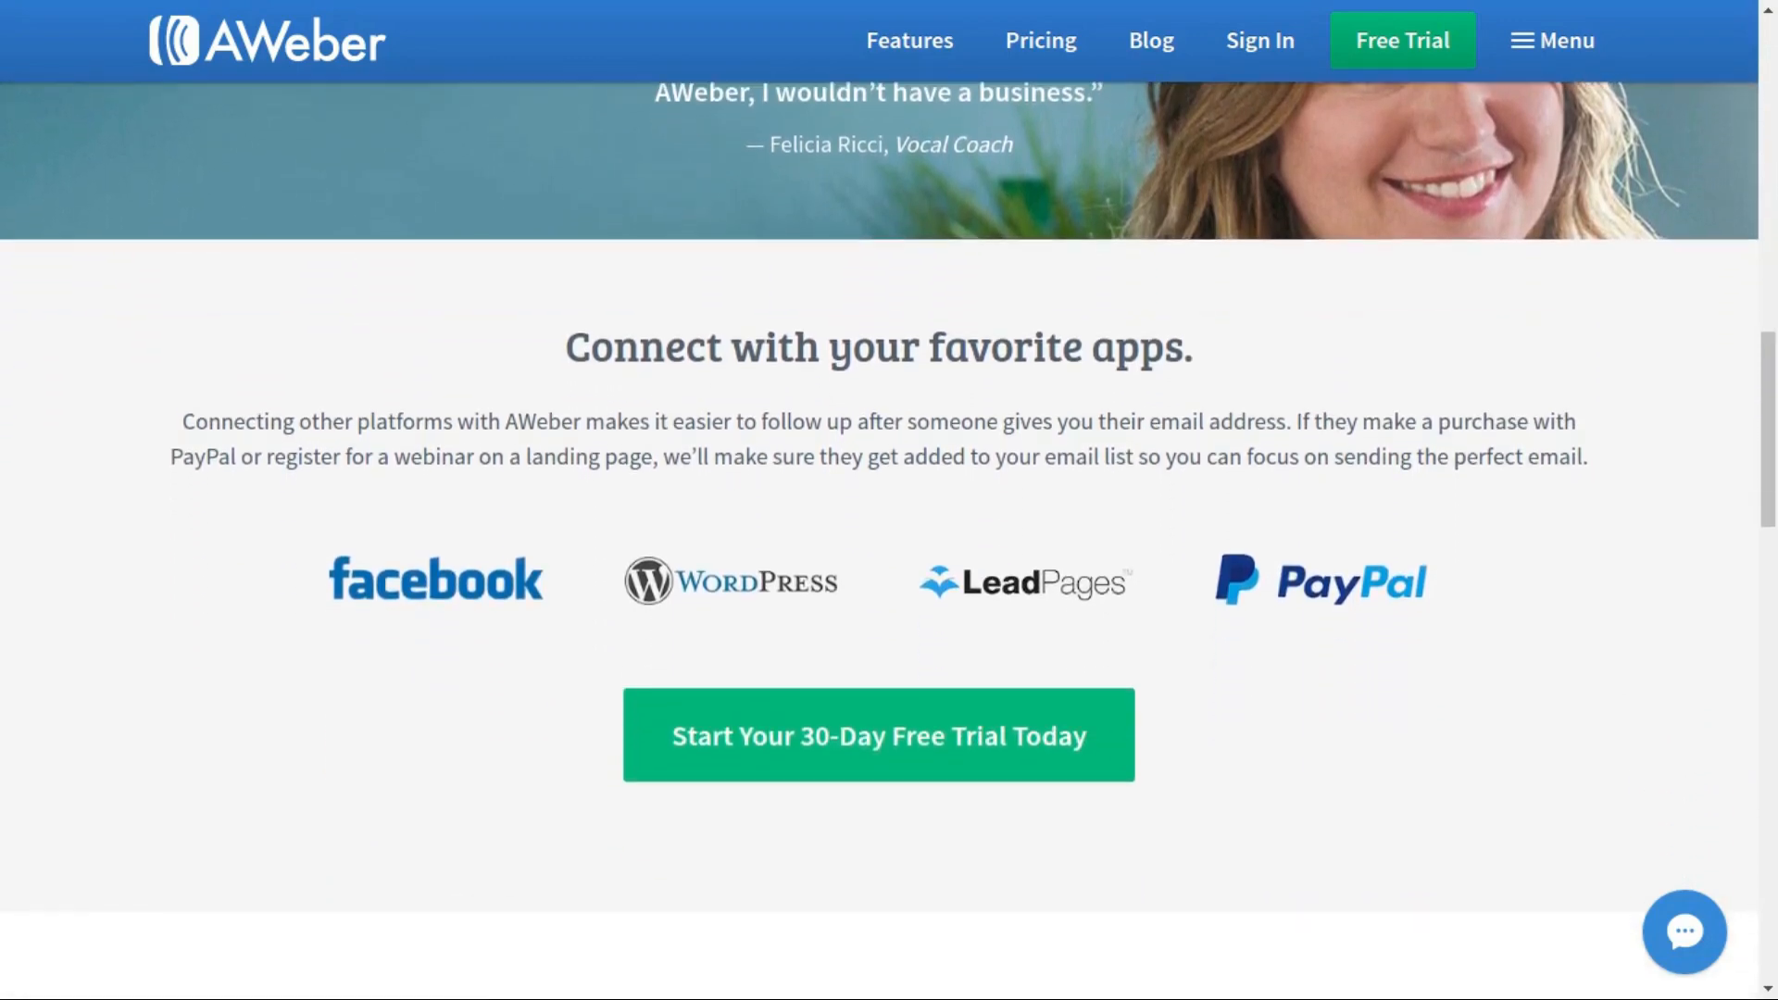
scroll("down", 3)
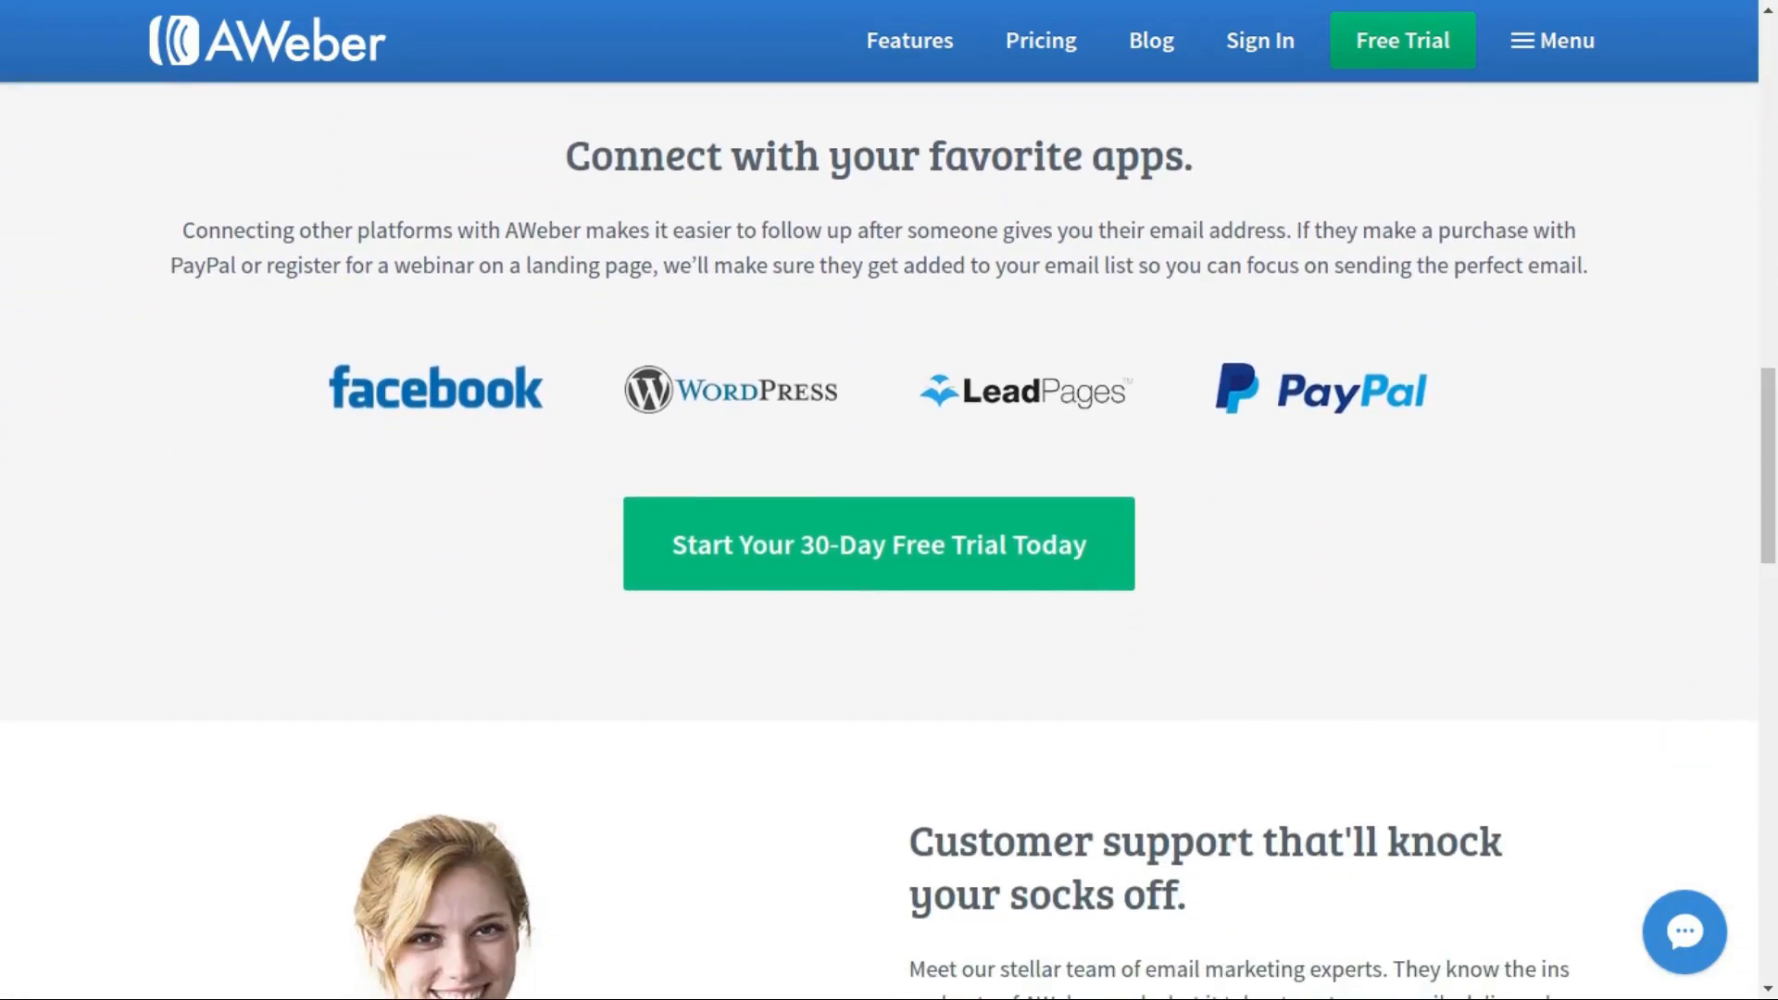
scroll("down", 3)
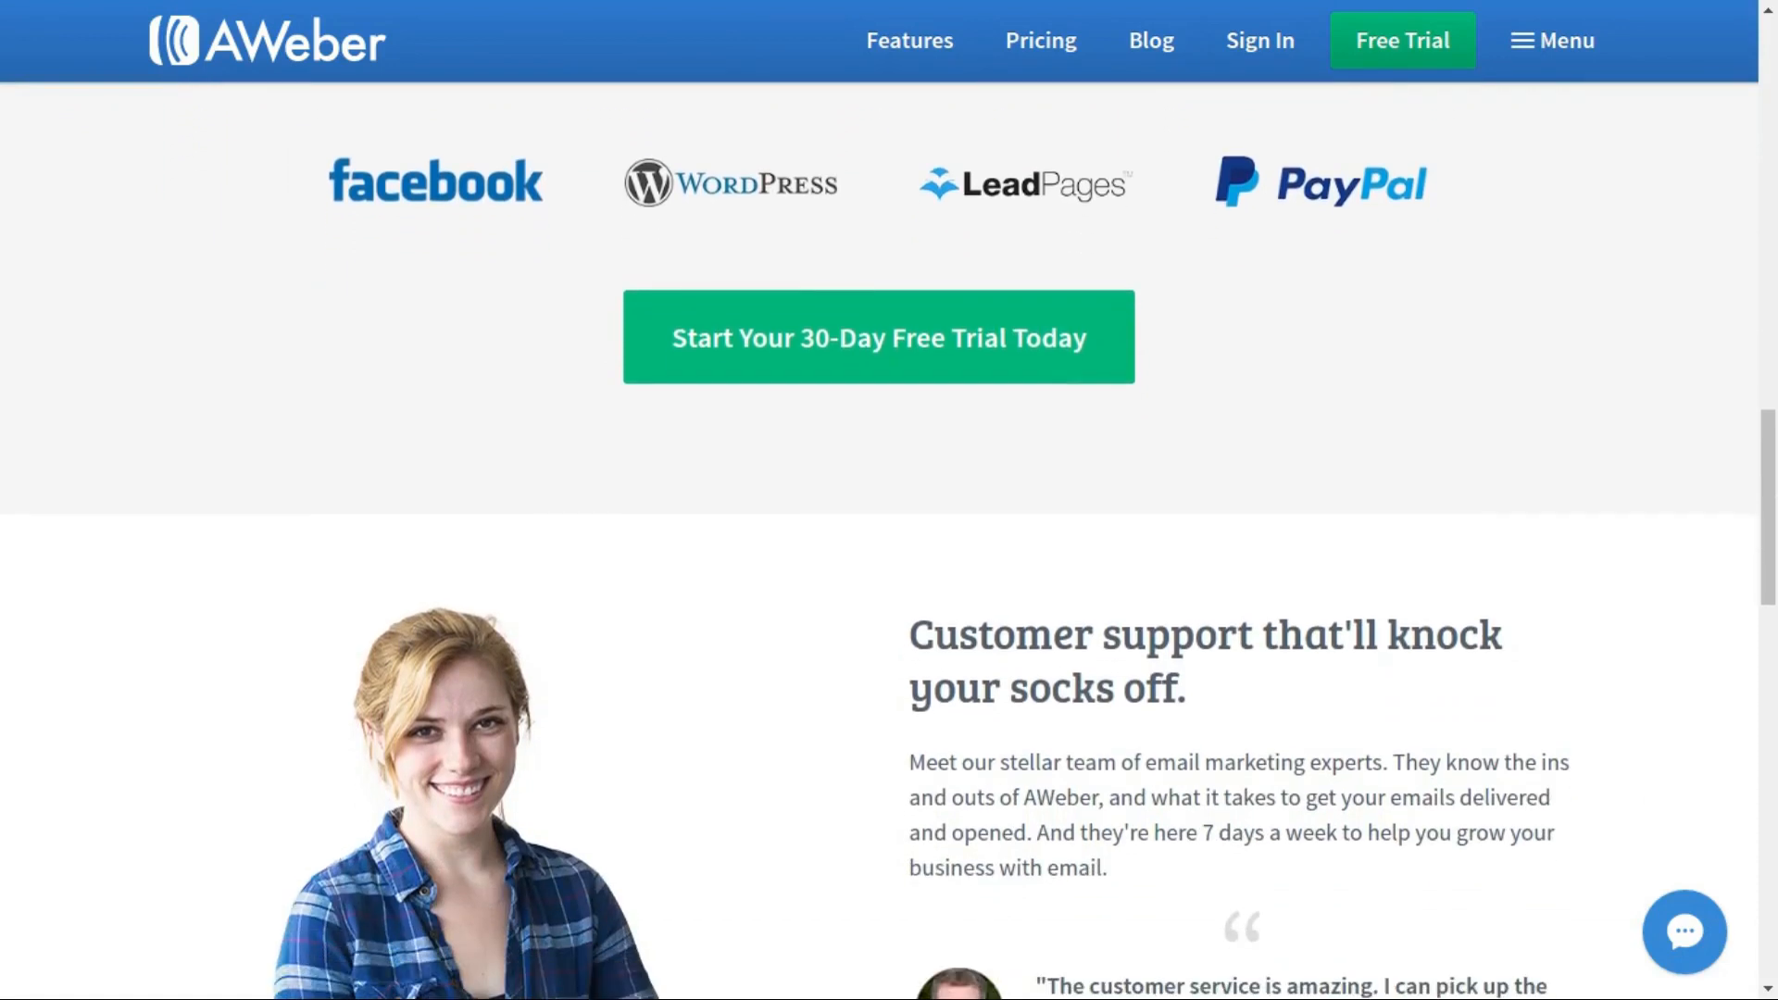
scroll("down", 3)
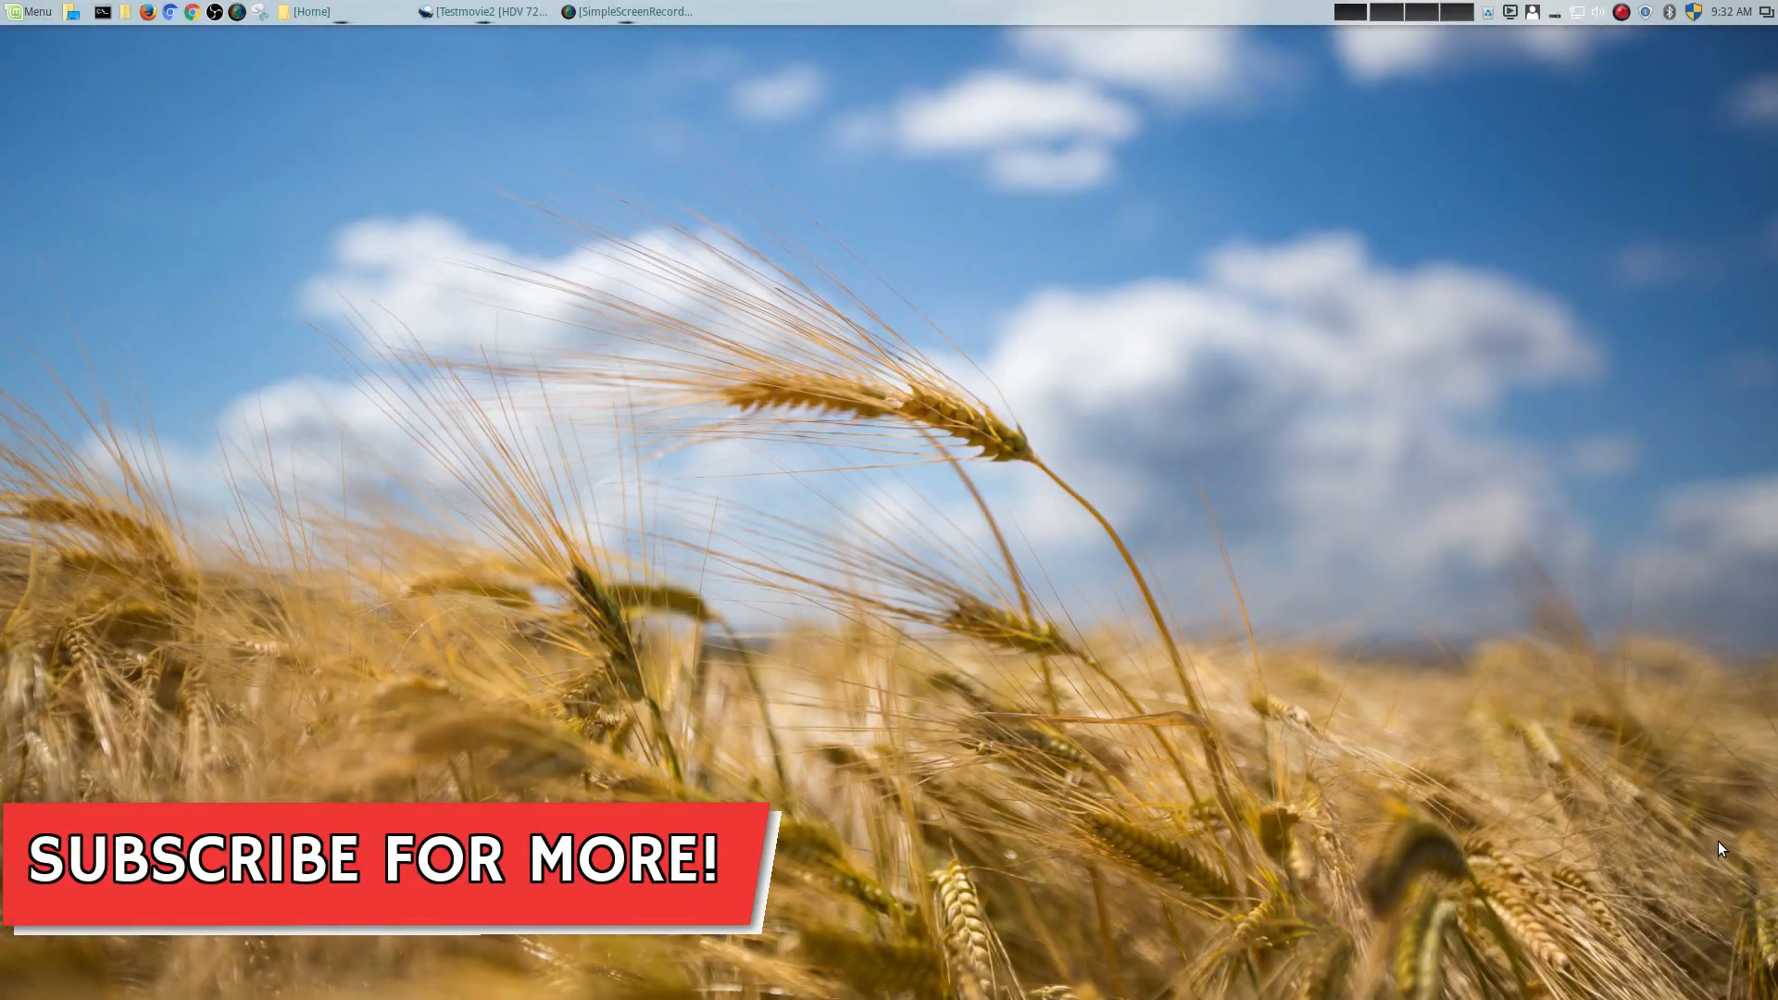
left_click(487, 11)
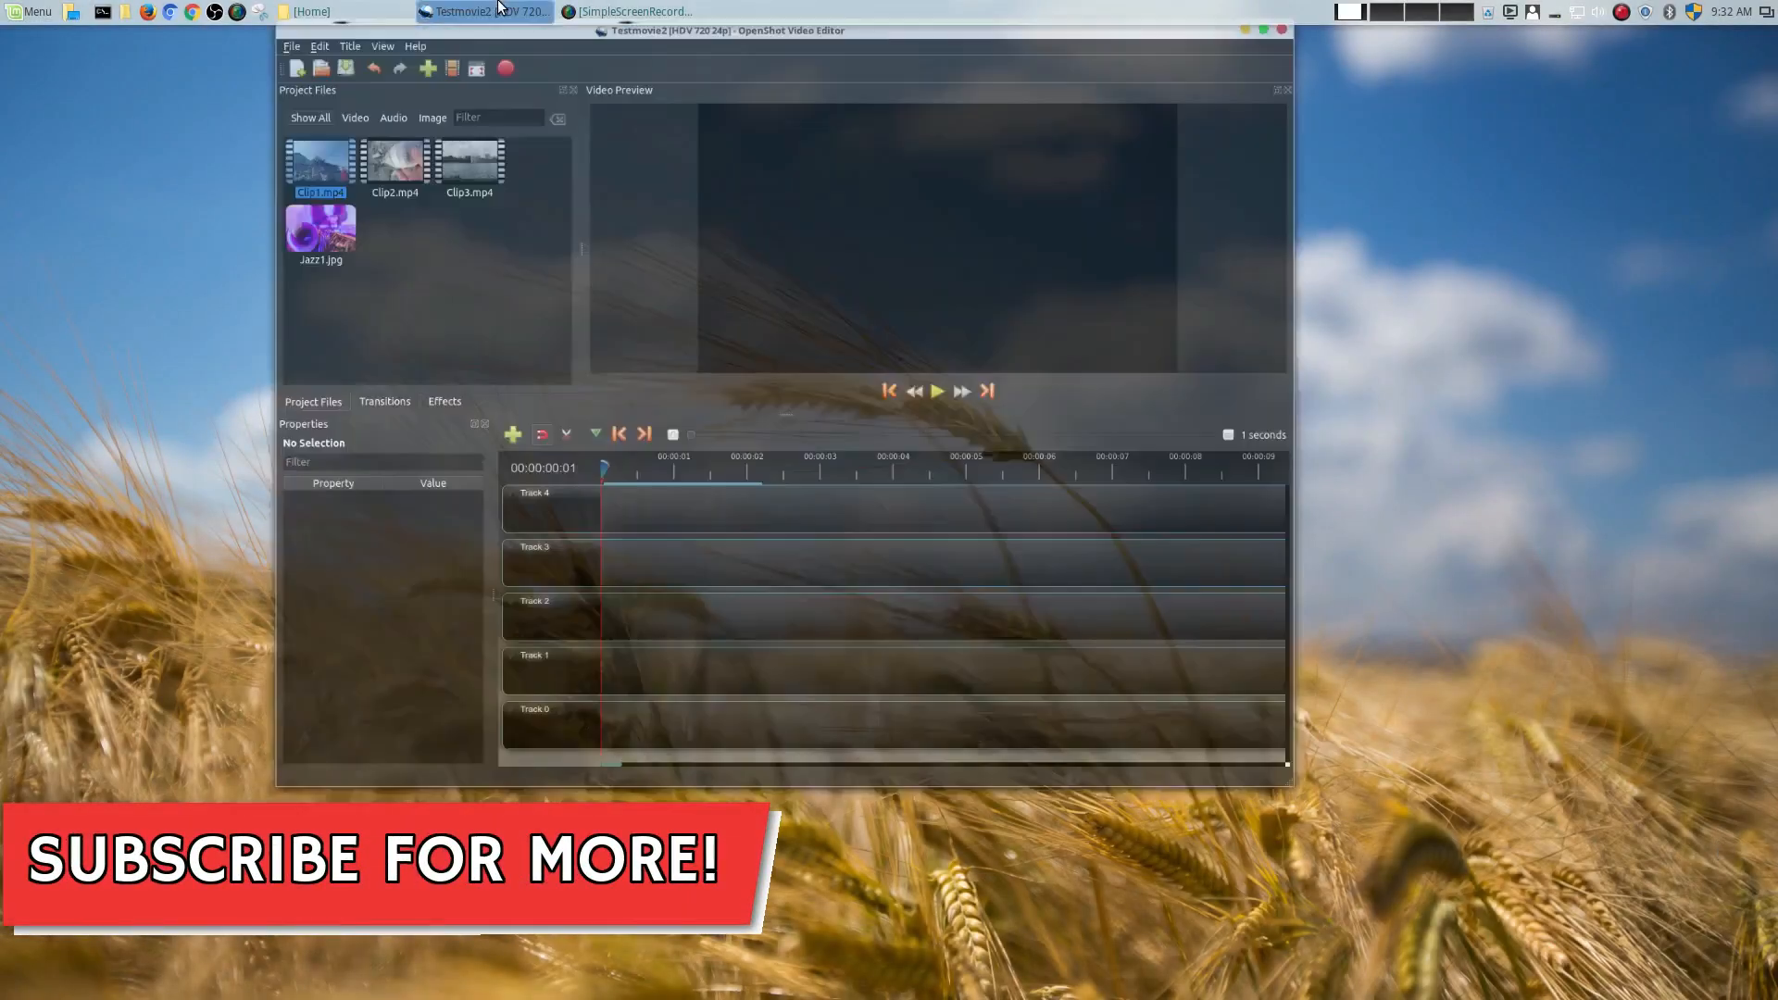
left_click(1261, 32)
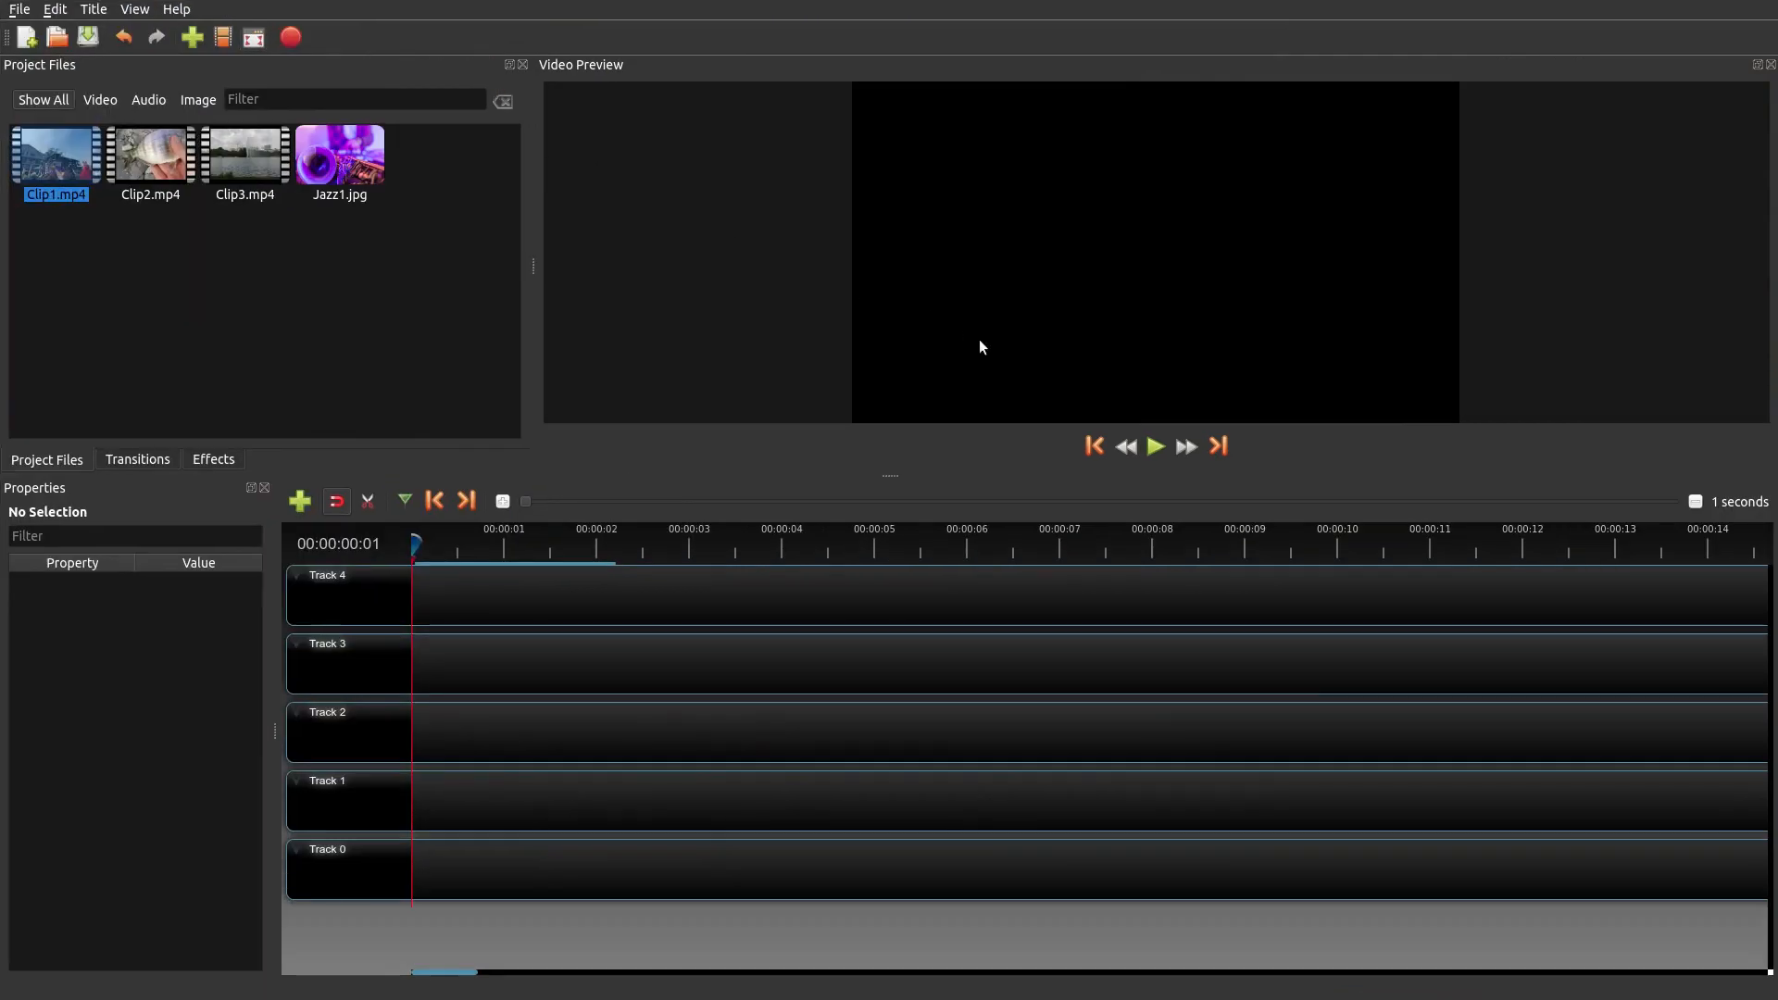
mouse_move(926, 326)
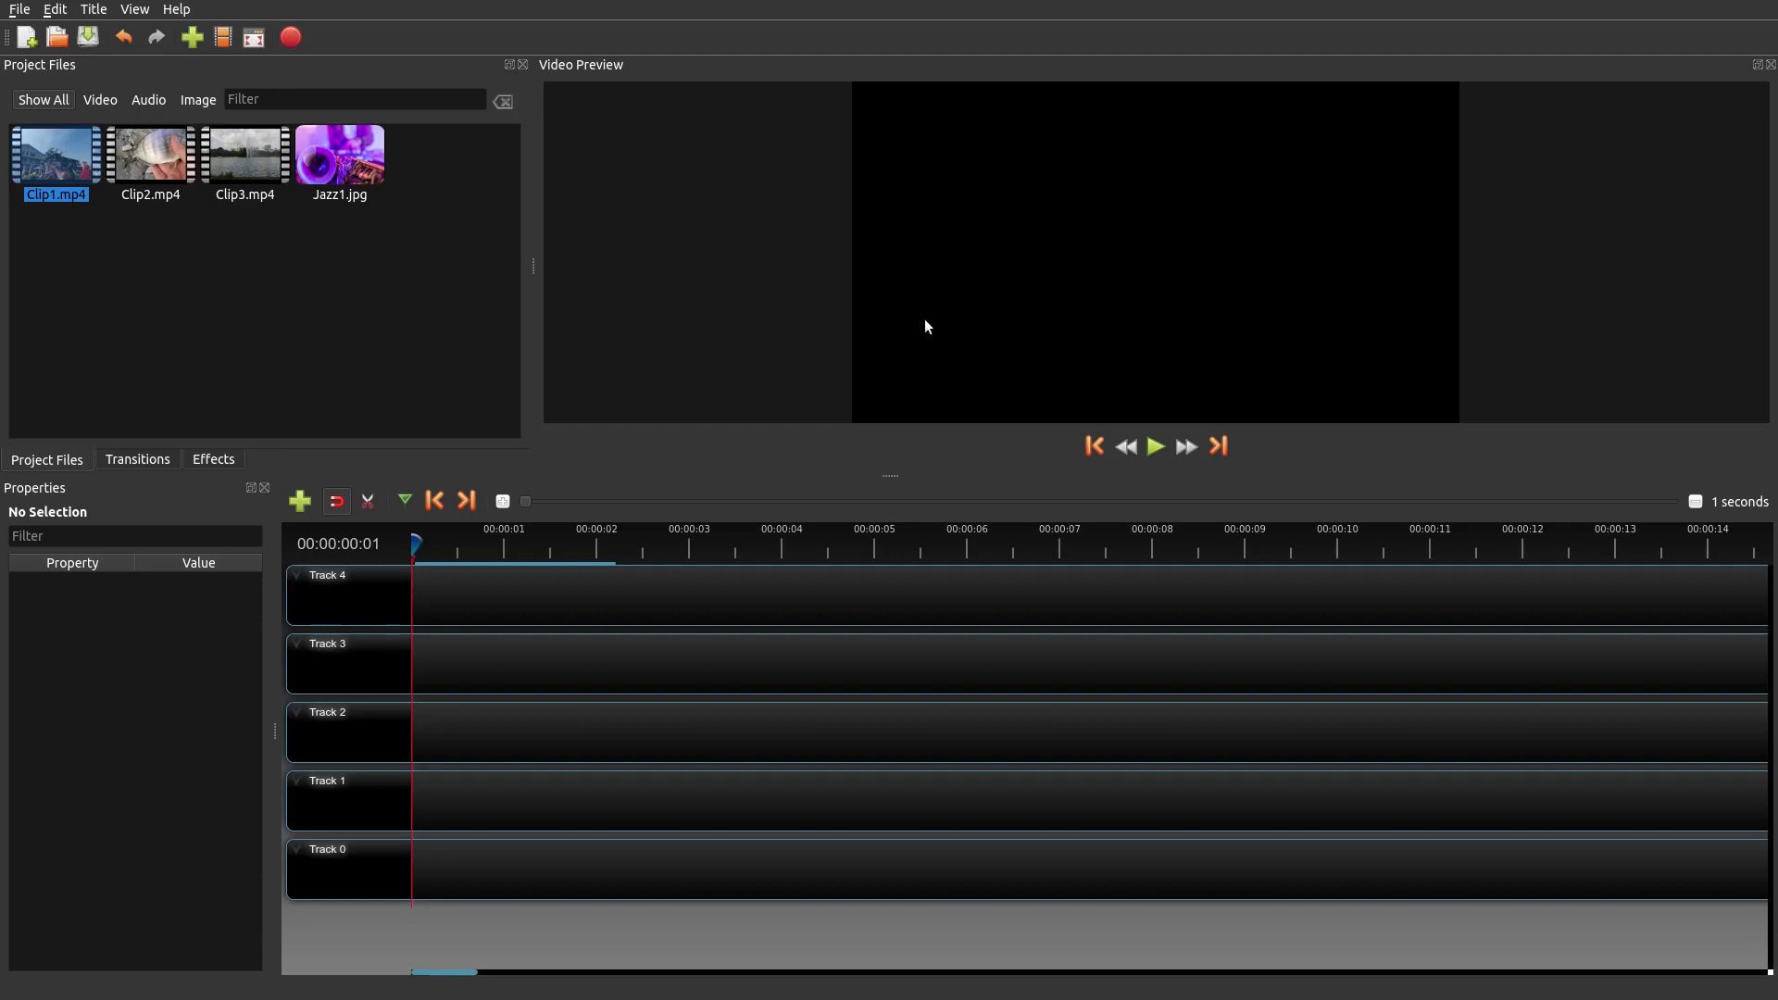
left_click(150, 258)
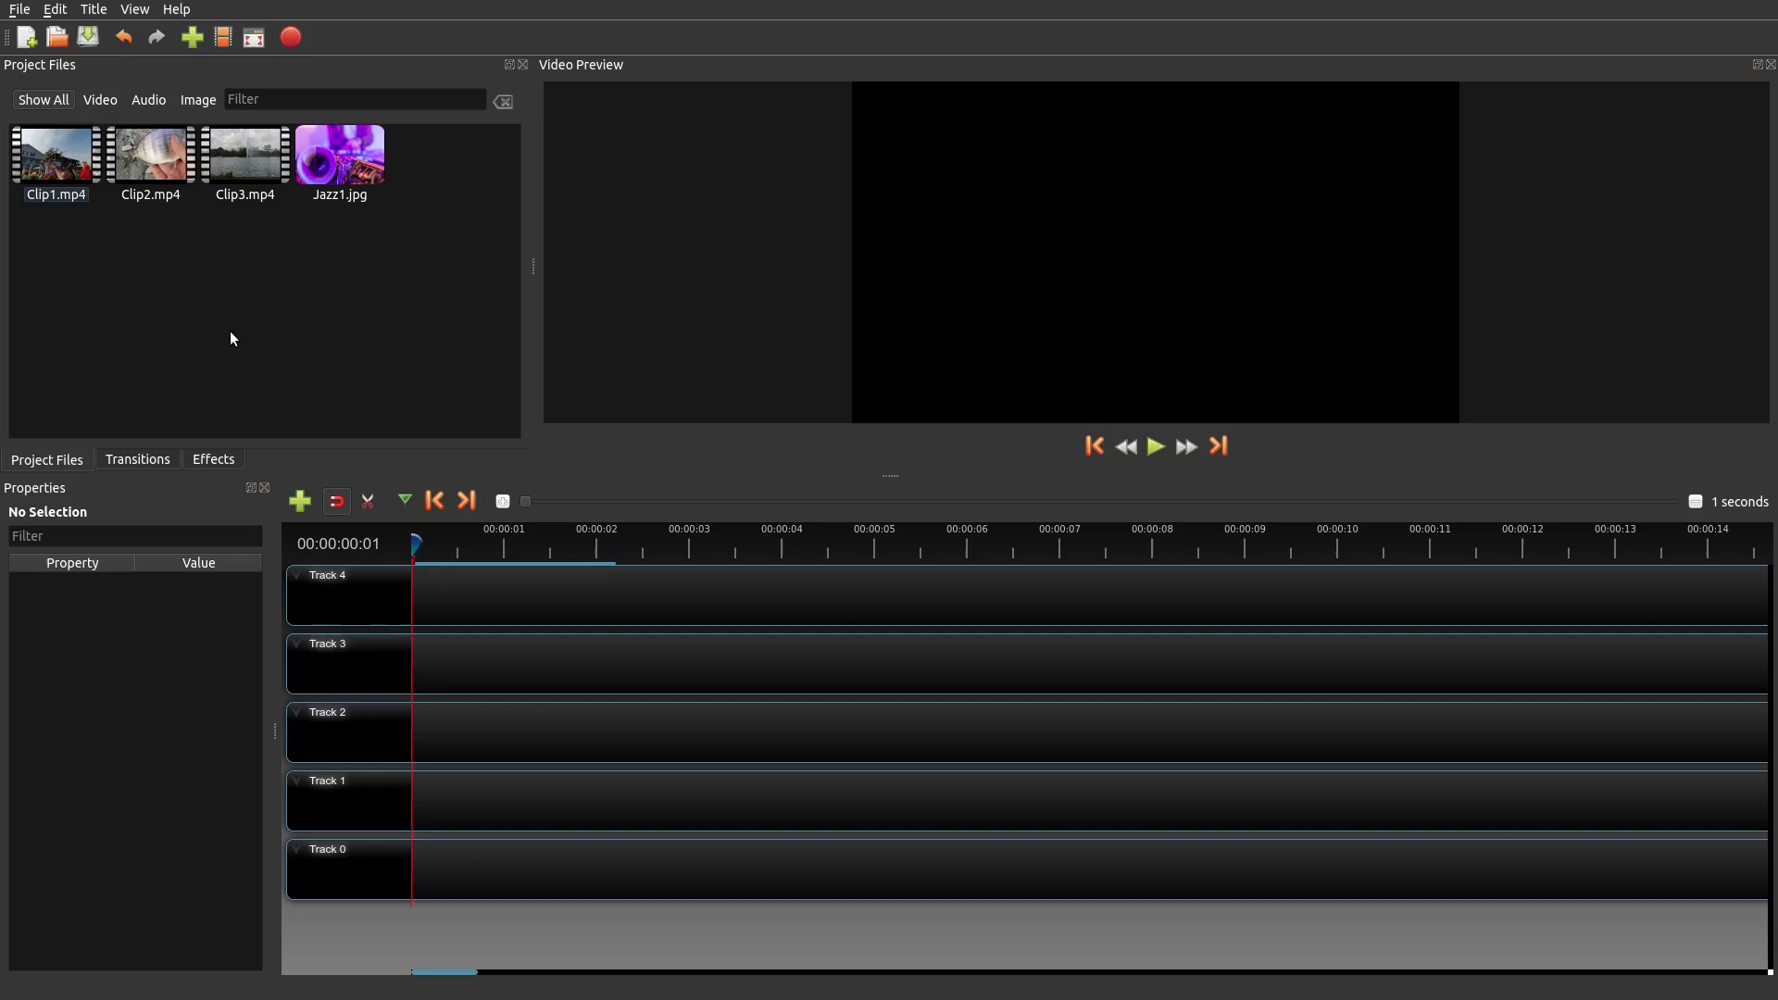
- Place Clip1.mp4 at 00:00 on Track 4 and select it
left_click_drag(54, 153, 285, 361)
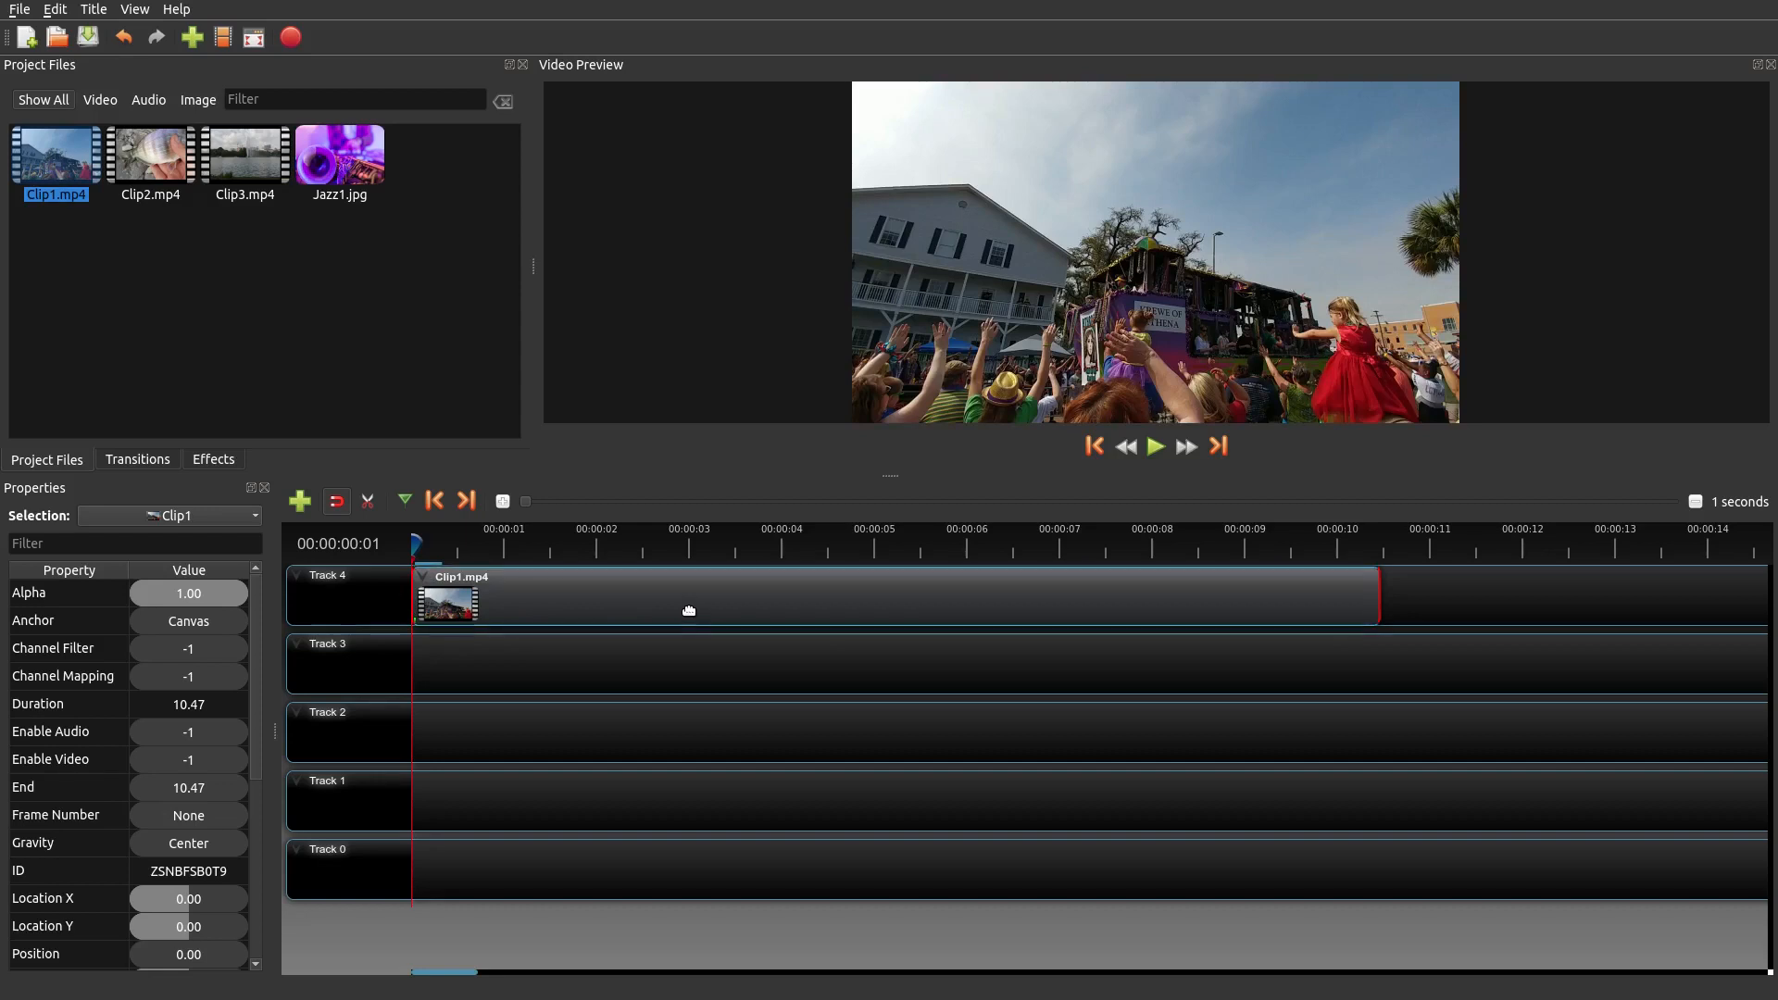
mouse_move(697, 670)
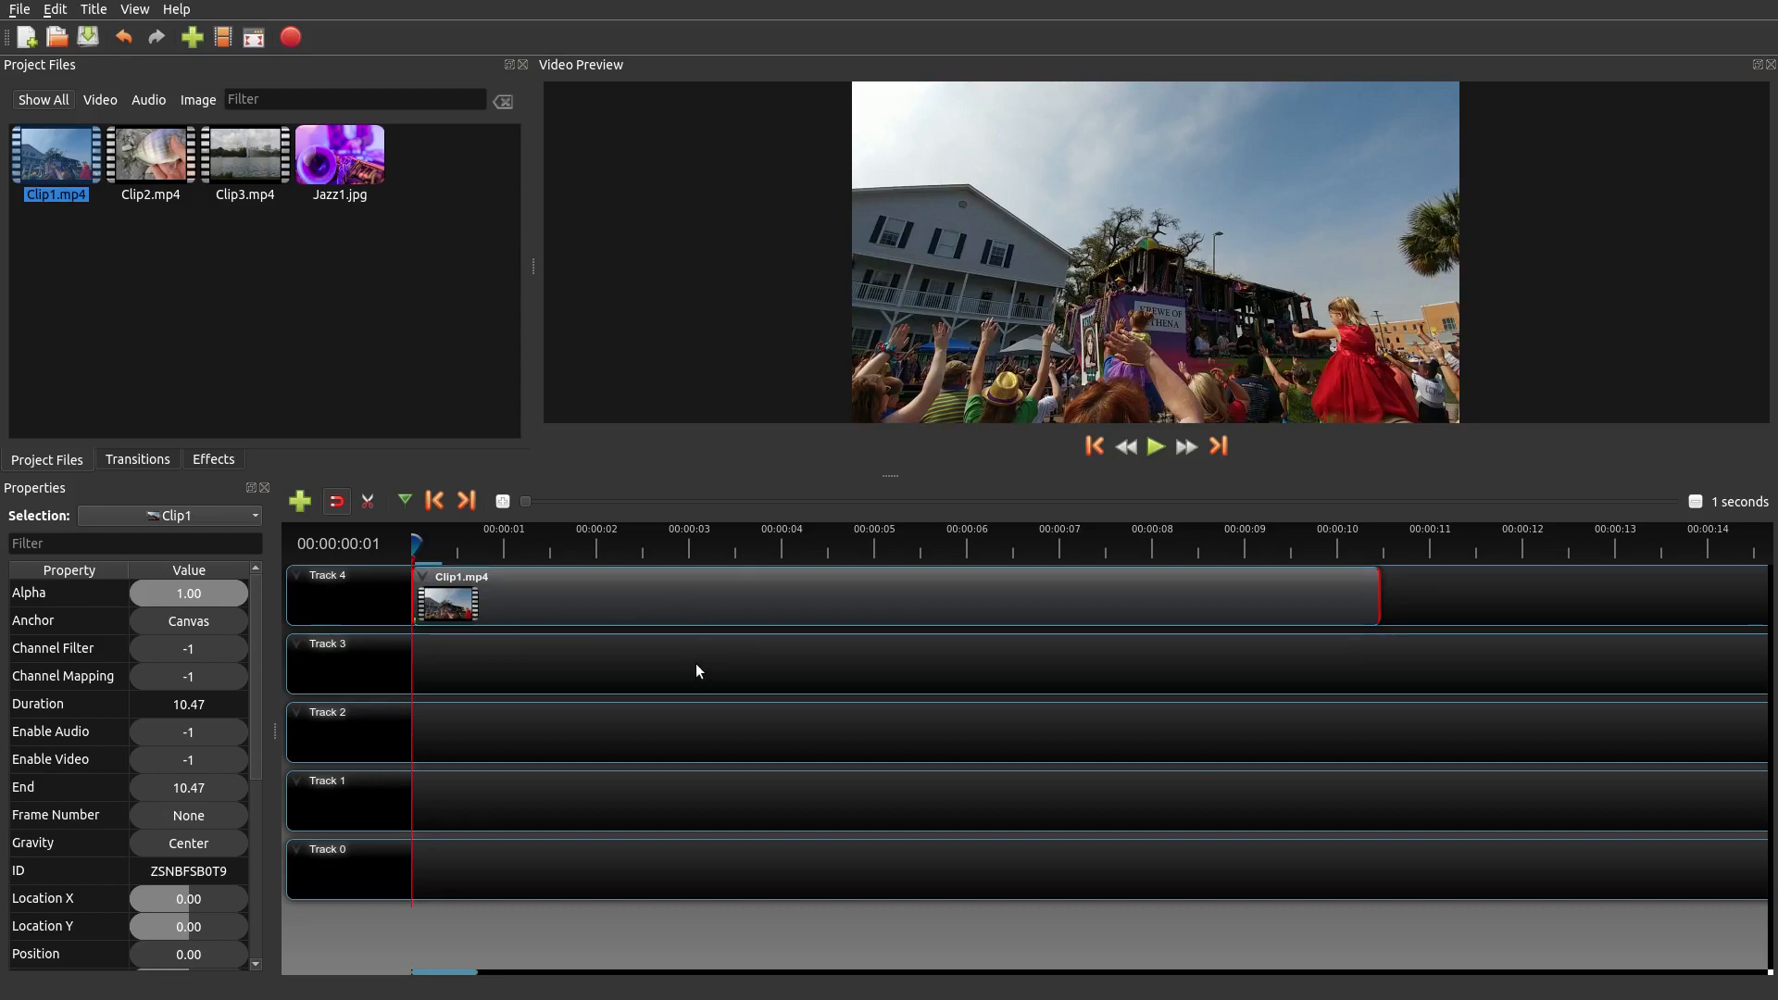
left_click(698, 671)
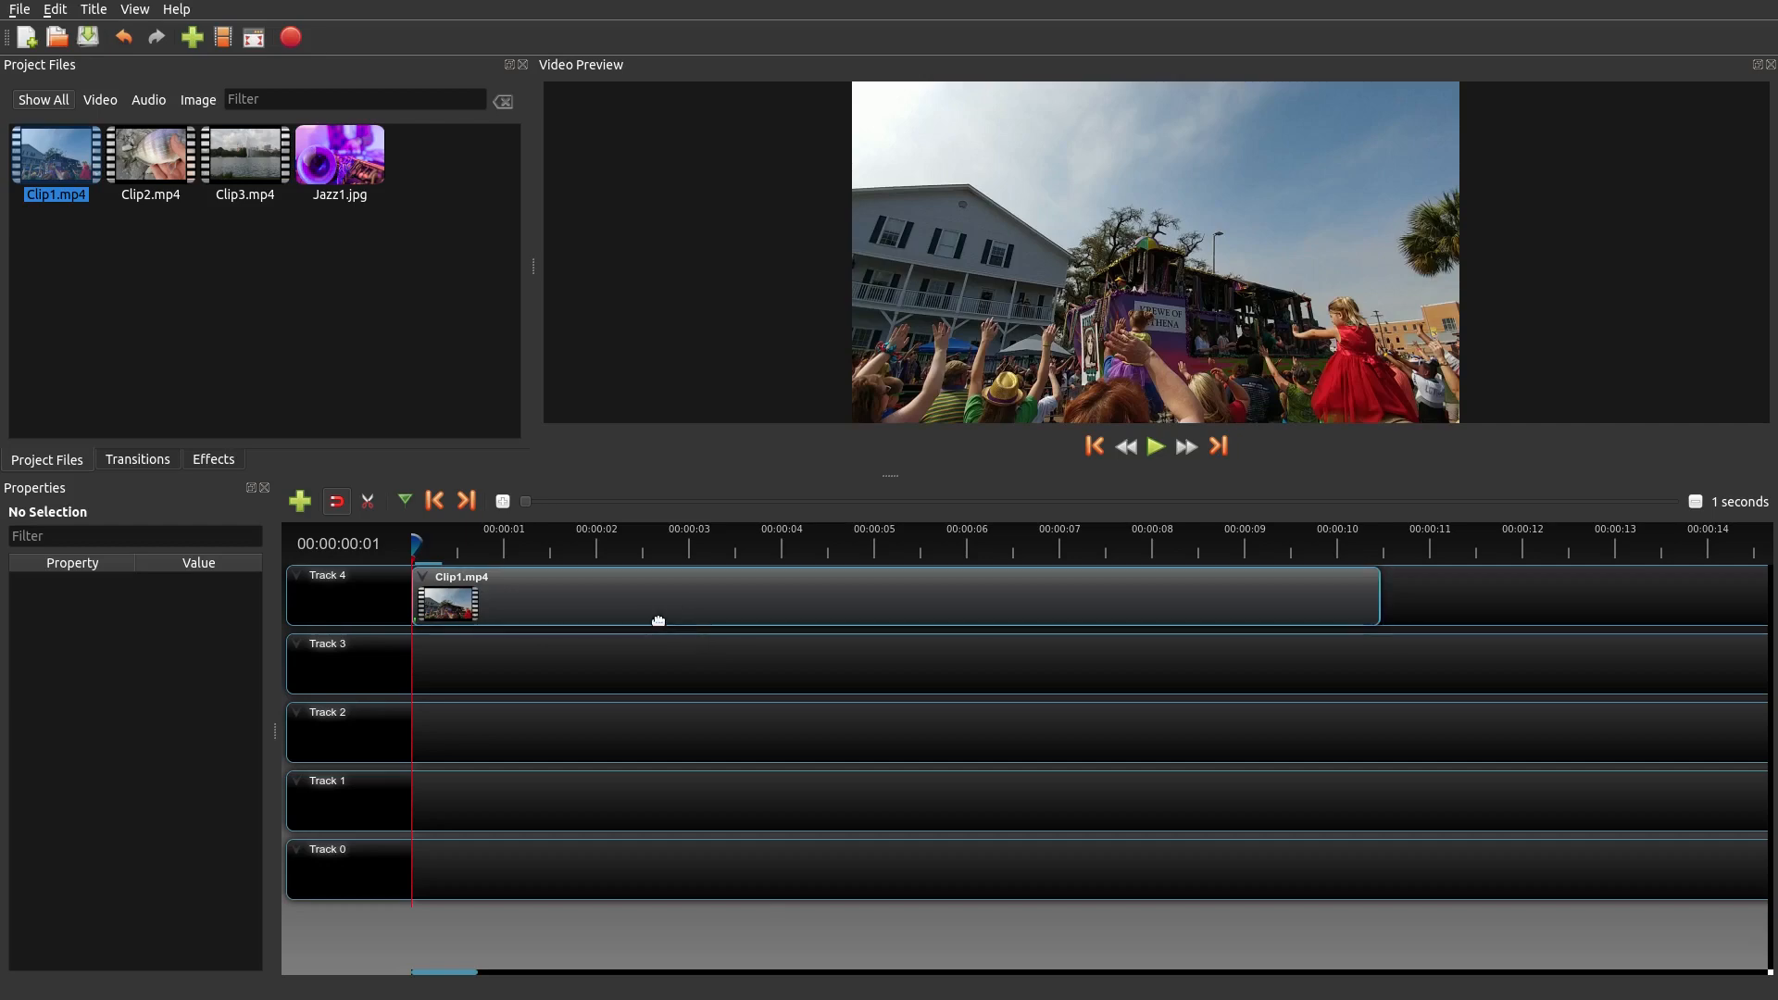
mouse_move(633, 613)
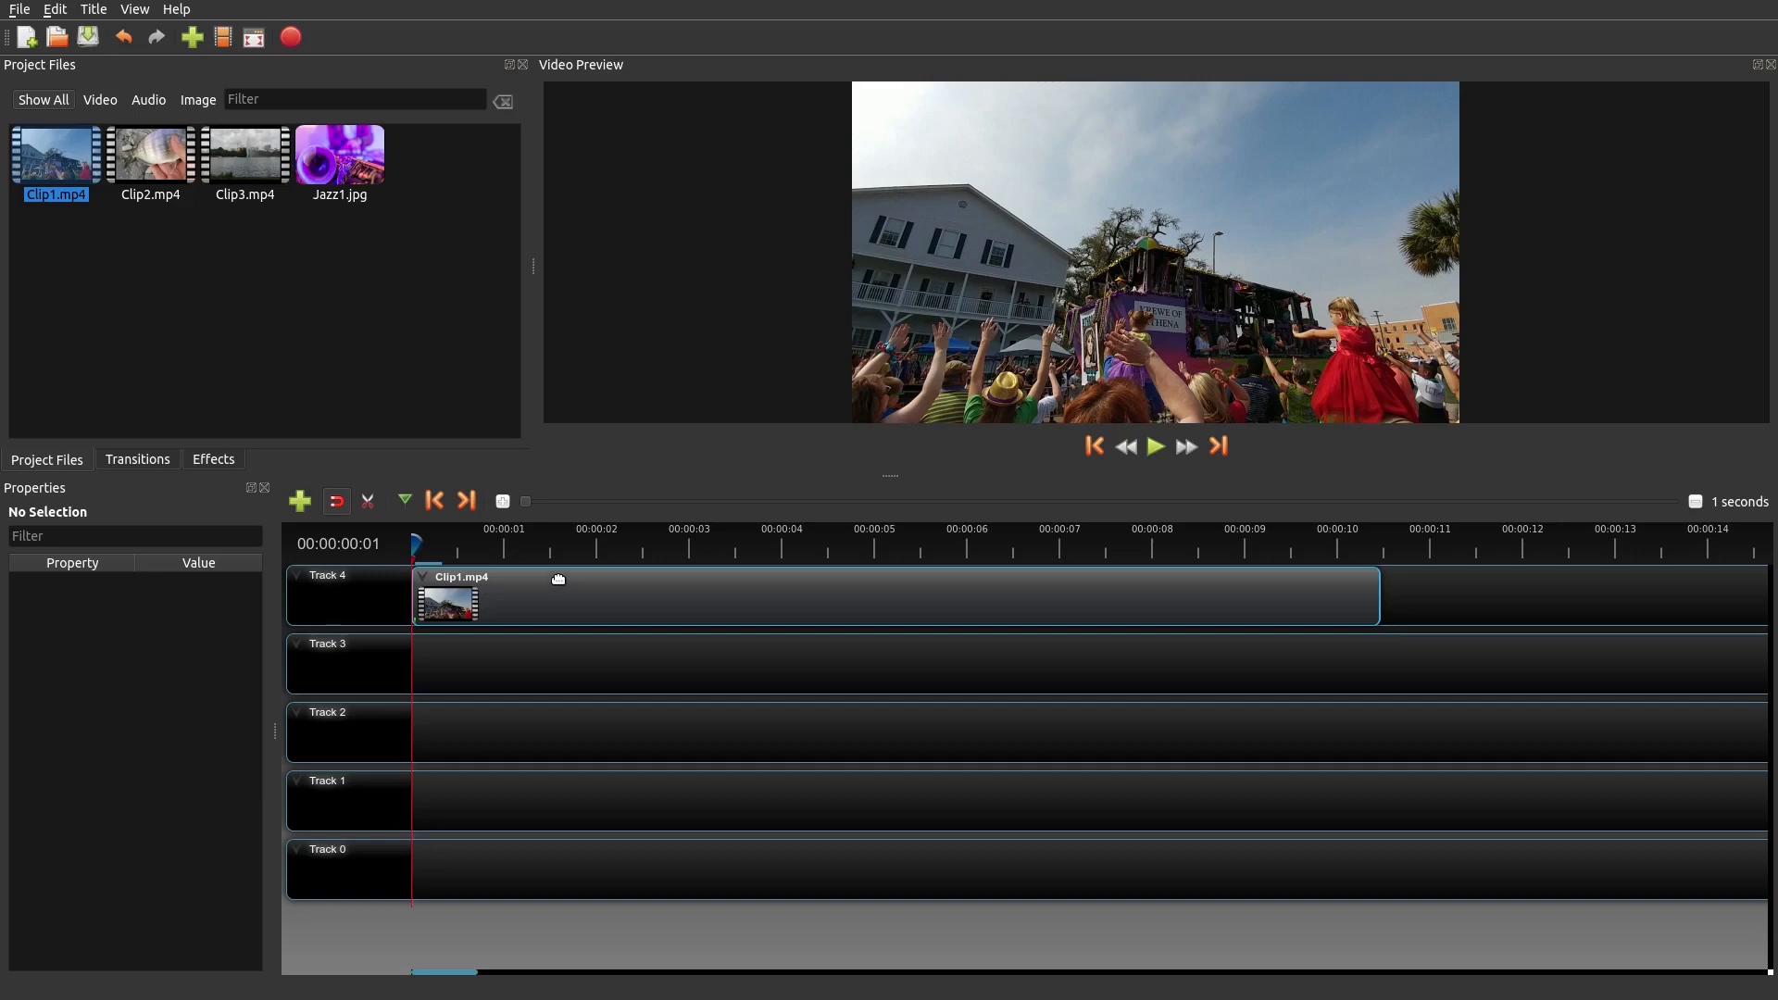
mouse_move(569, 568)
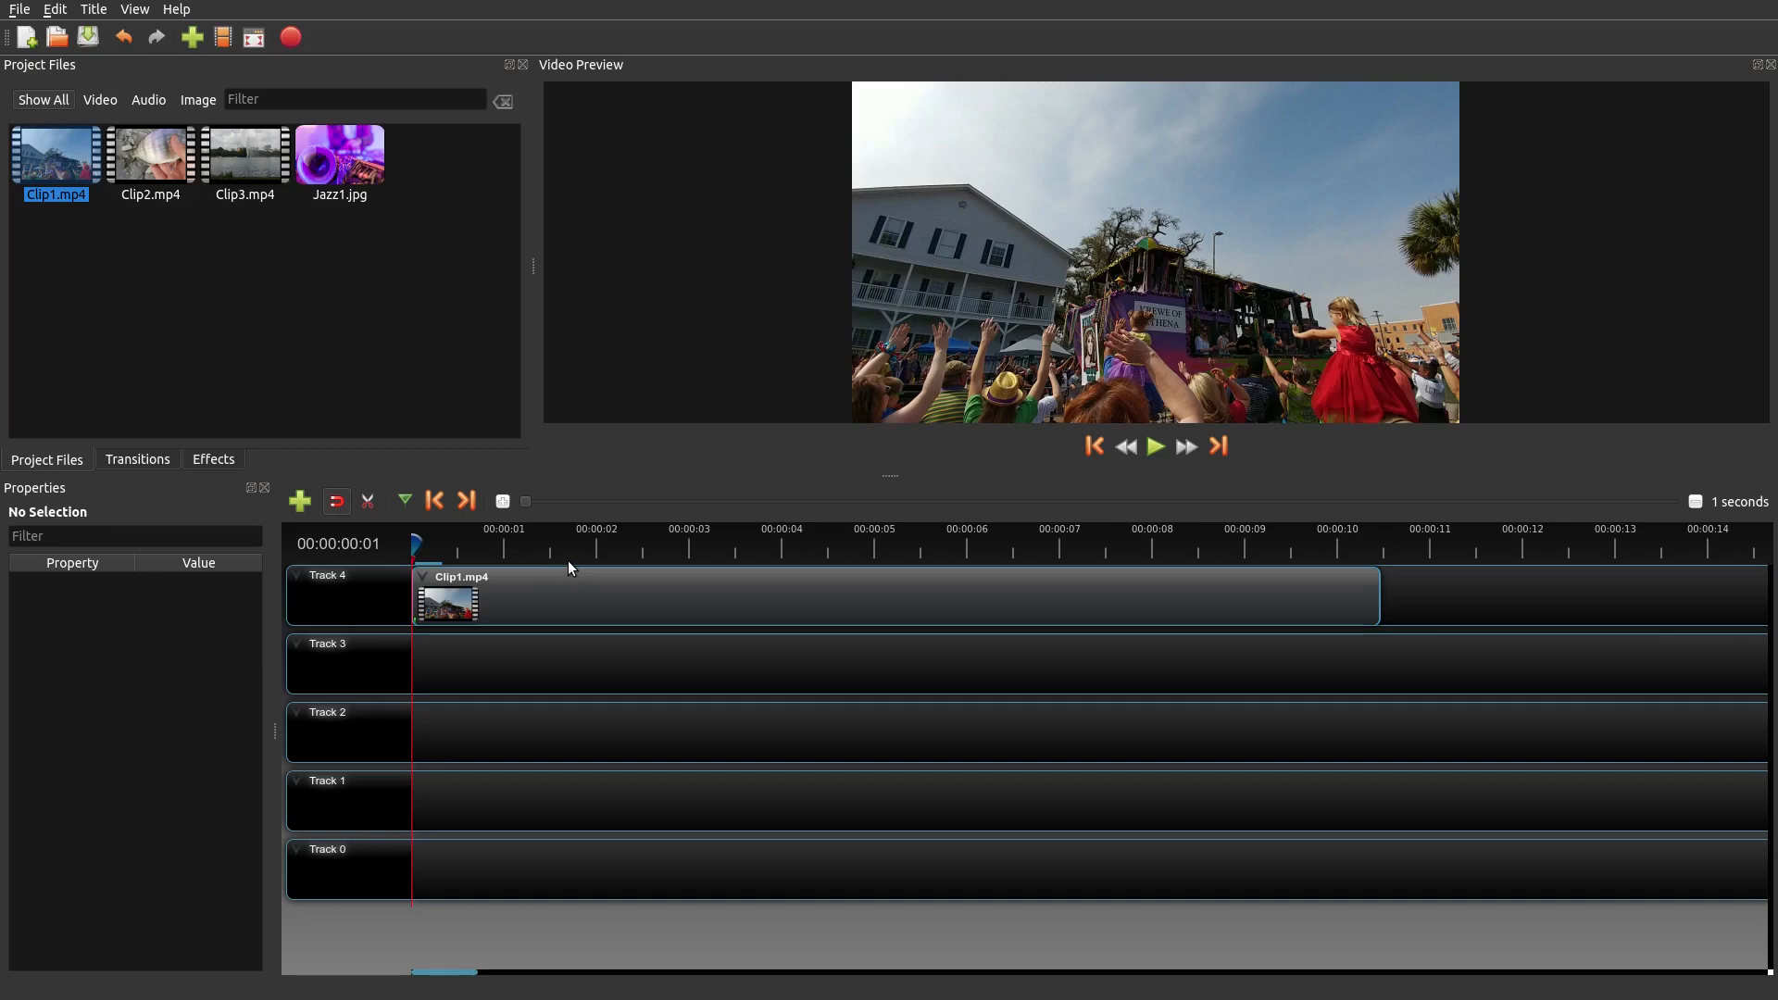
mouse_move(563, 572)
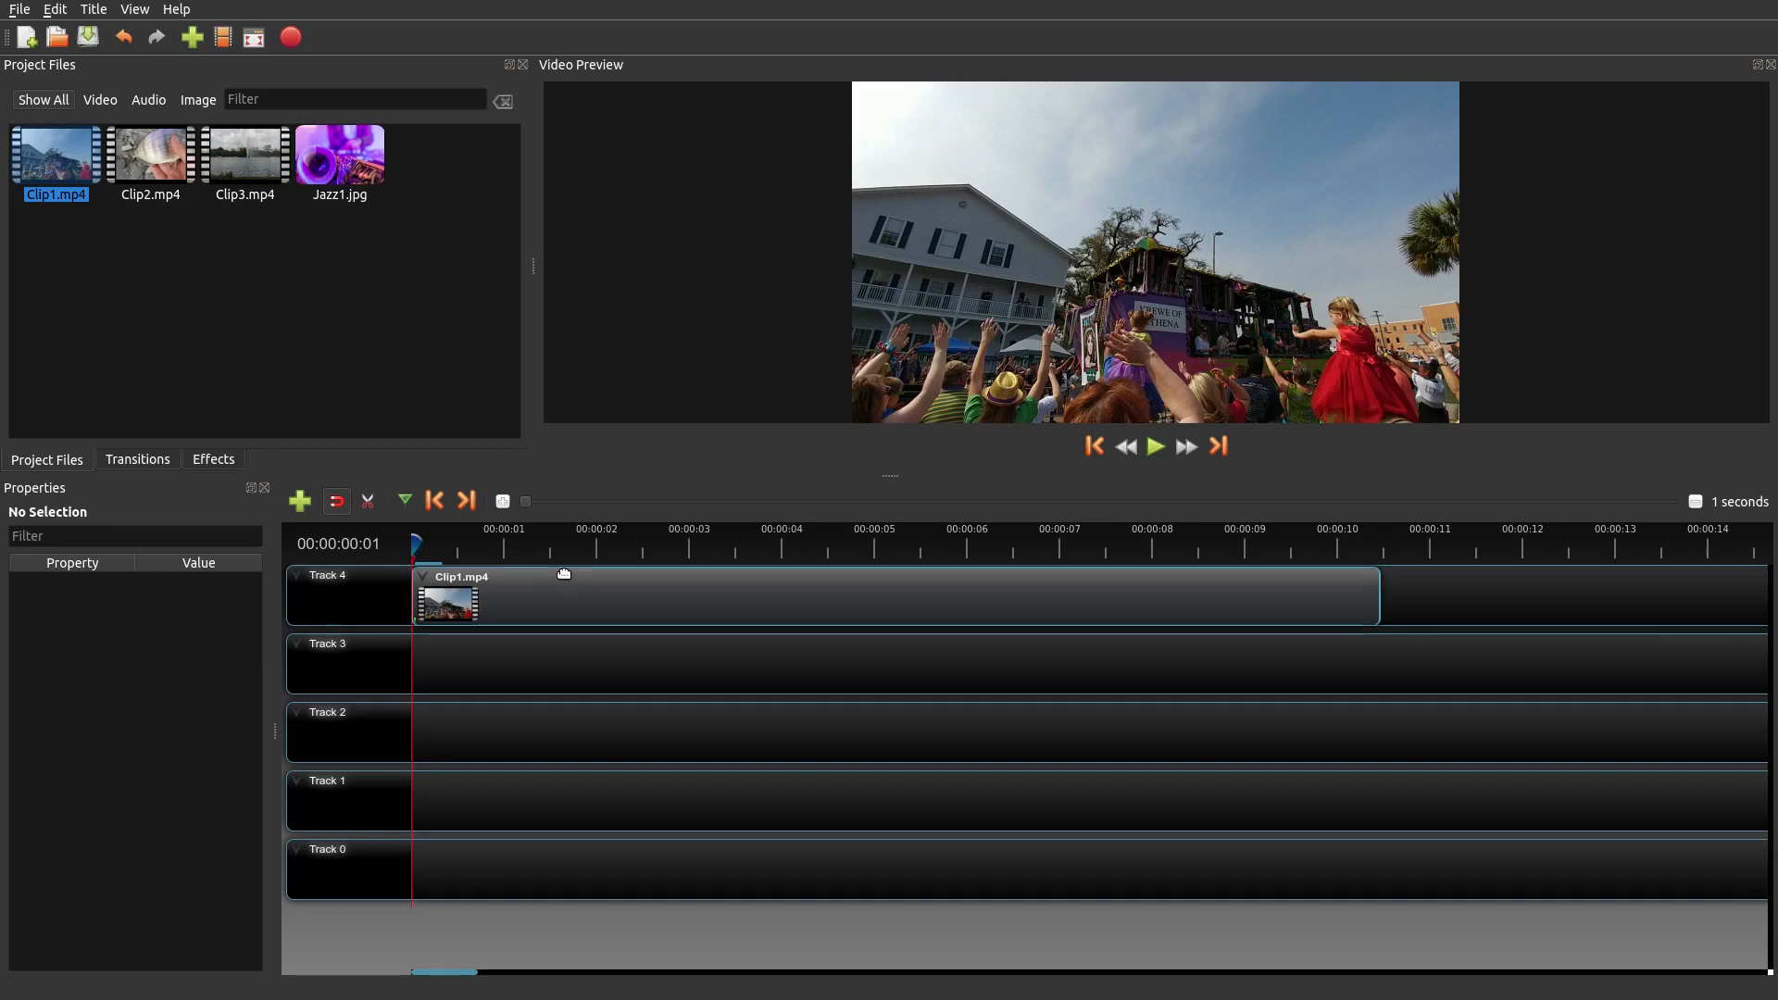
mouse_move(556, 570)
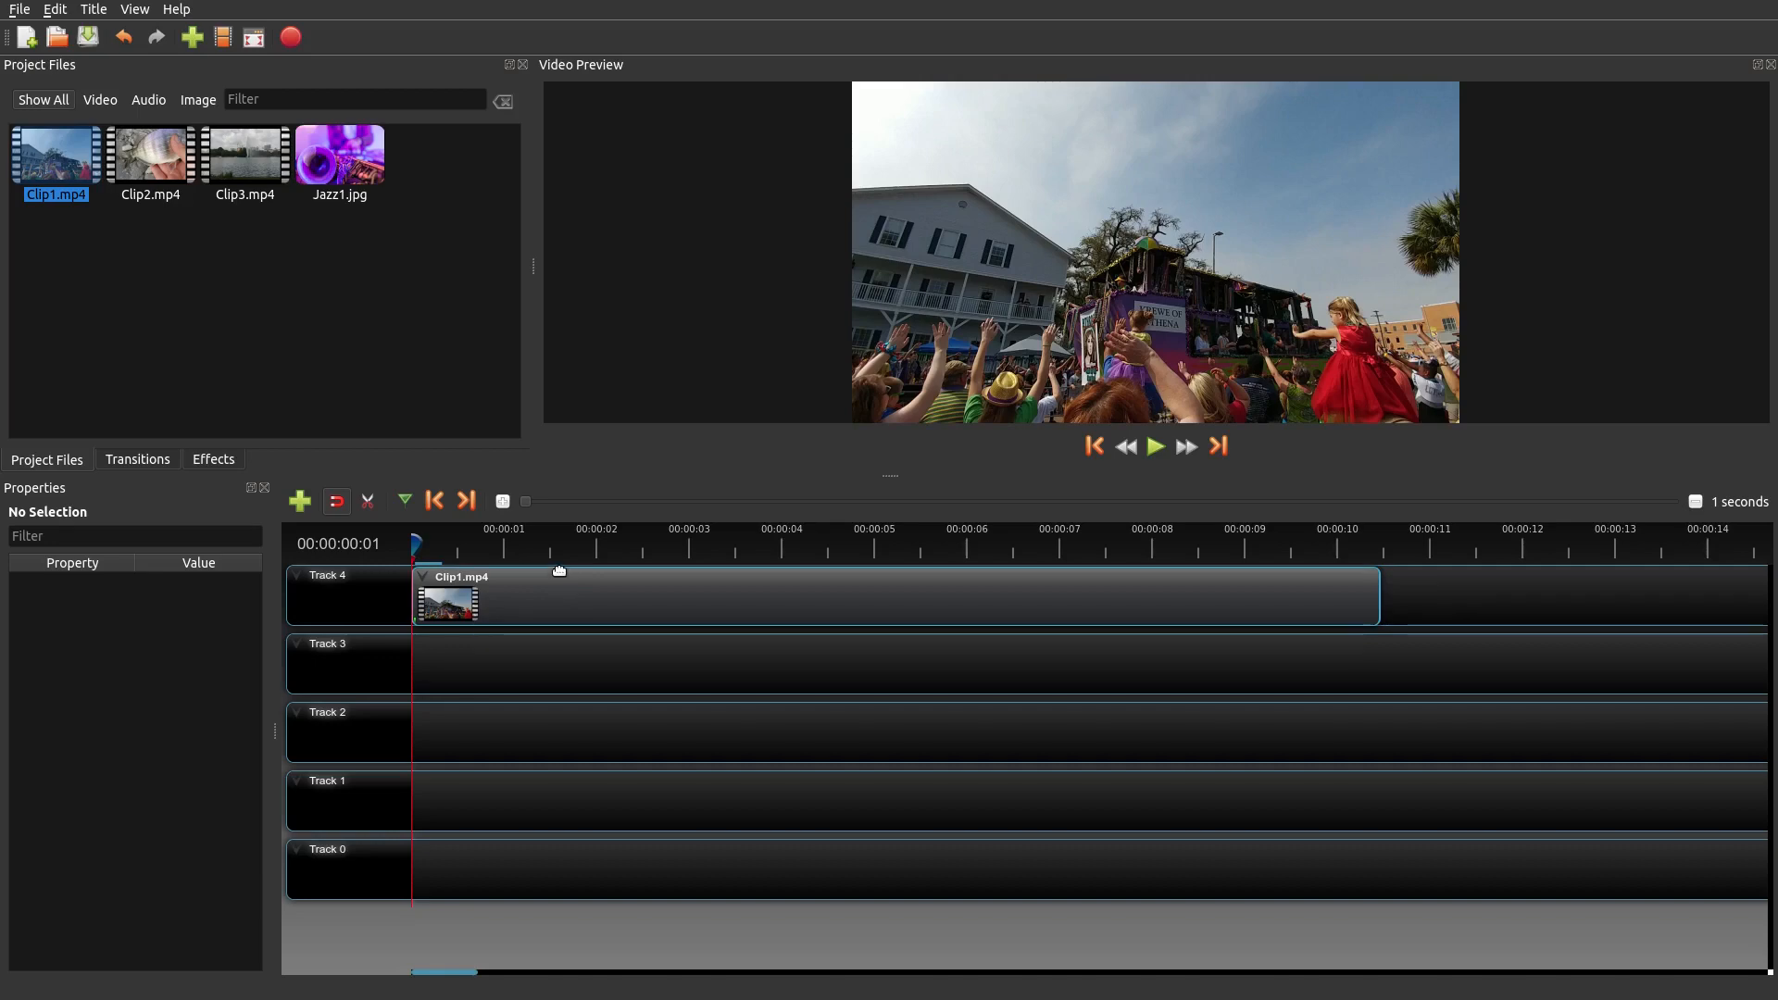
left_click(423, 543)
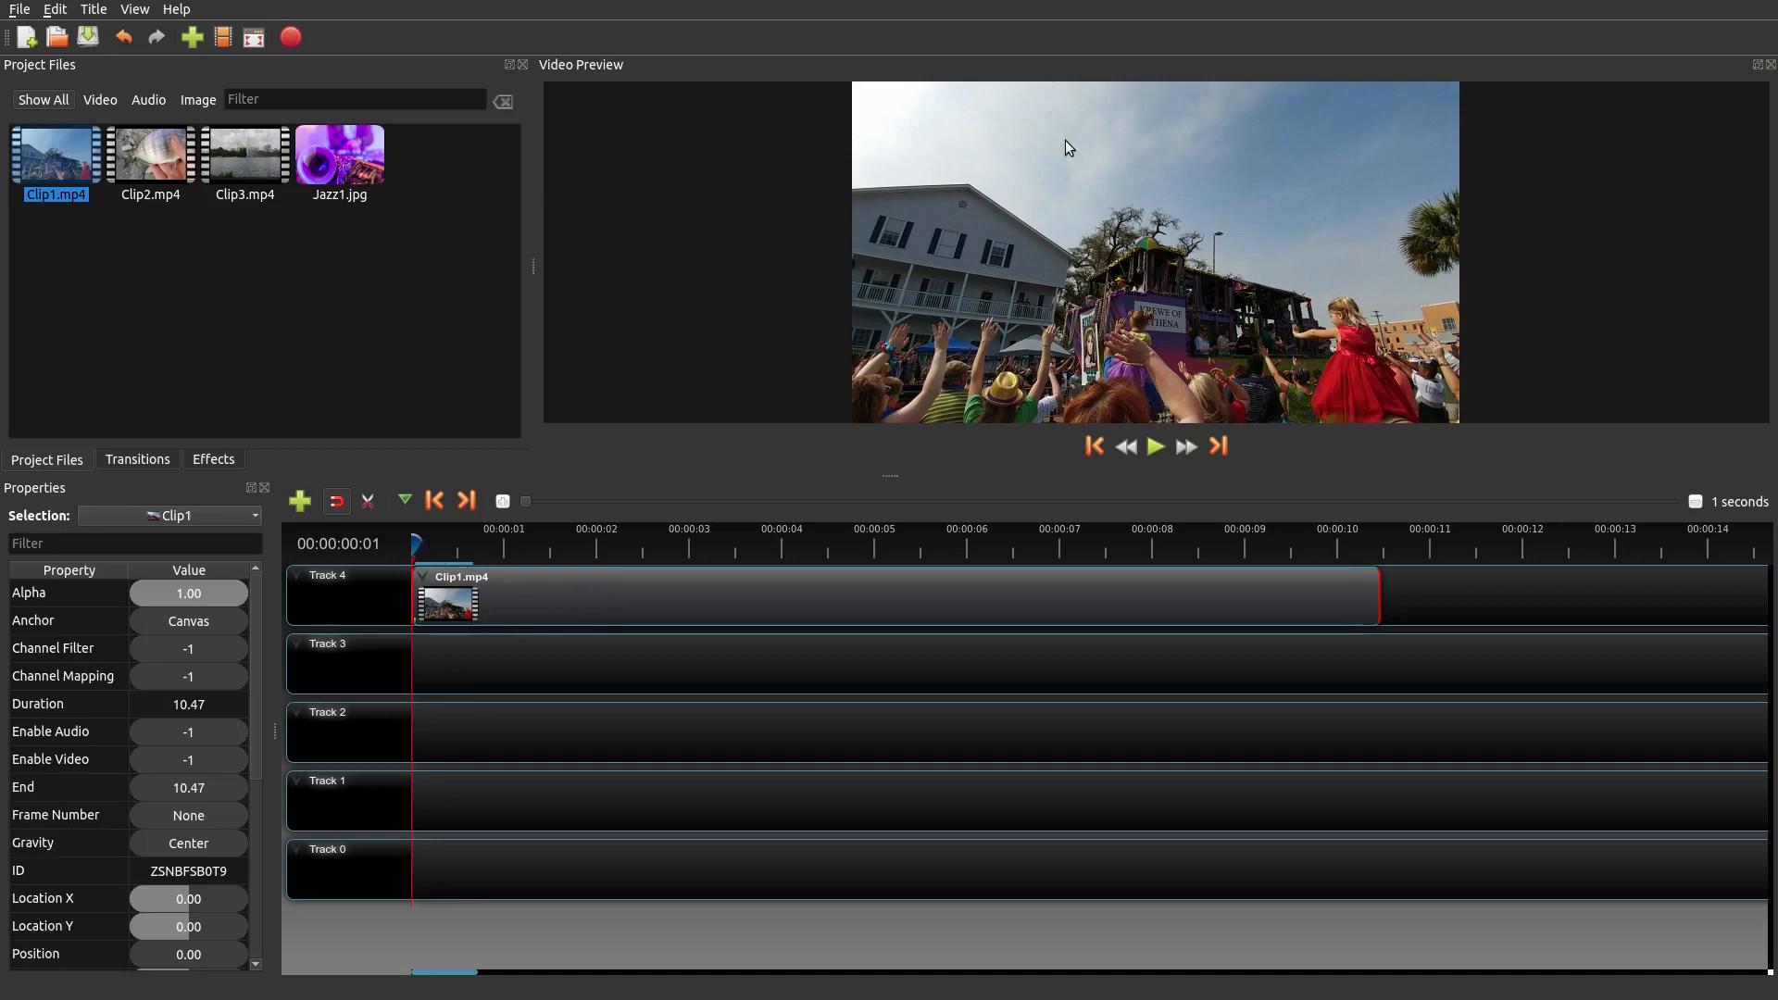
mouse_move(664, 537)
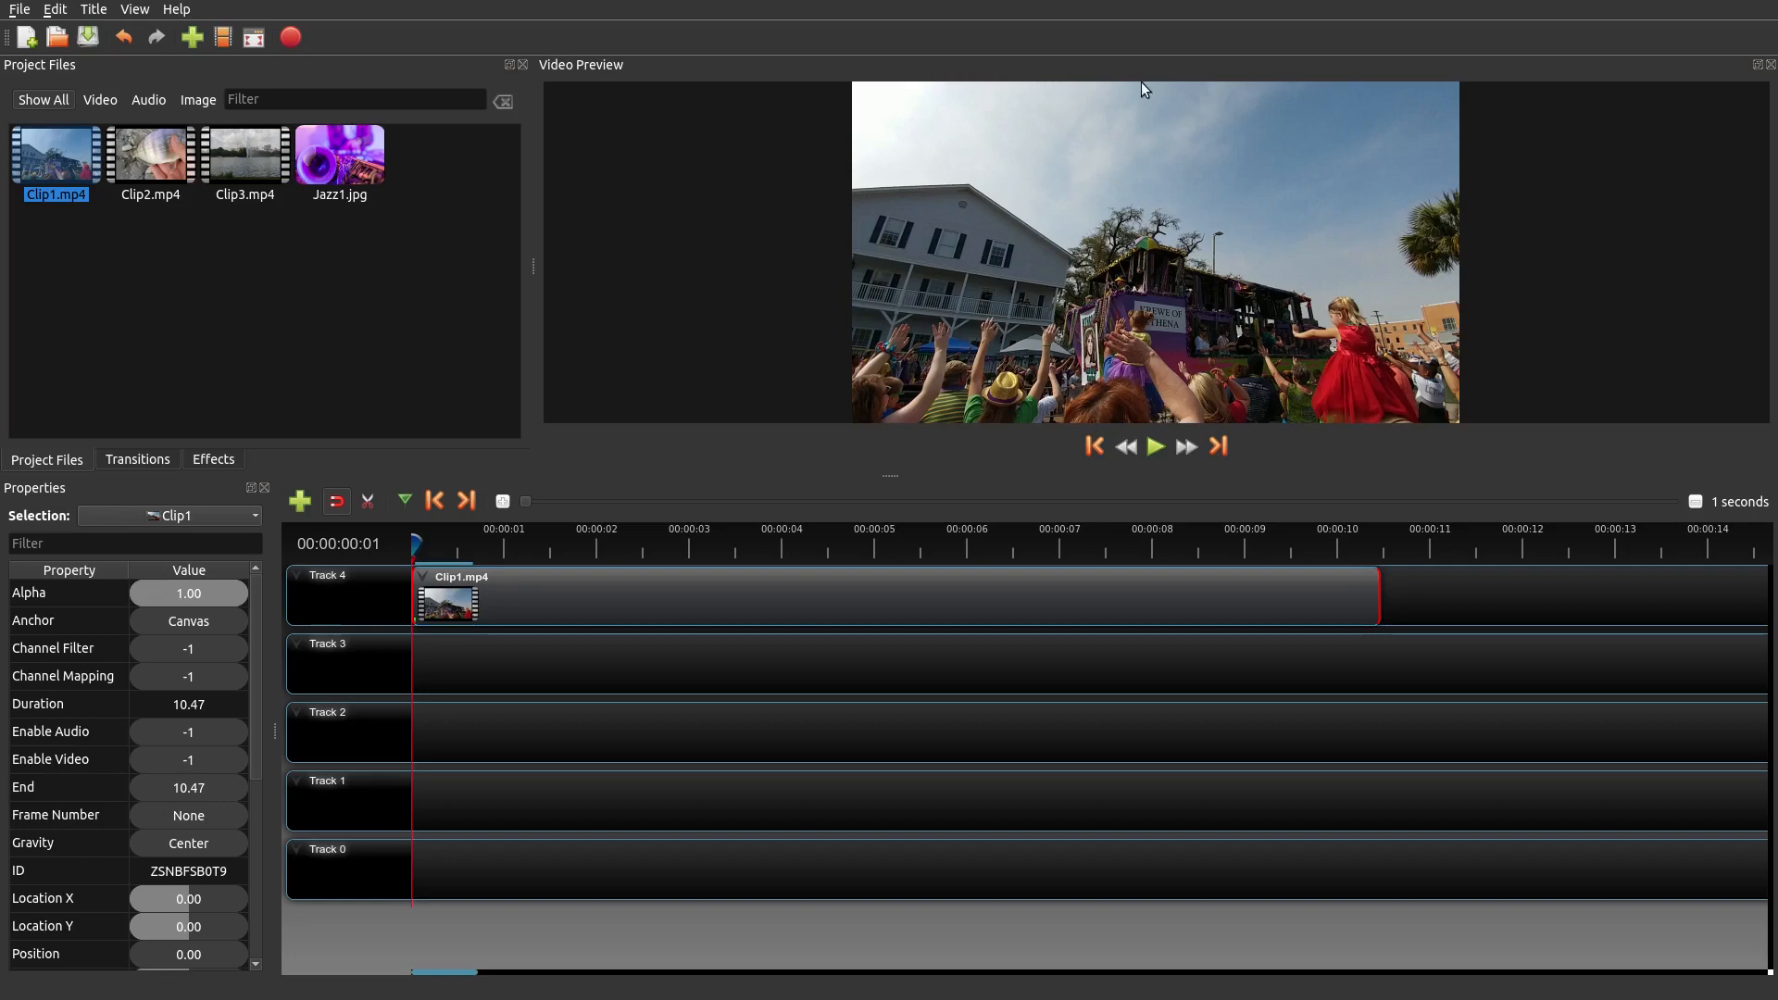
mouse_move(1042, 151)
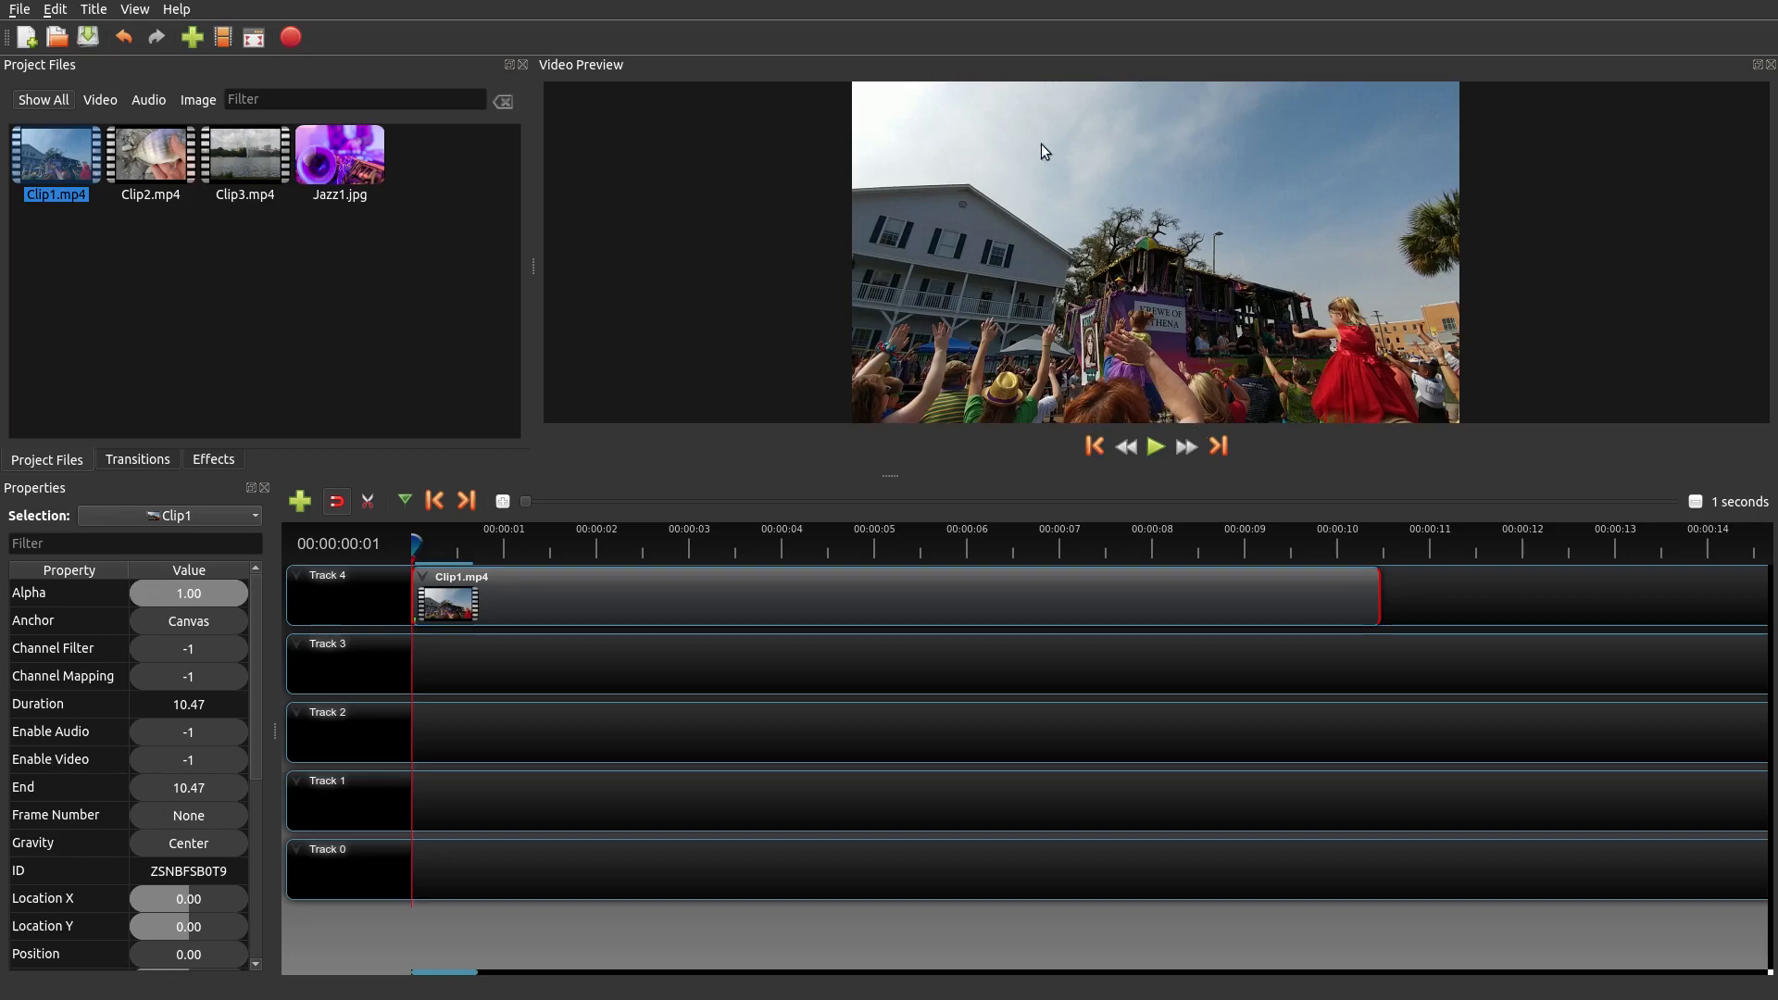
mouse_move(1111, 137)
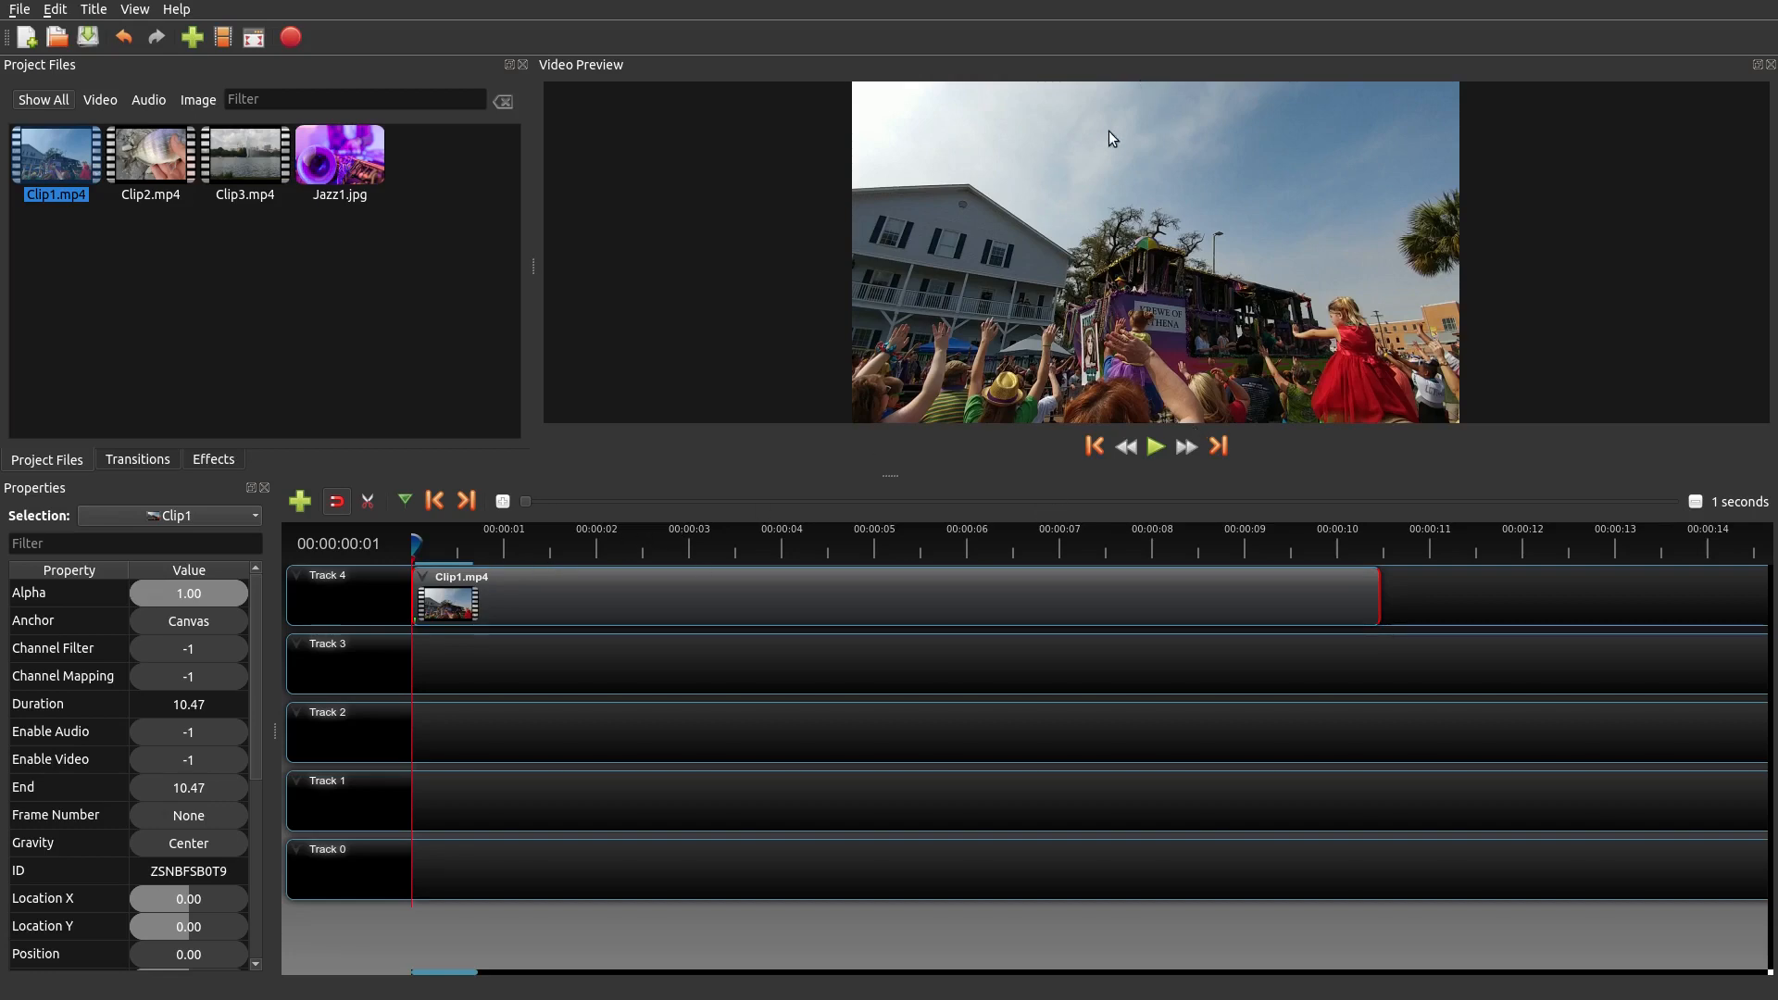
mouse_move(587, 600)
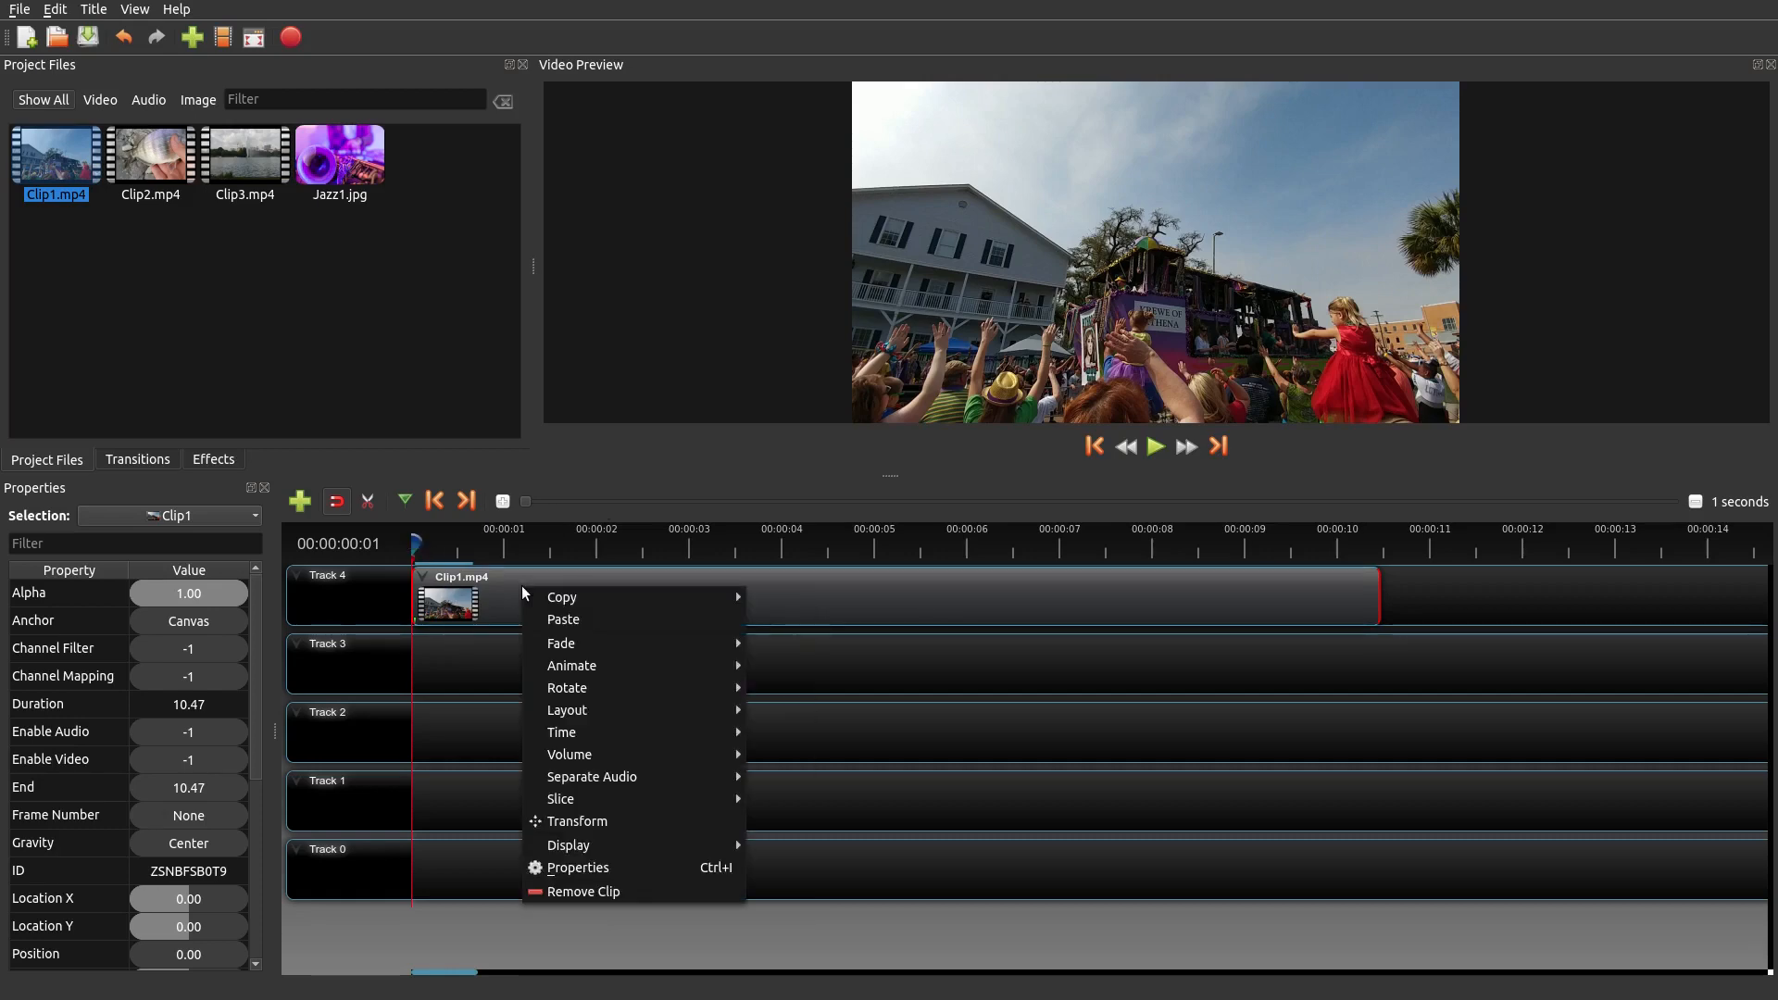
mouse_move(646, 820)
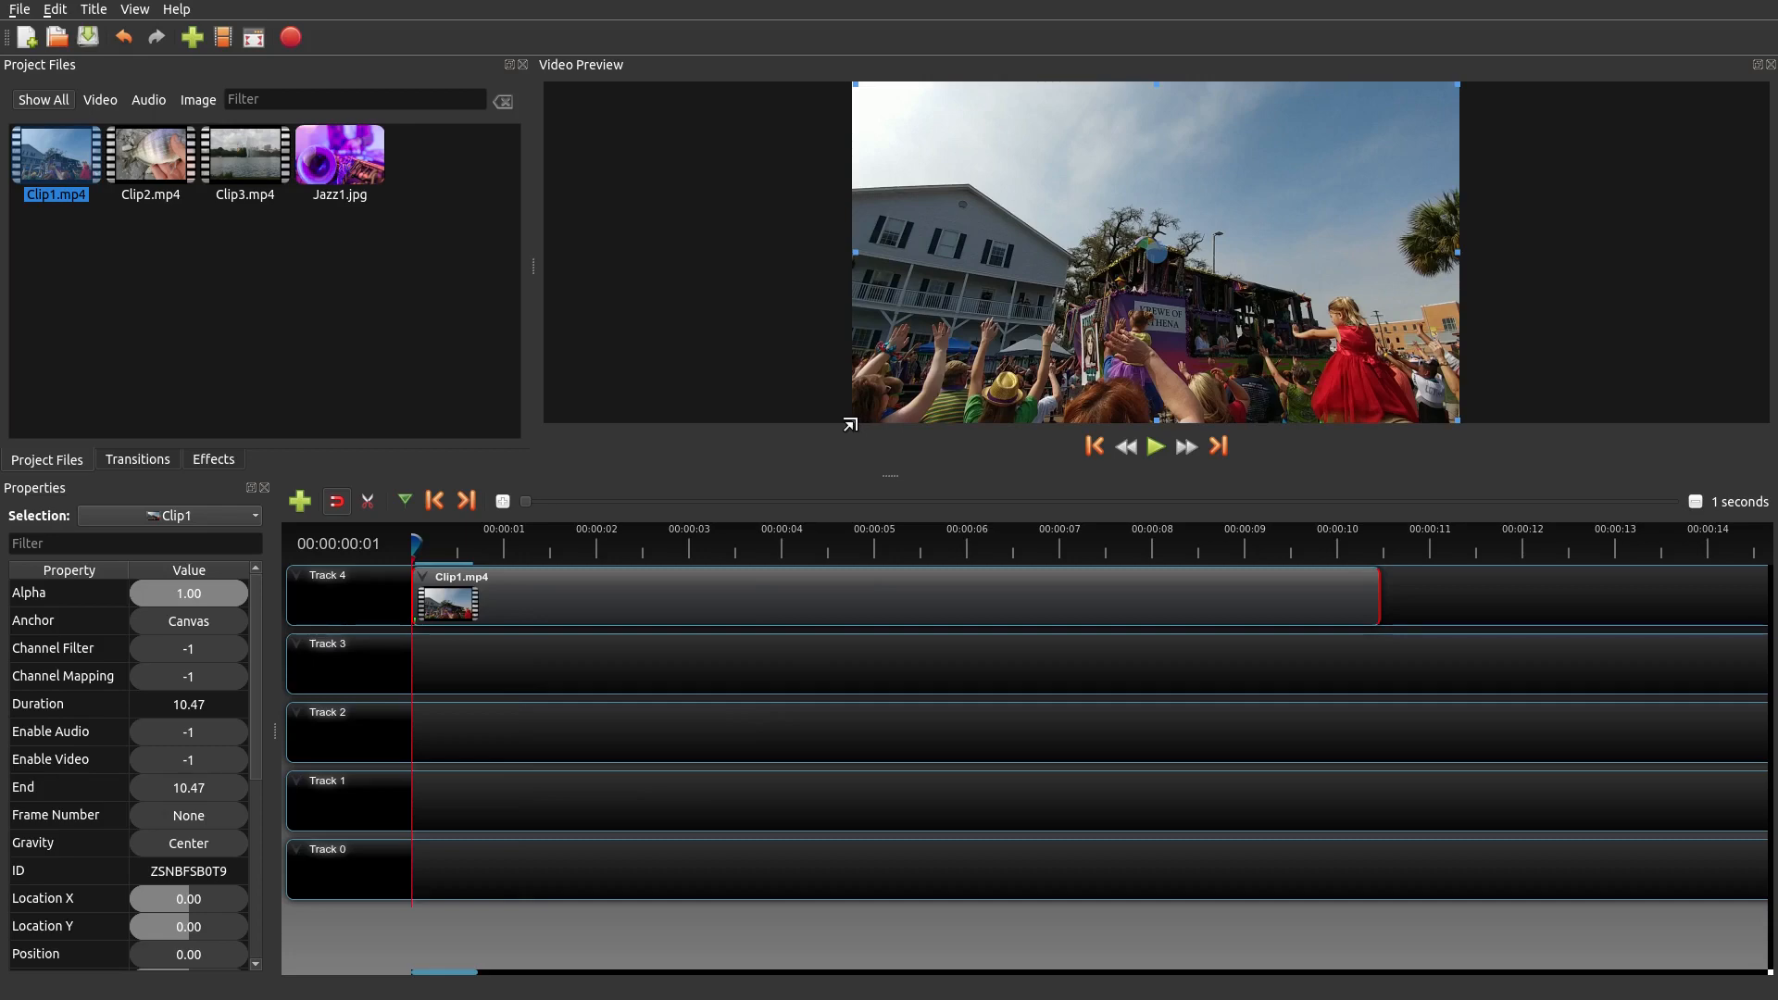
mouse_move(902, 415)
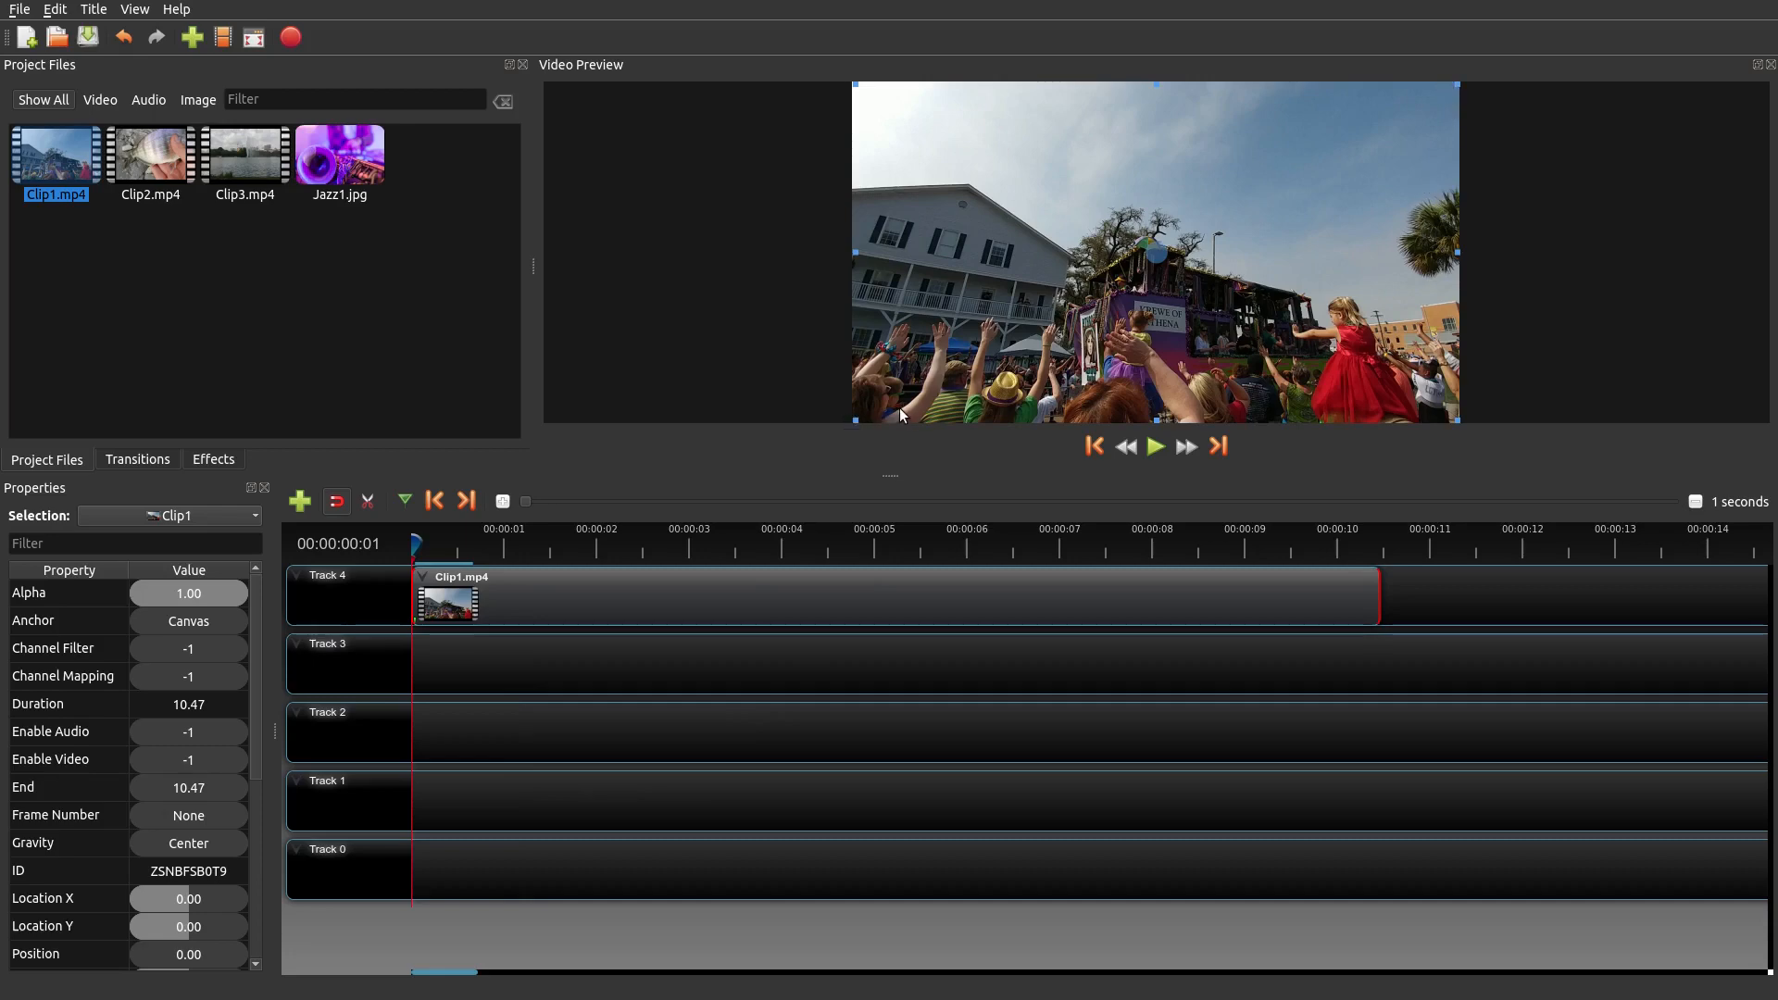
mouse_move(1456, 89)
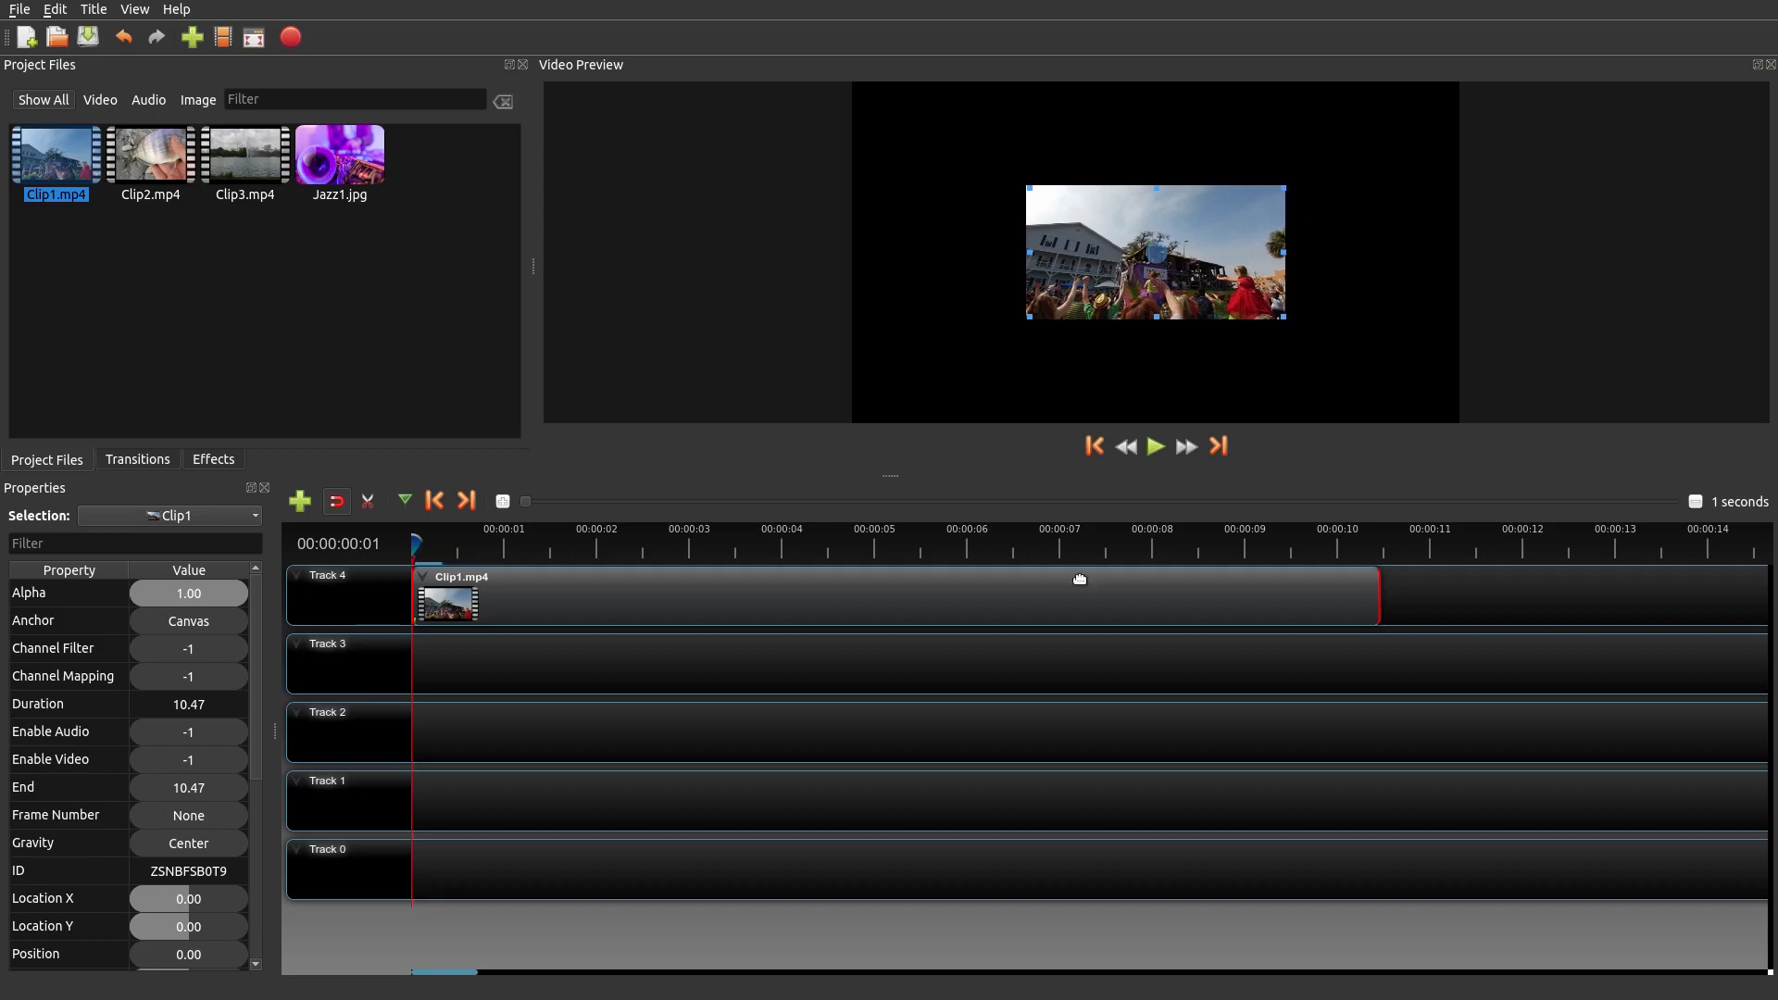
mouse_move(543, 693)
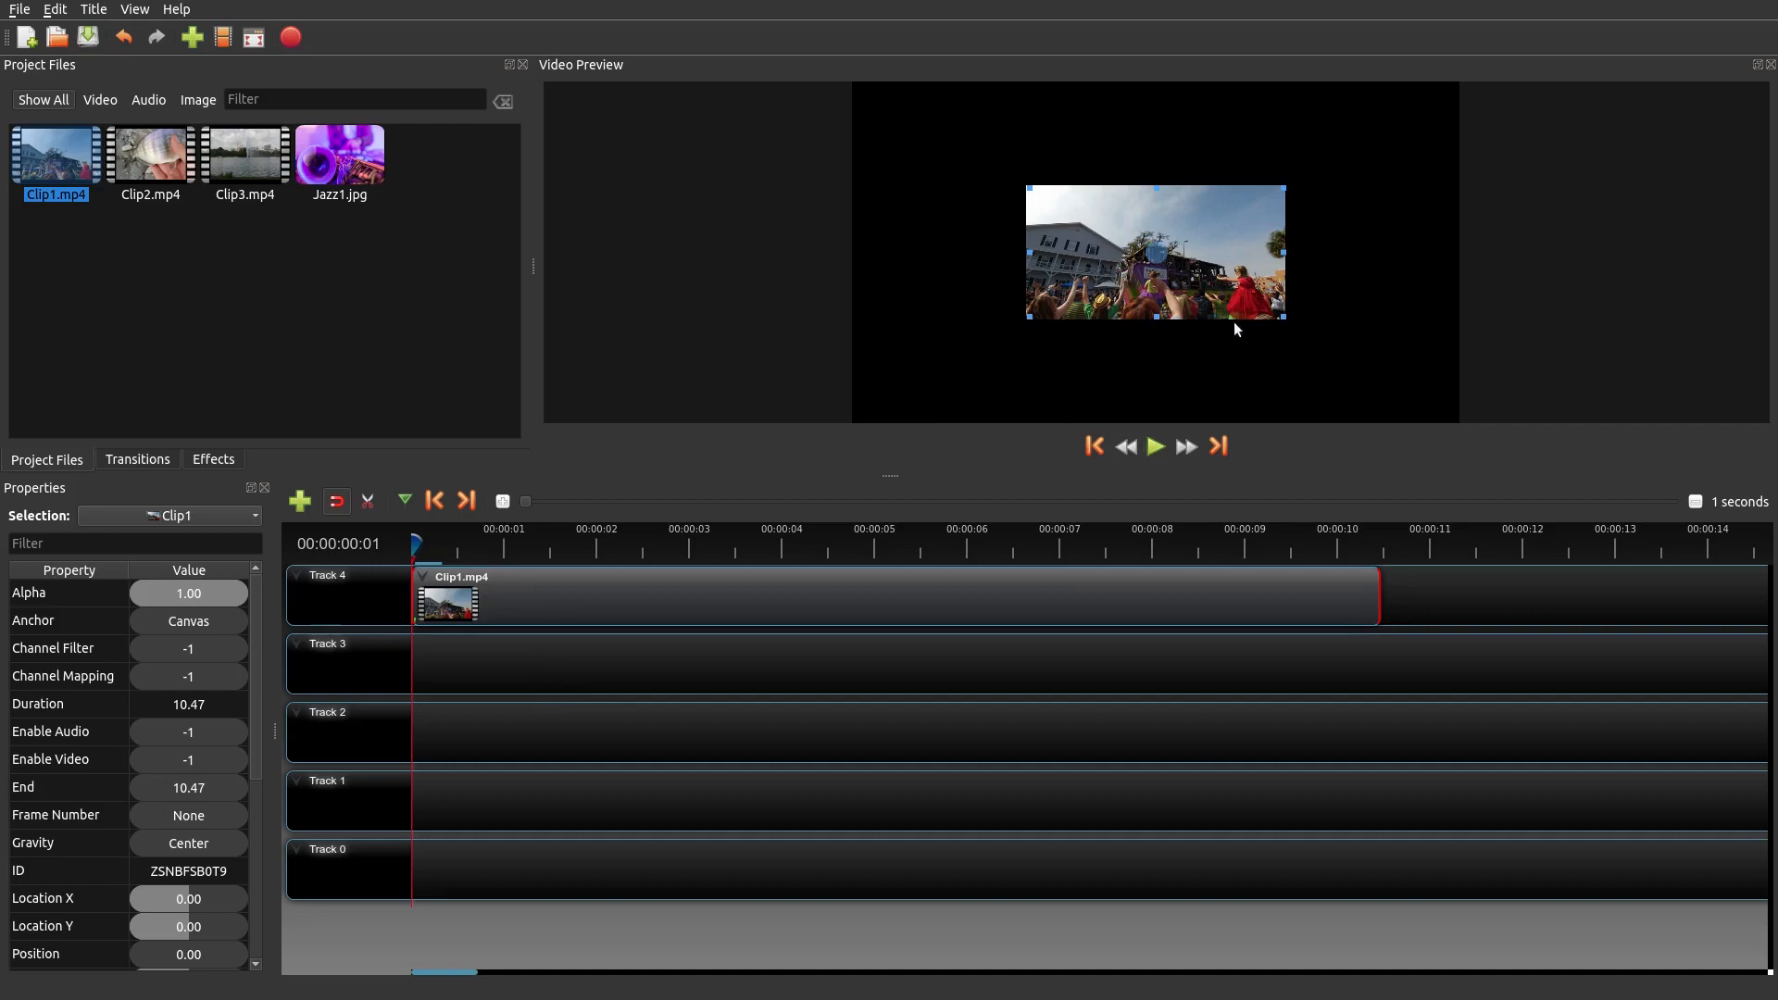
mouse_move(1250, 473)
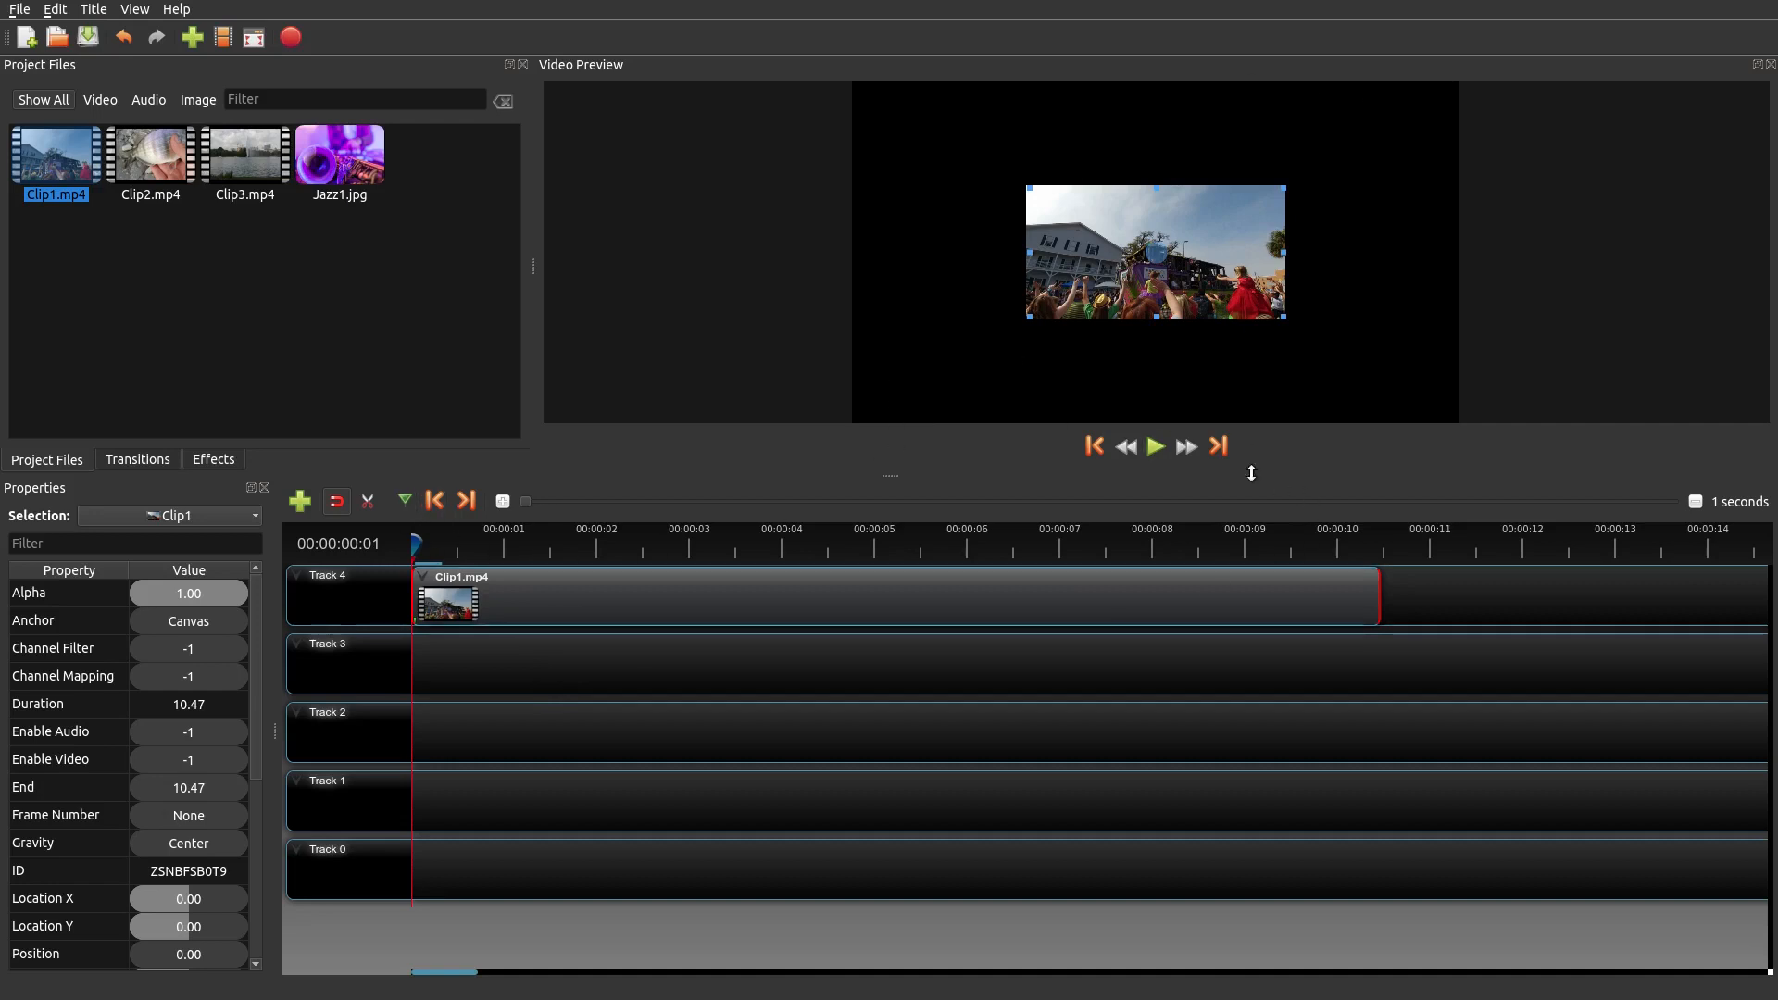
left_click(1154, 446)
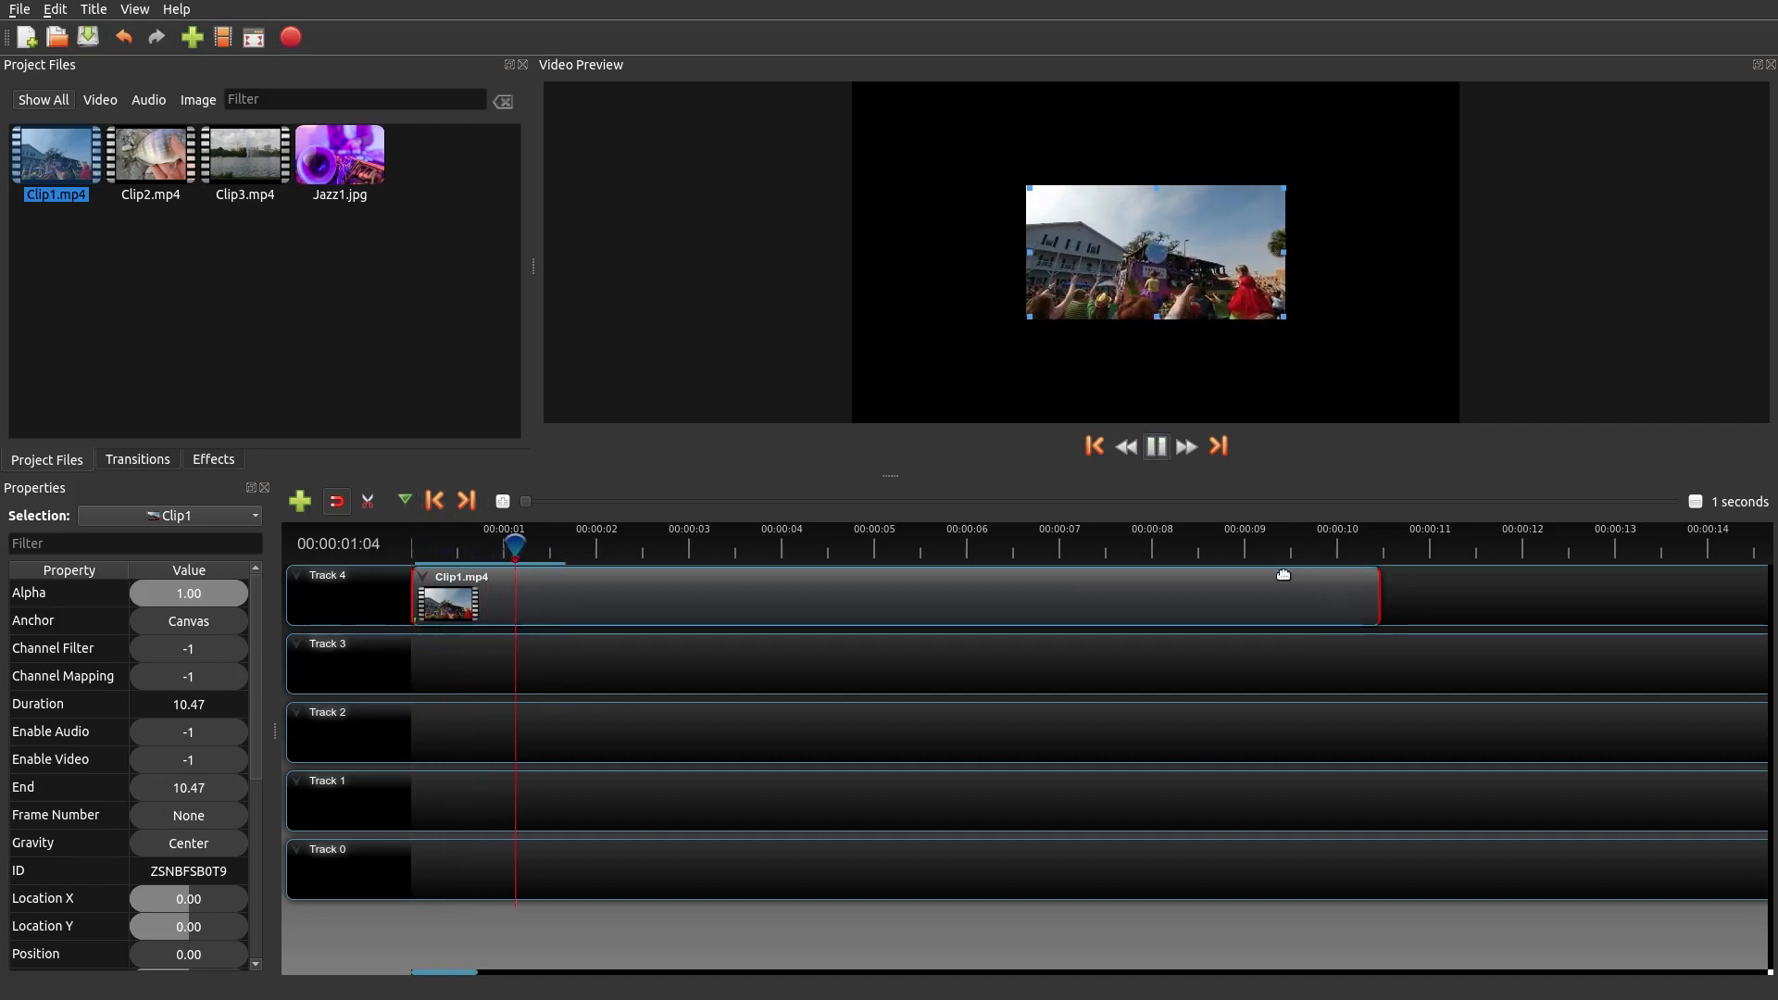
left_click(1154, 445)
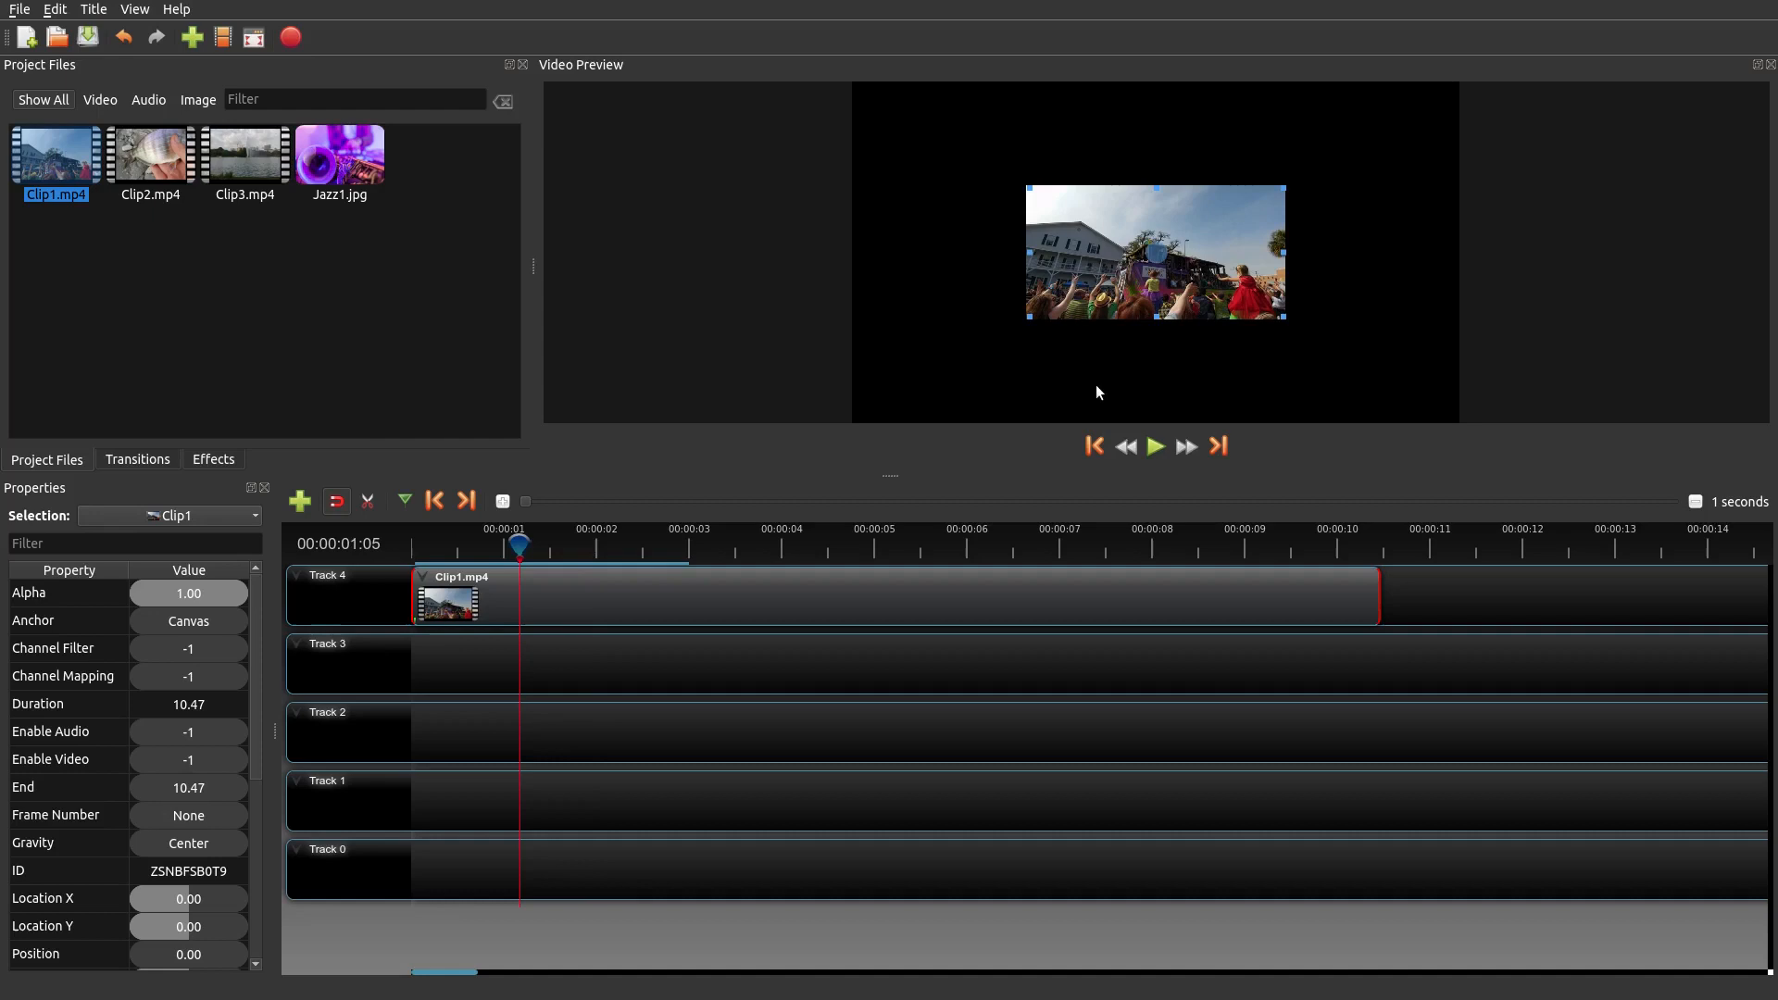
mouse_move(1033, 329)
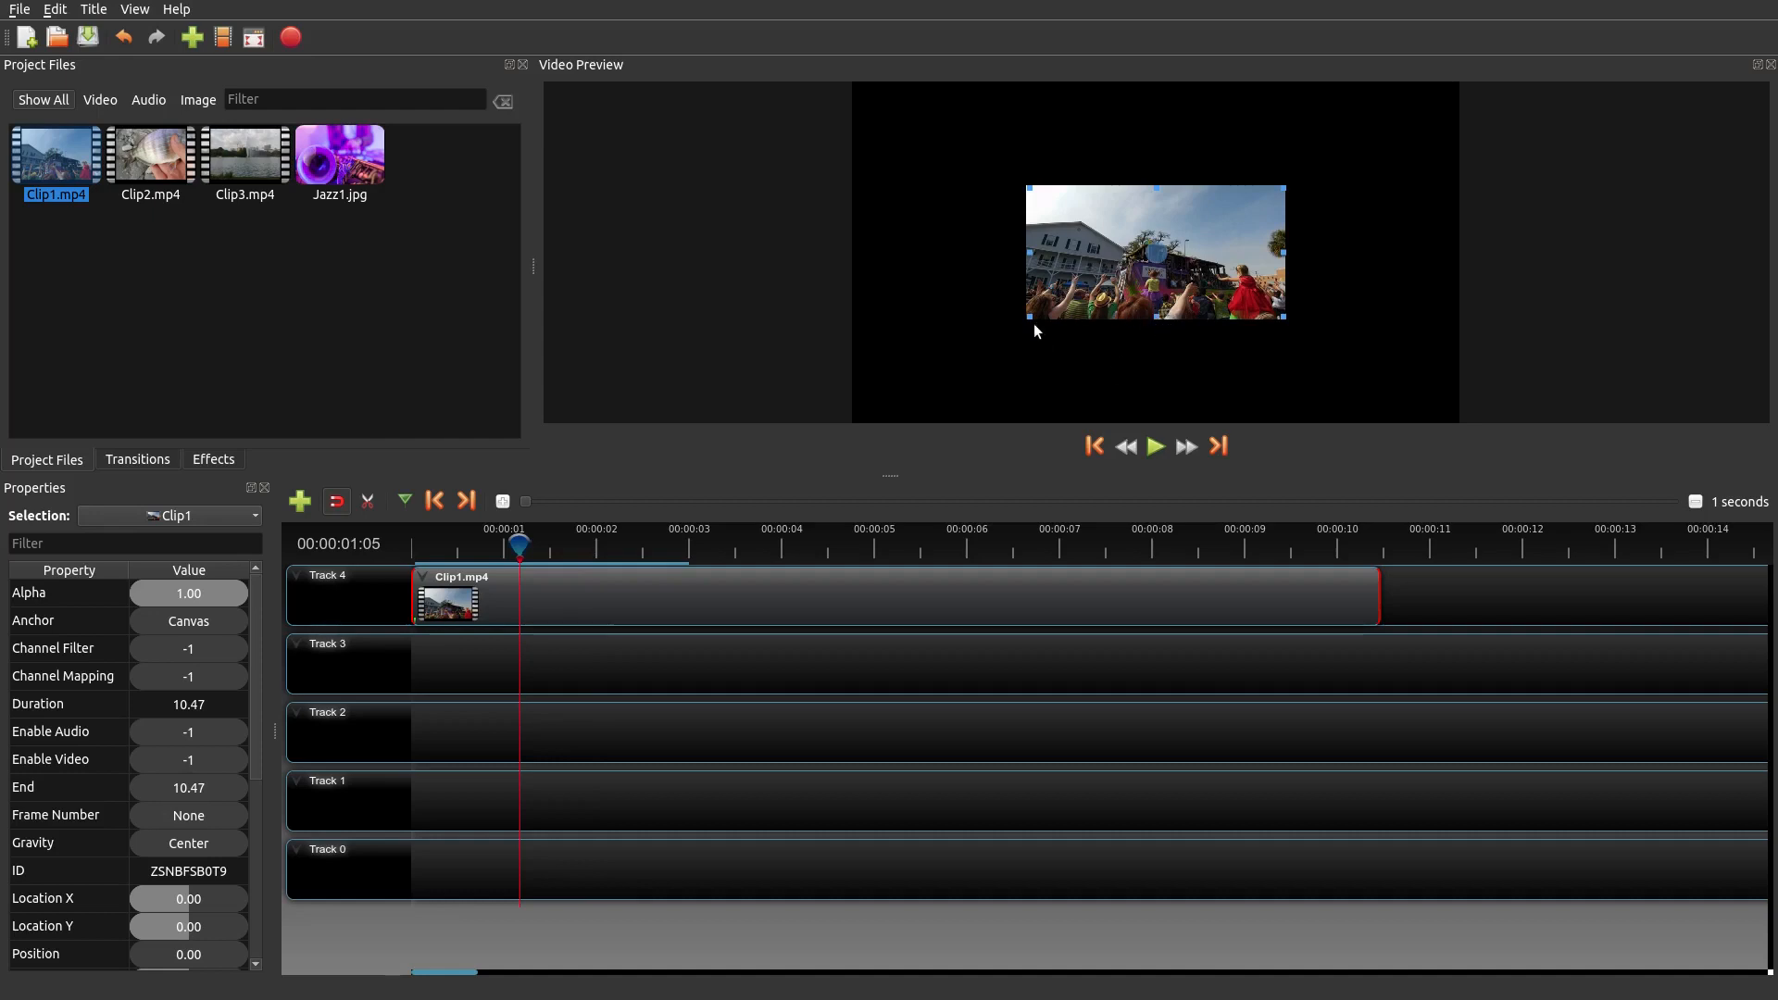
mouse_move(1517, 376)
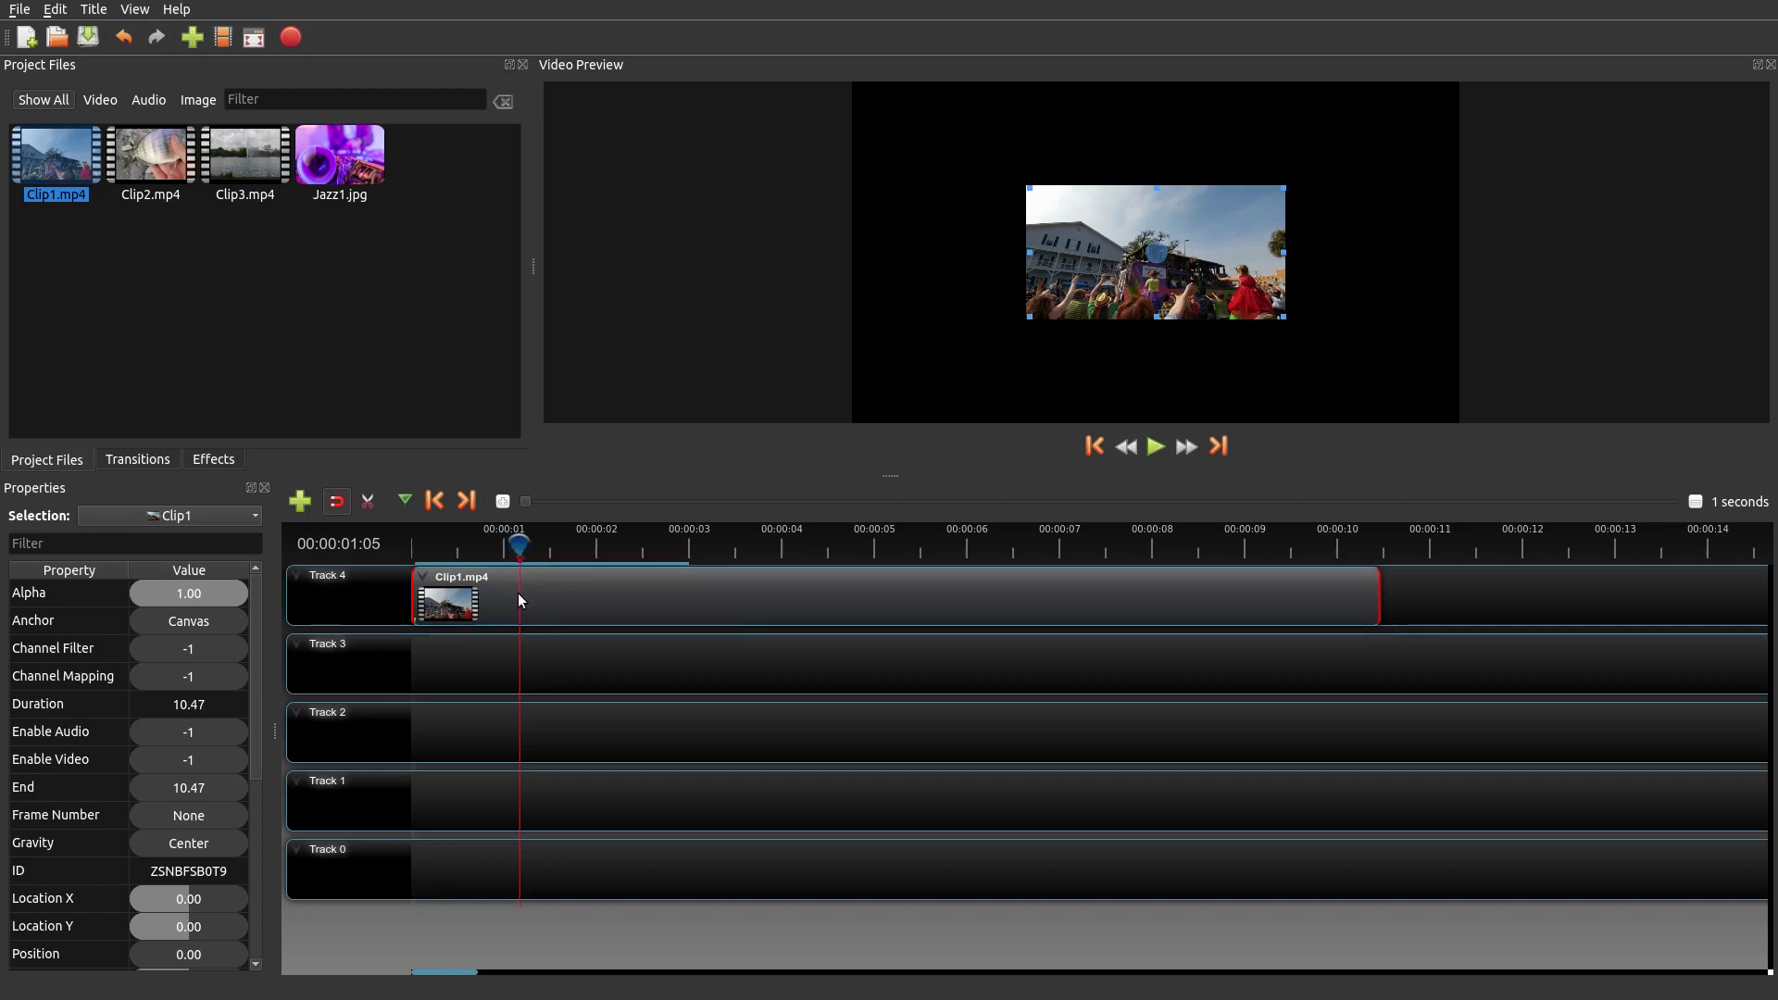
right_click(518, 598)
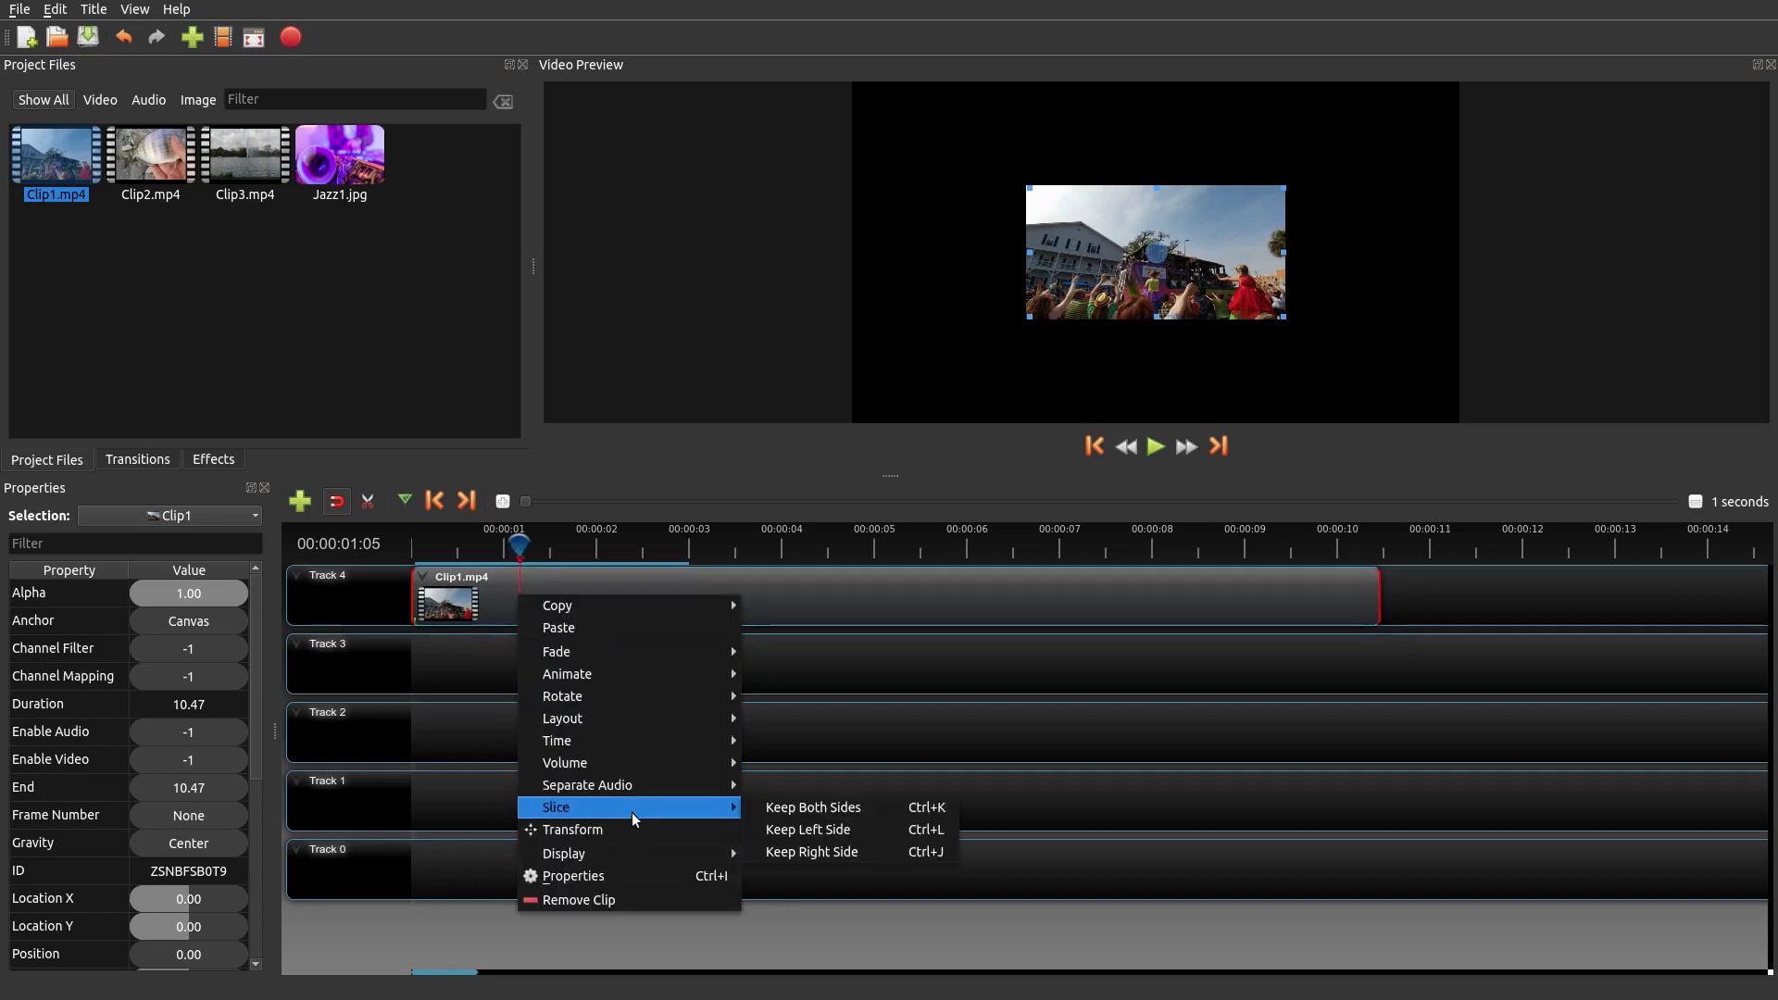
left_click(998, 344)
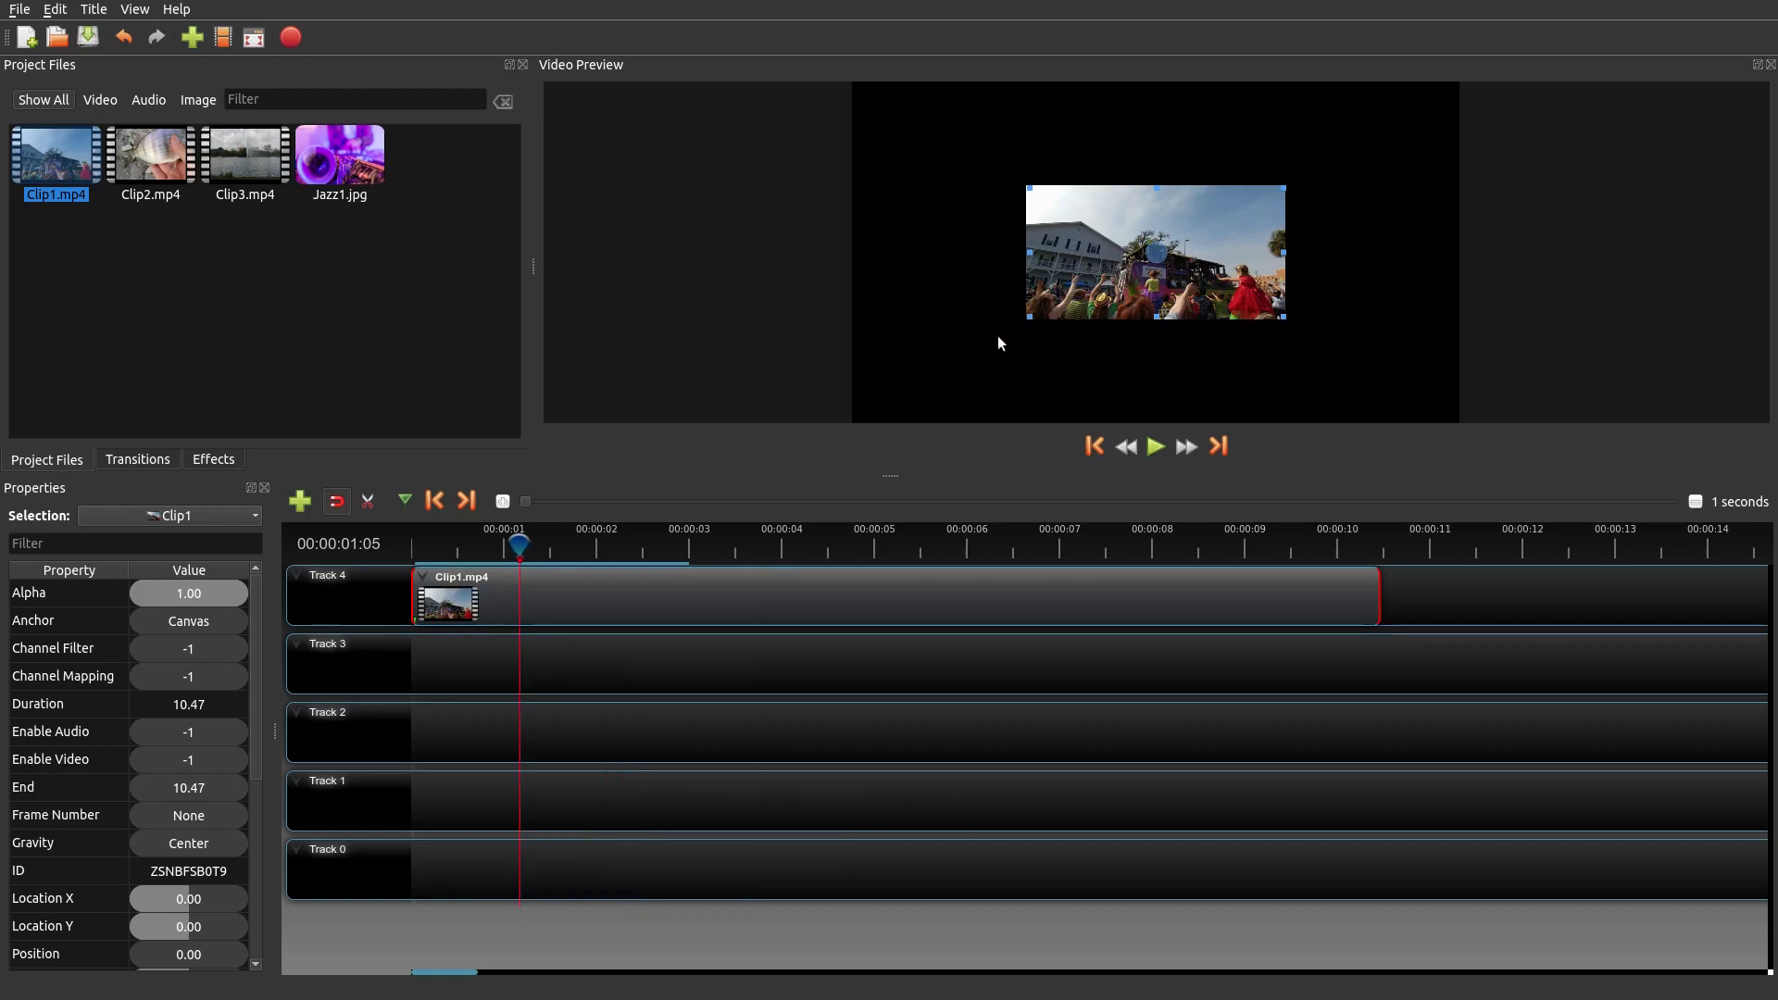
mouse_move(832, 441)
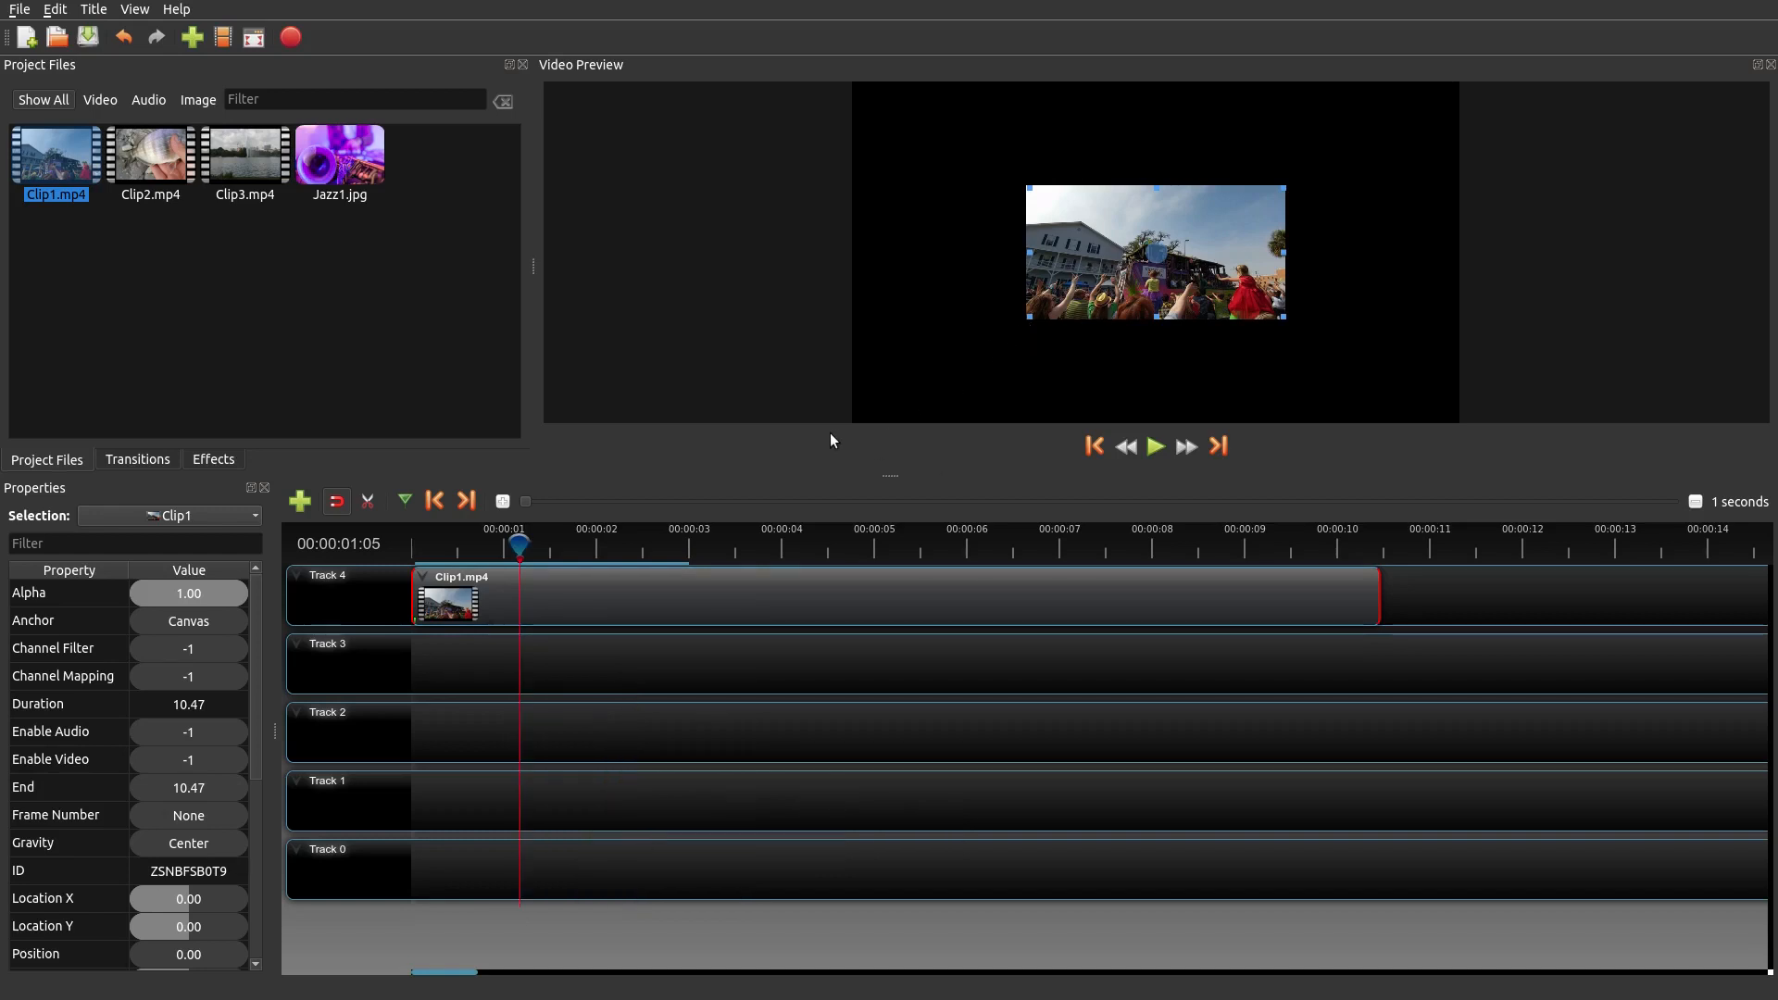
mouse_move(947, 121)
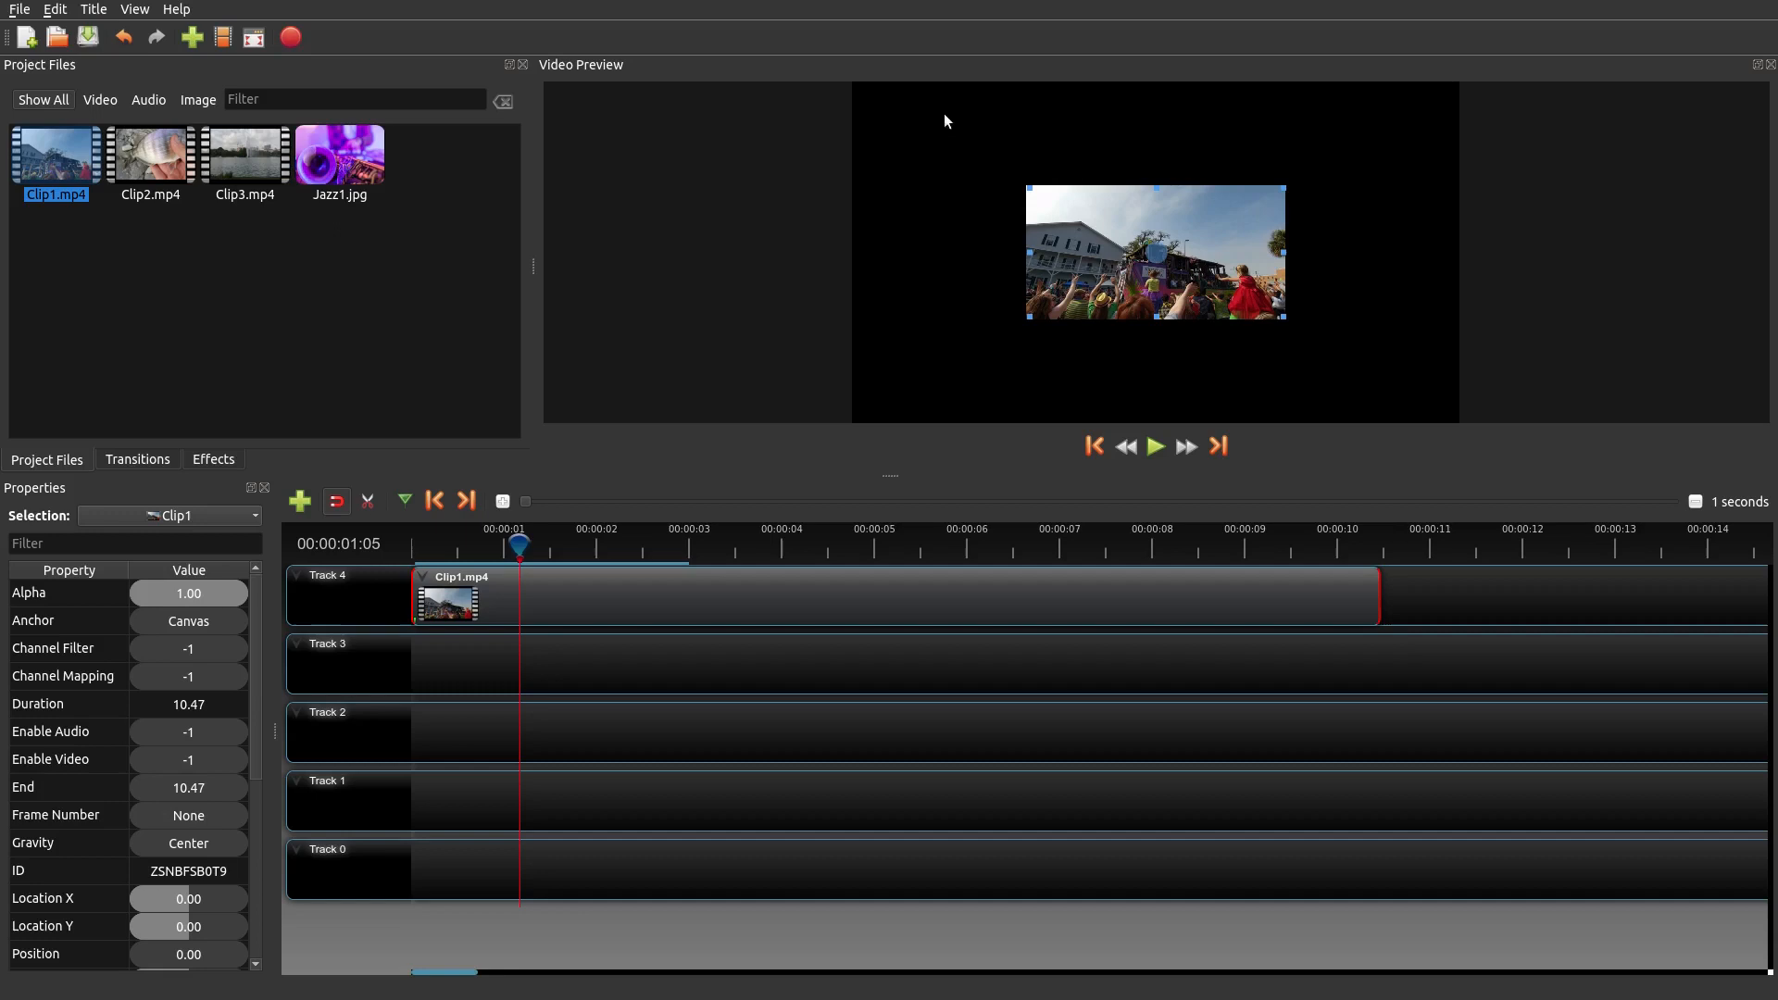
mouse_move(340, 602)
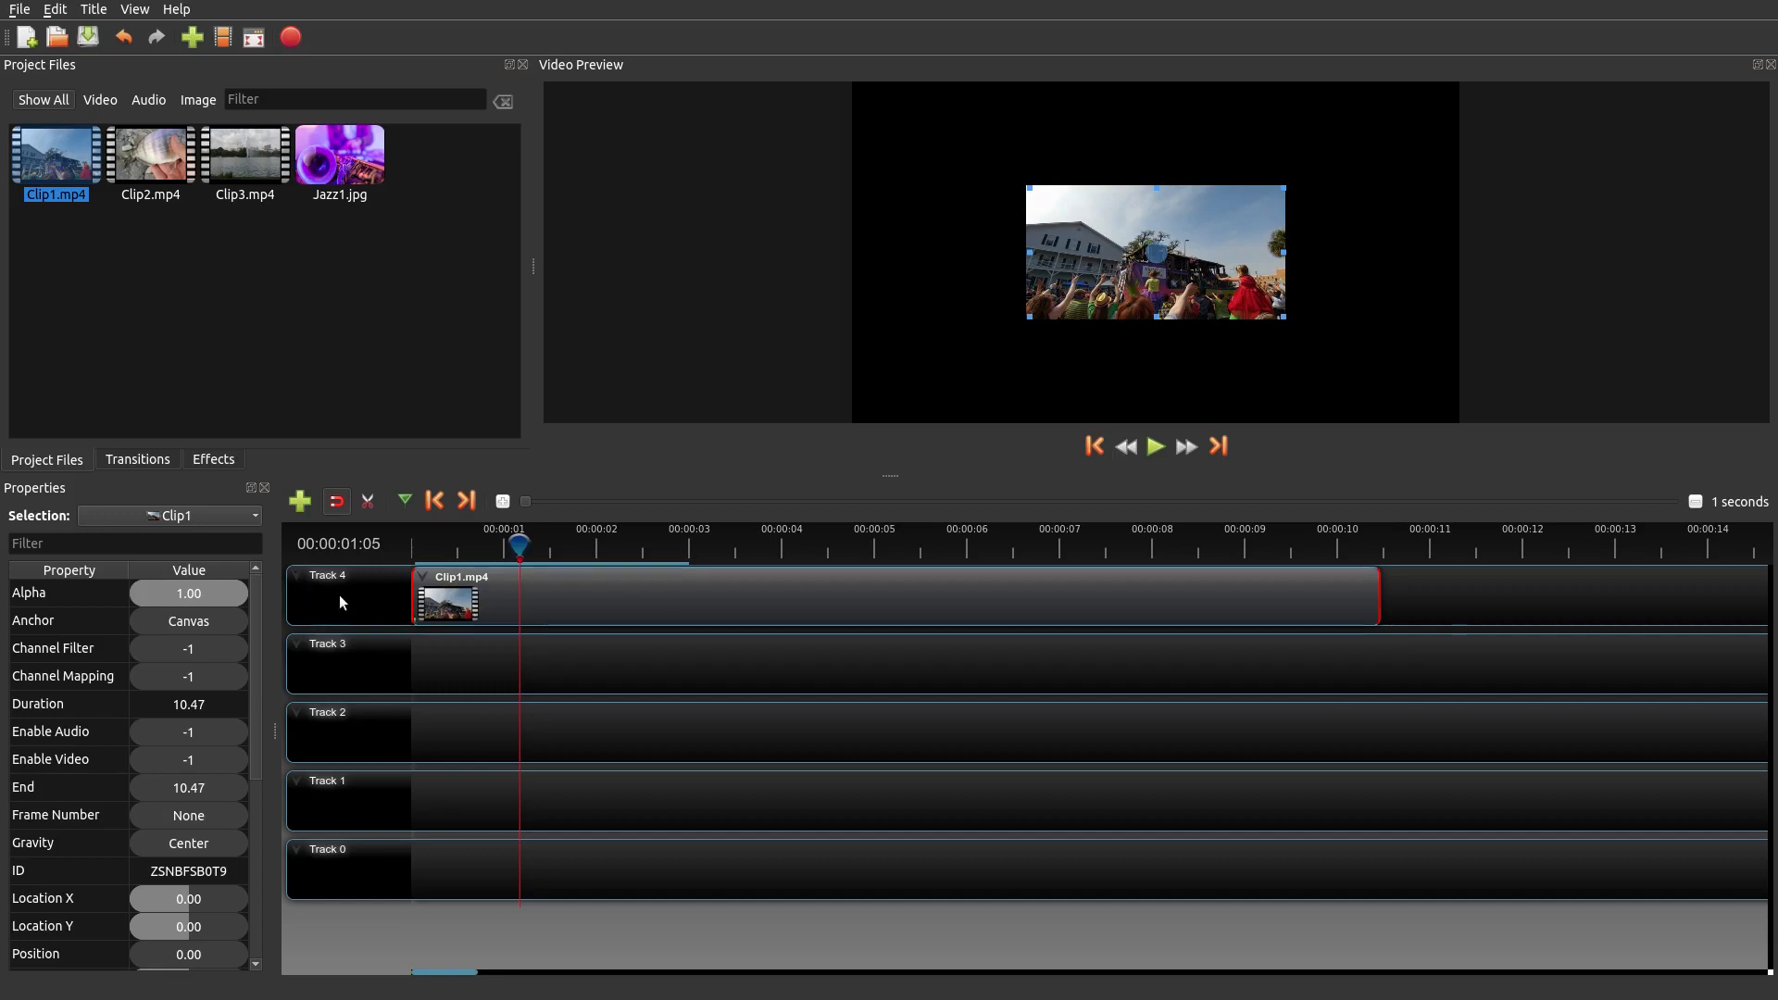
mouse_move(554, 667)
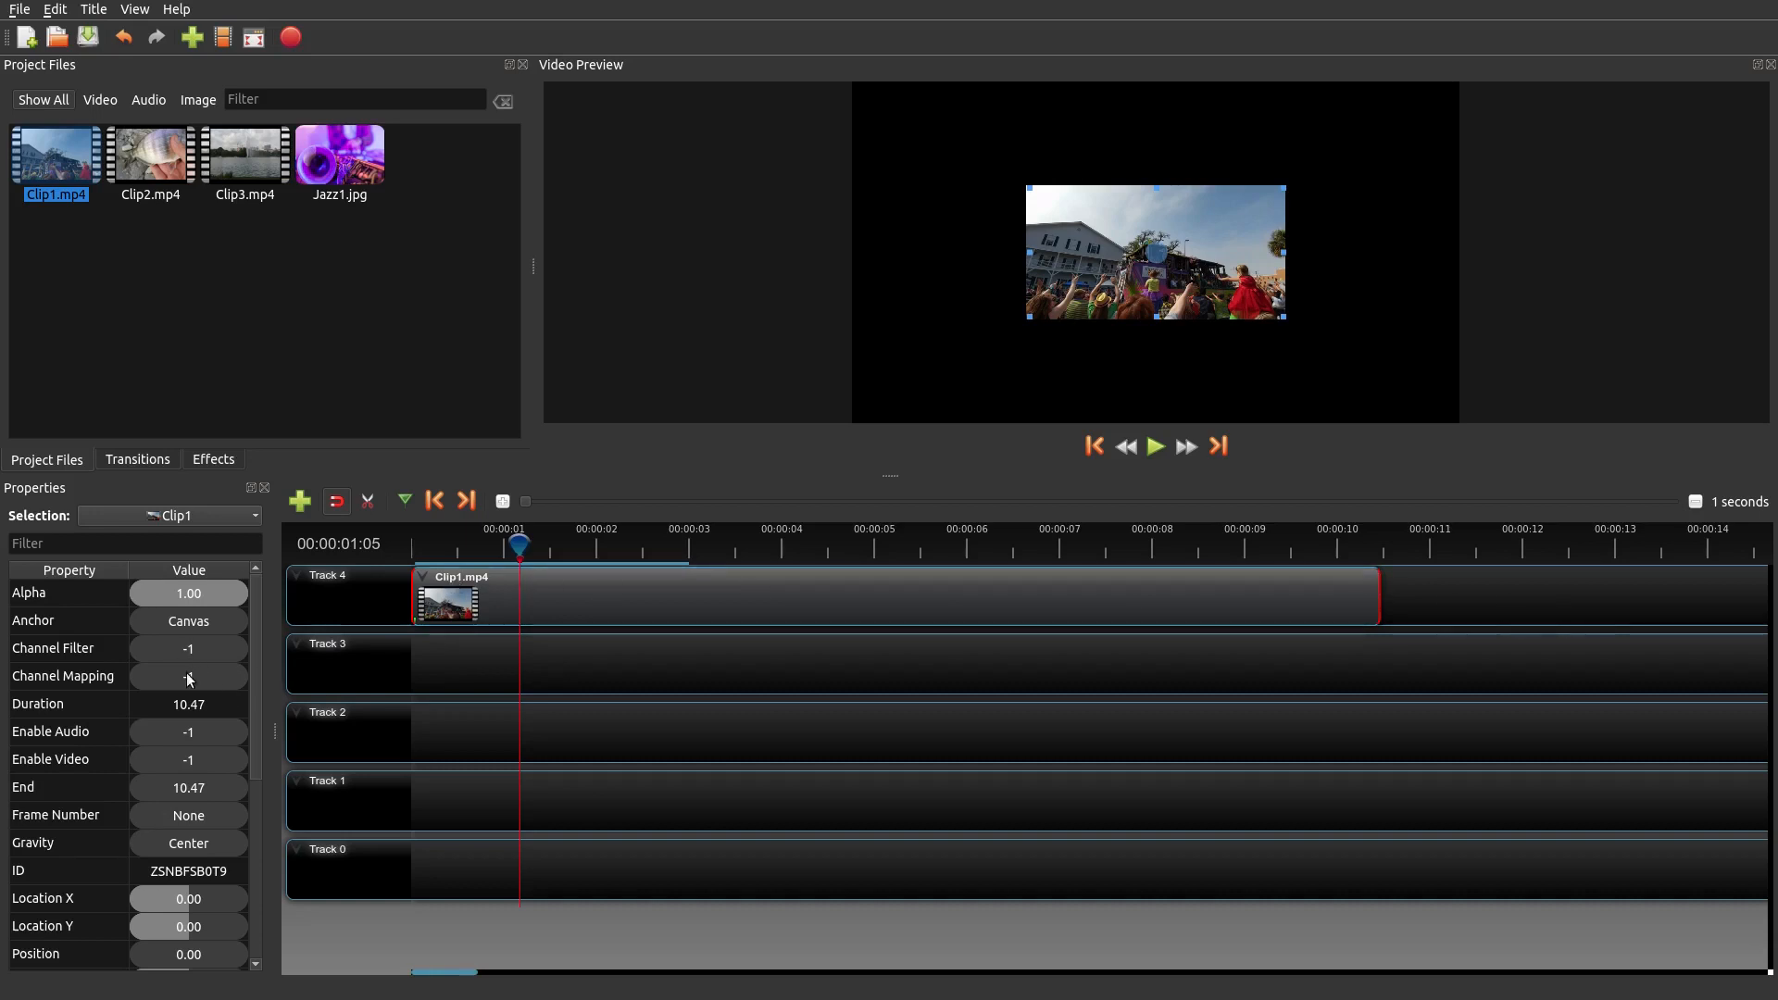
- Reach the Scale X property of Clip1 in Properties to start scale keyframes
scroll("down", 3)
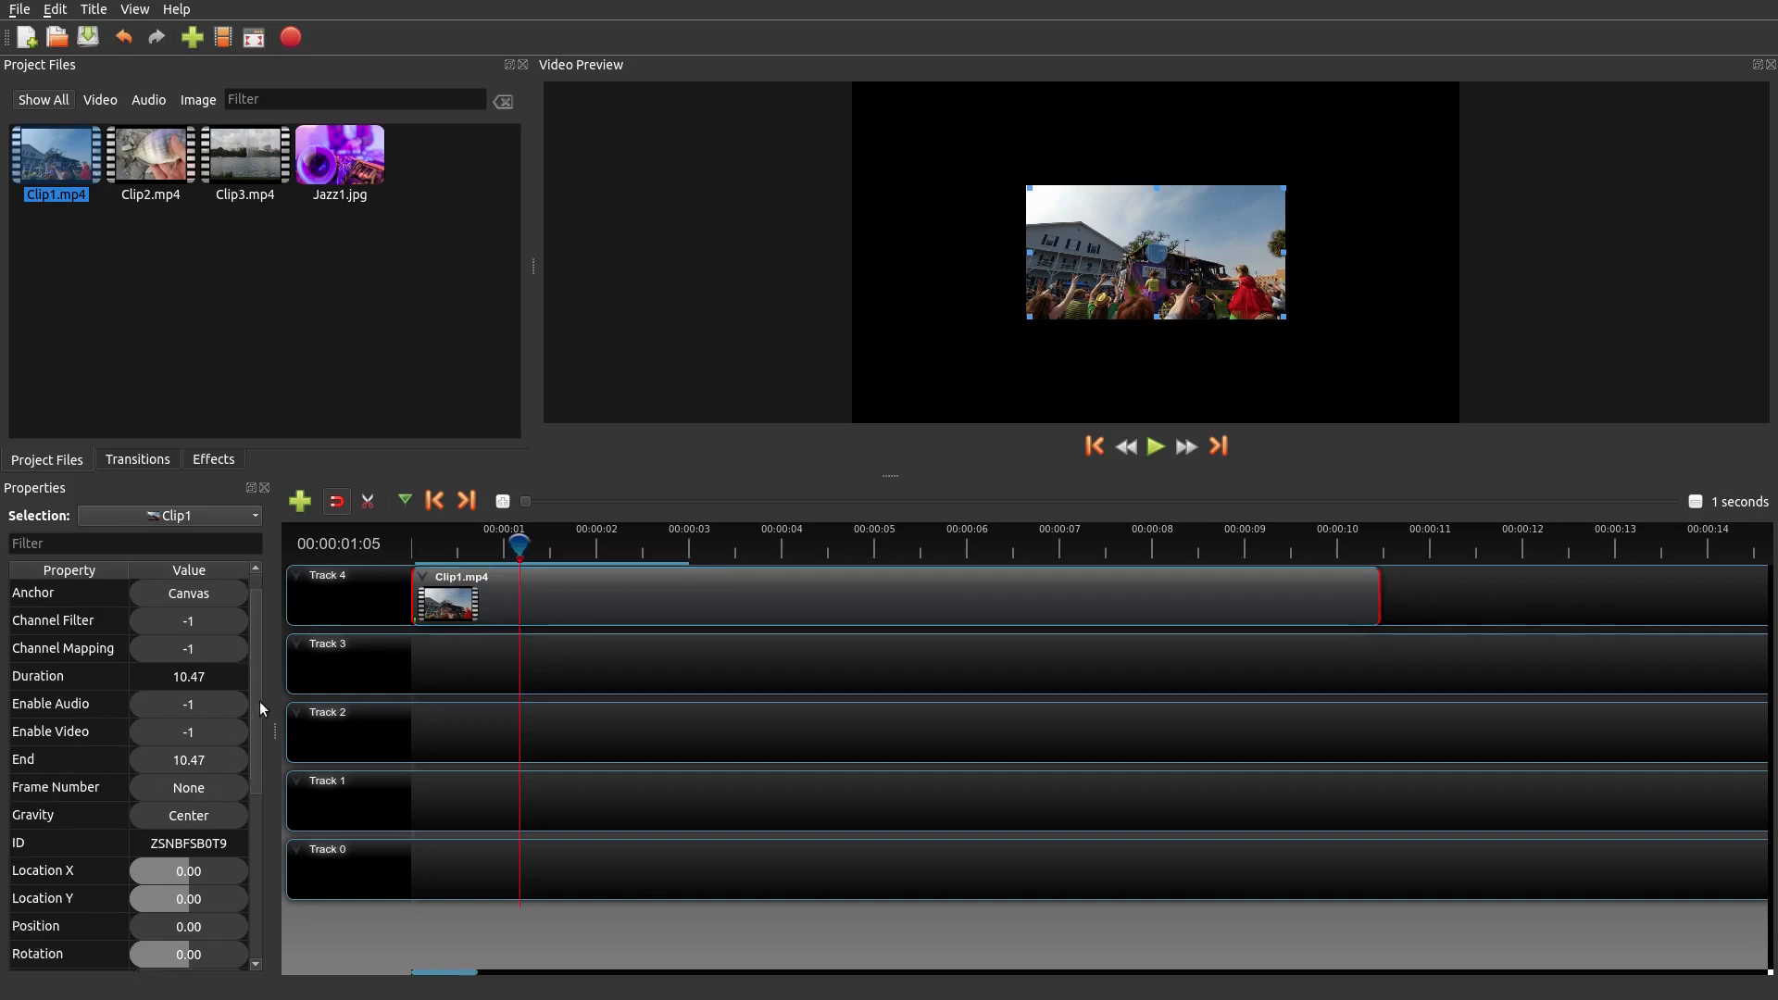
scroll("down", 3)
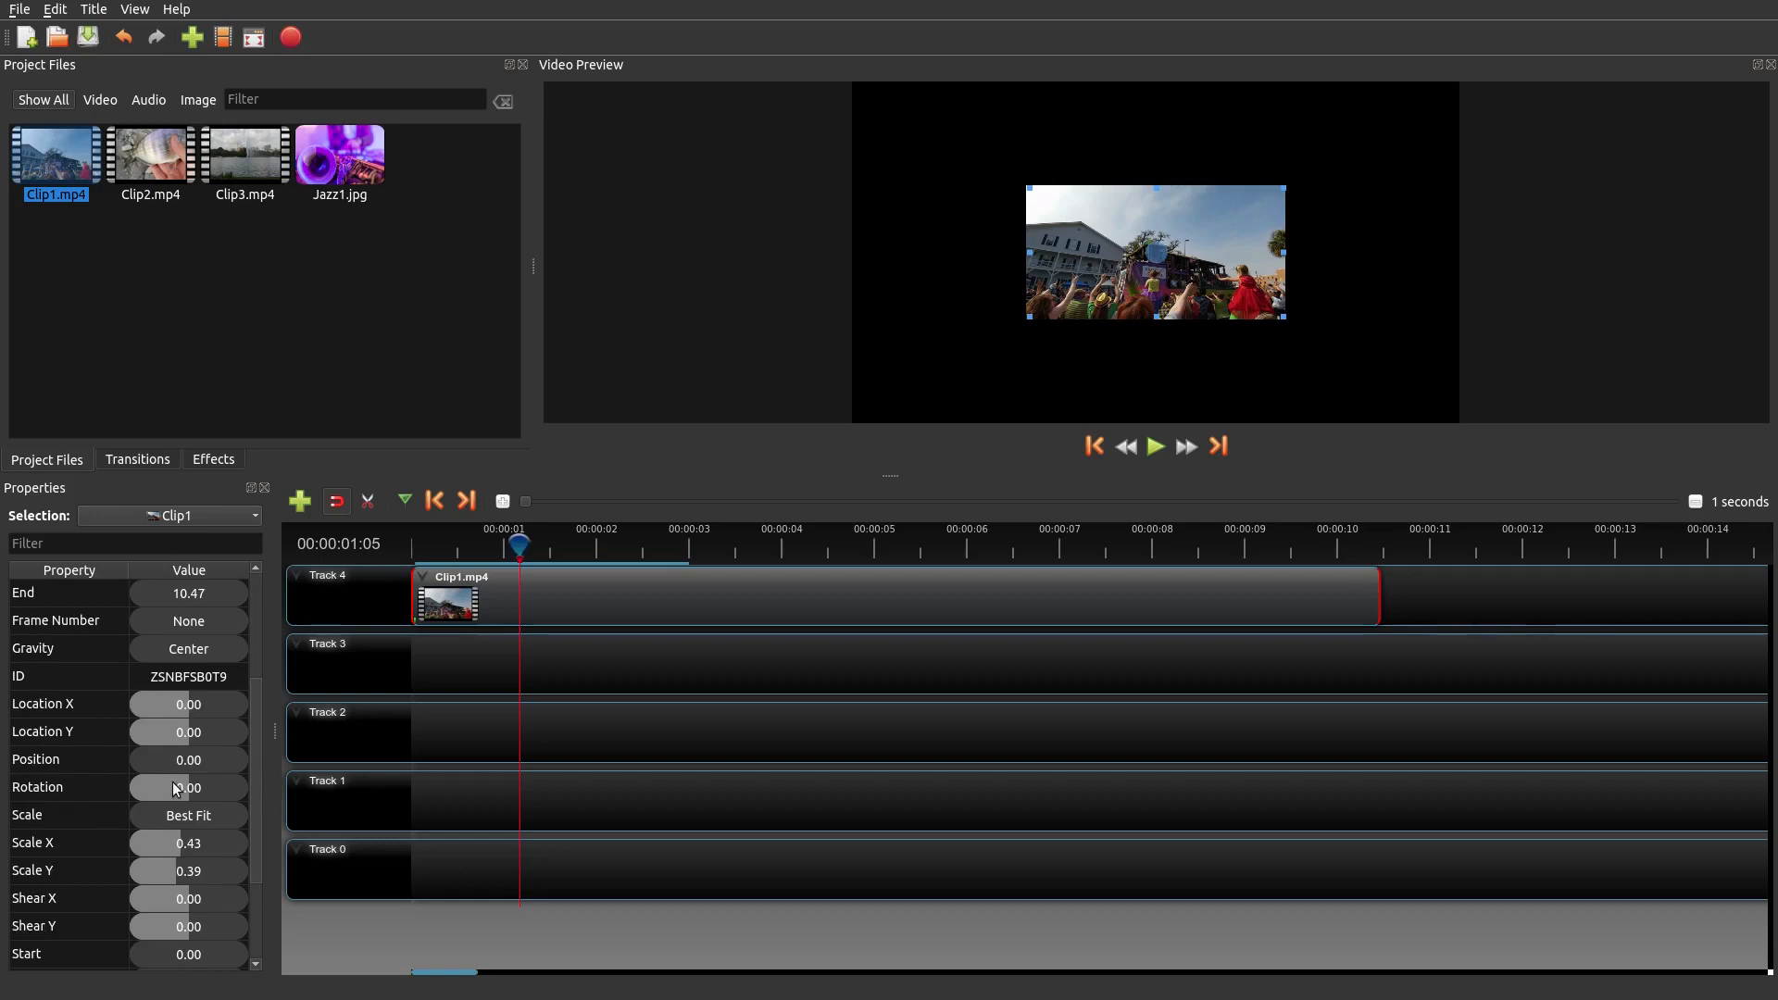
mouse_move(122, 741)
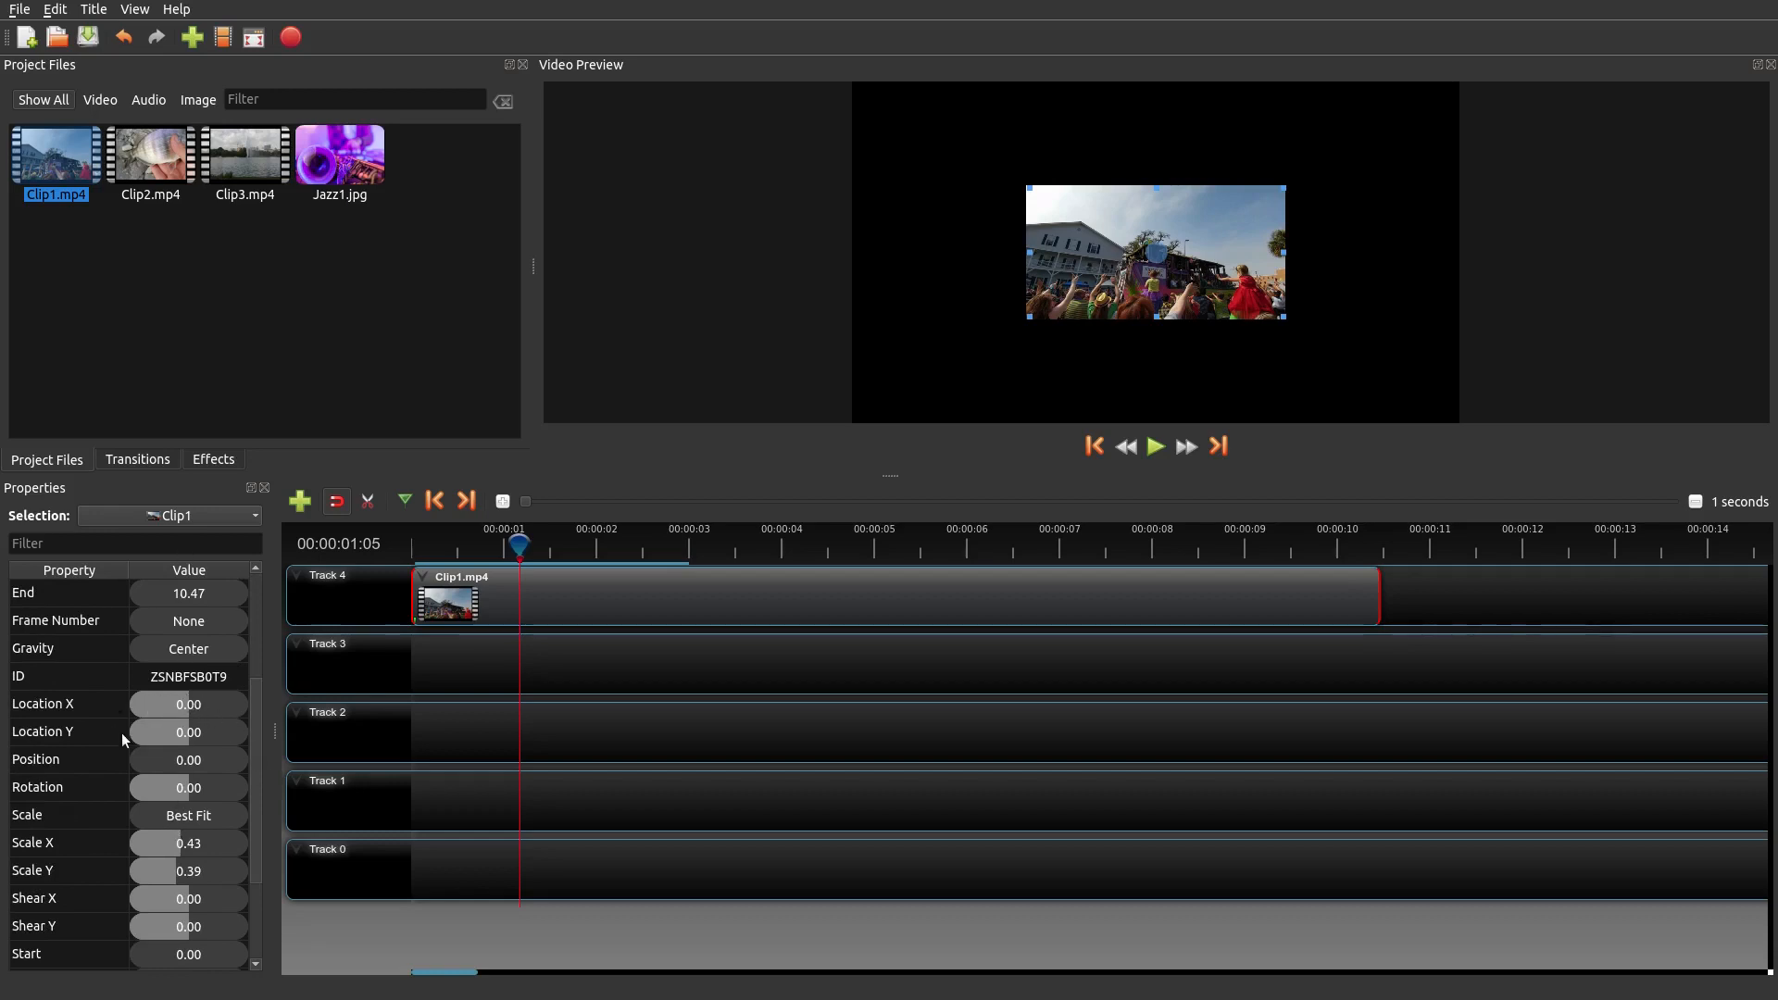
mouse_move(996, 215)
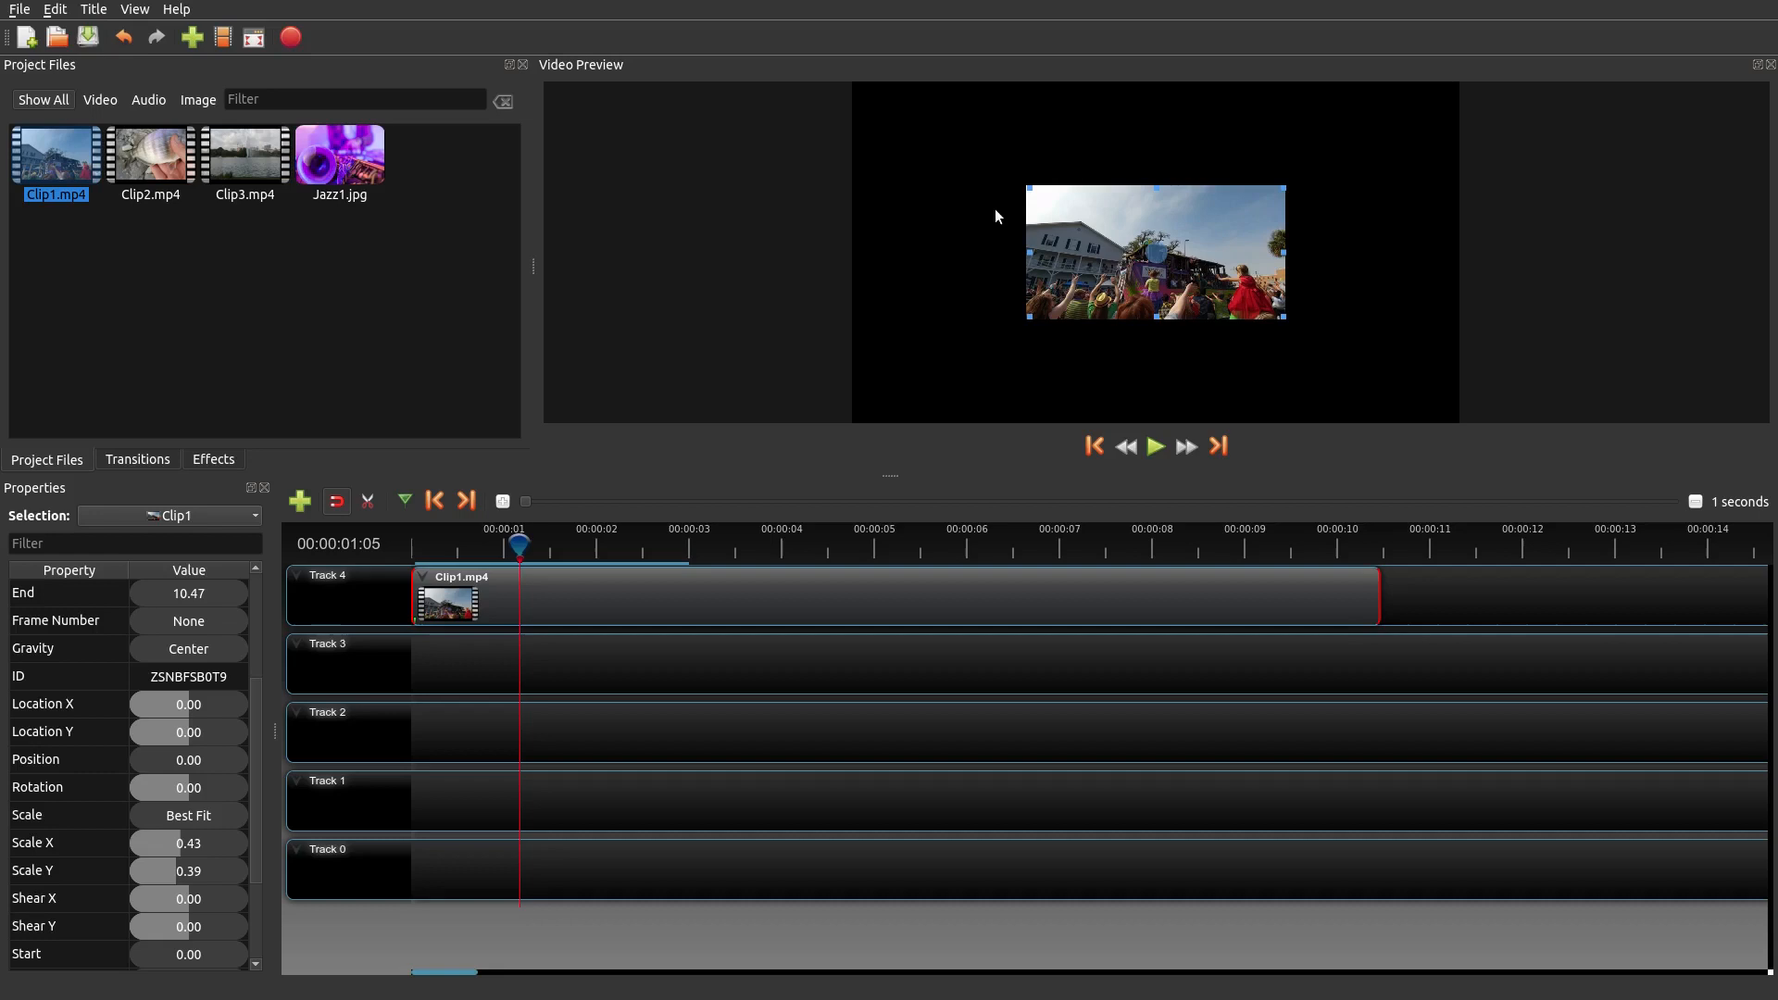
mouse_move(211, 756)
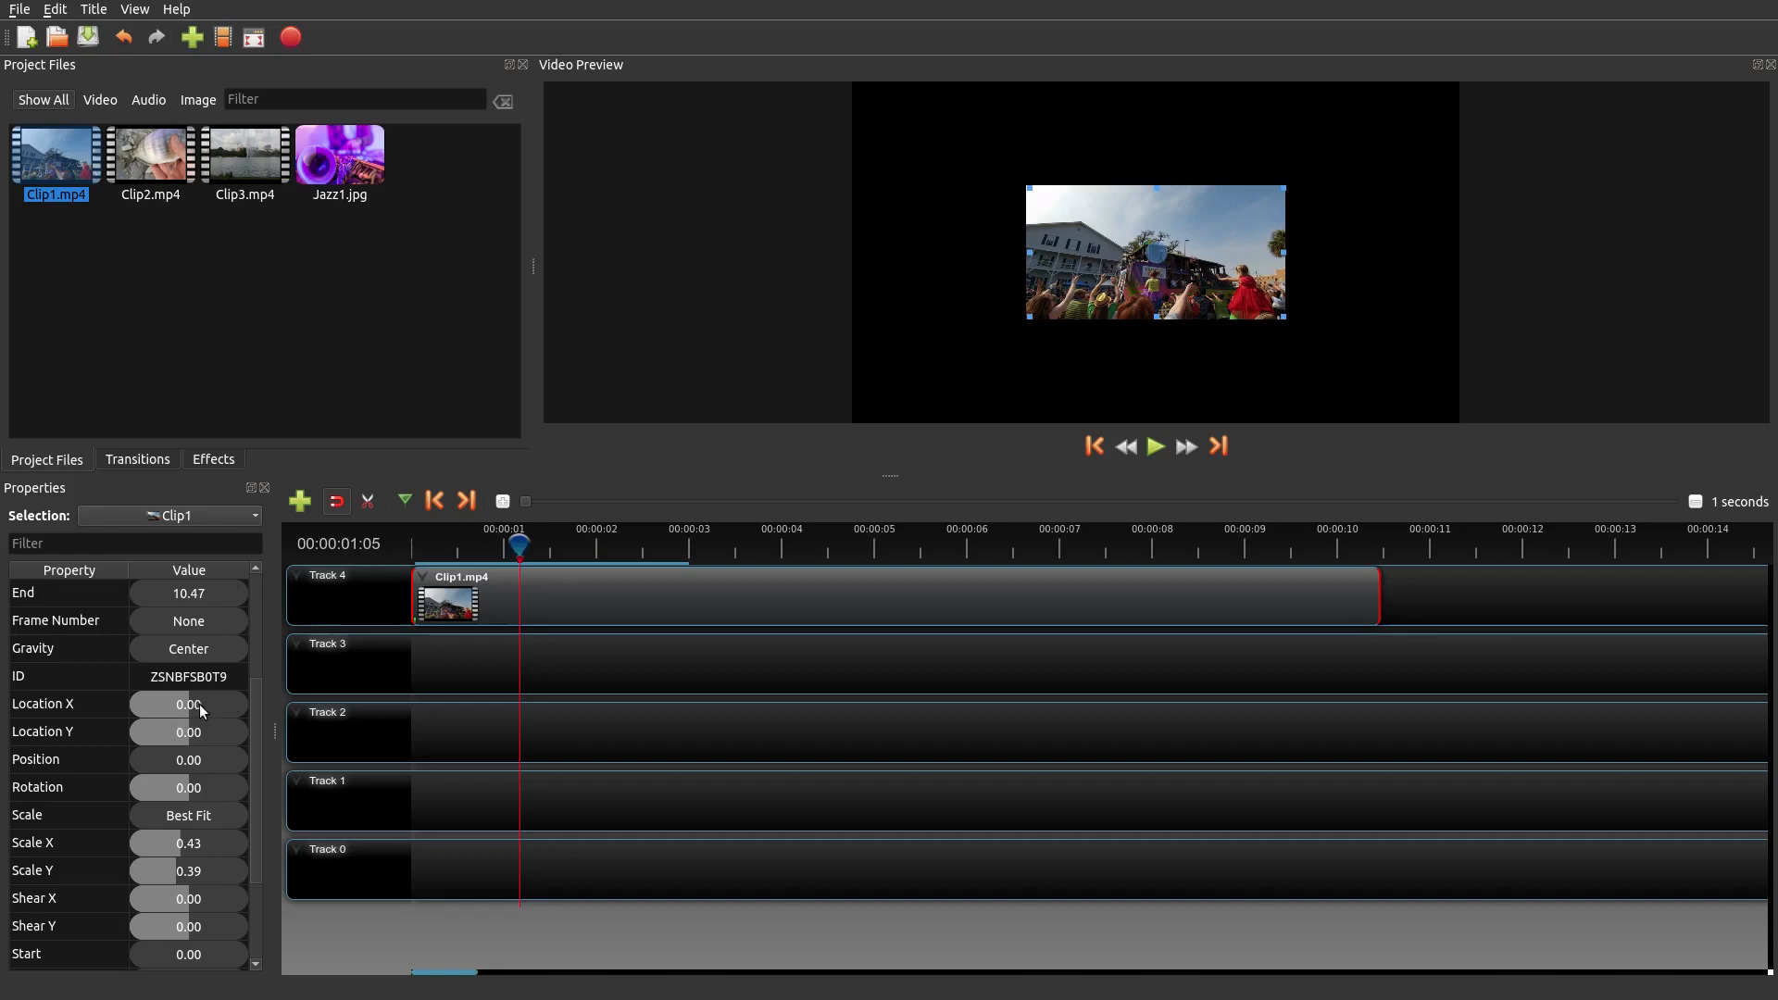
mouse_move(209, 735)
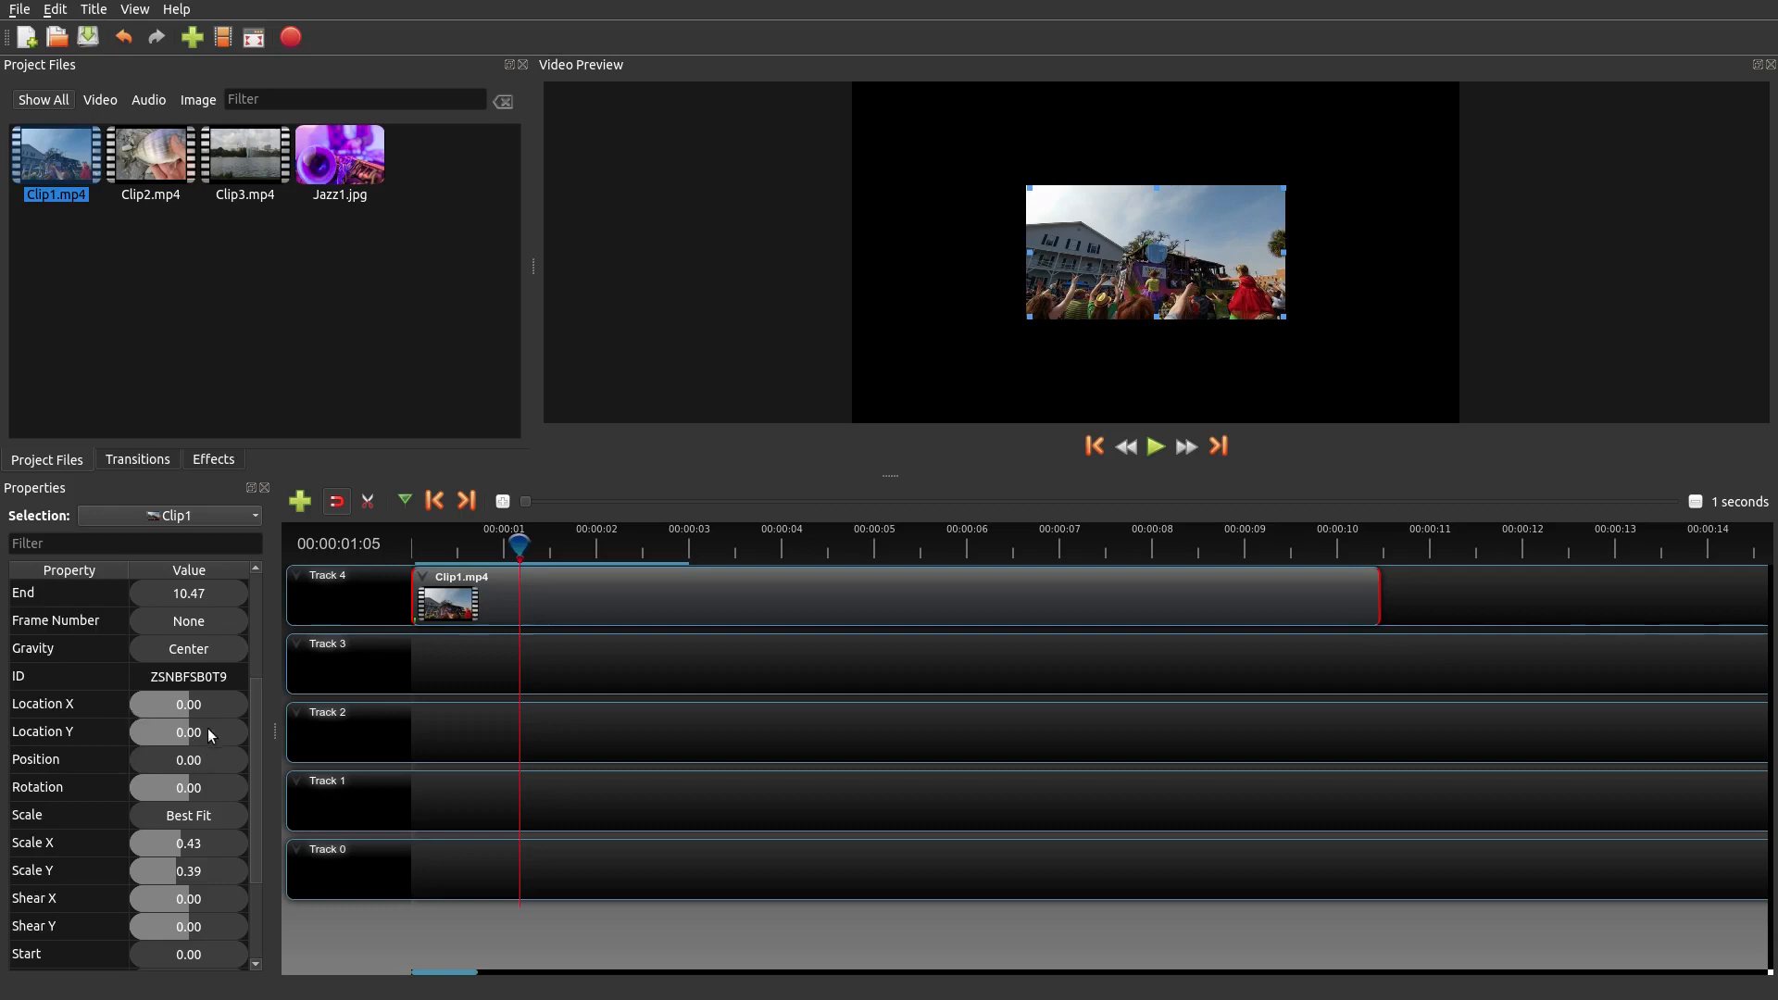
mouse_move(566, 513)
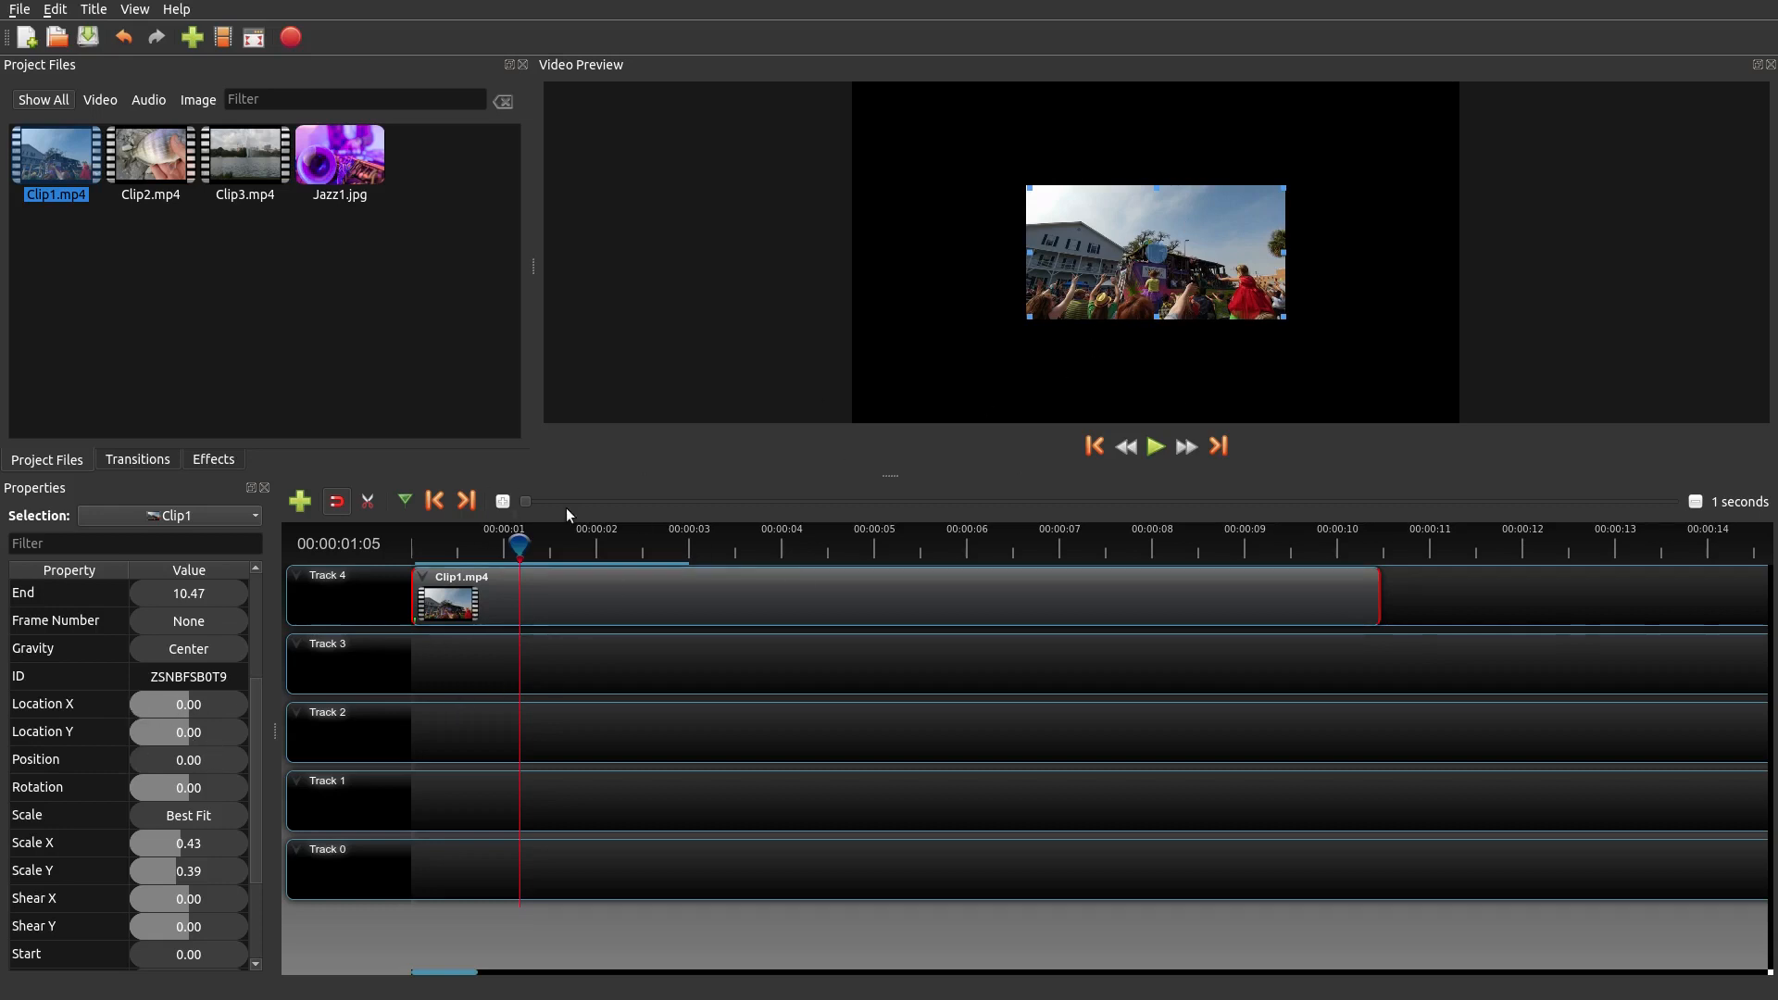
mouse_move(1183, 352)
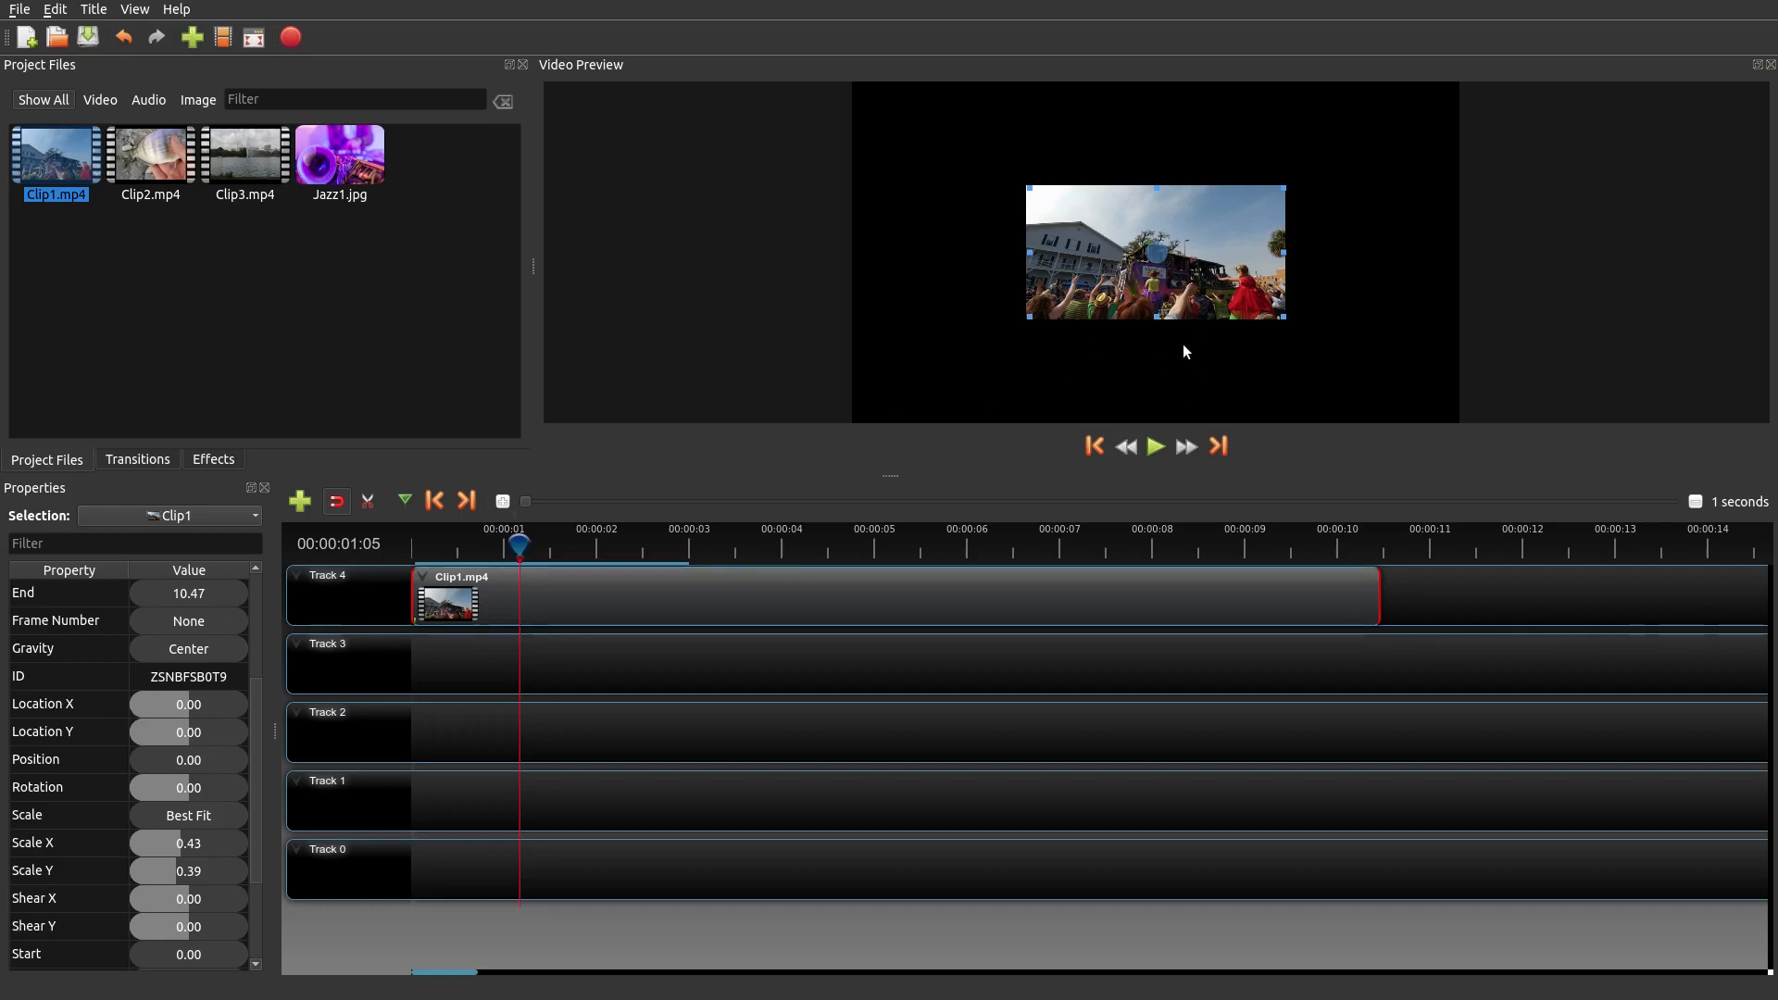
mouse_move(208, 722)
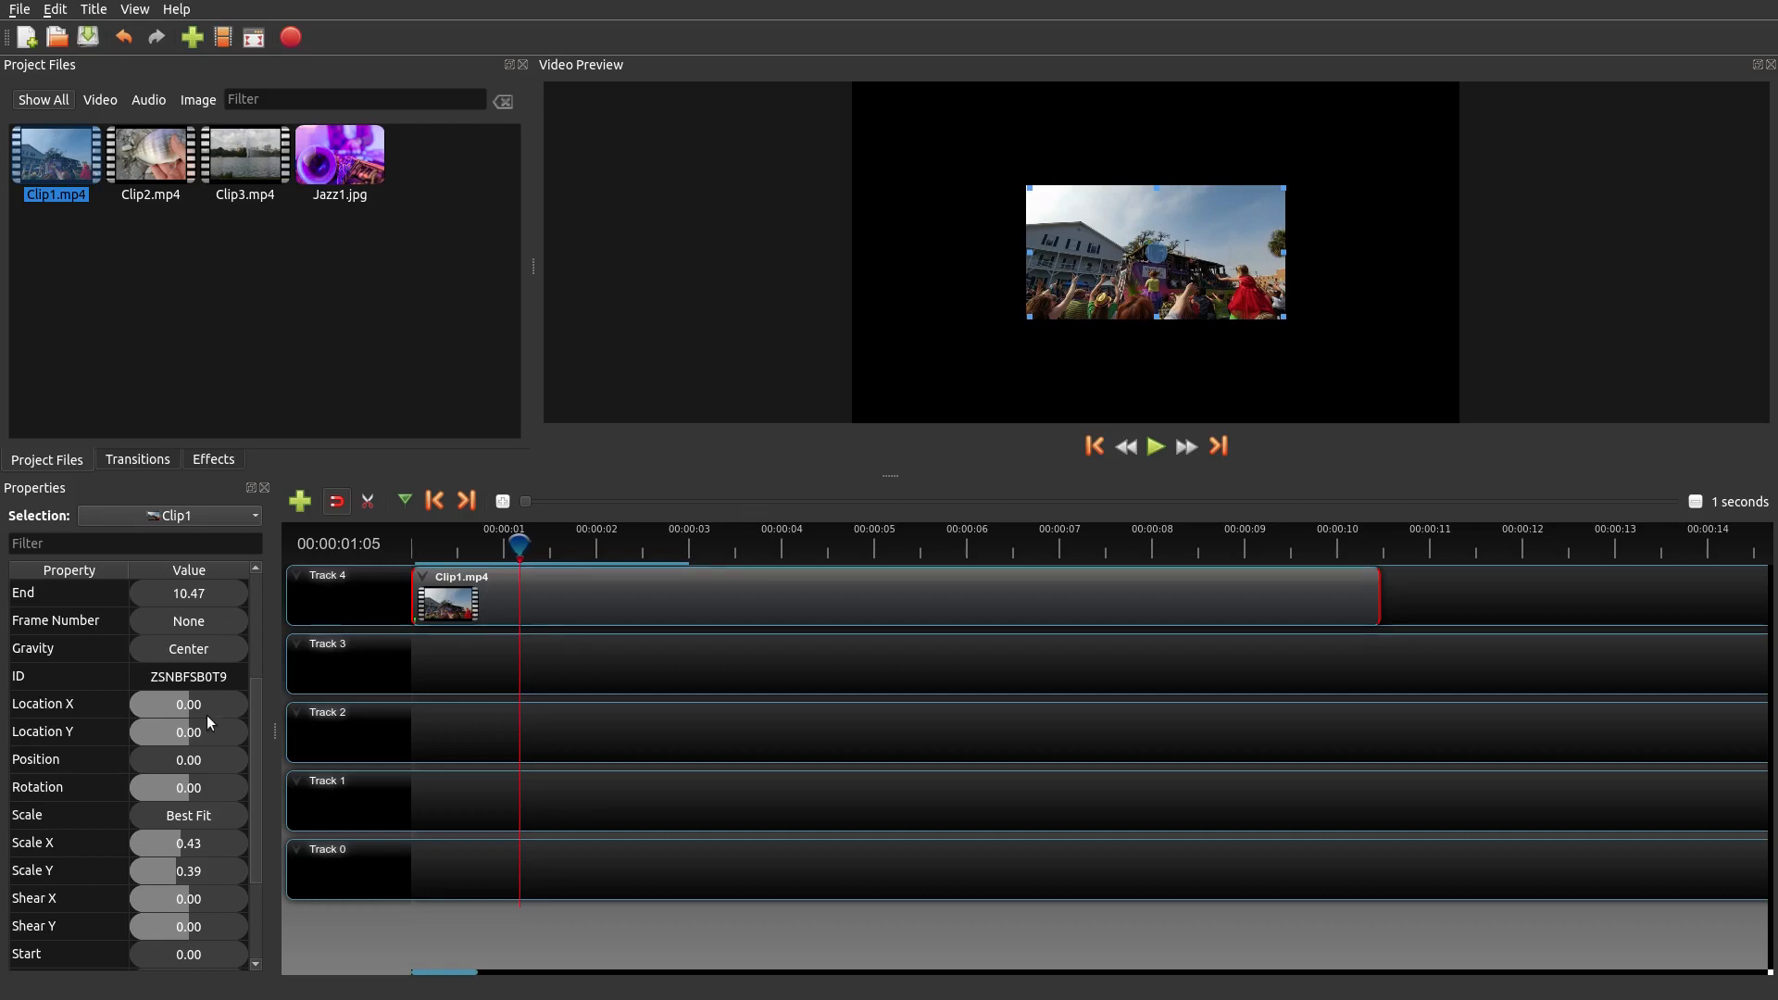
scroll("down", 3)
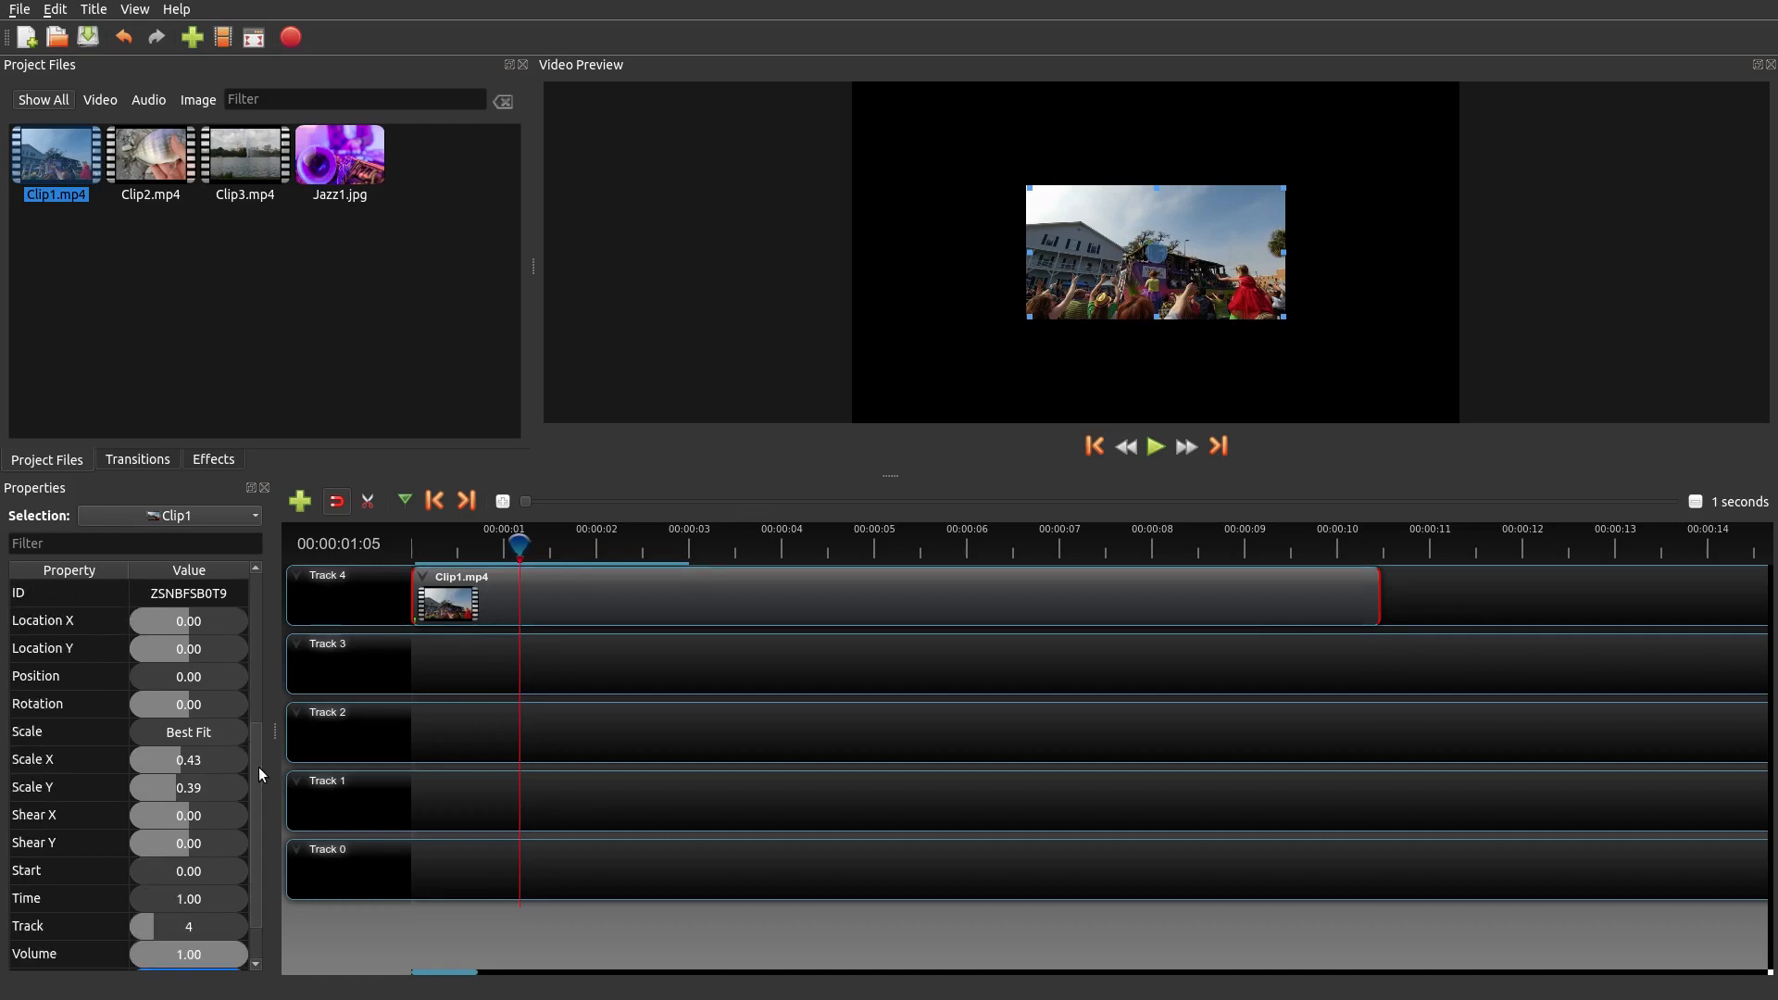
mouse_move(189, 759)
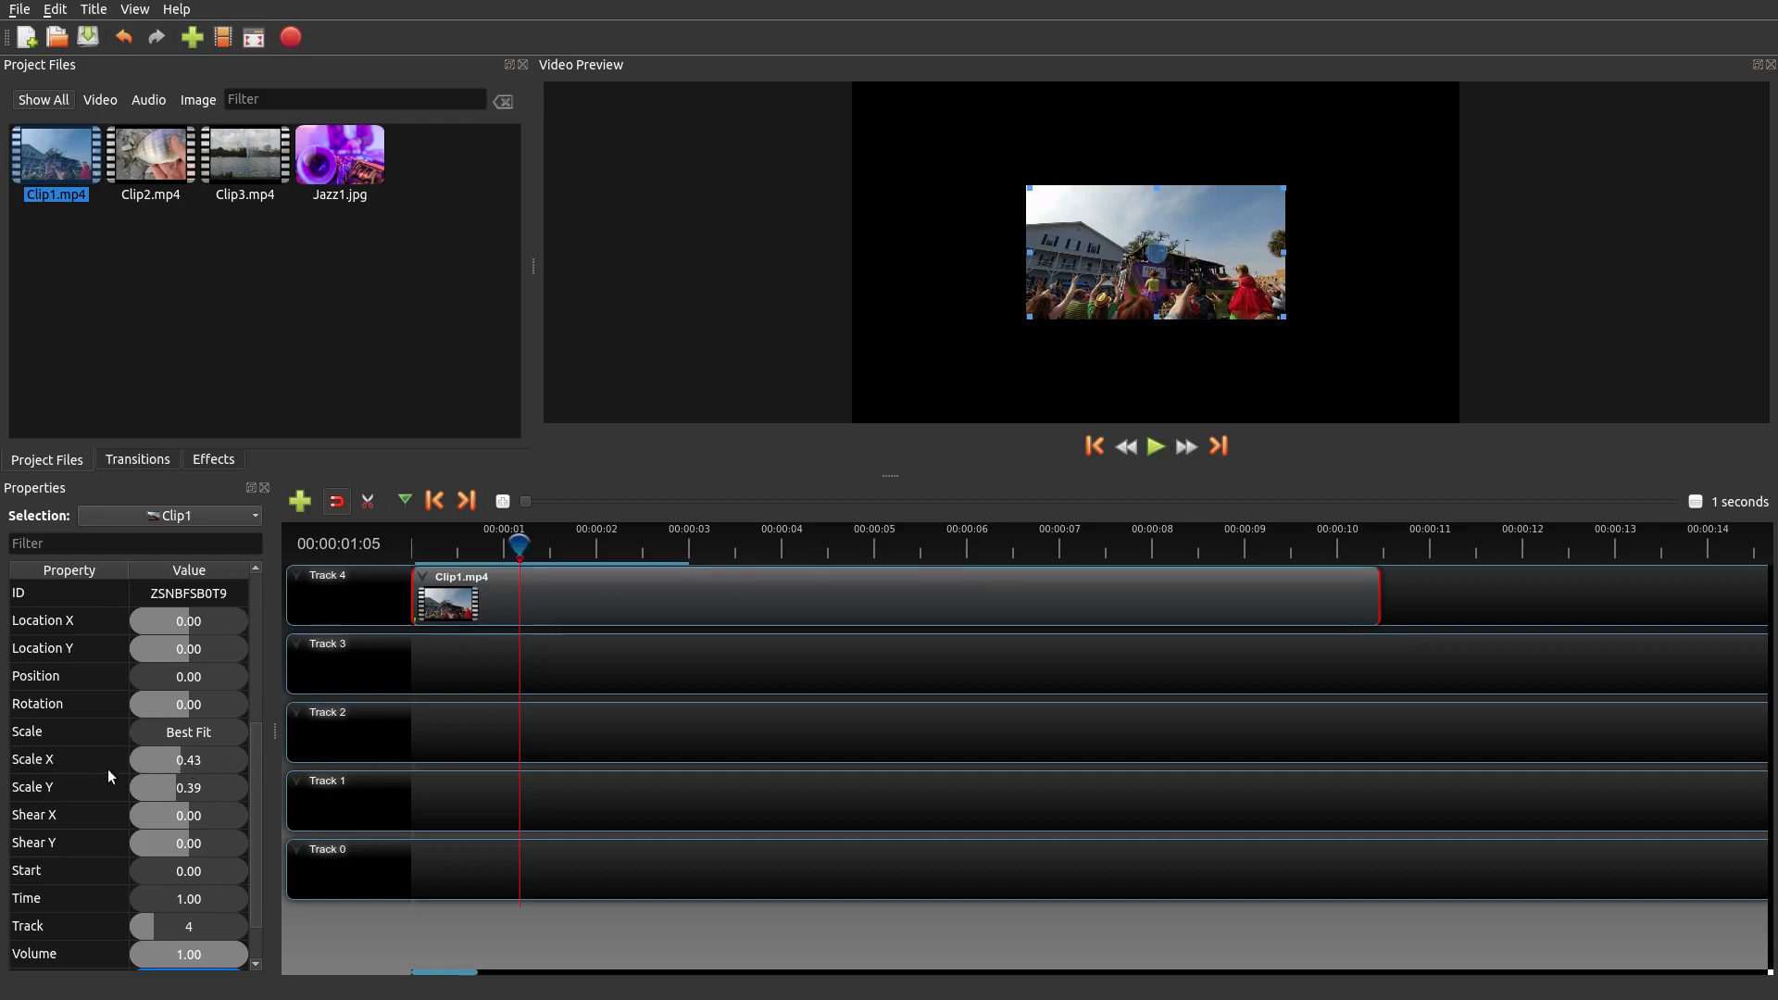
left_click(69, 759)
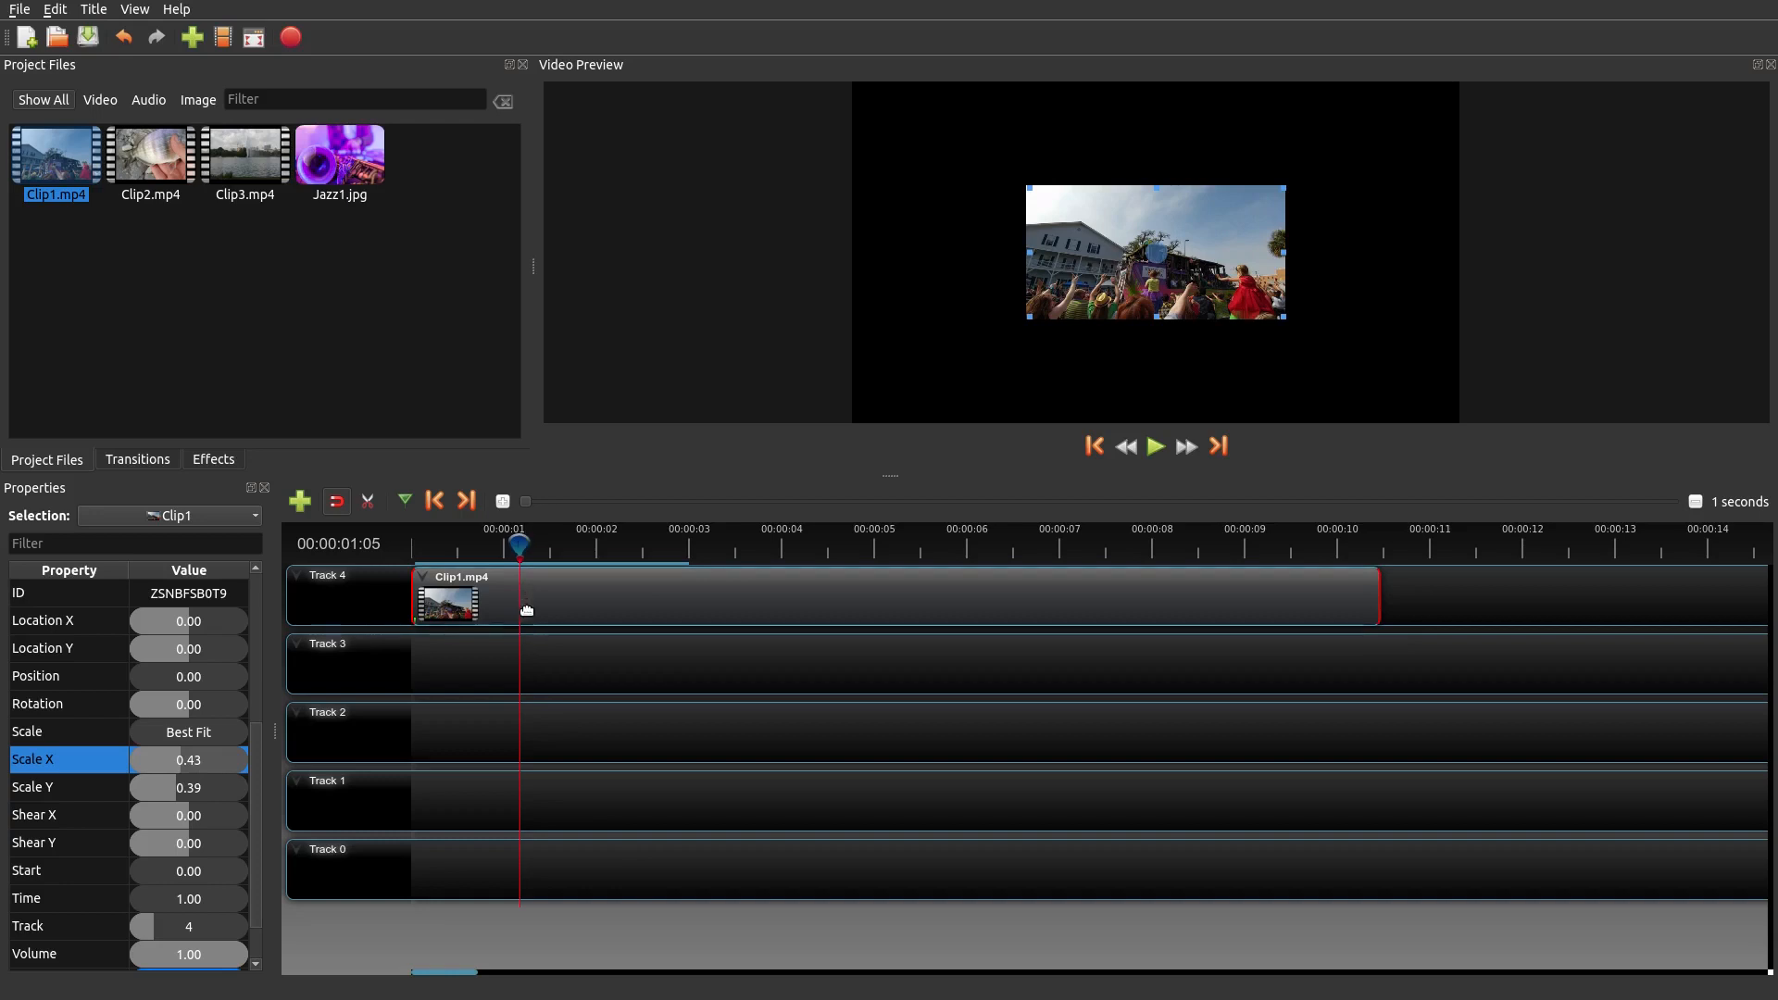
mouse_move(519, 576)
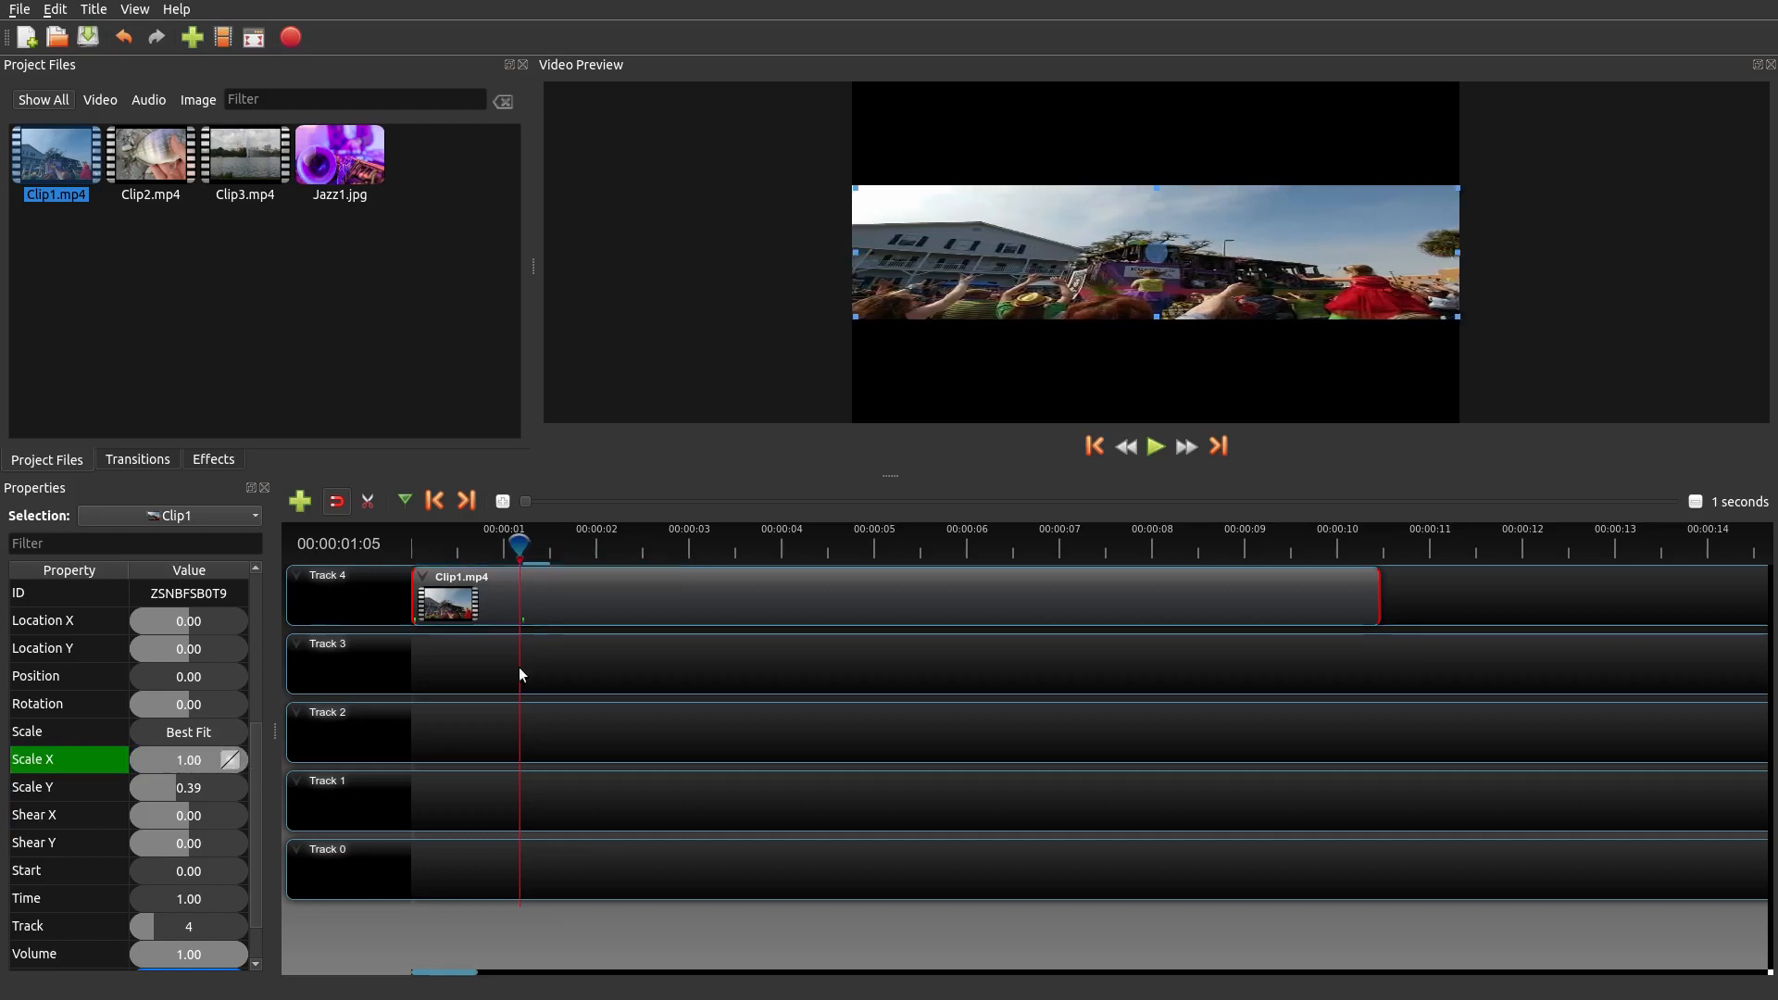
mouse_move(174, 792)
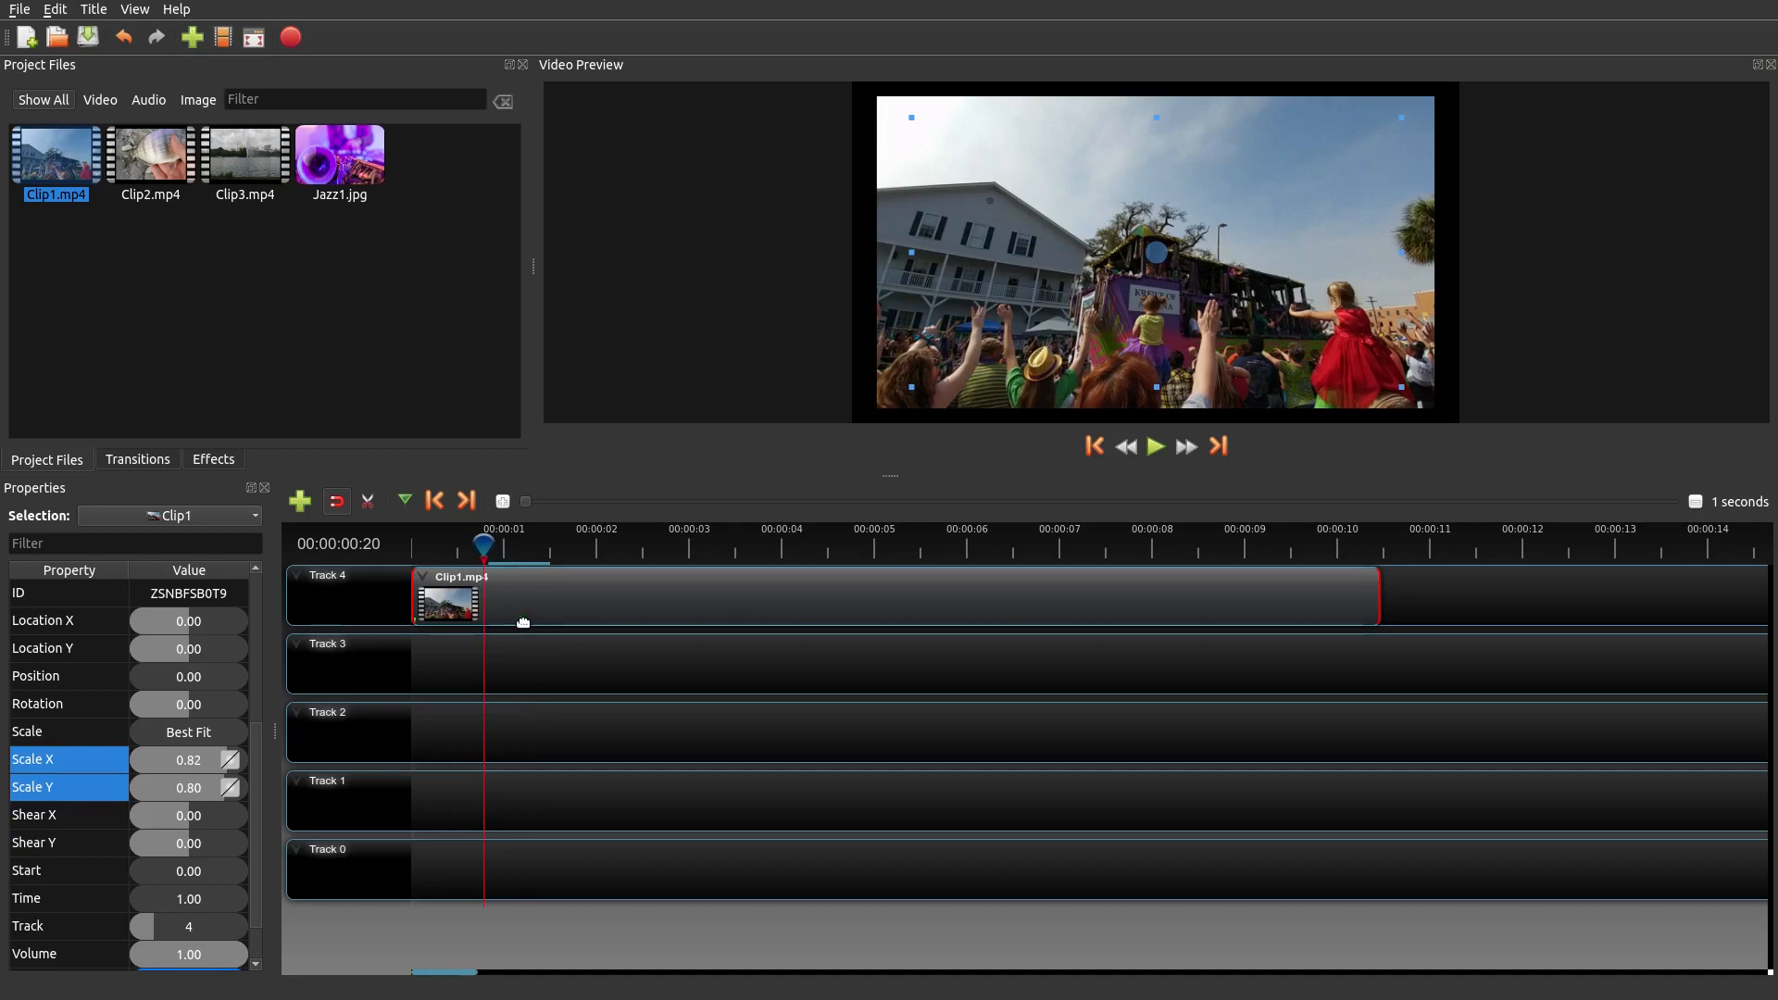
mouse_move(417, 622)
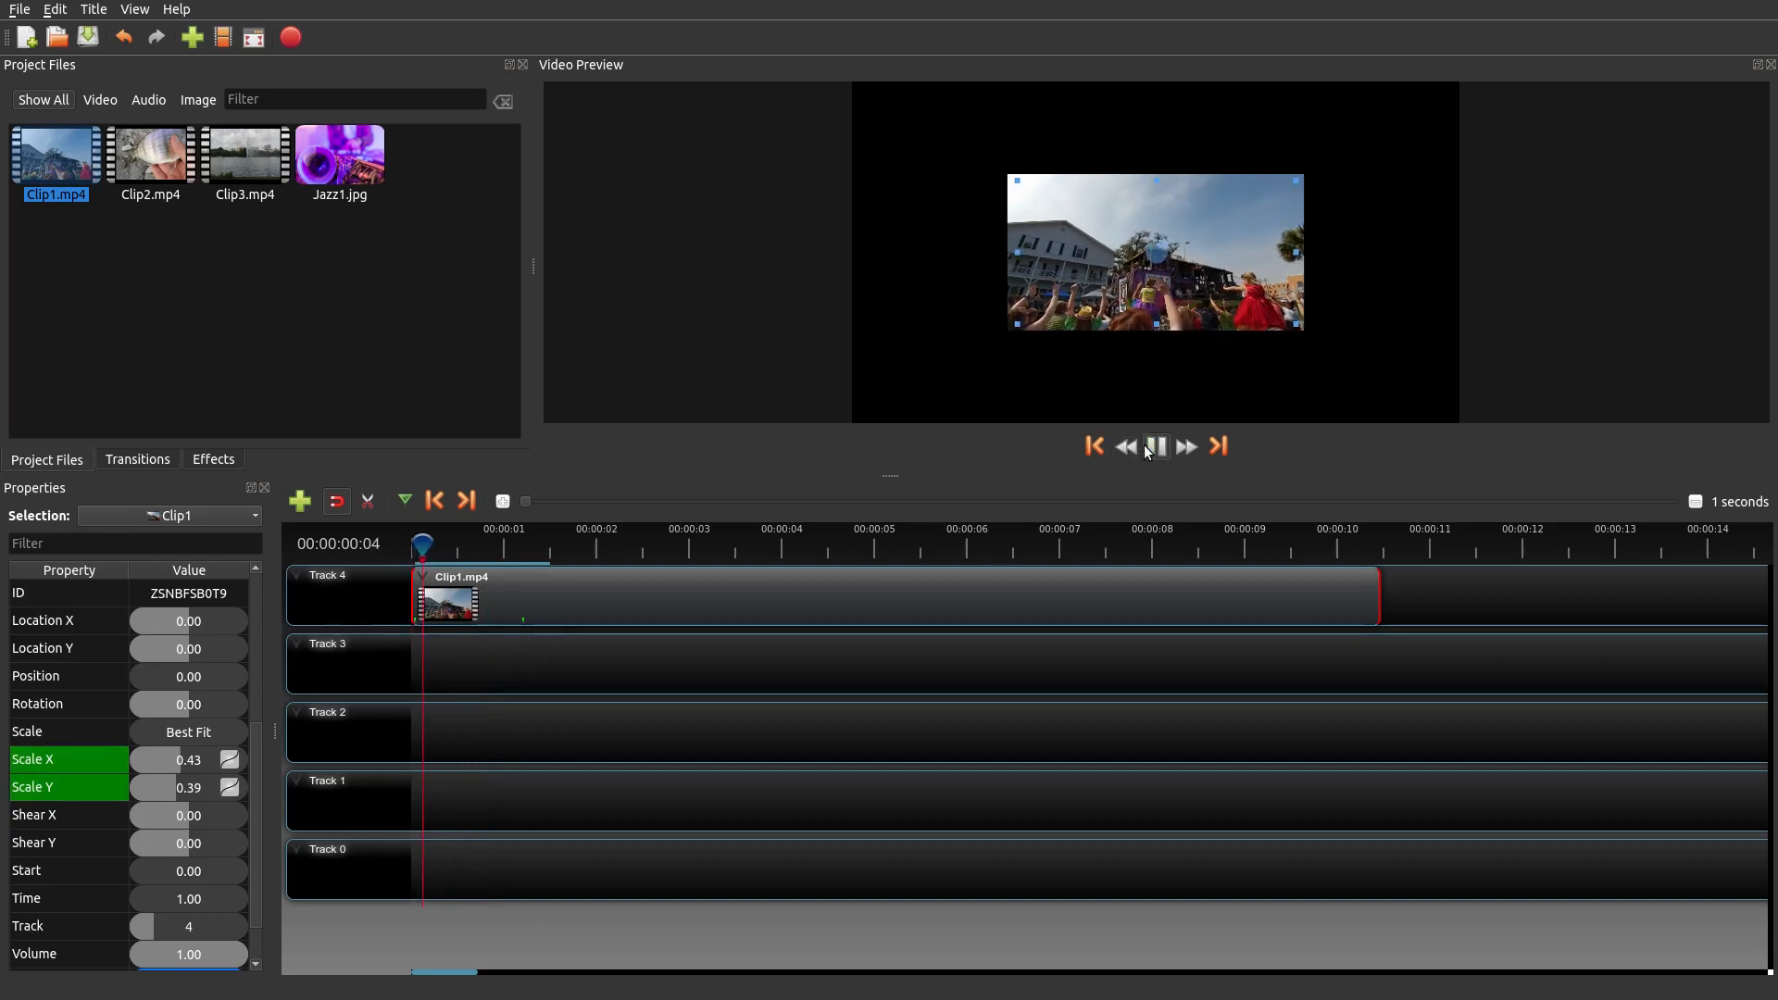
- Preview Clip1's scaling animation, showing scale 1.00 by 1.00 about one second in
left_click(1155, 446)
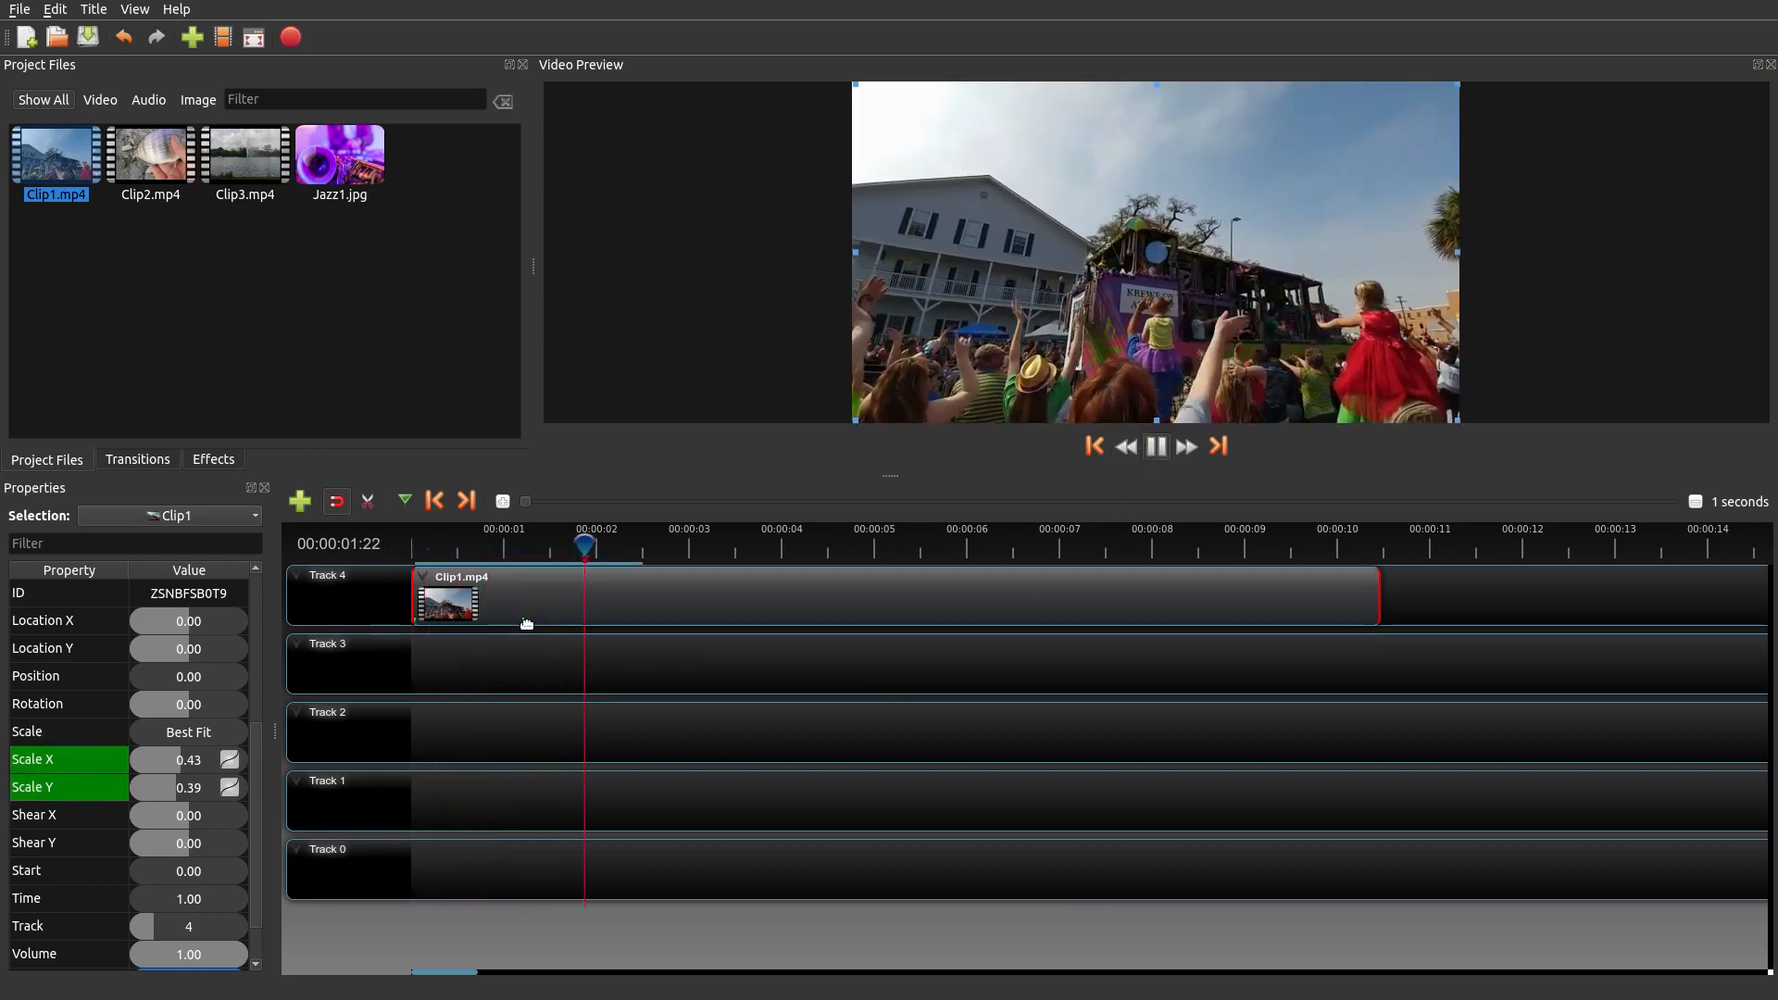
left_click(1154, 446)
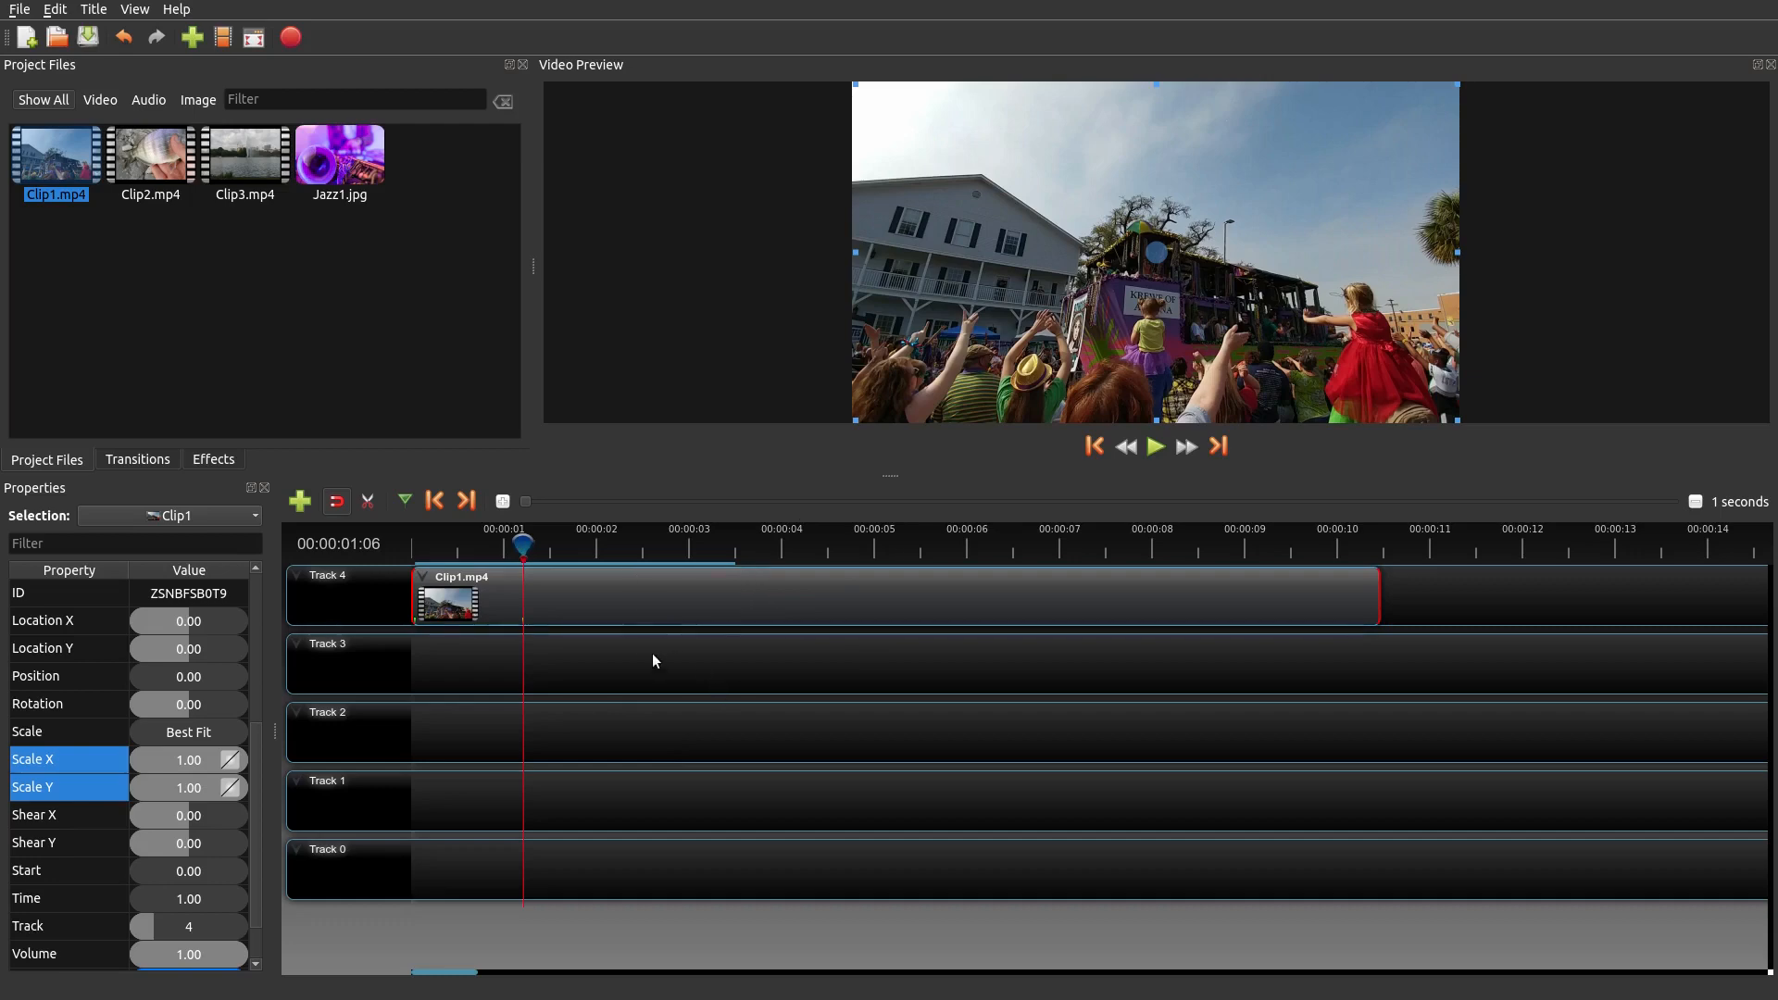
mouse_move(1234, 361)
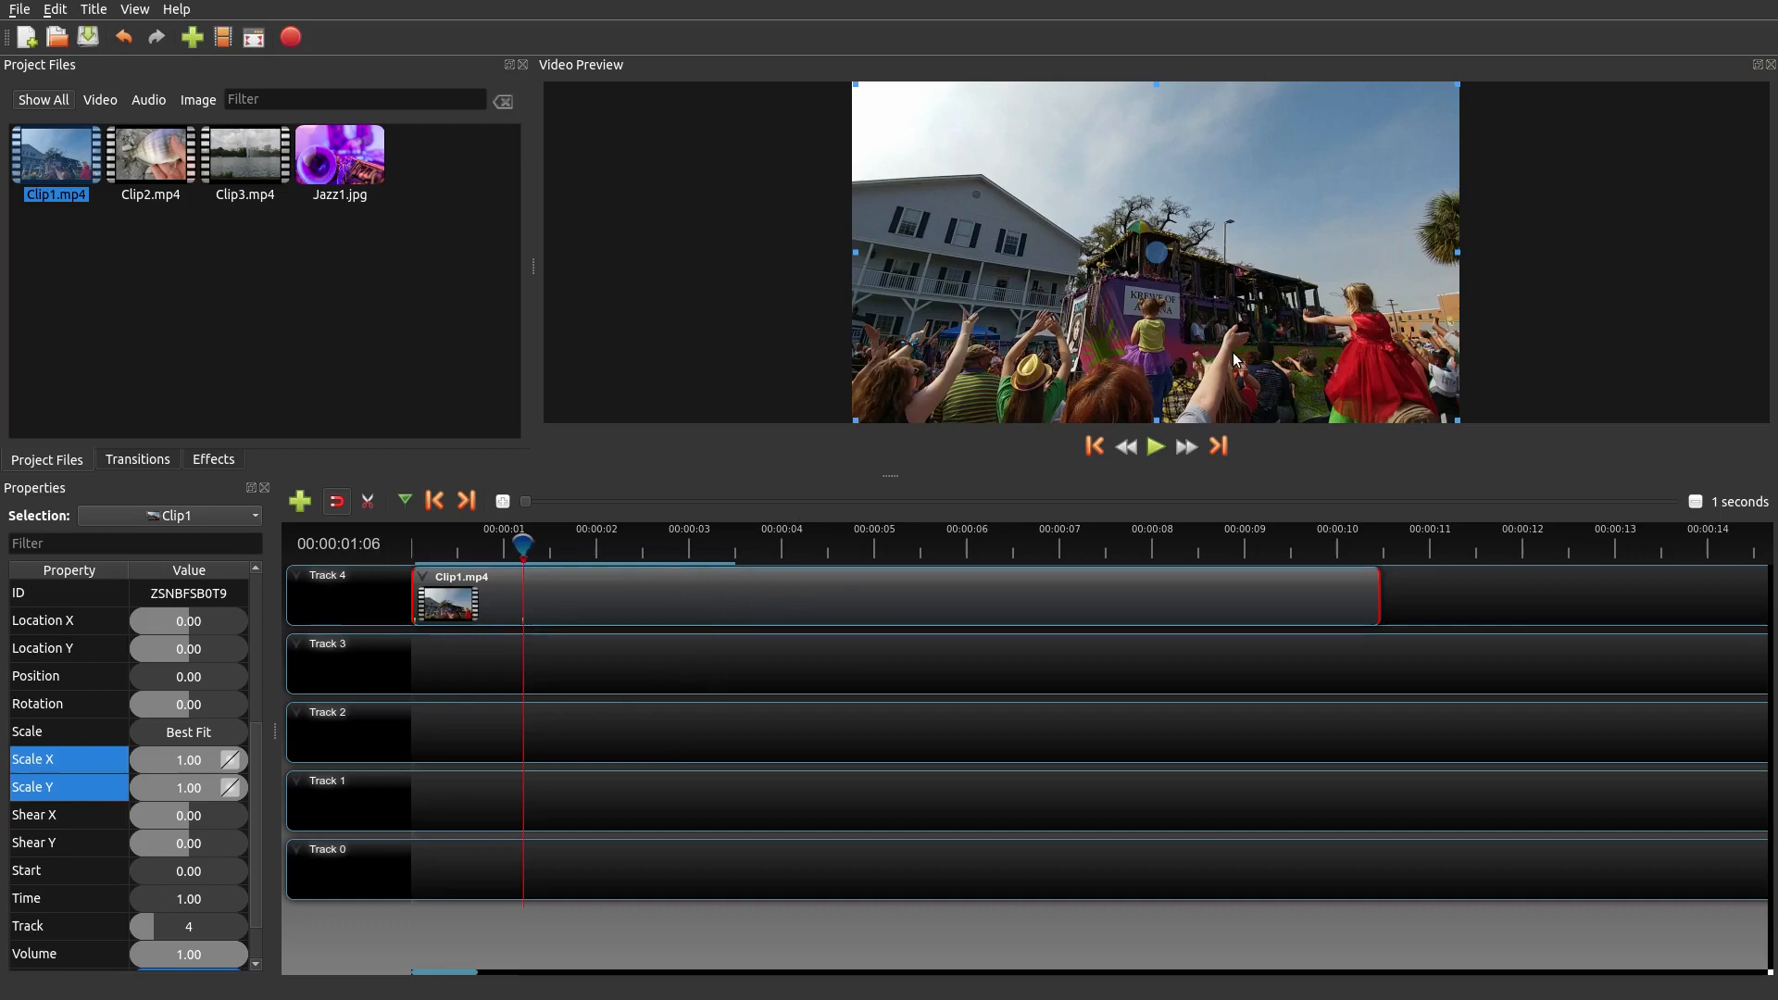
mouse_move(742, 633)
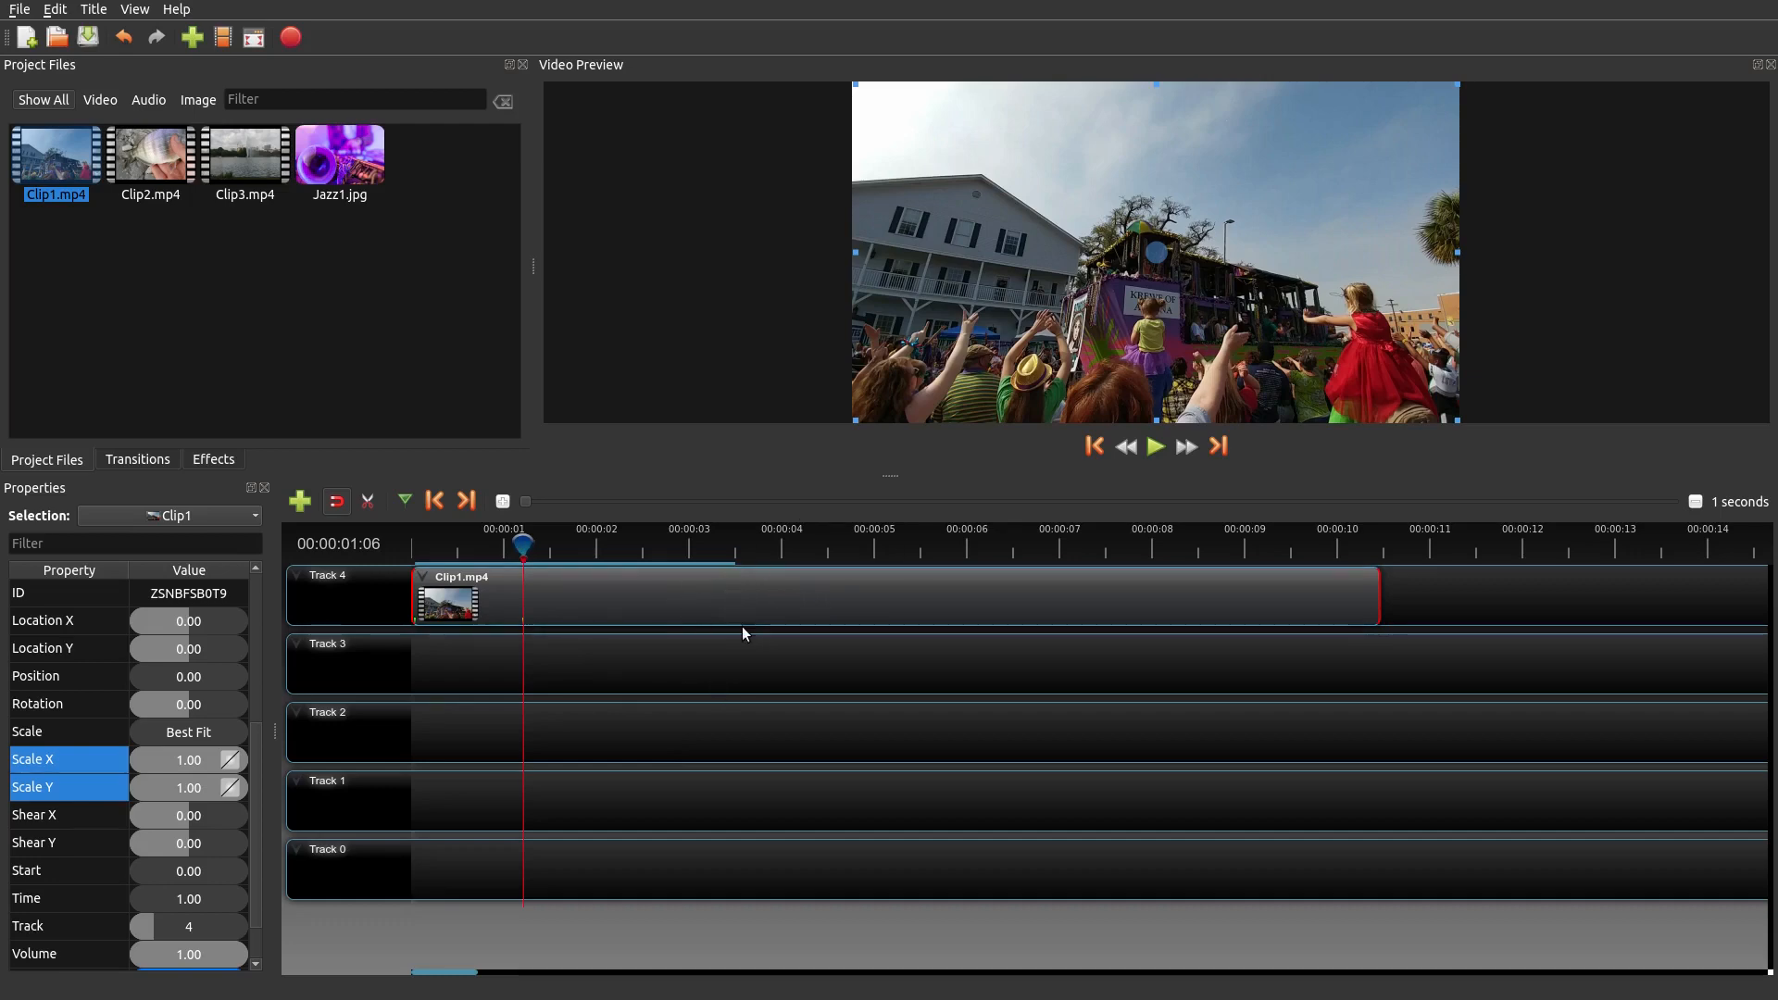
mouse_move(550, 579)
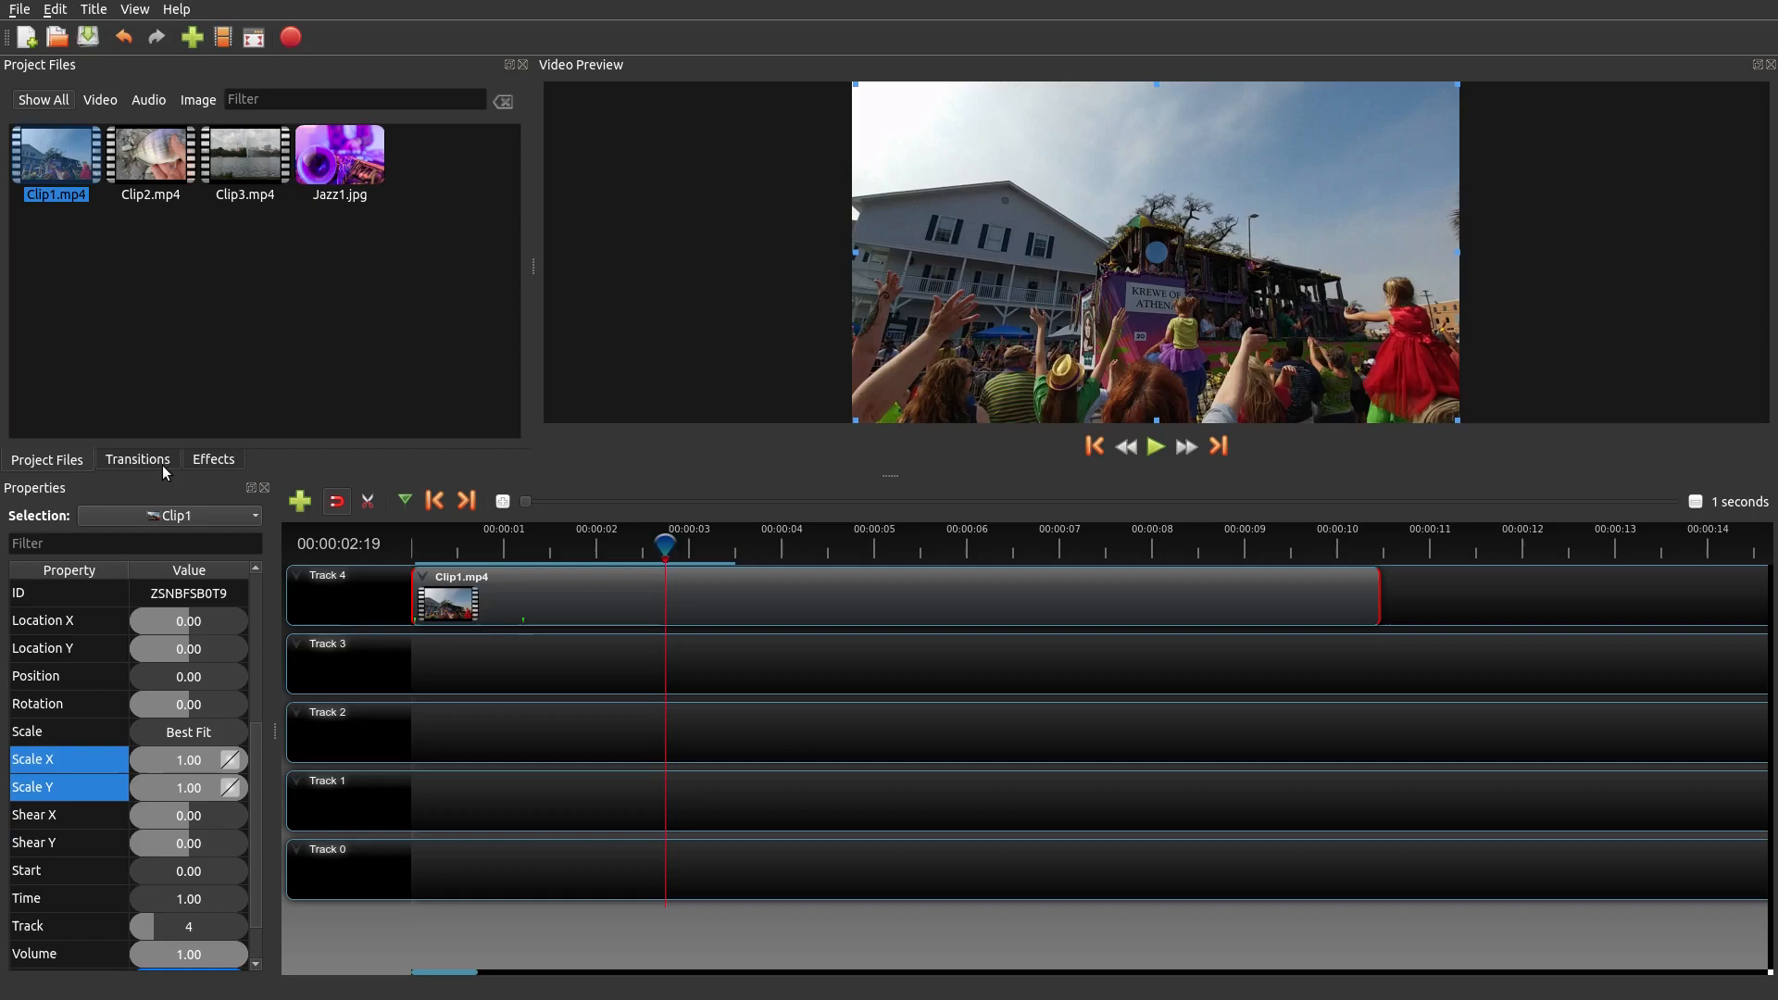
- Add a Big losange transition onto Clip1 on Track 4 at about 2.74 seconds
left_click(137, 459)
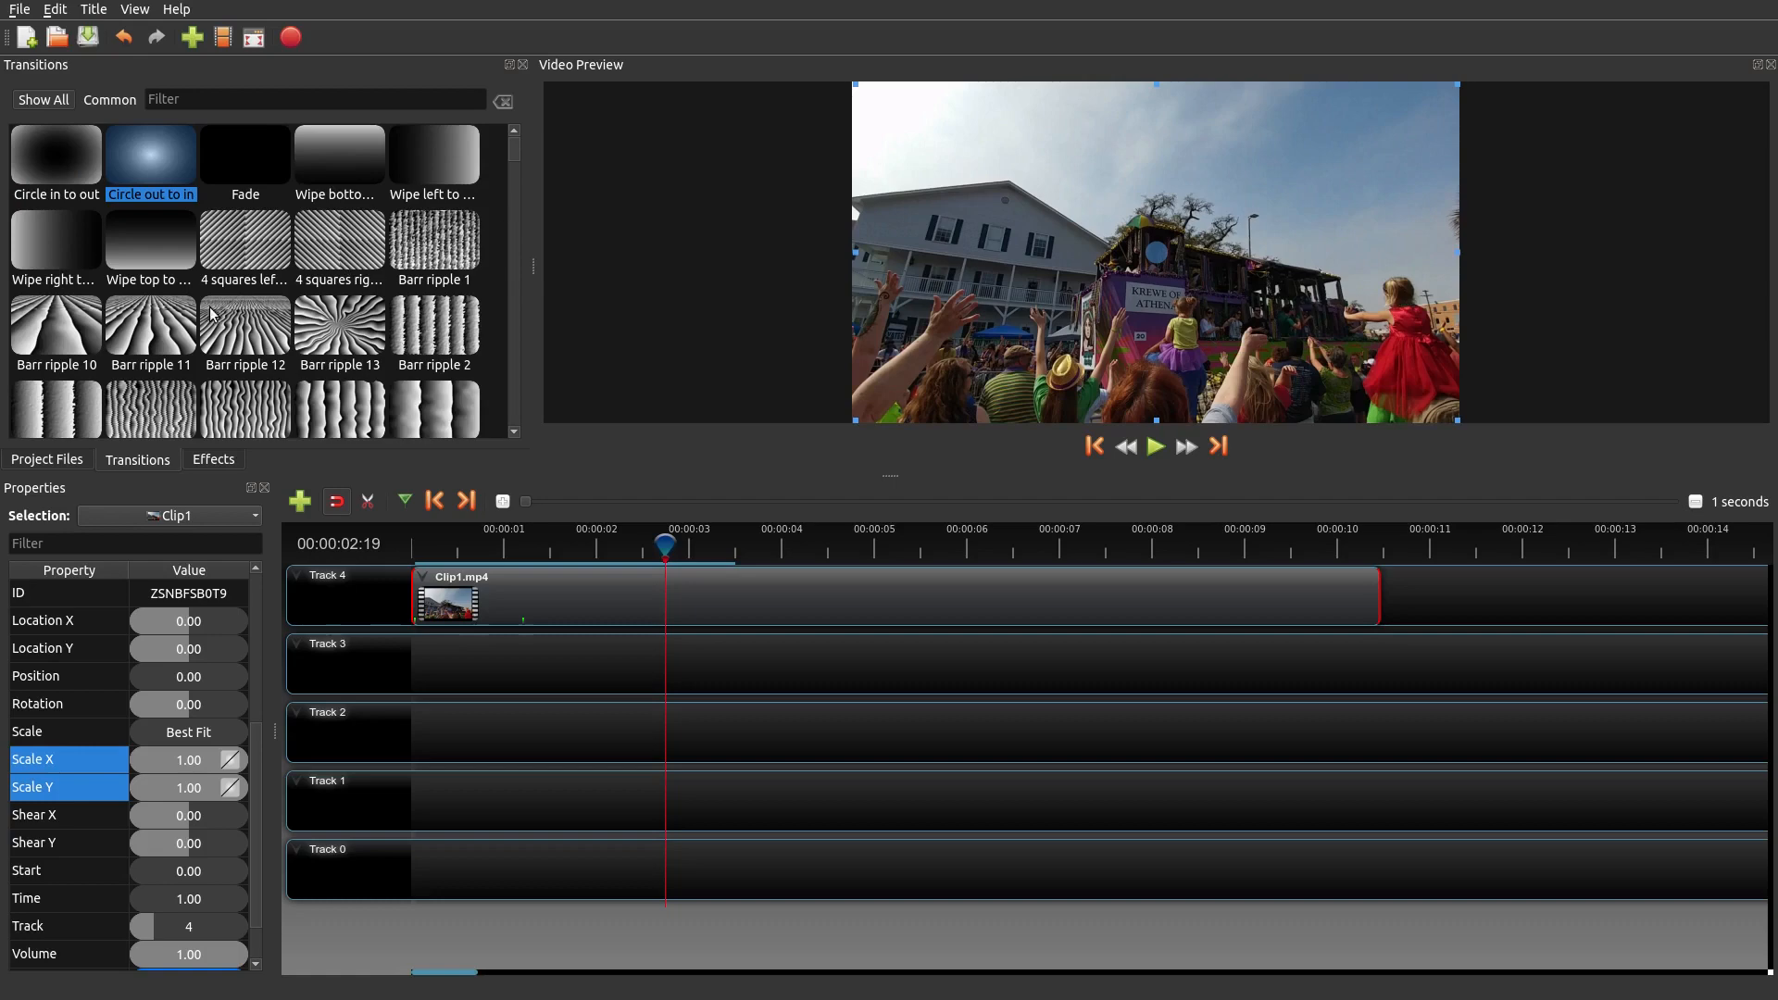
mouse_move(373, 485)
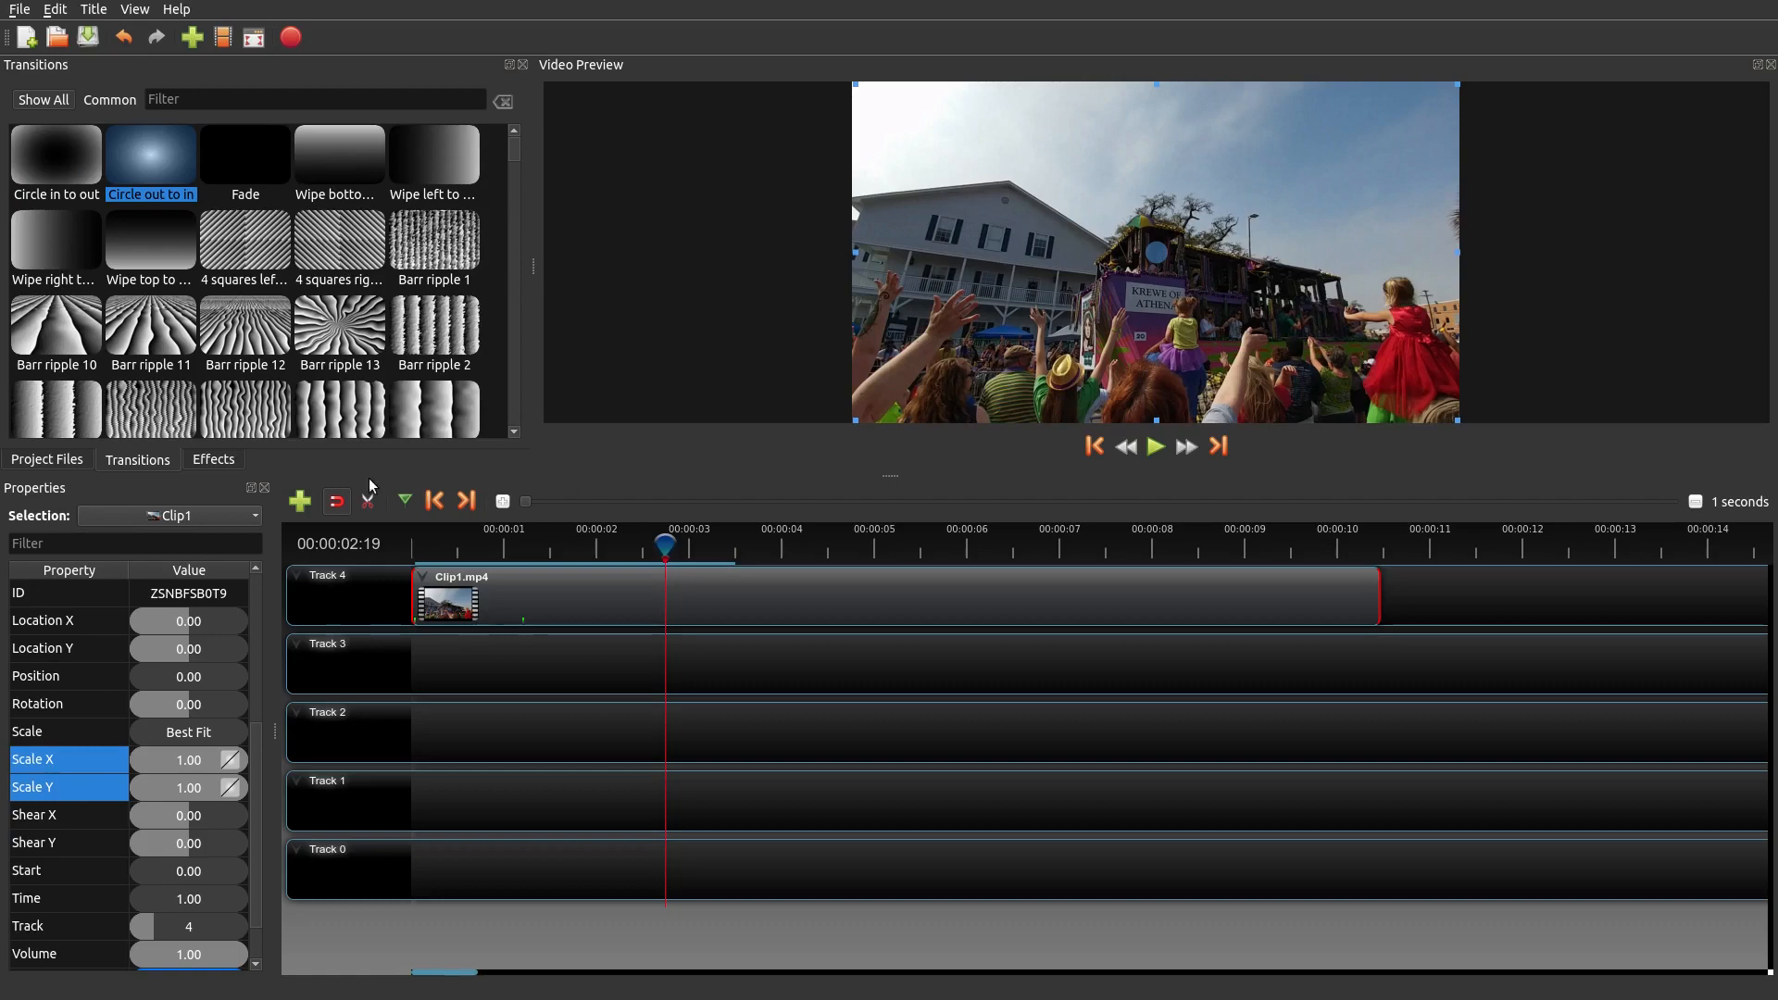
mouse_move(539, 371)
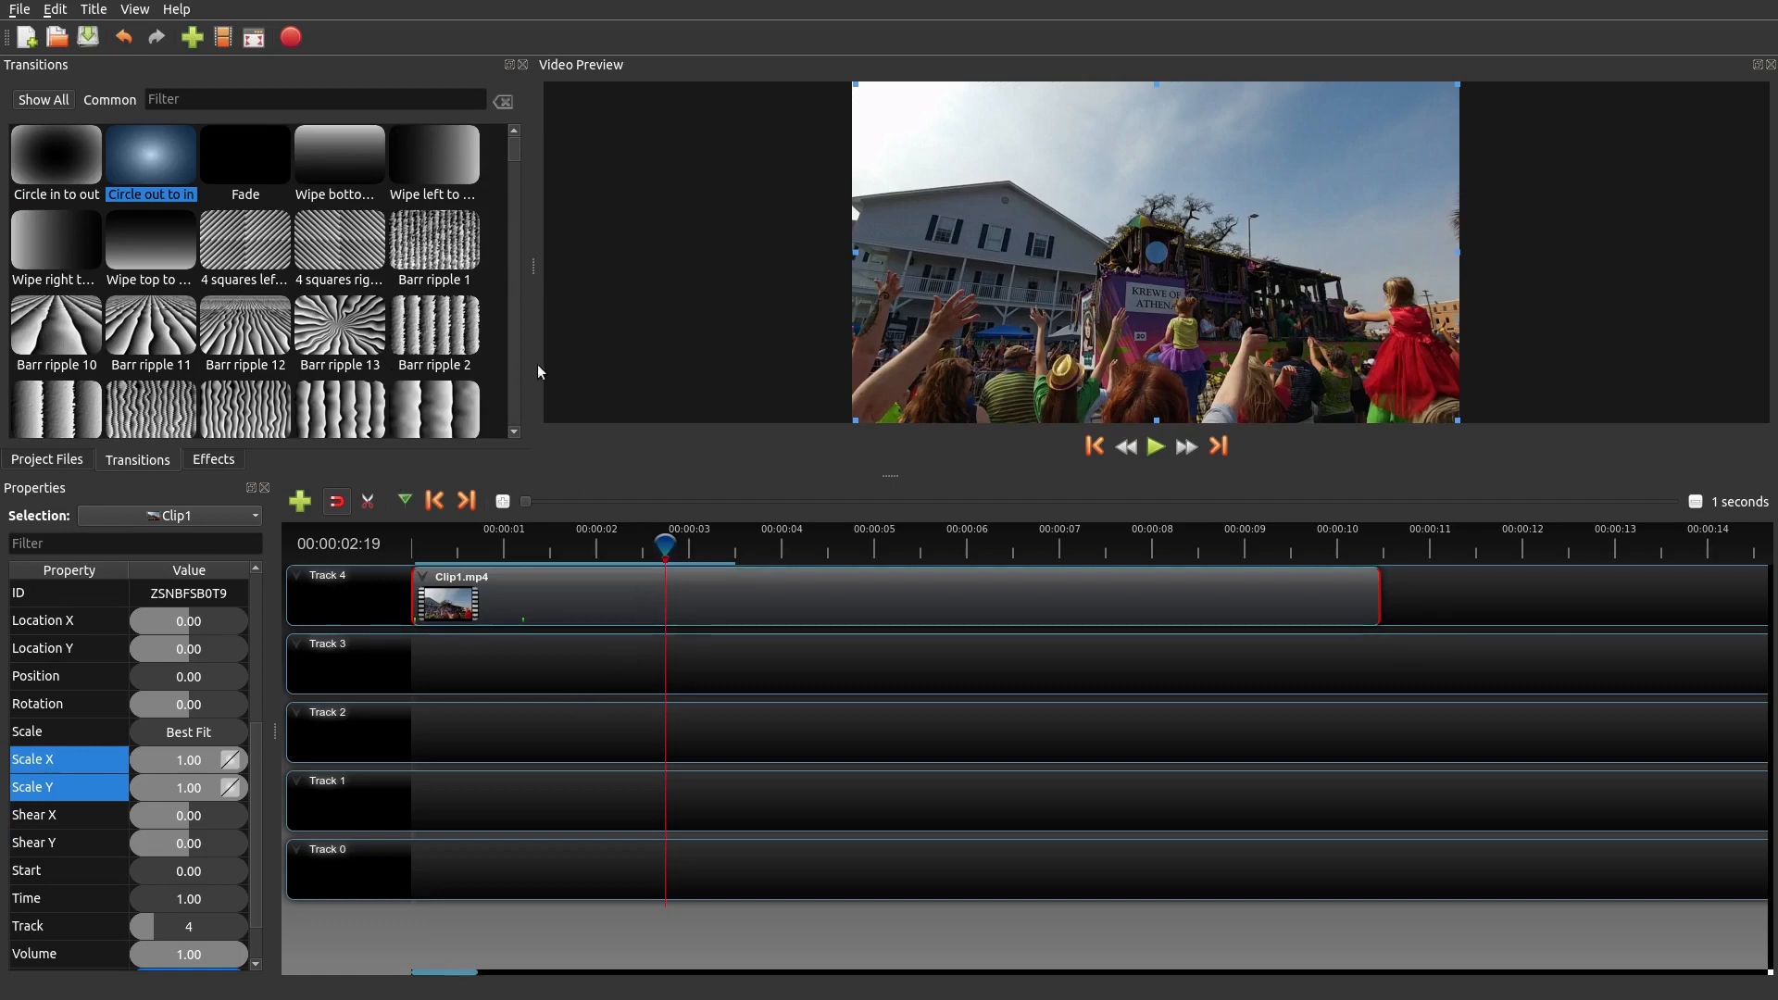
scroll("down", 3)
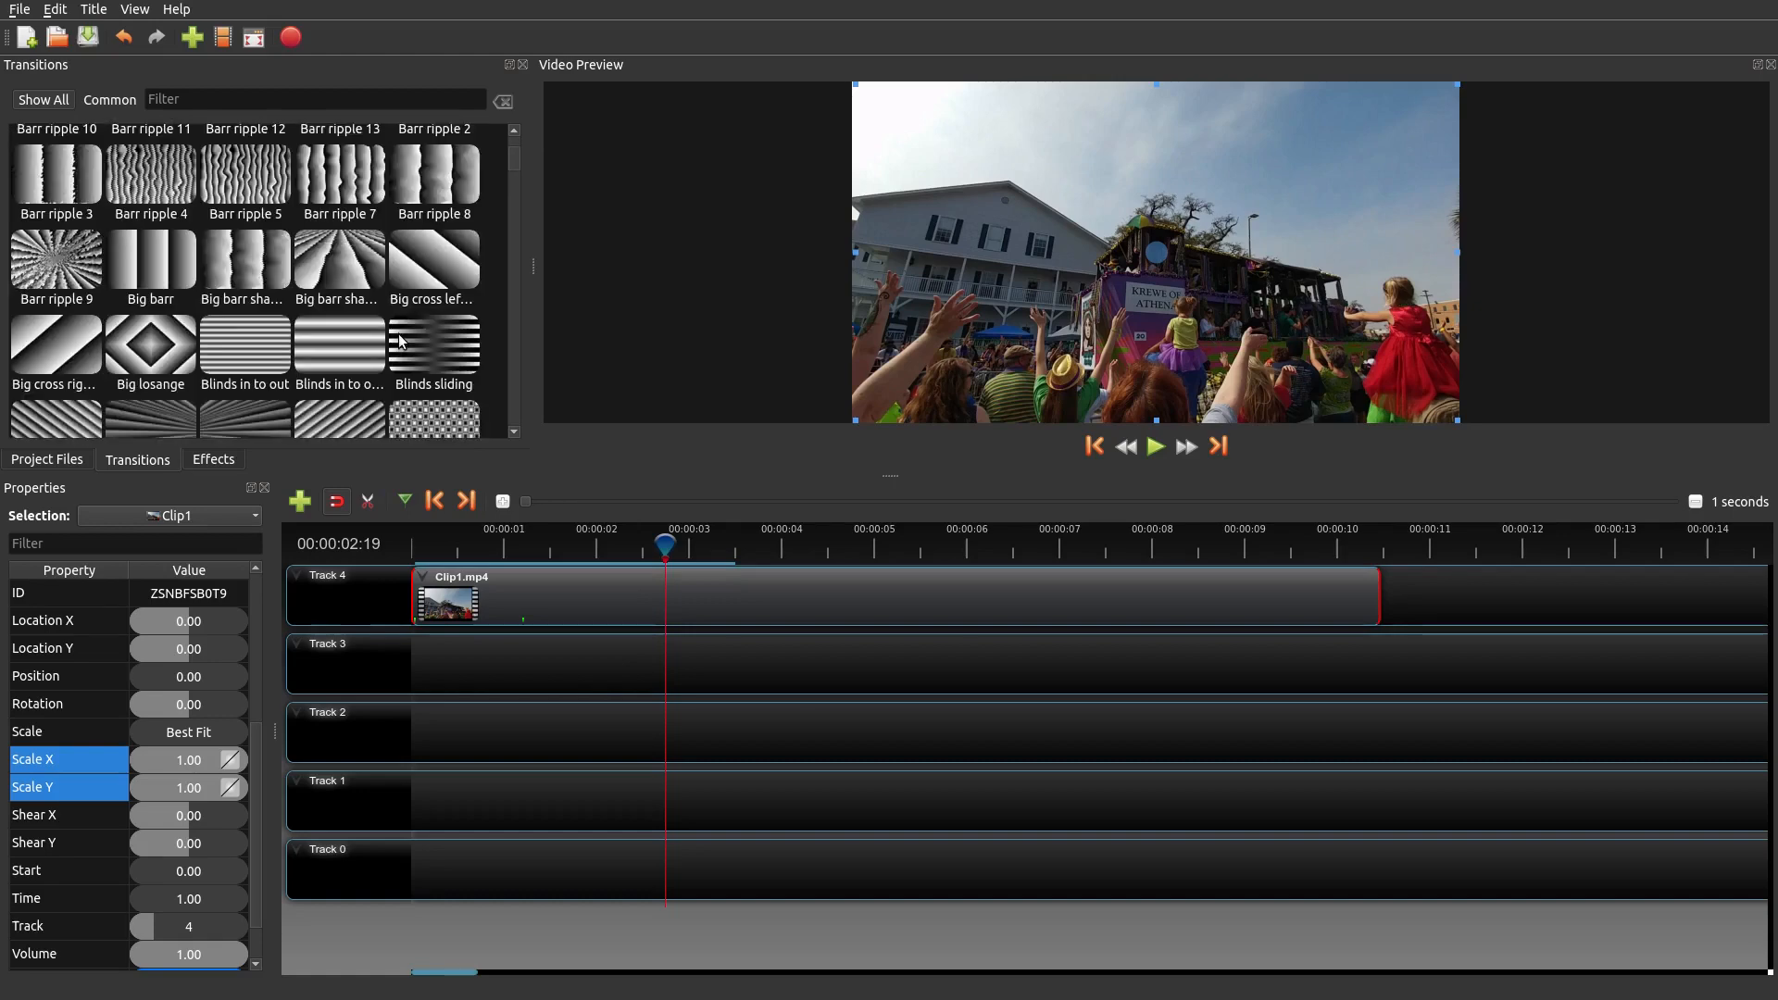
left_click(150, 345)
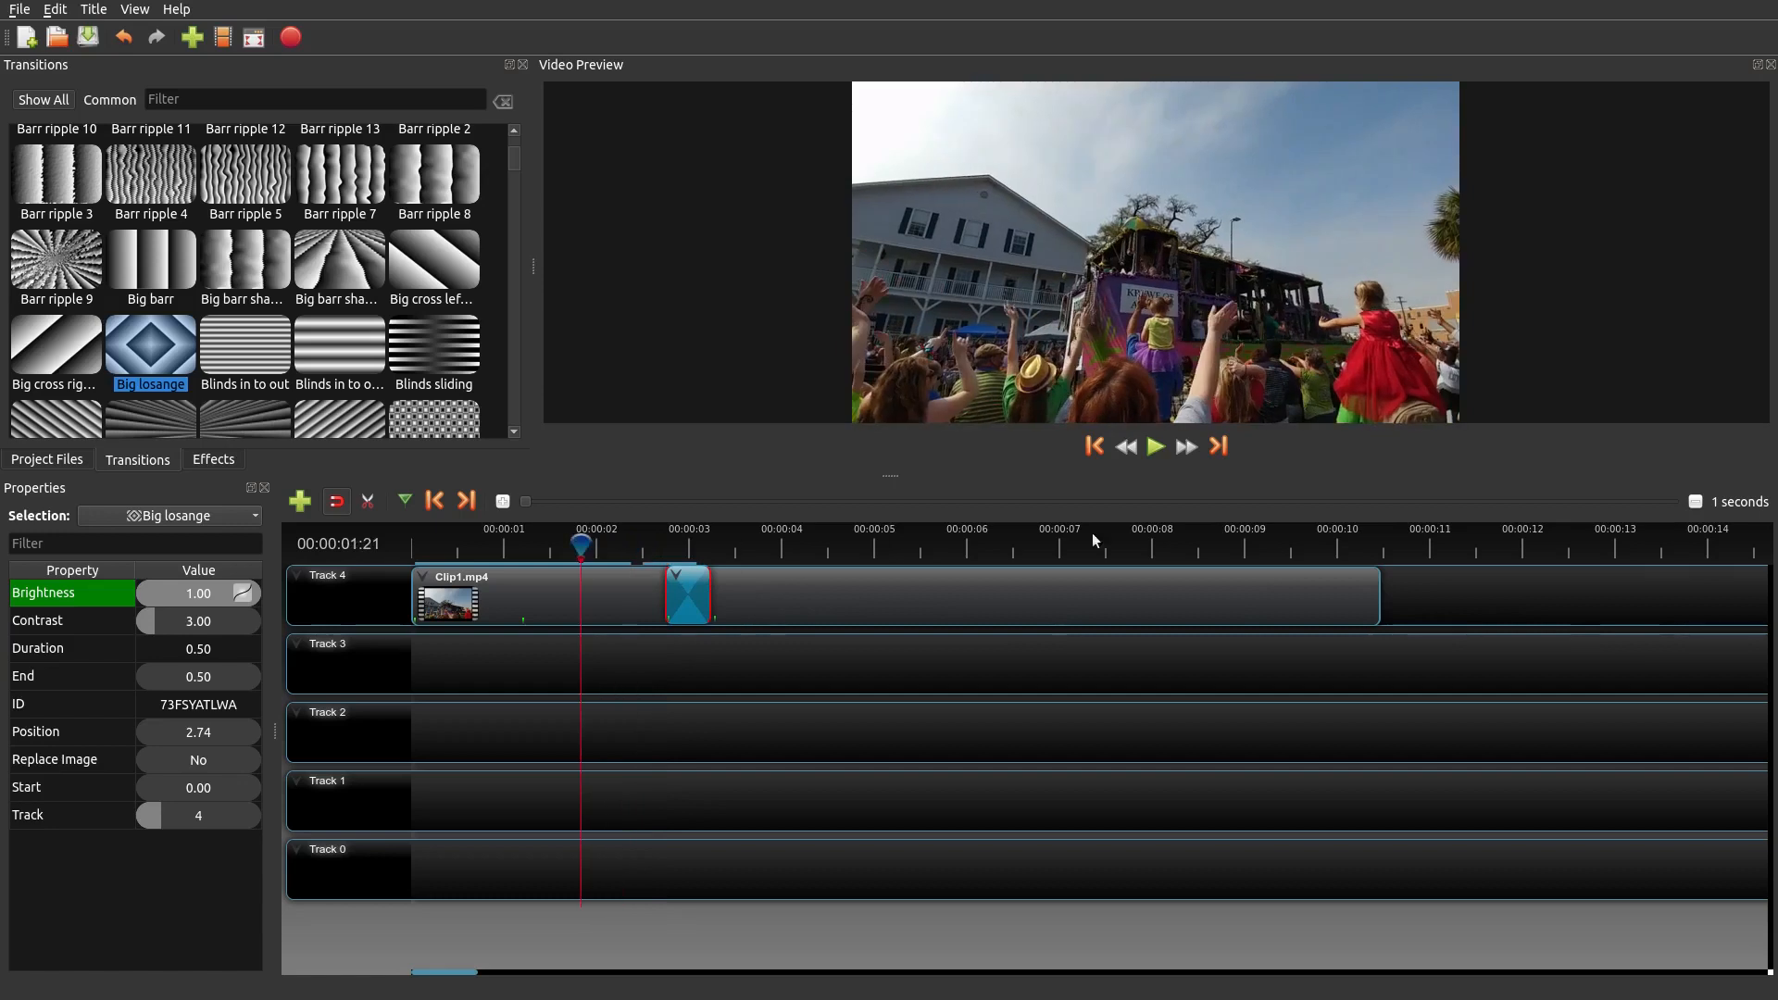
- Lengthen the Big losange transition to 1.07 seconds, preview it, and park the playhead inside
left_click(1154, 447)
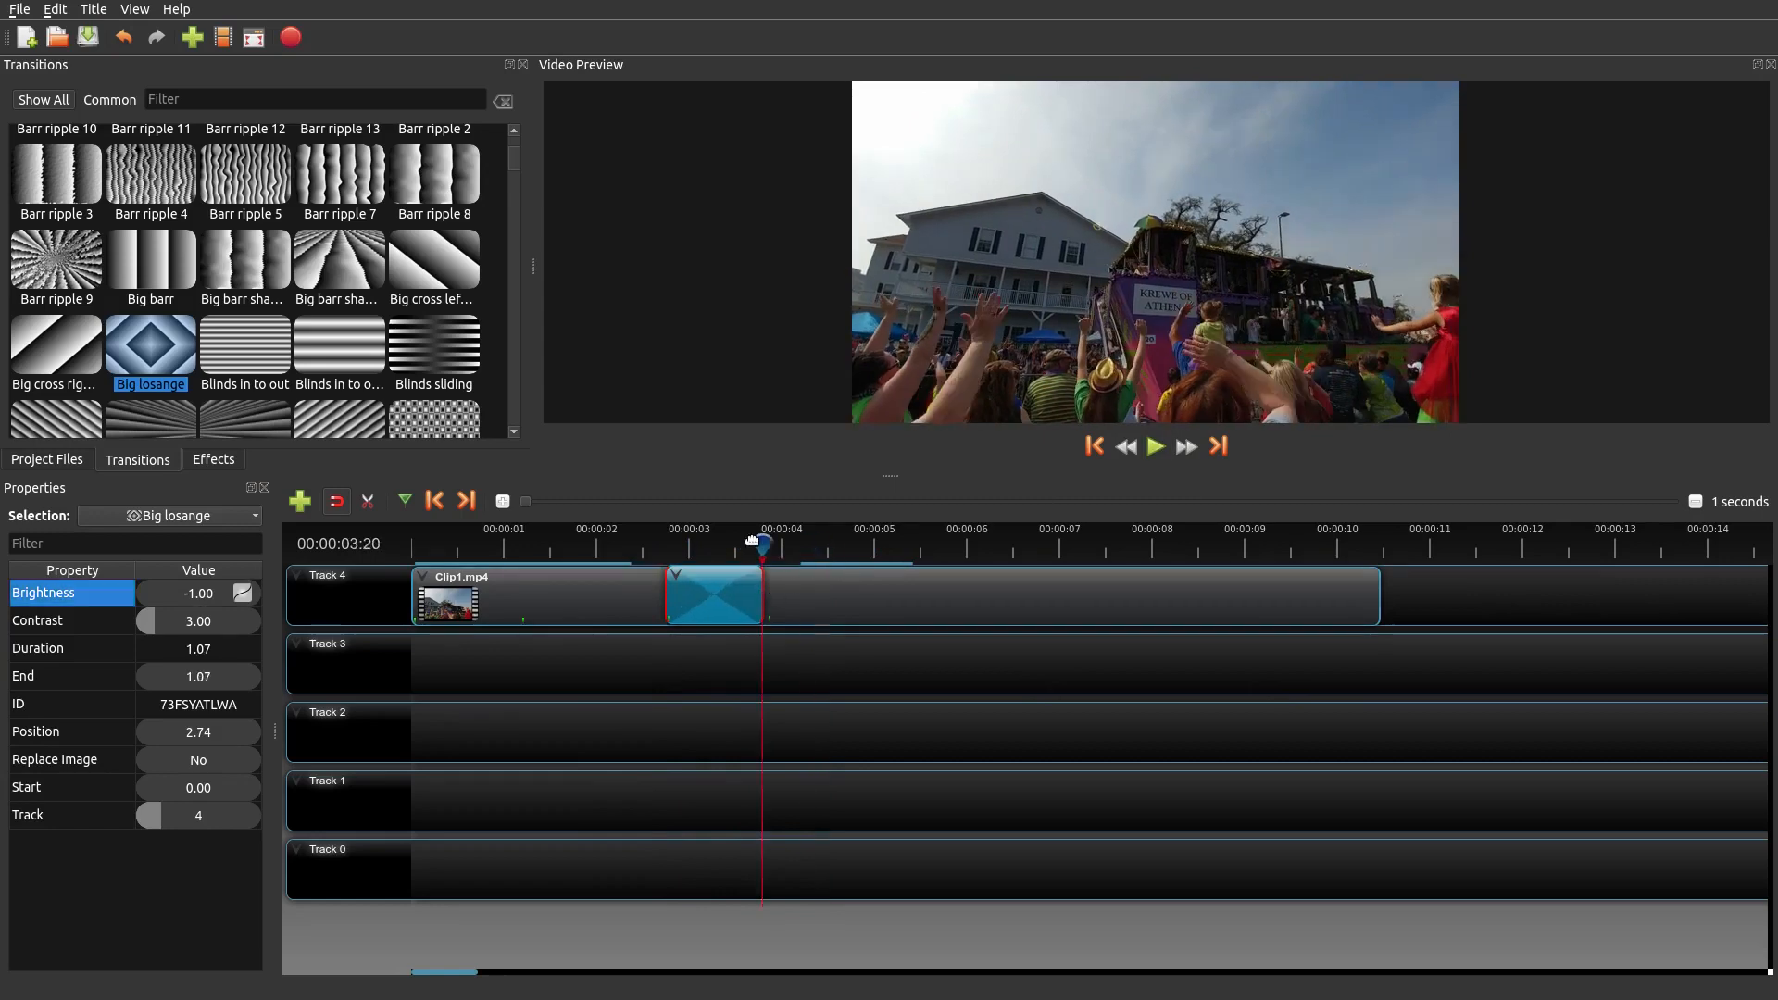
left_click(1154, 446)
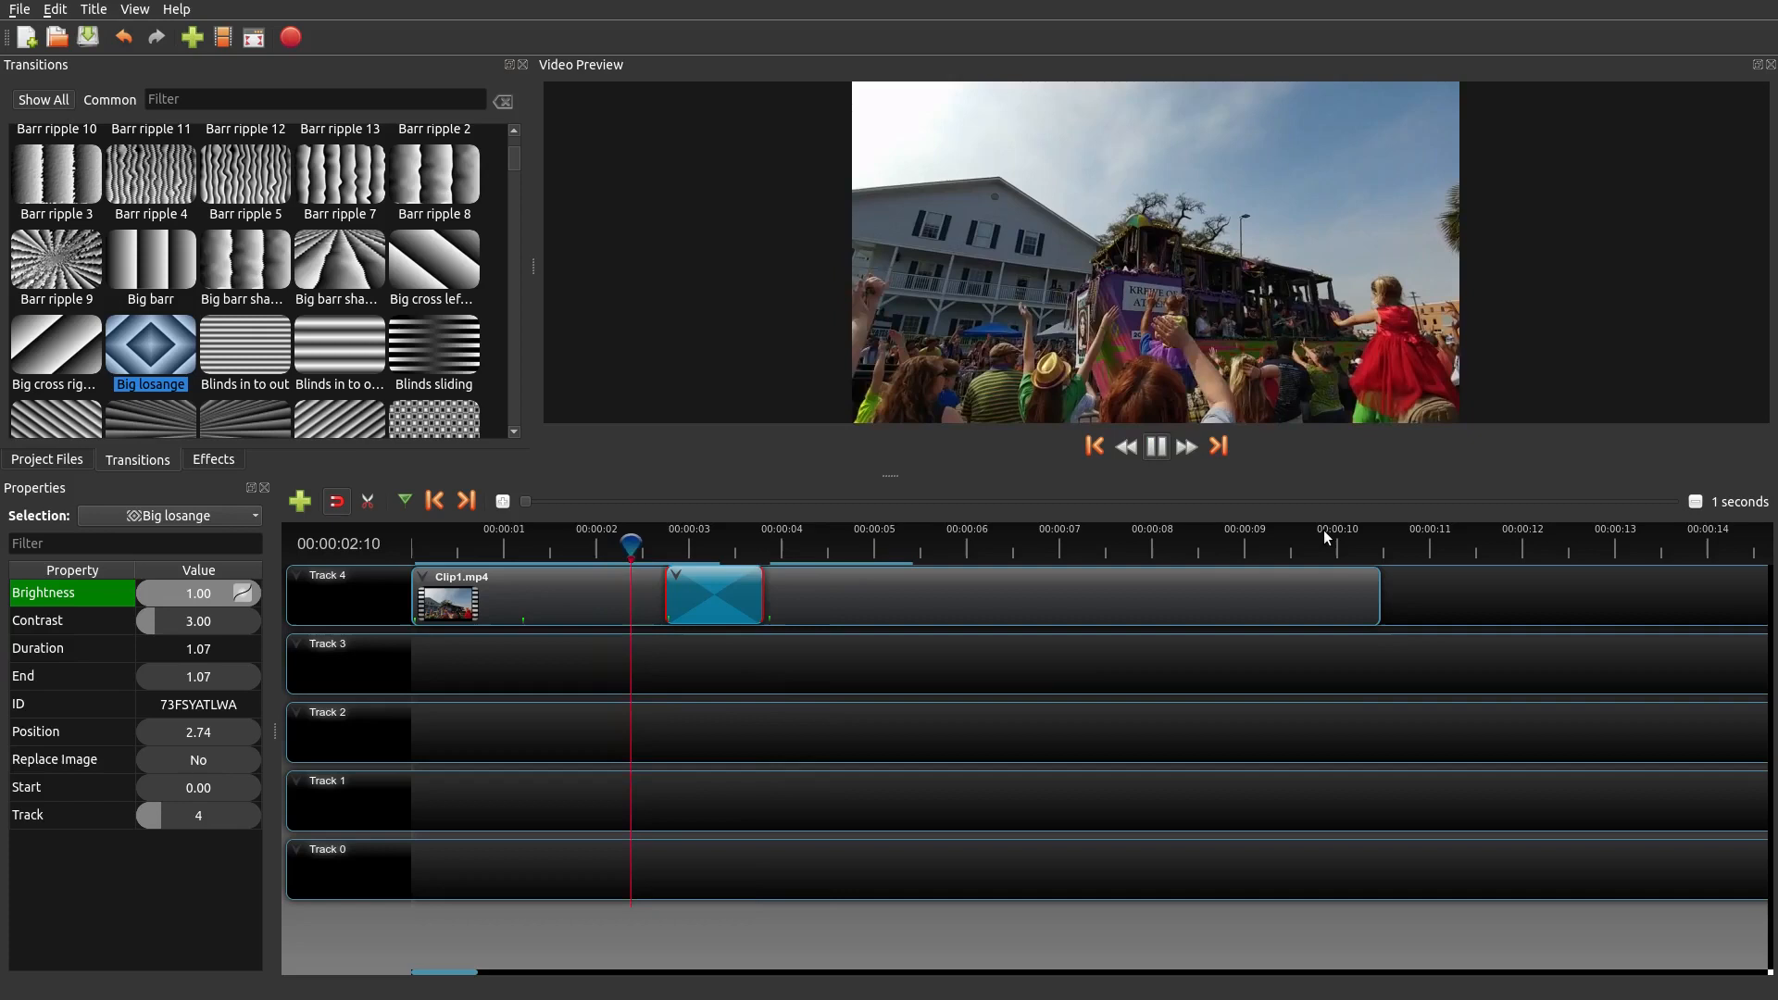
left_click(1155, 447)
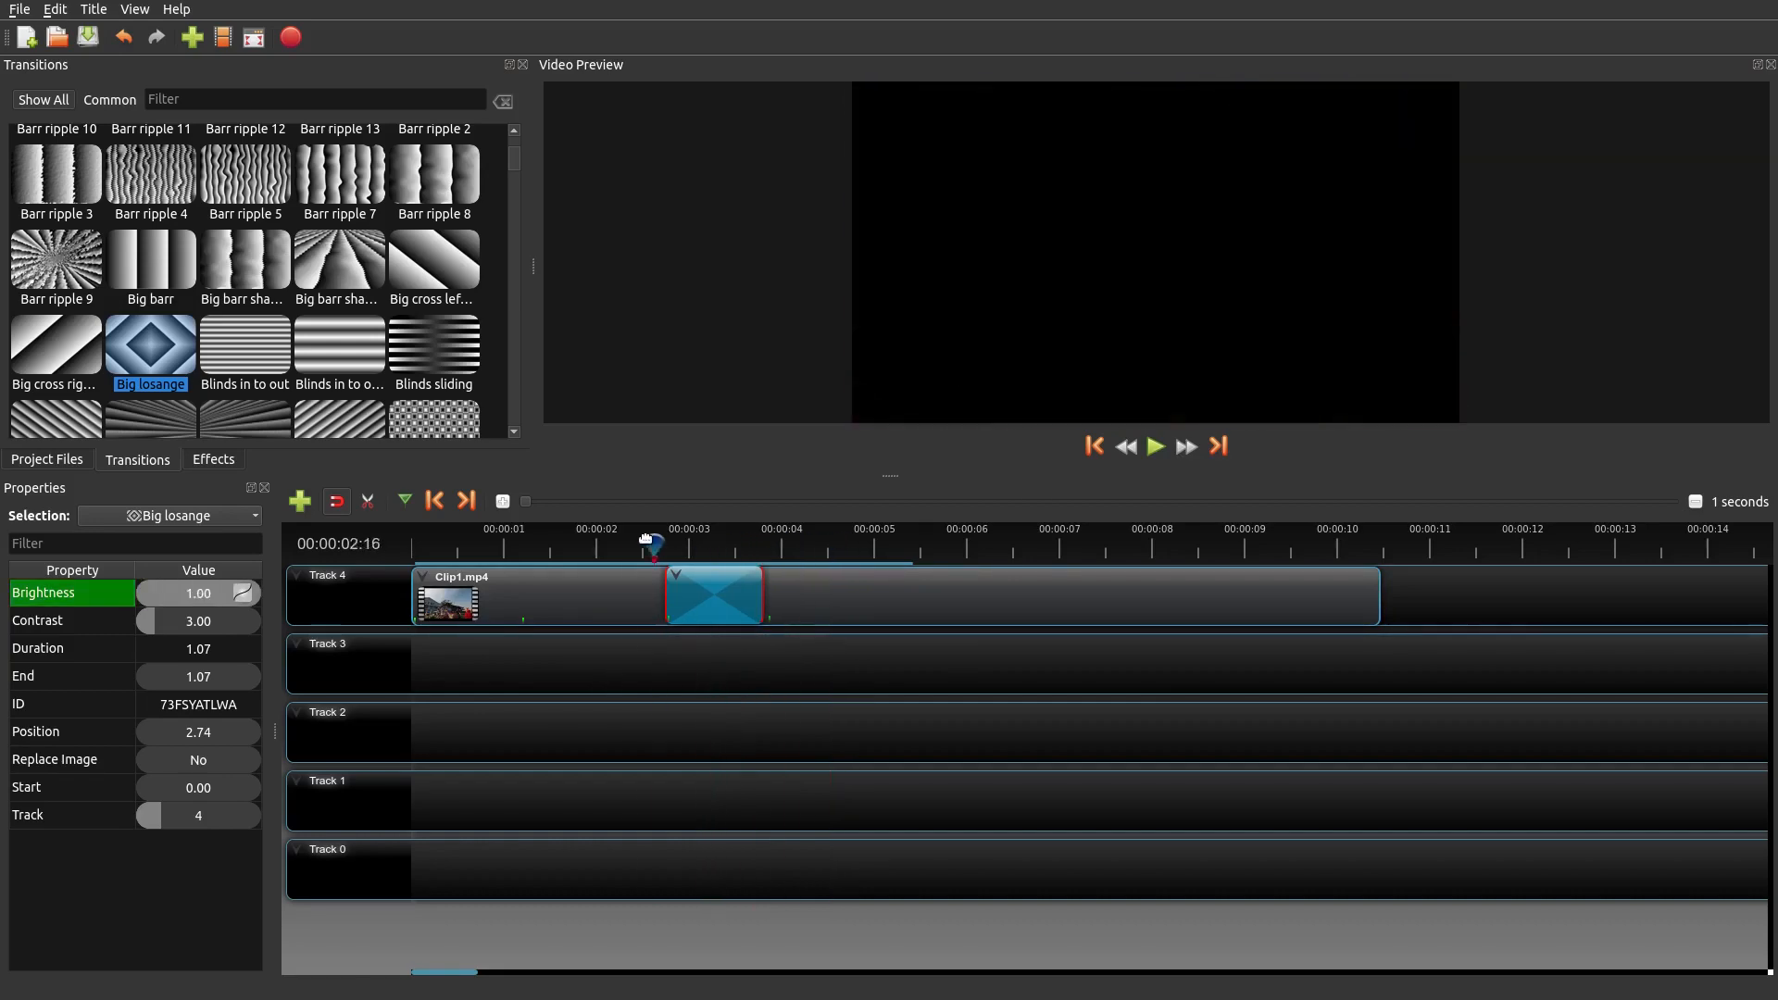
left_click(613, 544)
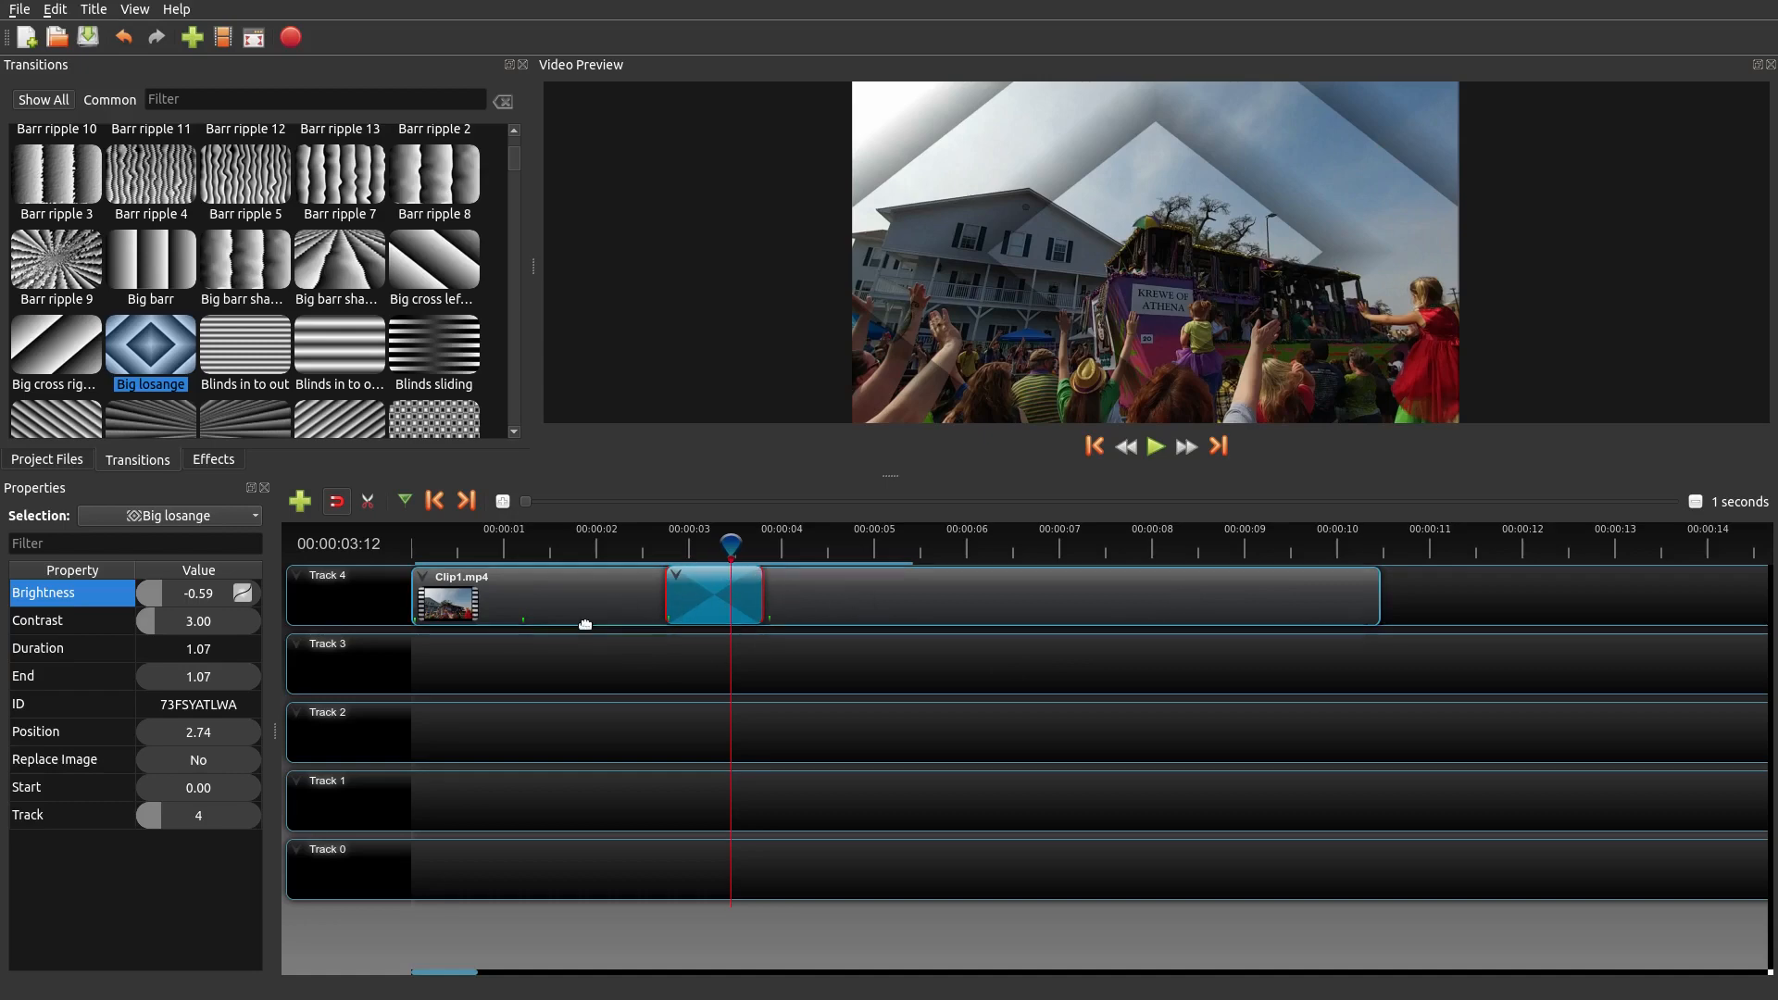
mouse_move(384, 576)
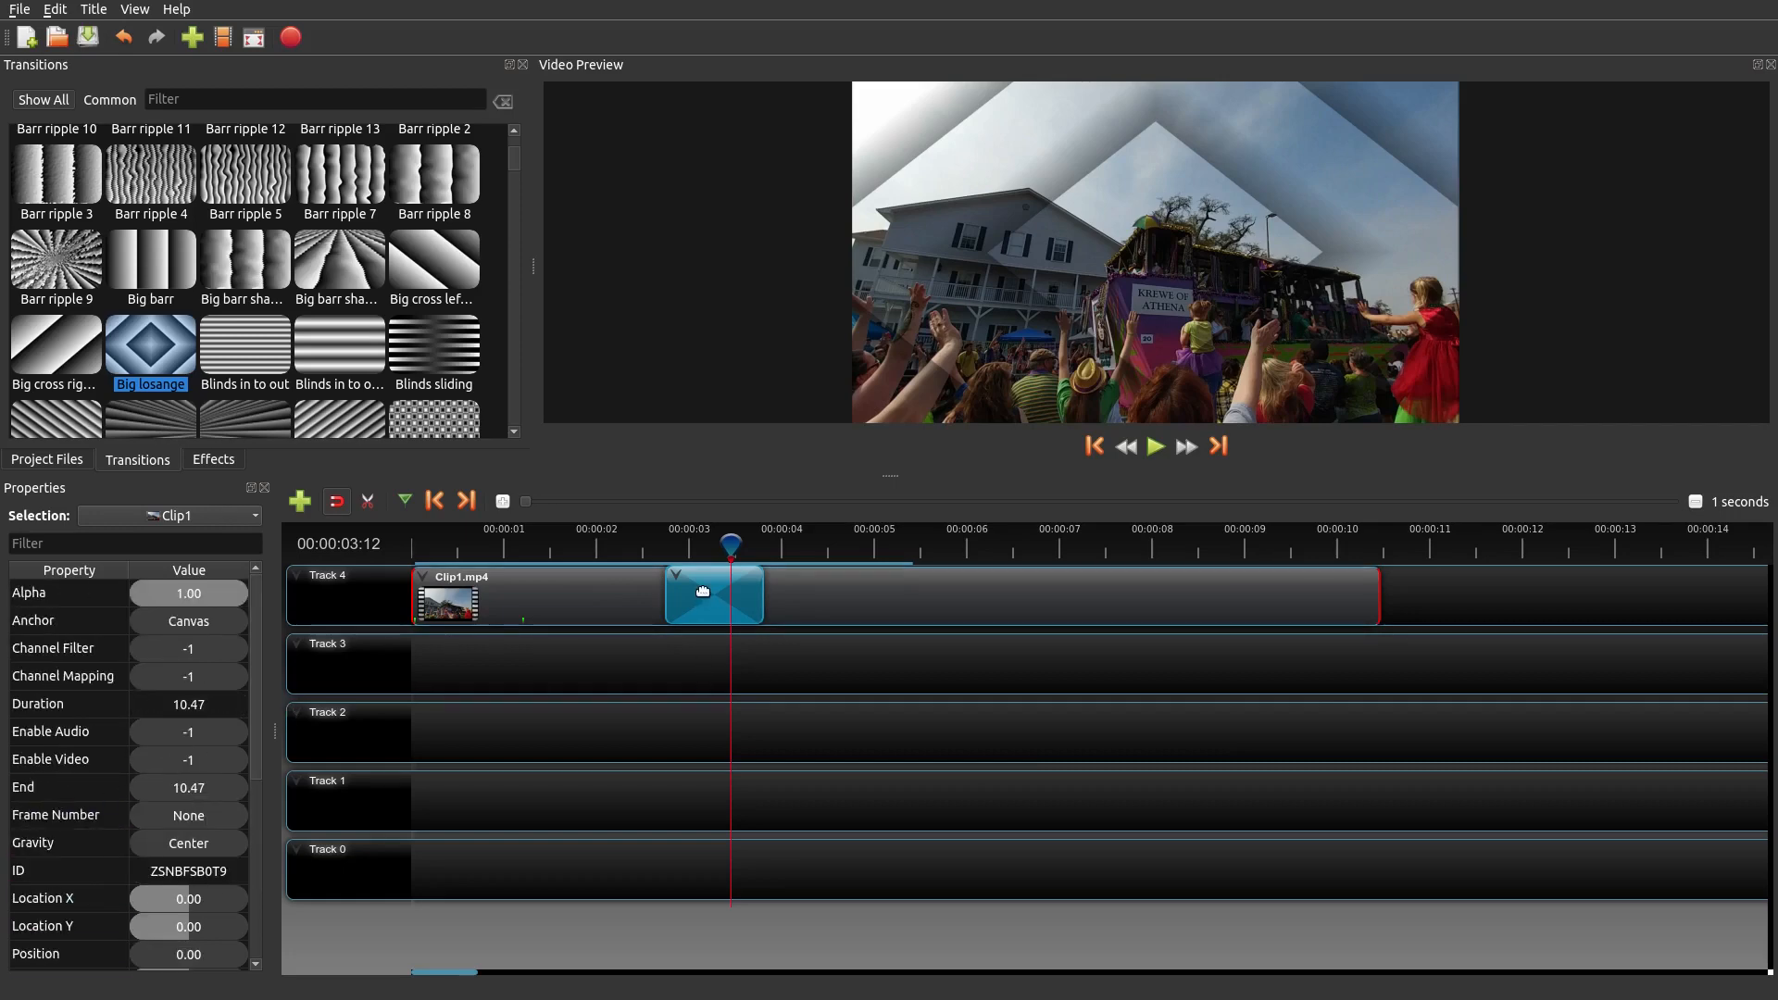
- Set the Big losange transition's position to 3.56 seconds and contrast to 15.00, then preview
left_click(713, 594)
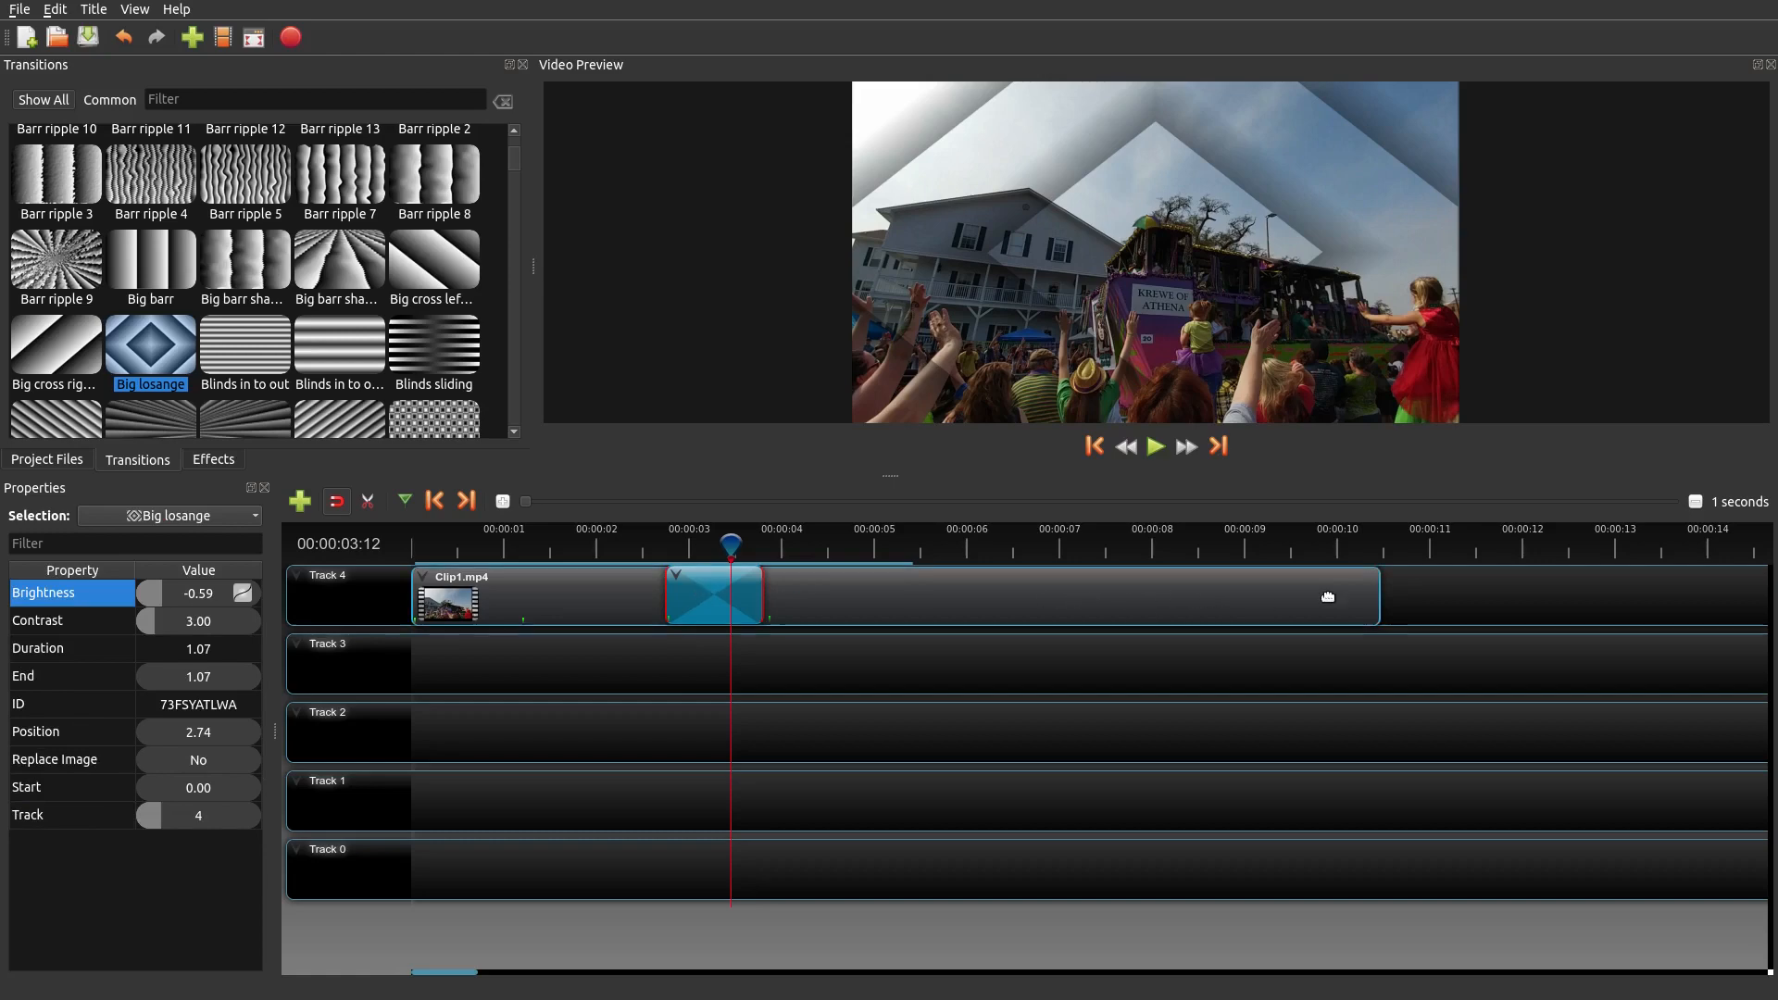
mouse_move(613, 637)
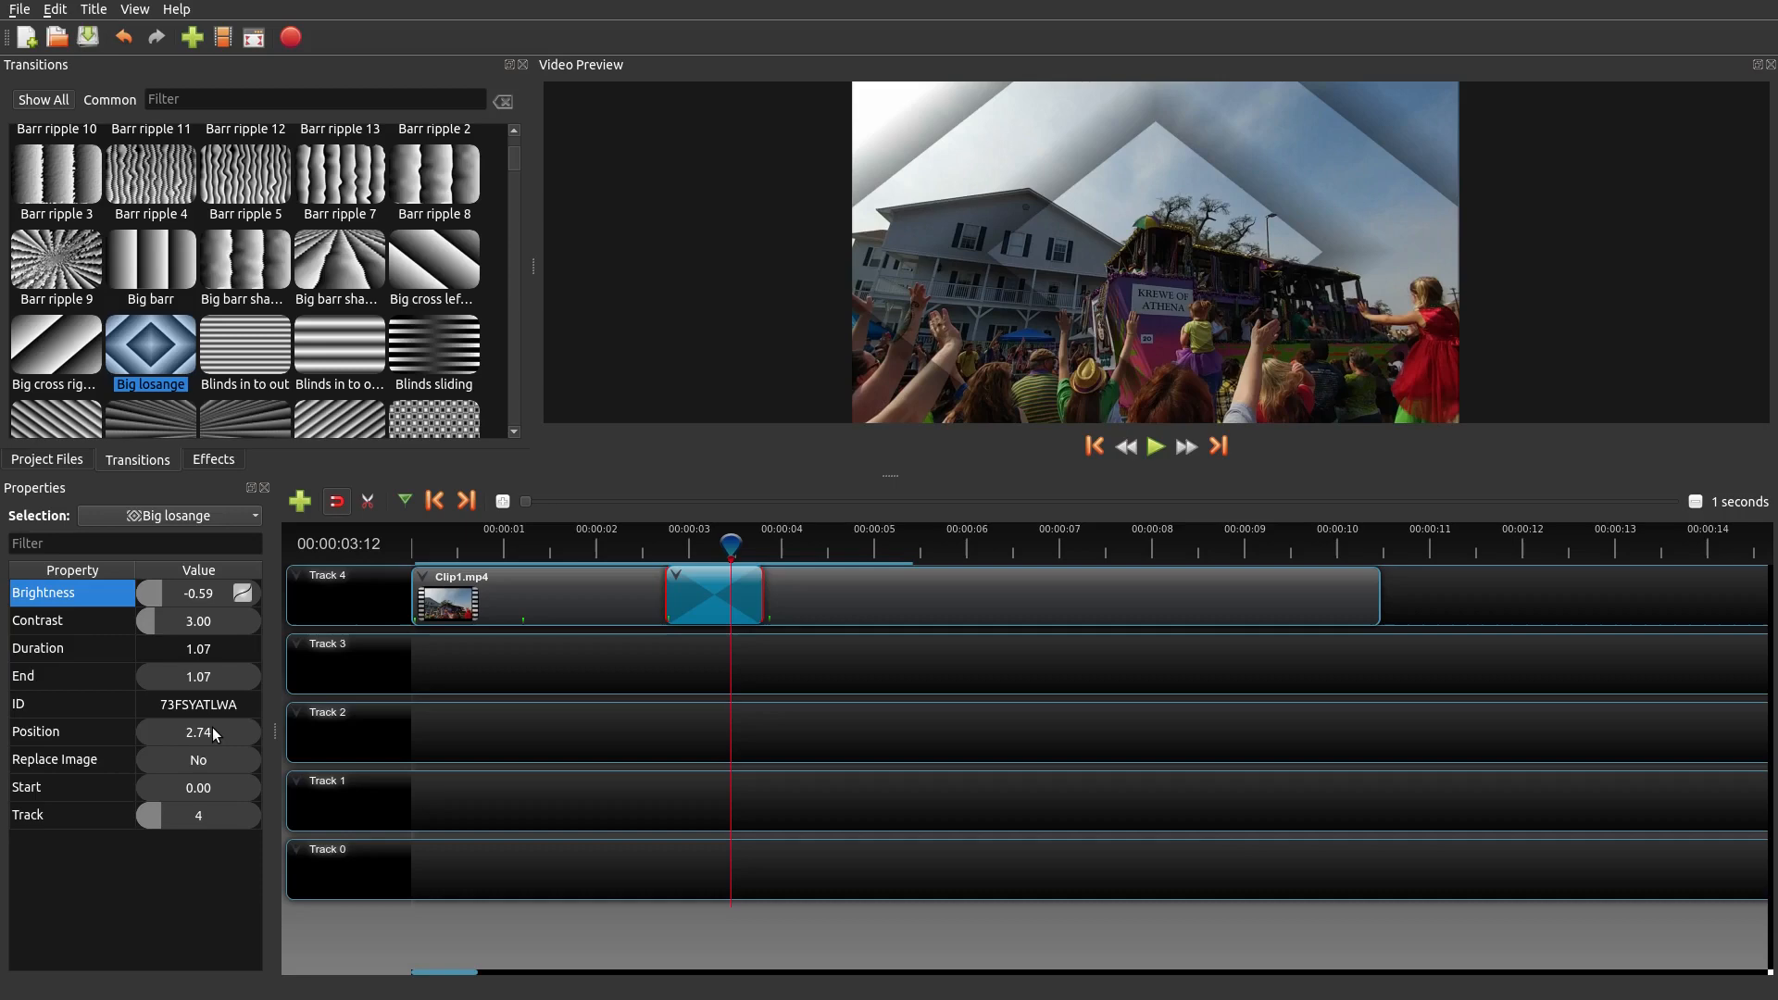
double_click(150, 731)
type("8")
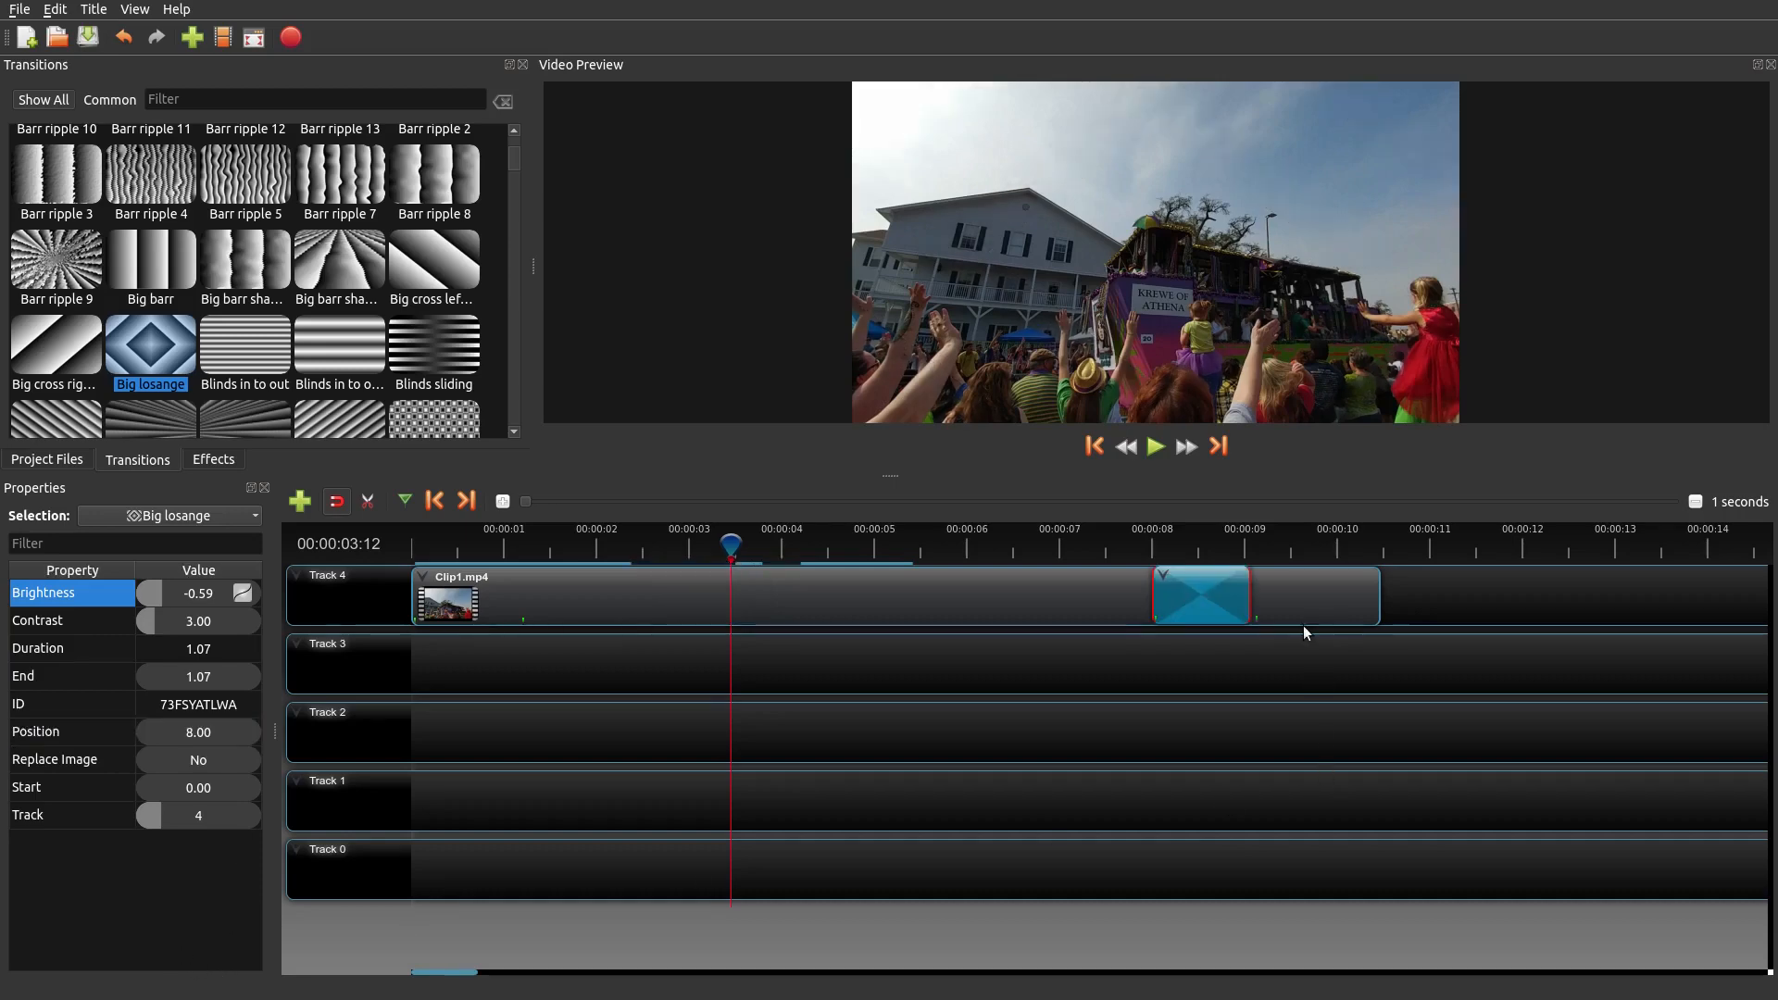
mouse_move(1230, 607)
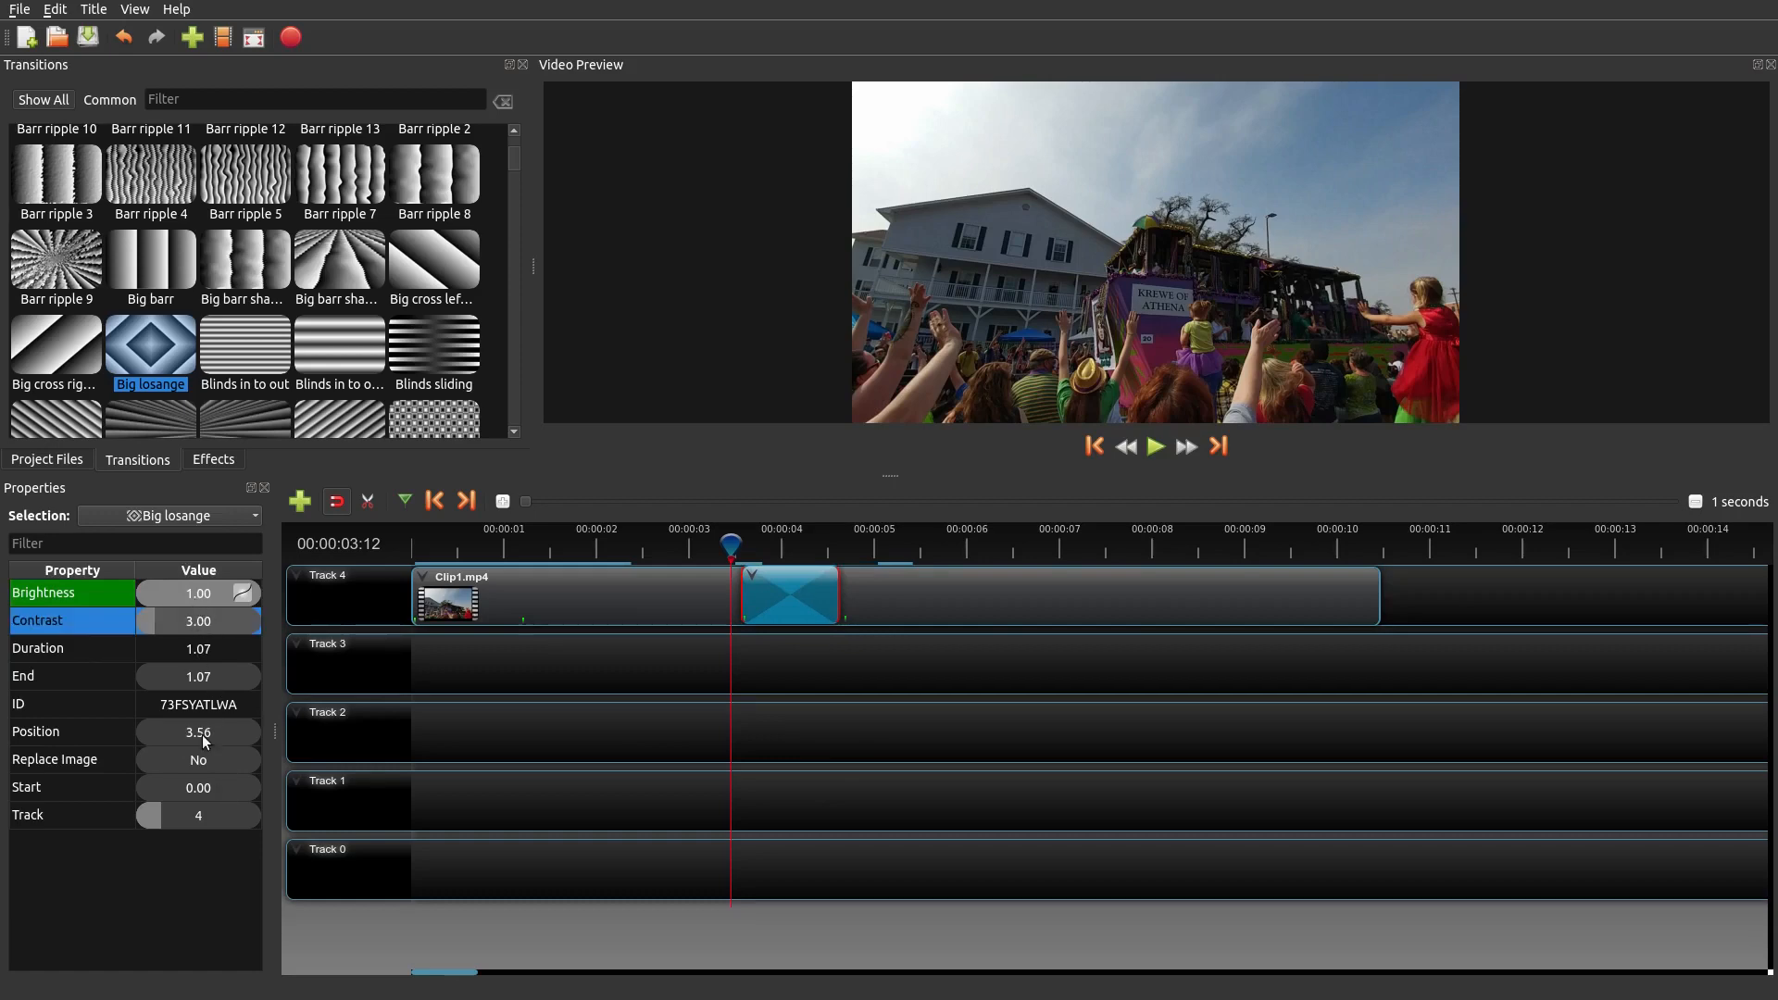
mouse_move(789, 608)
type("15")
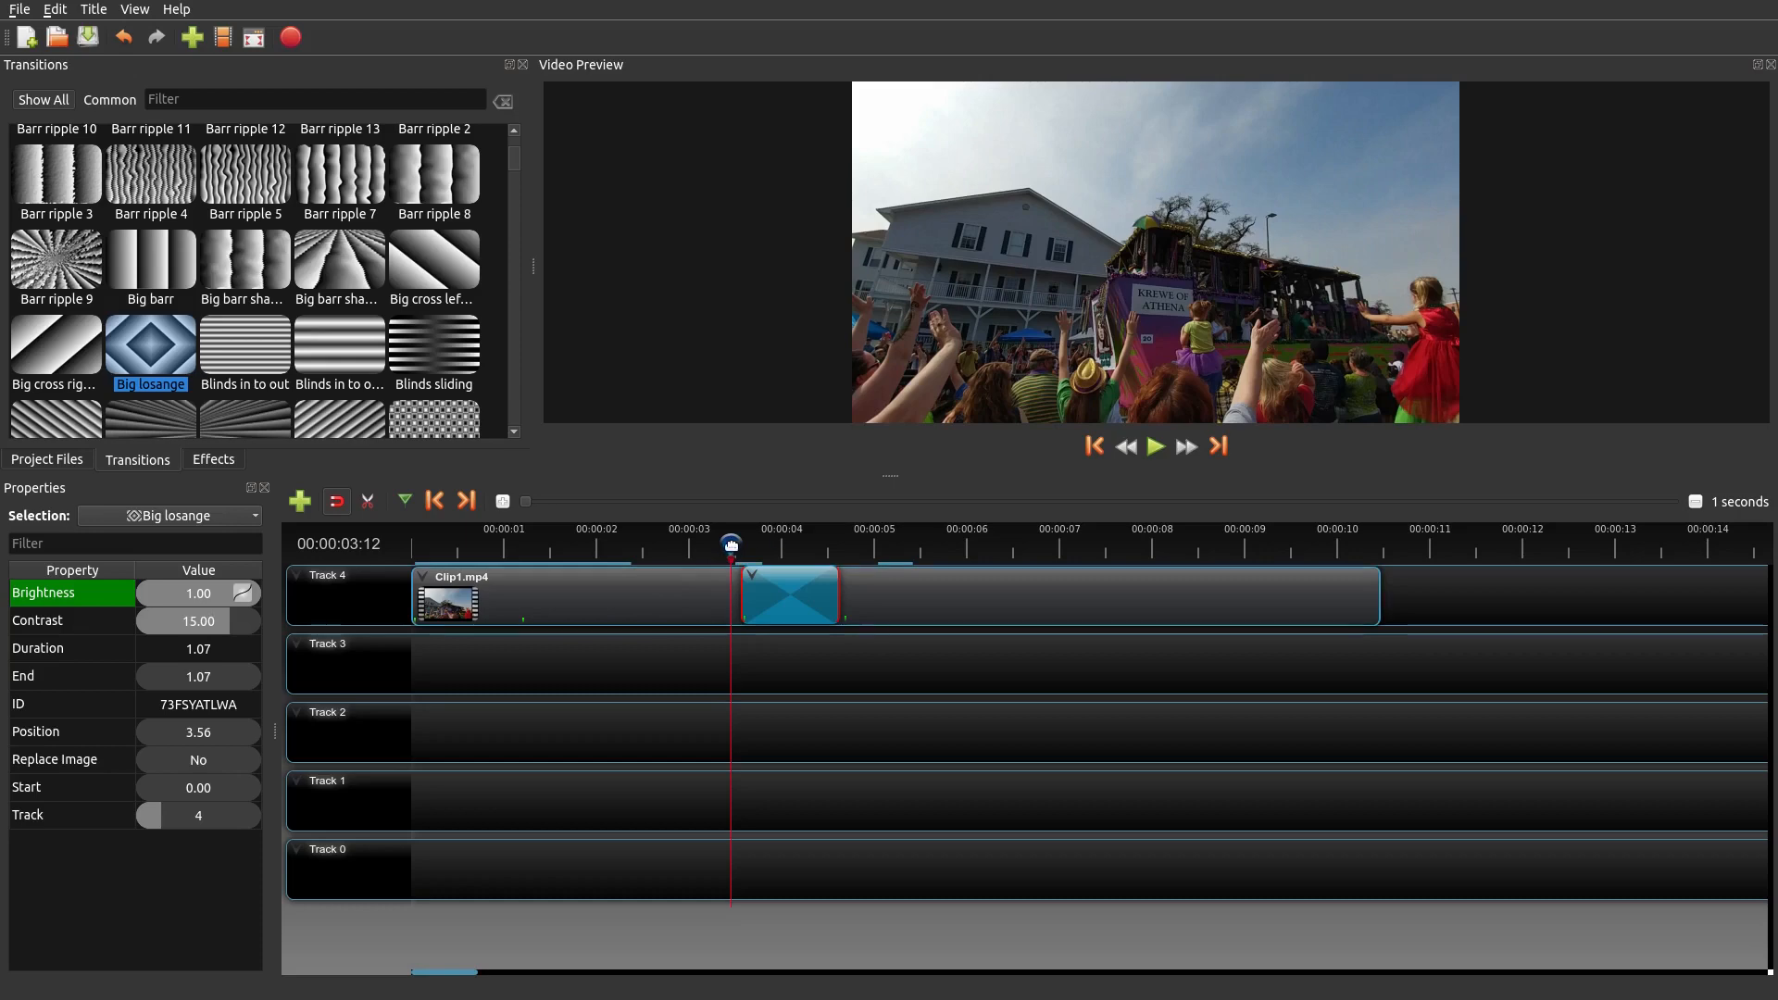
left_click(1154, 447)
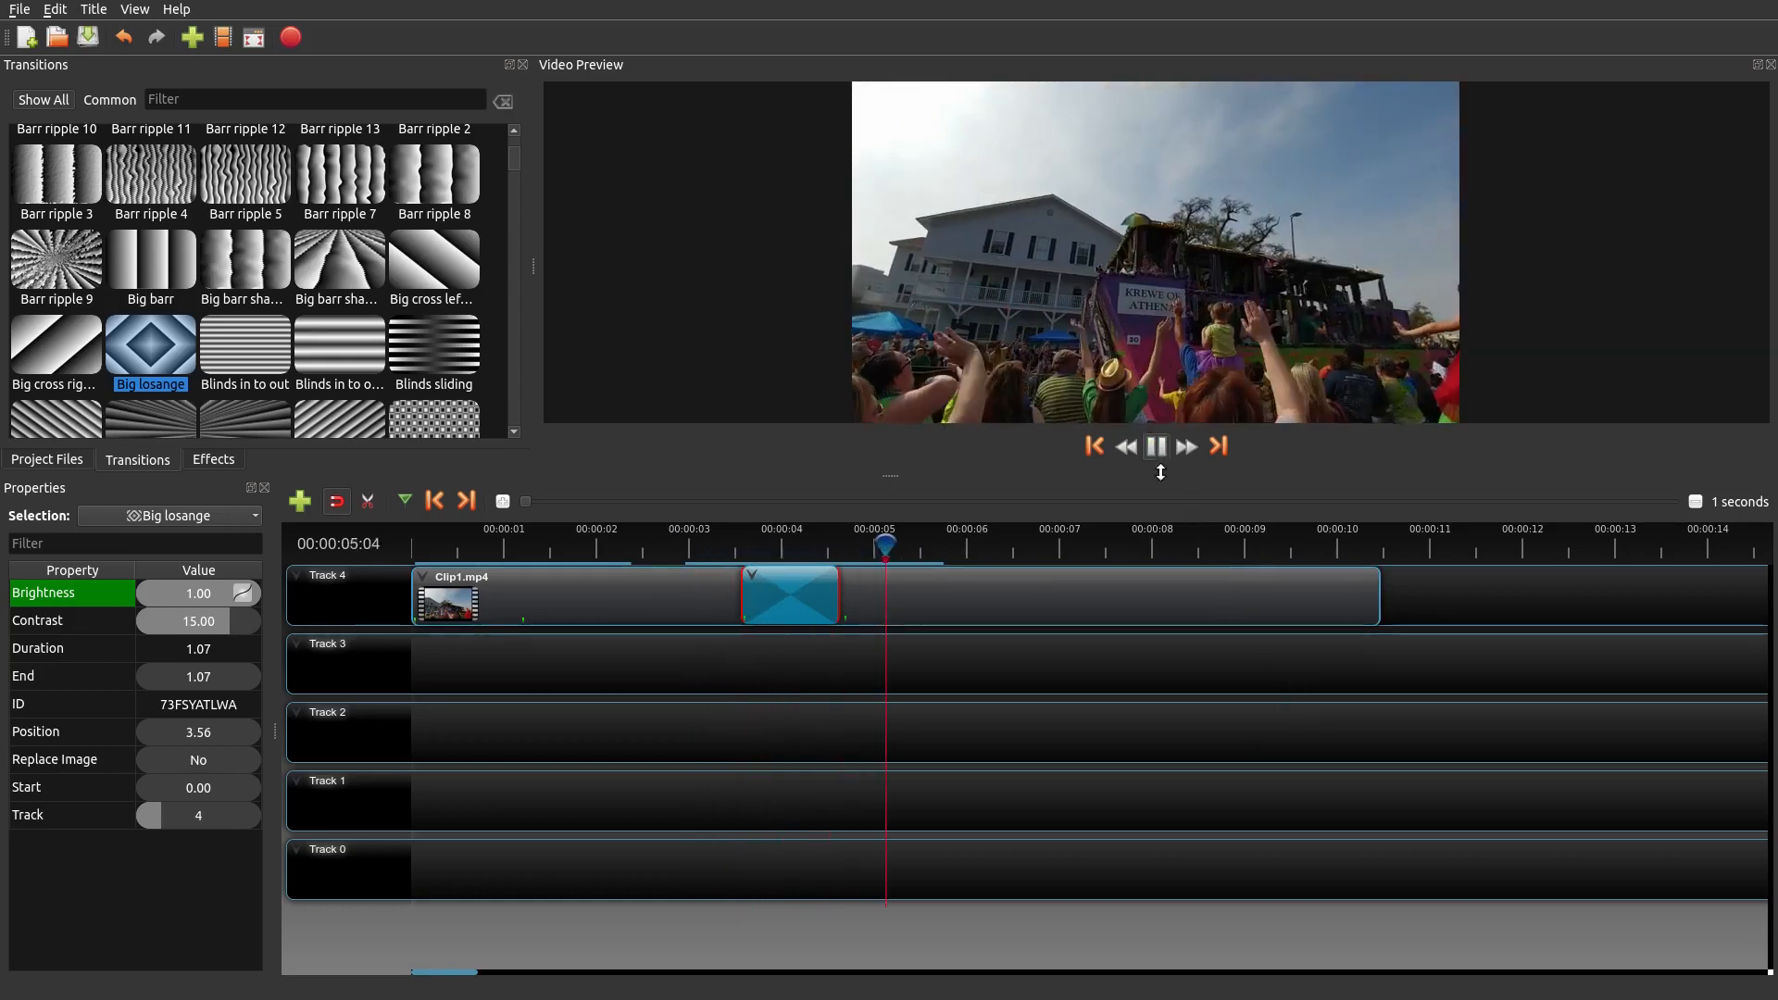
left_click(1155, 447)
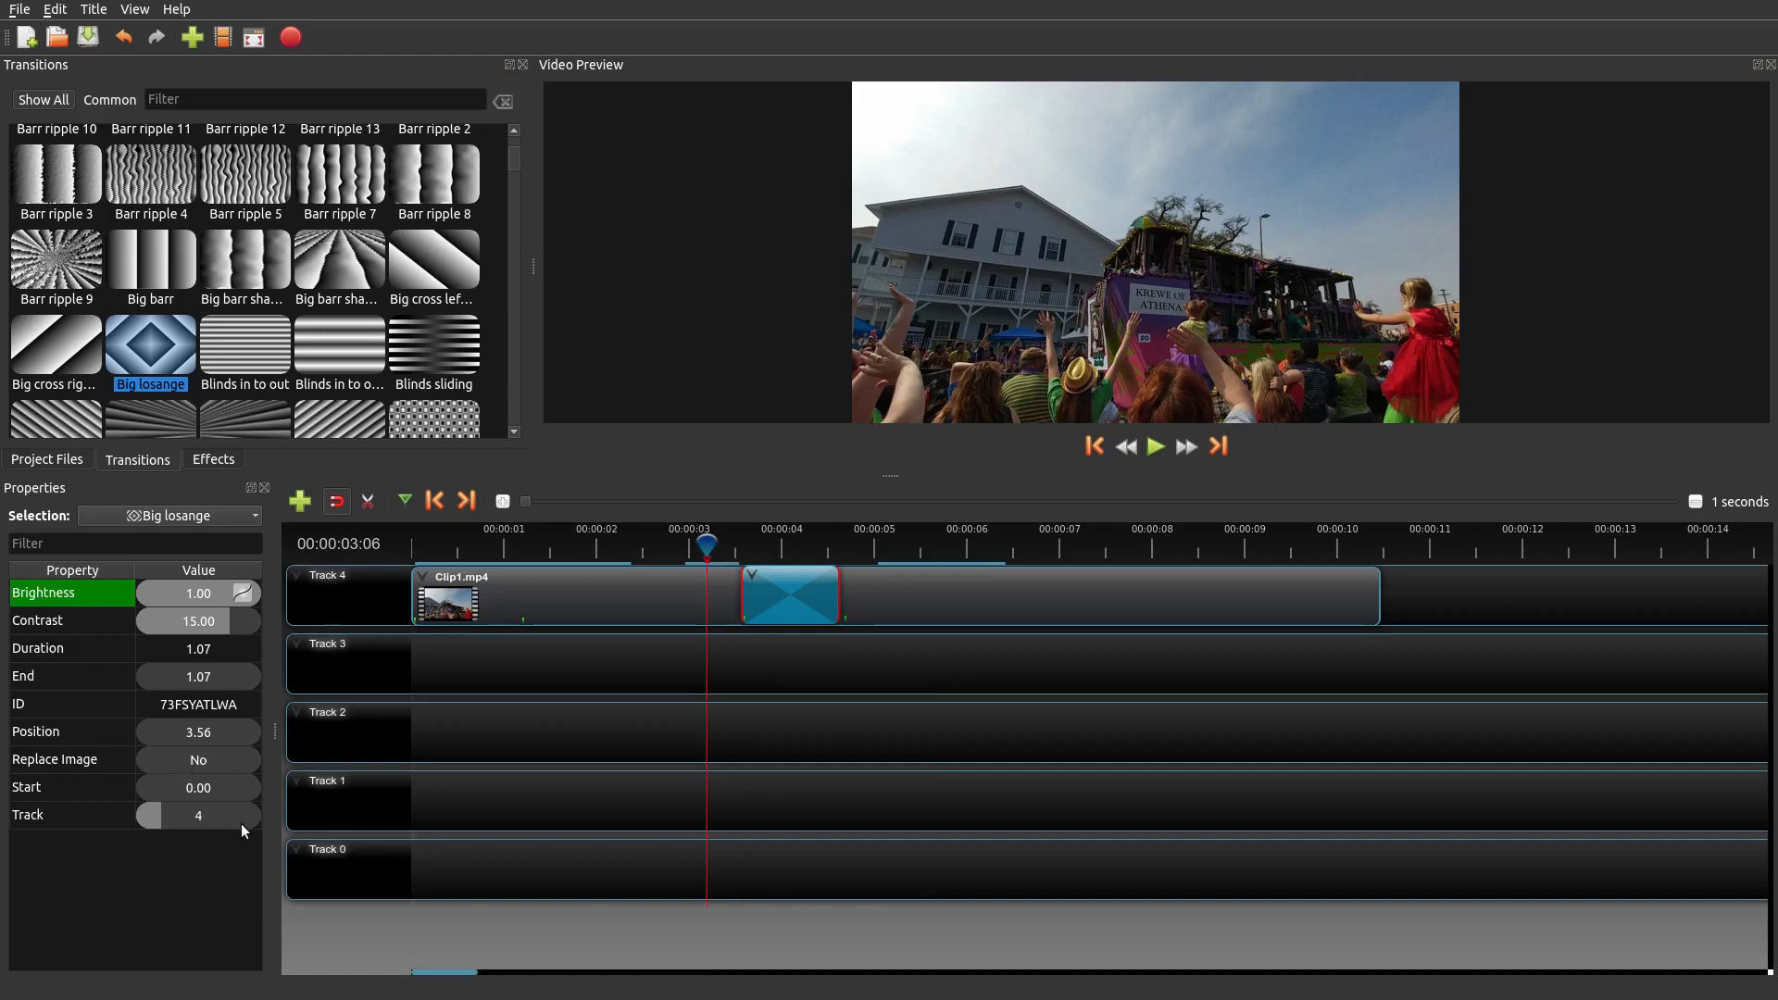
mouse_move(240, 726)
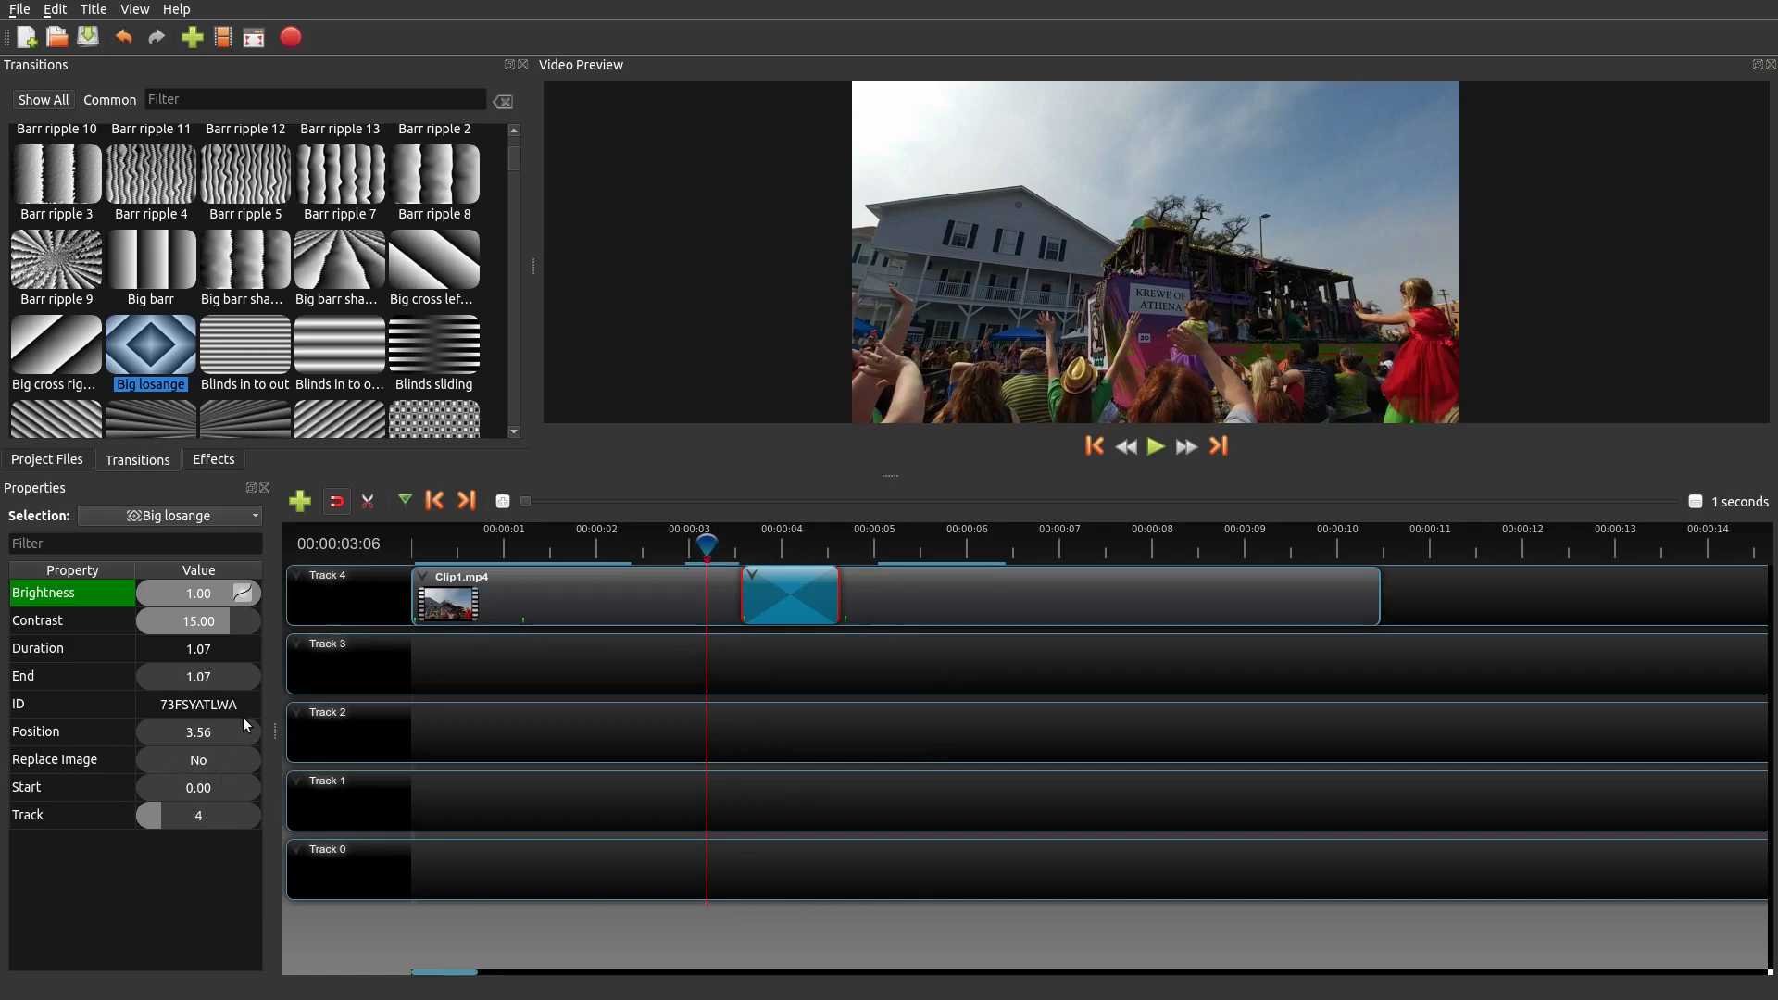
mouse_move(345, 289)
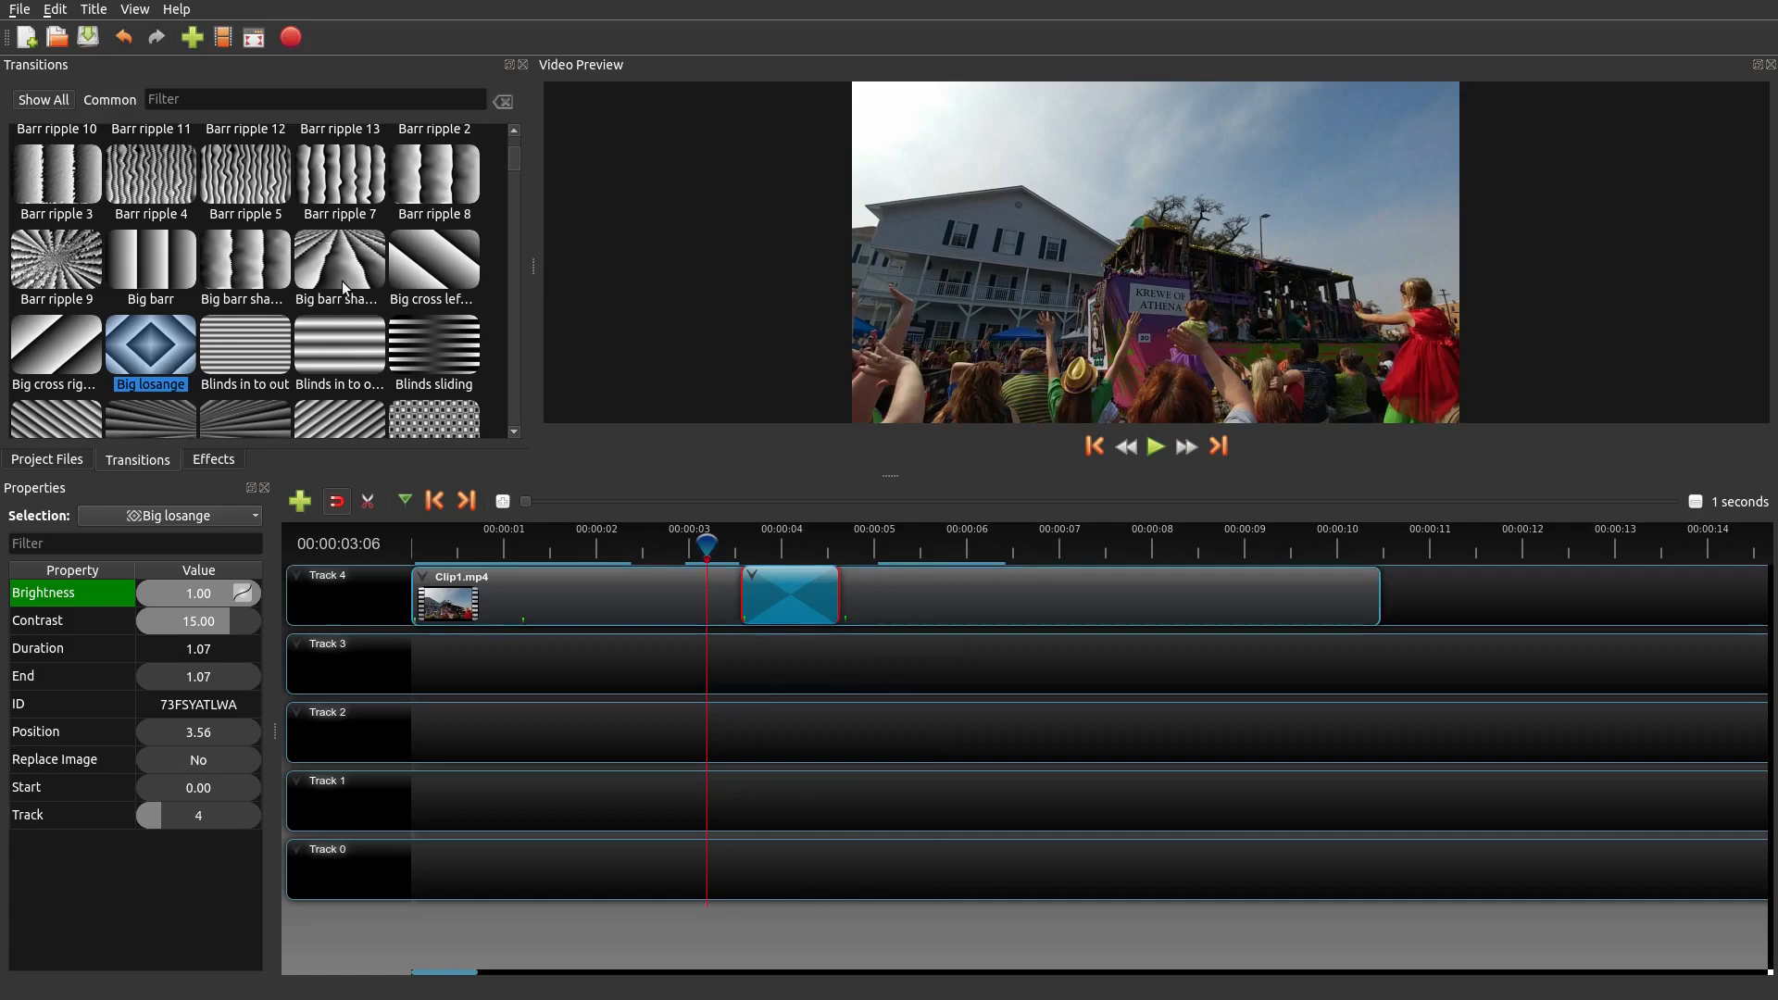
- Add a Clouds 2 transition on Clip1 at 5.75 seconds, trimmed to 1.10 seconds
scroll("down", 3)
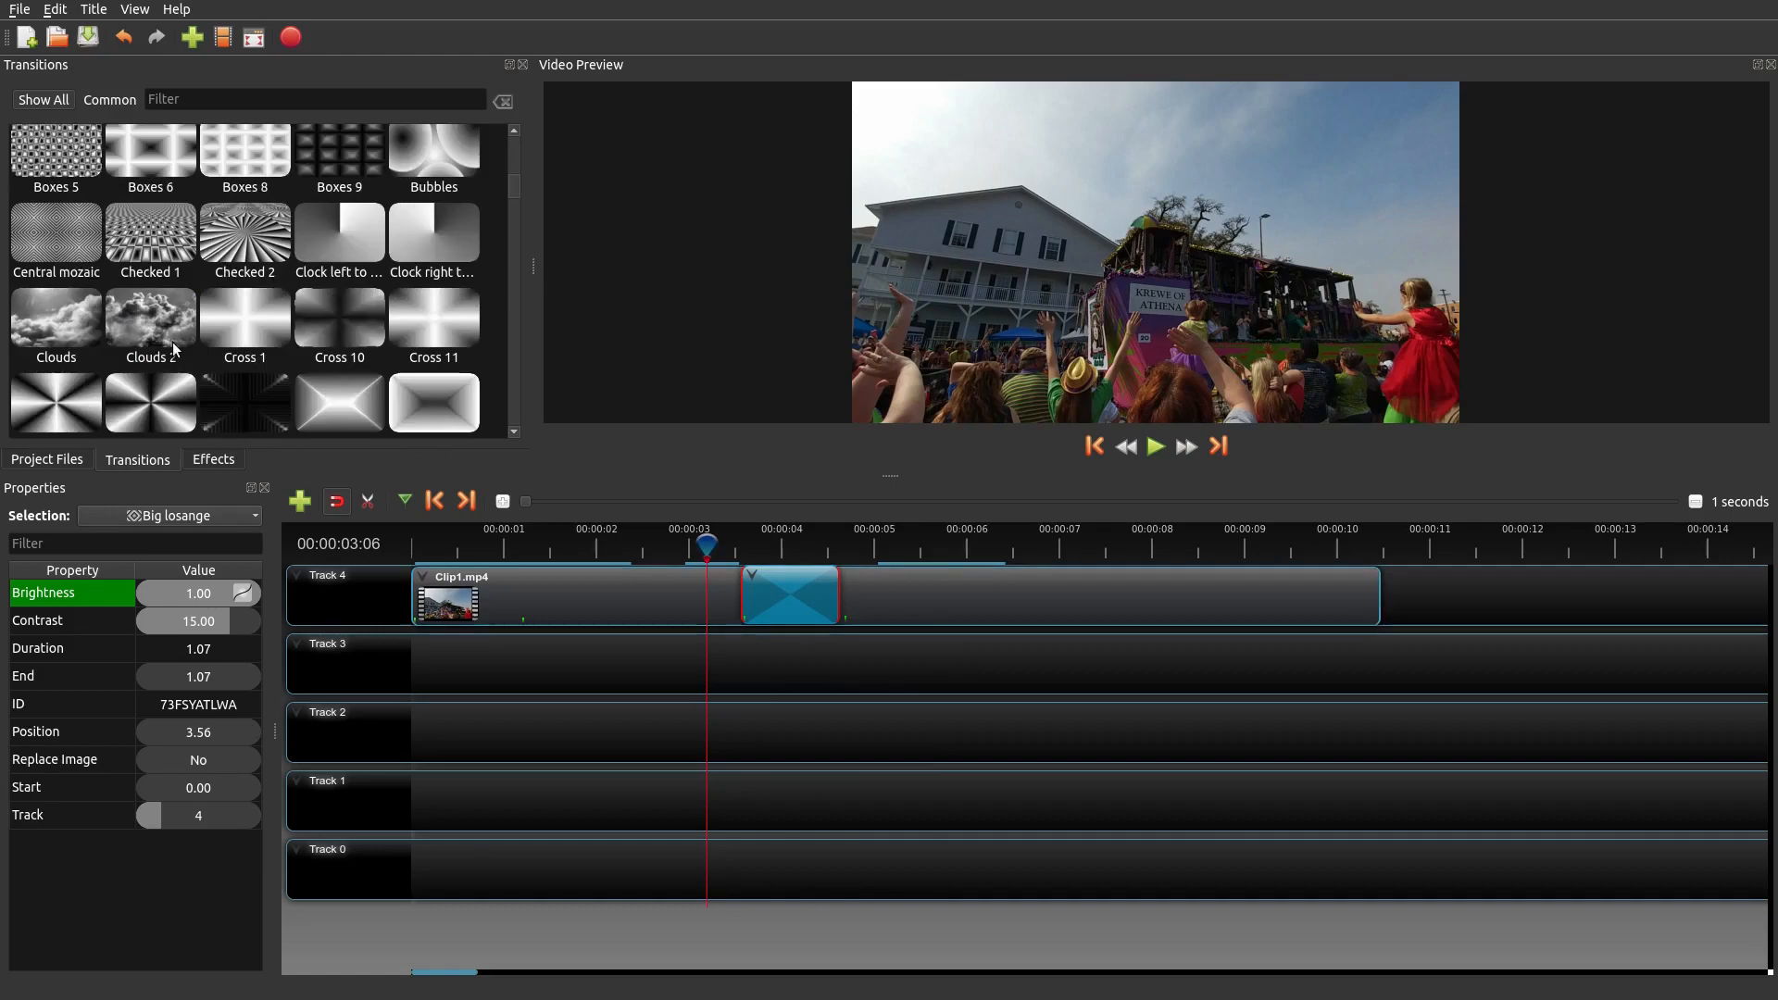
left_click(150, 315)
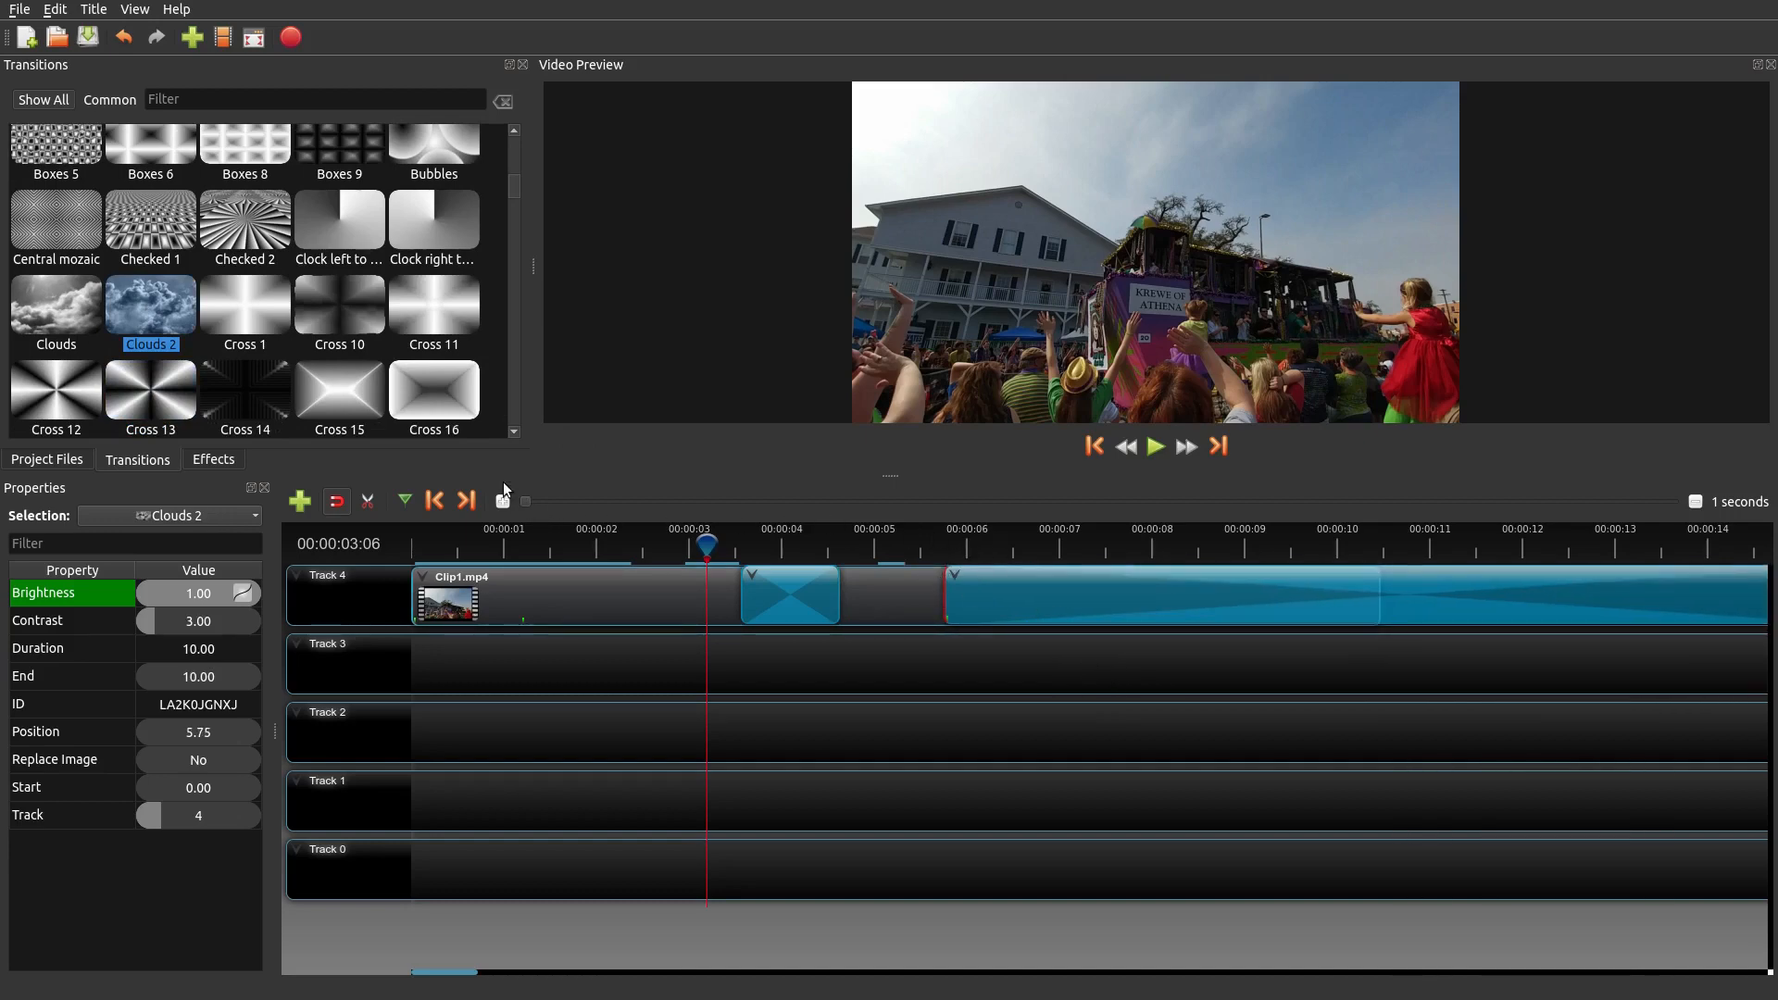
left_click(502, 500)
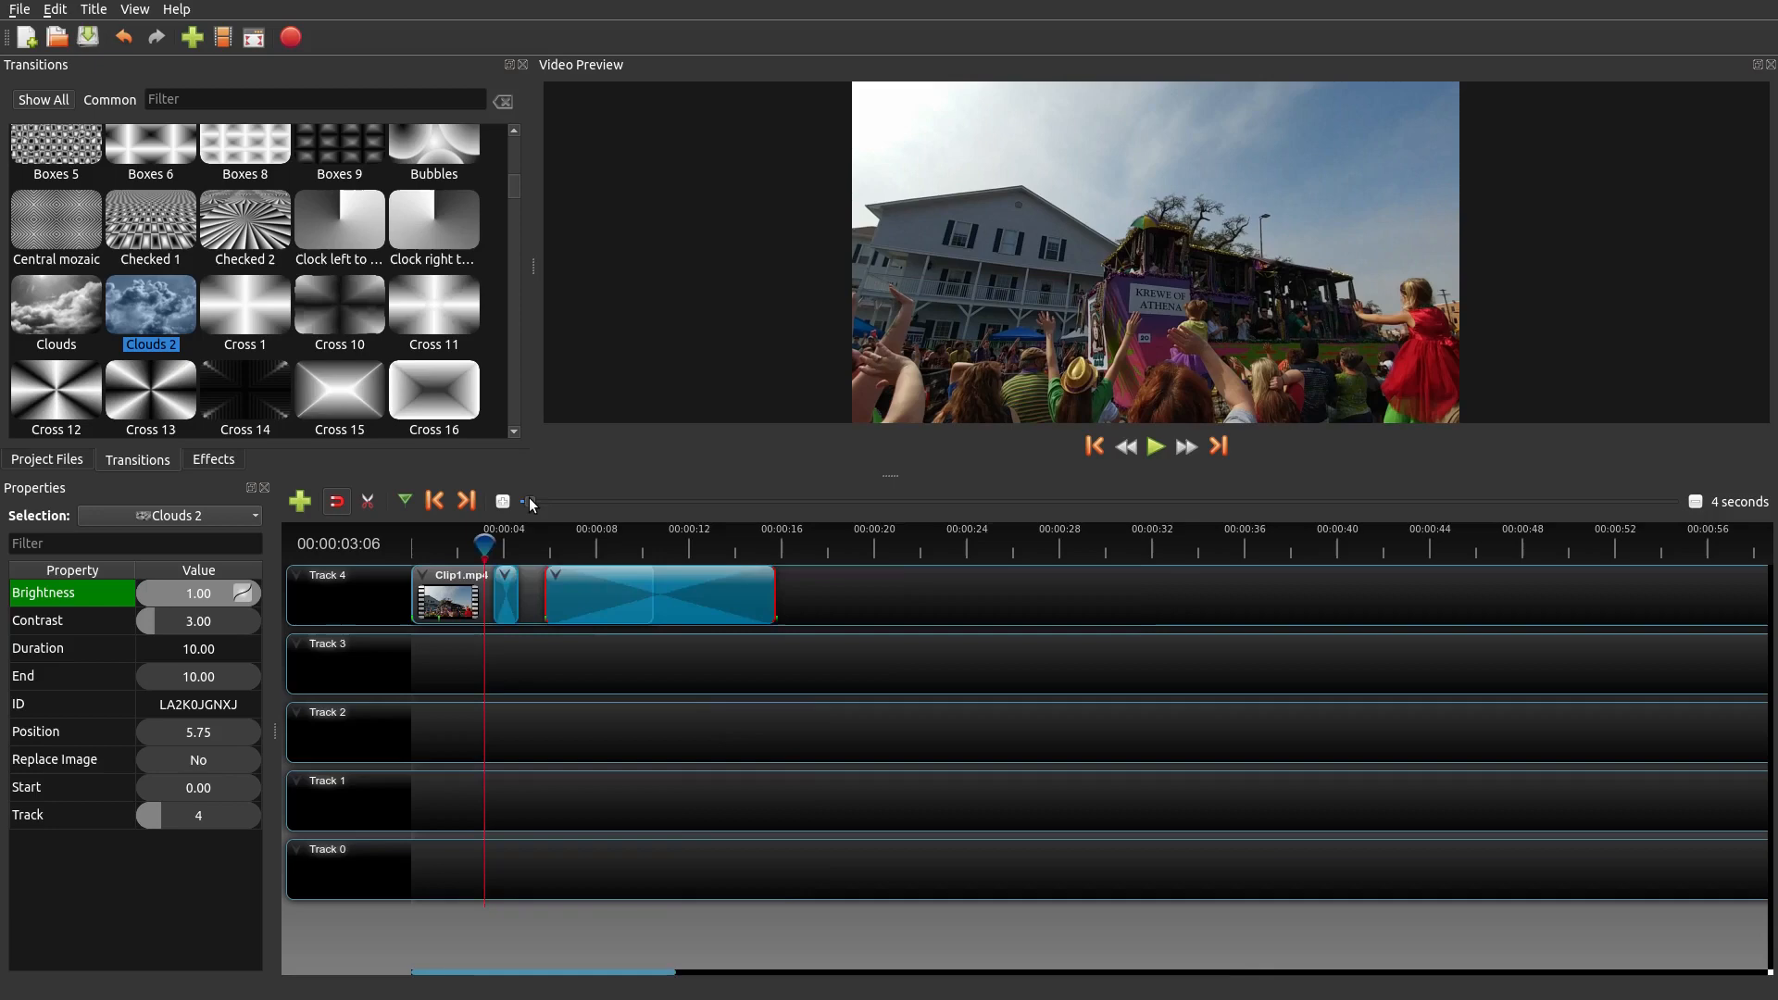
left_click(528, 502)
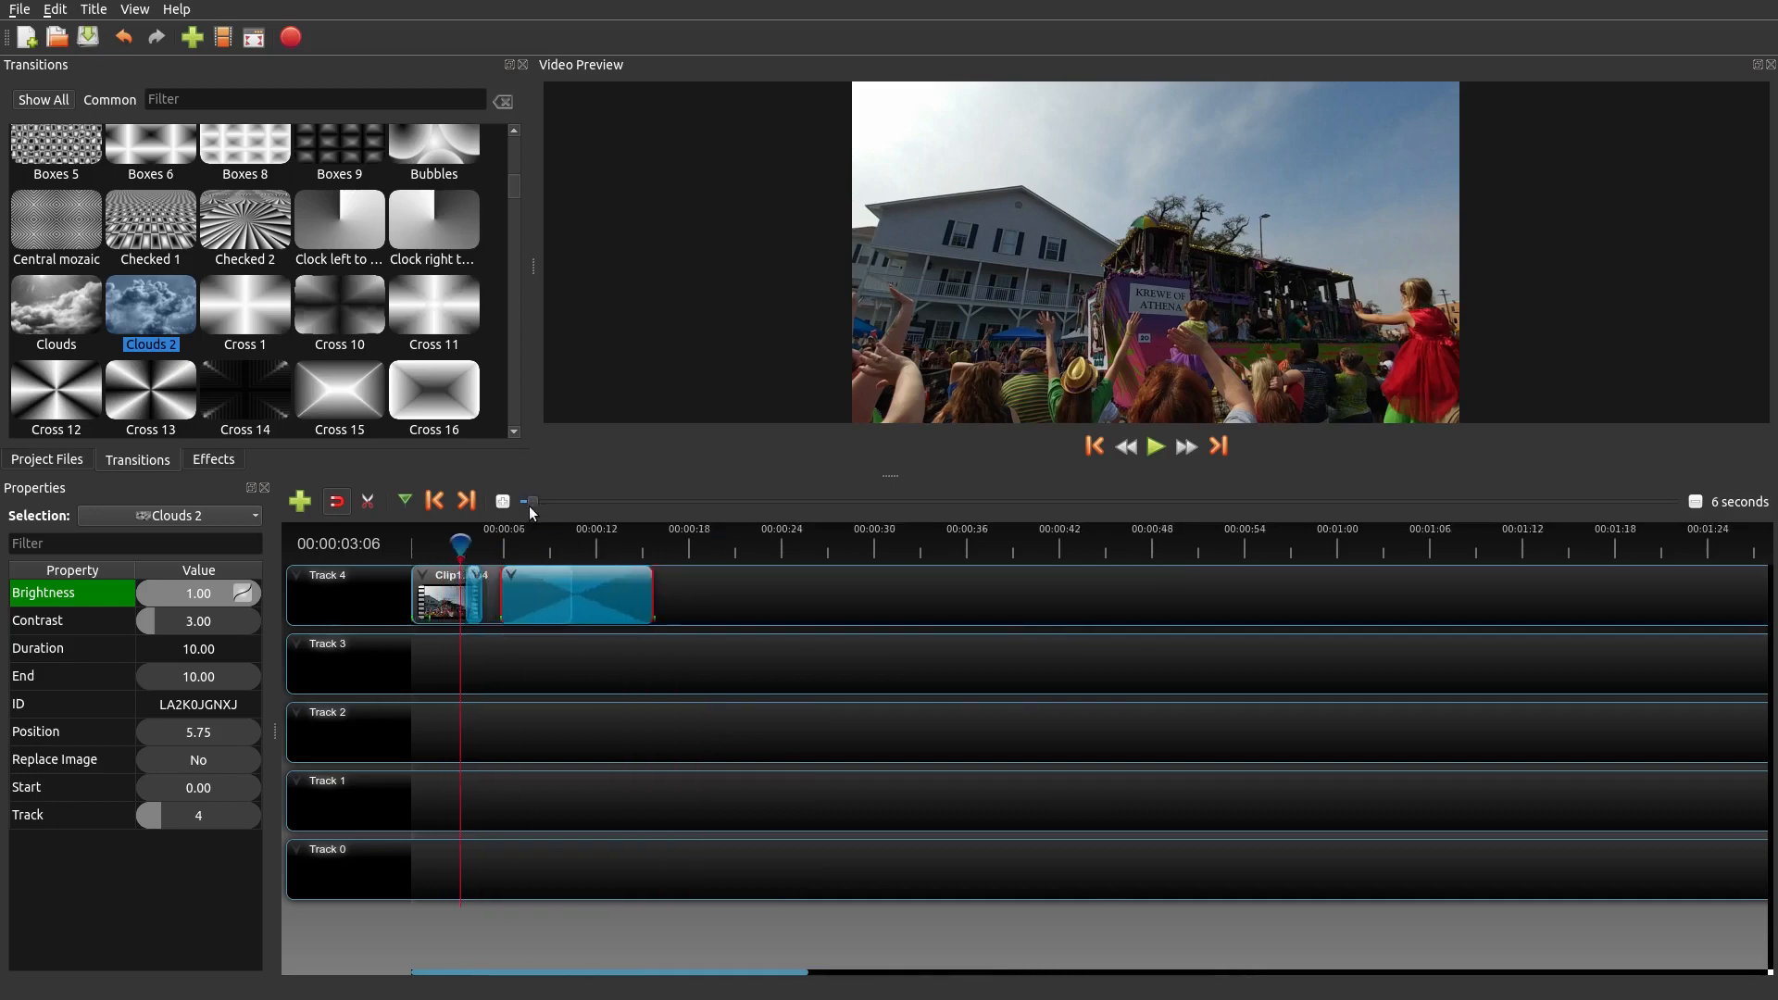
left_click(522, 502)
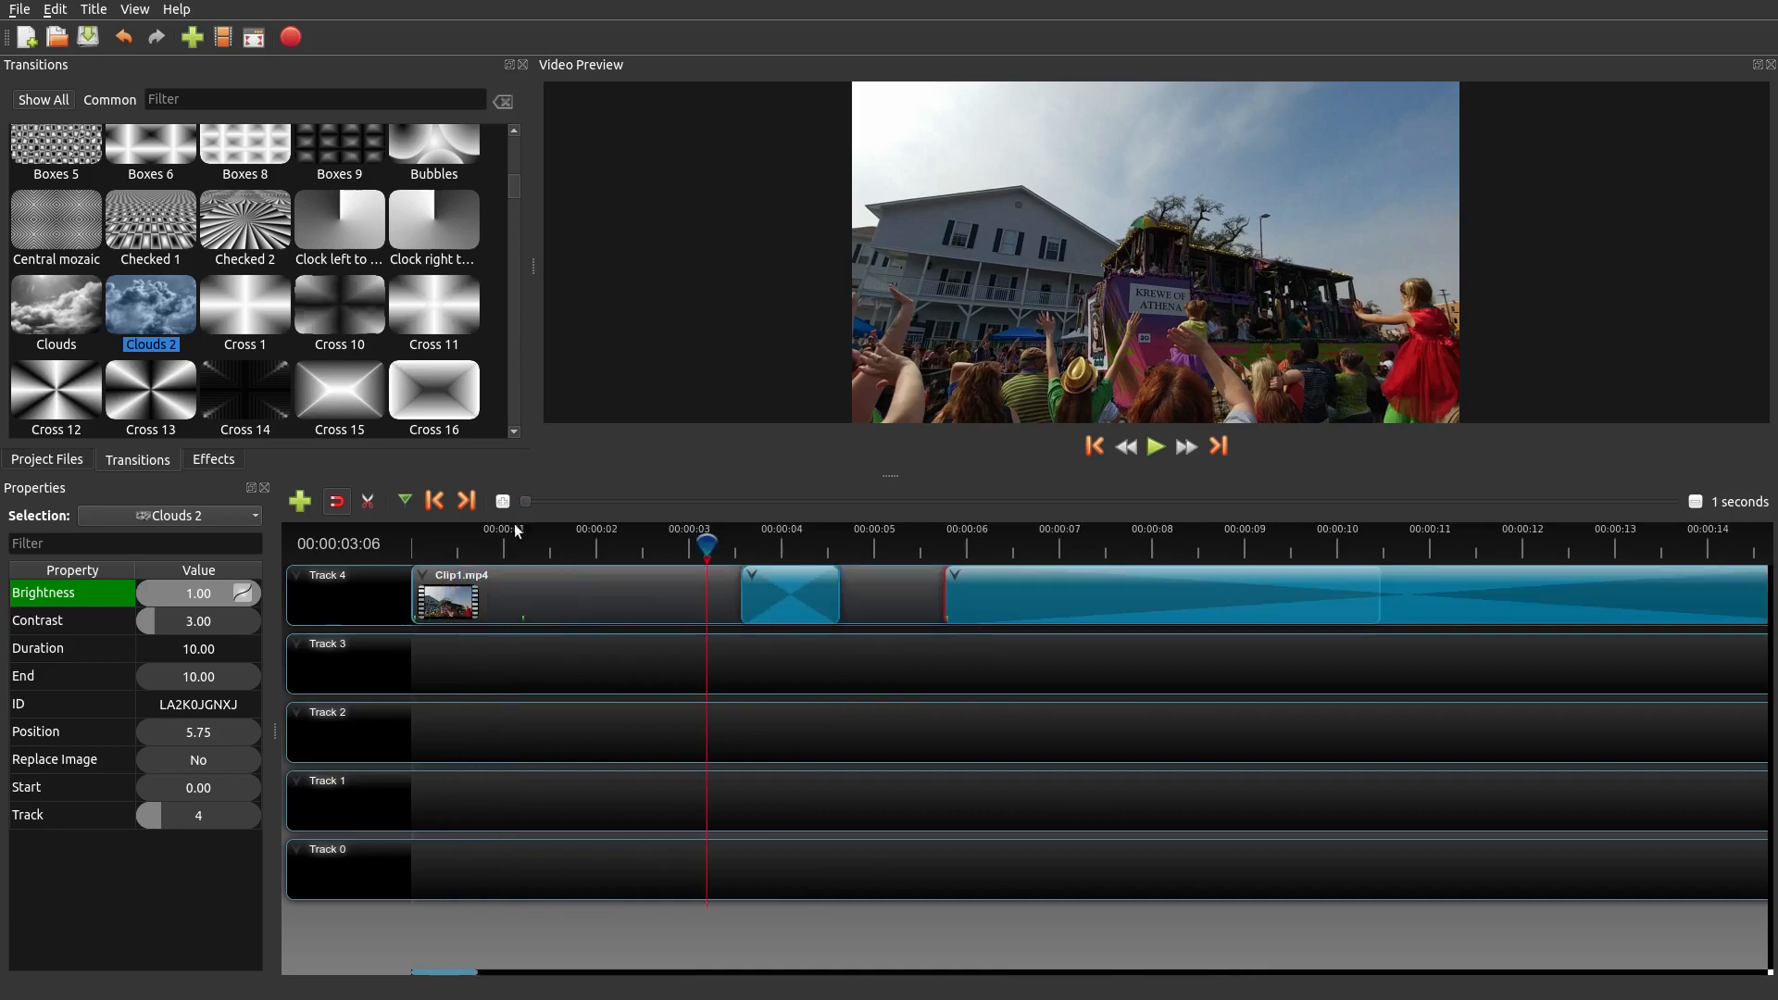
left_click(502, 502)
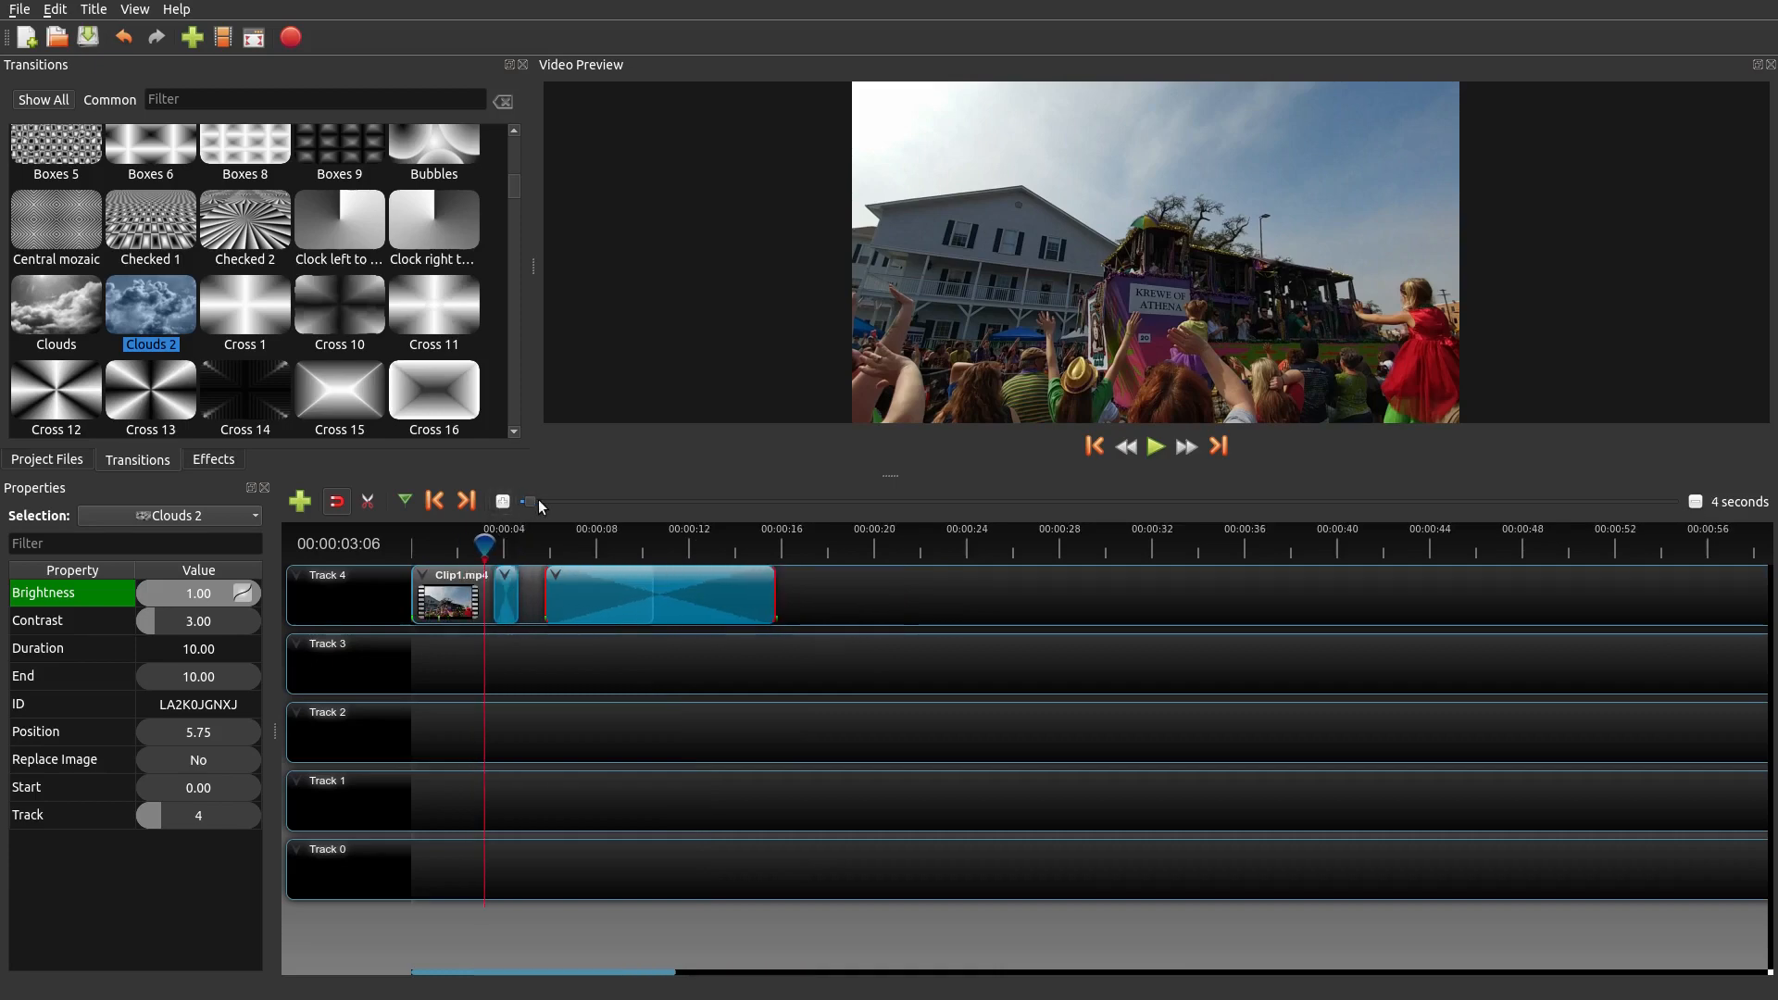
mouse_move(907, 637)
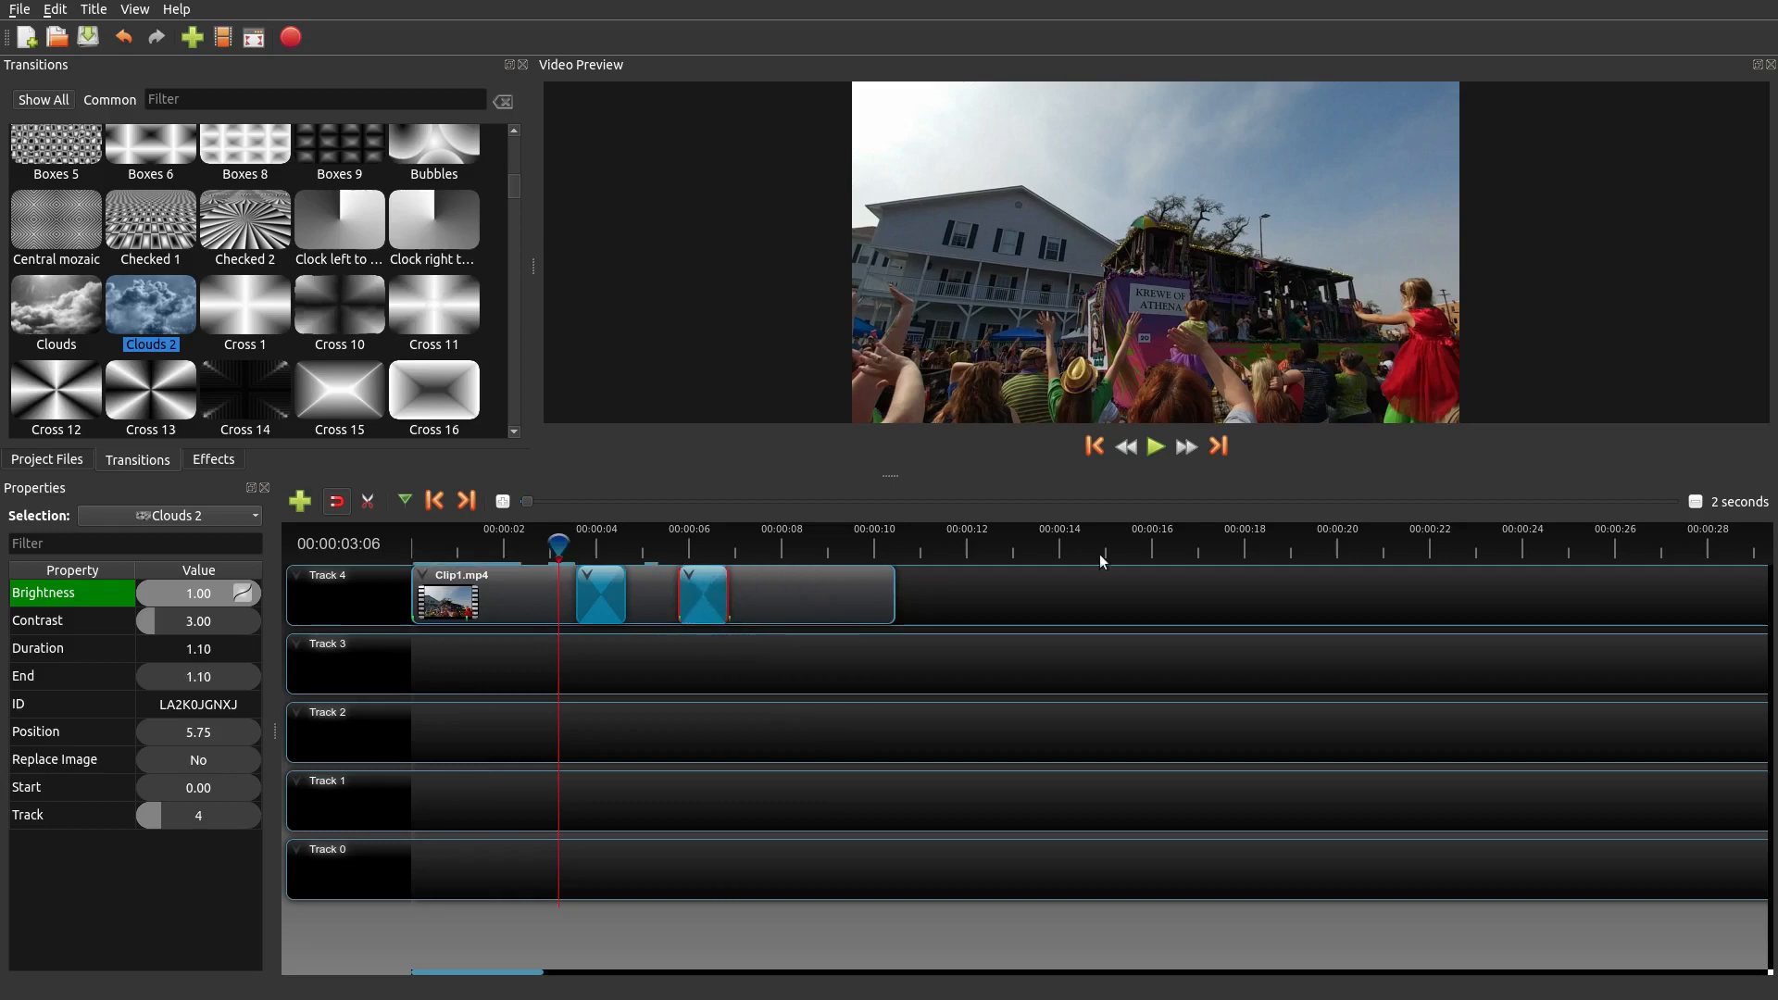
left_click(1154, 446)
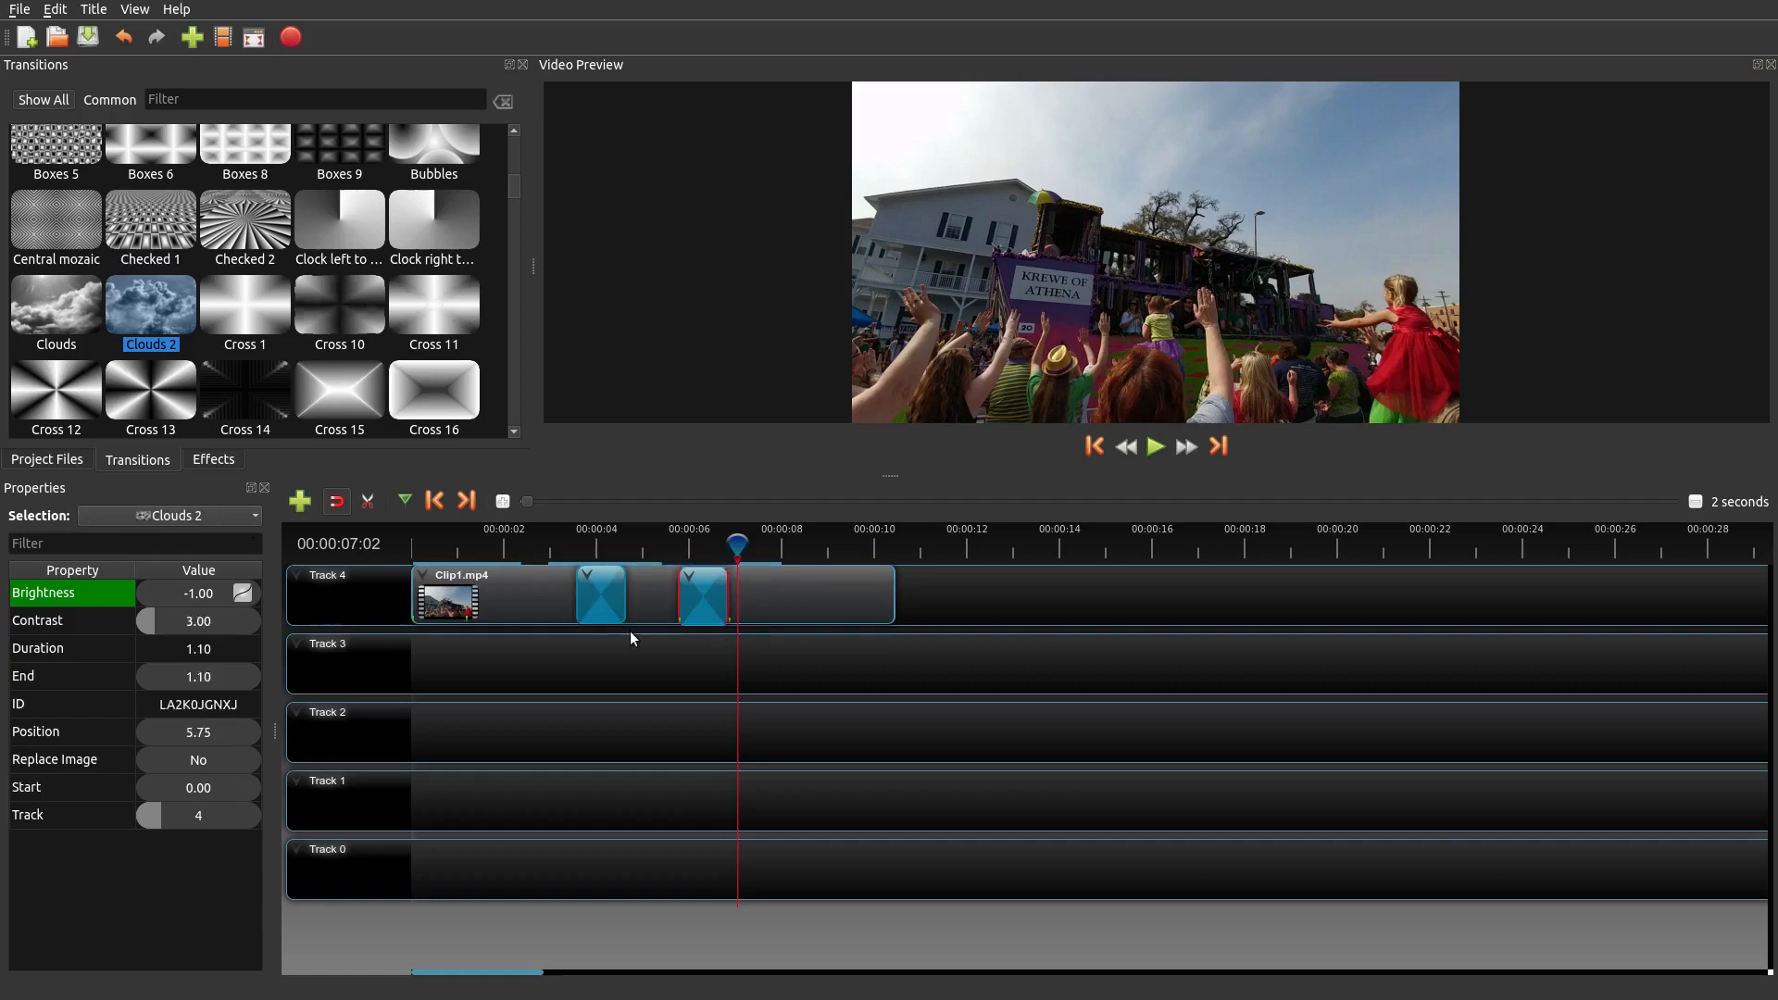
mouse_move(250, 669)
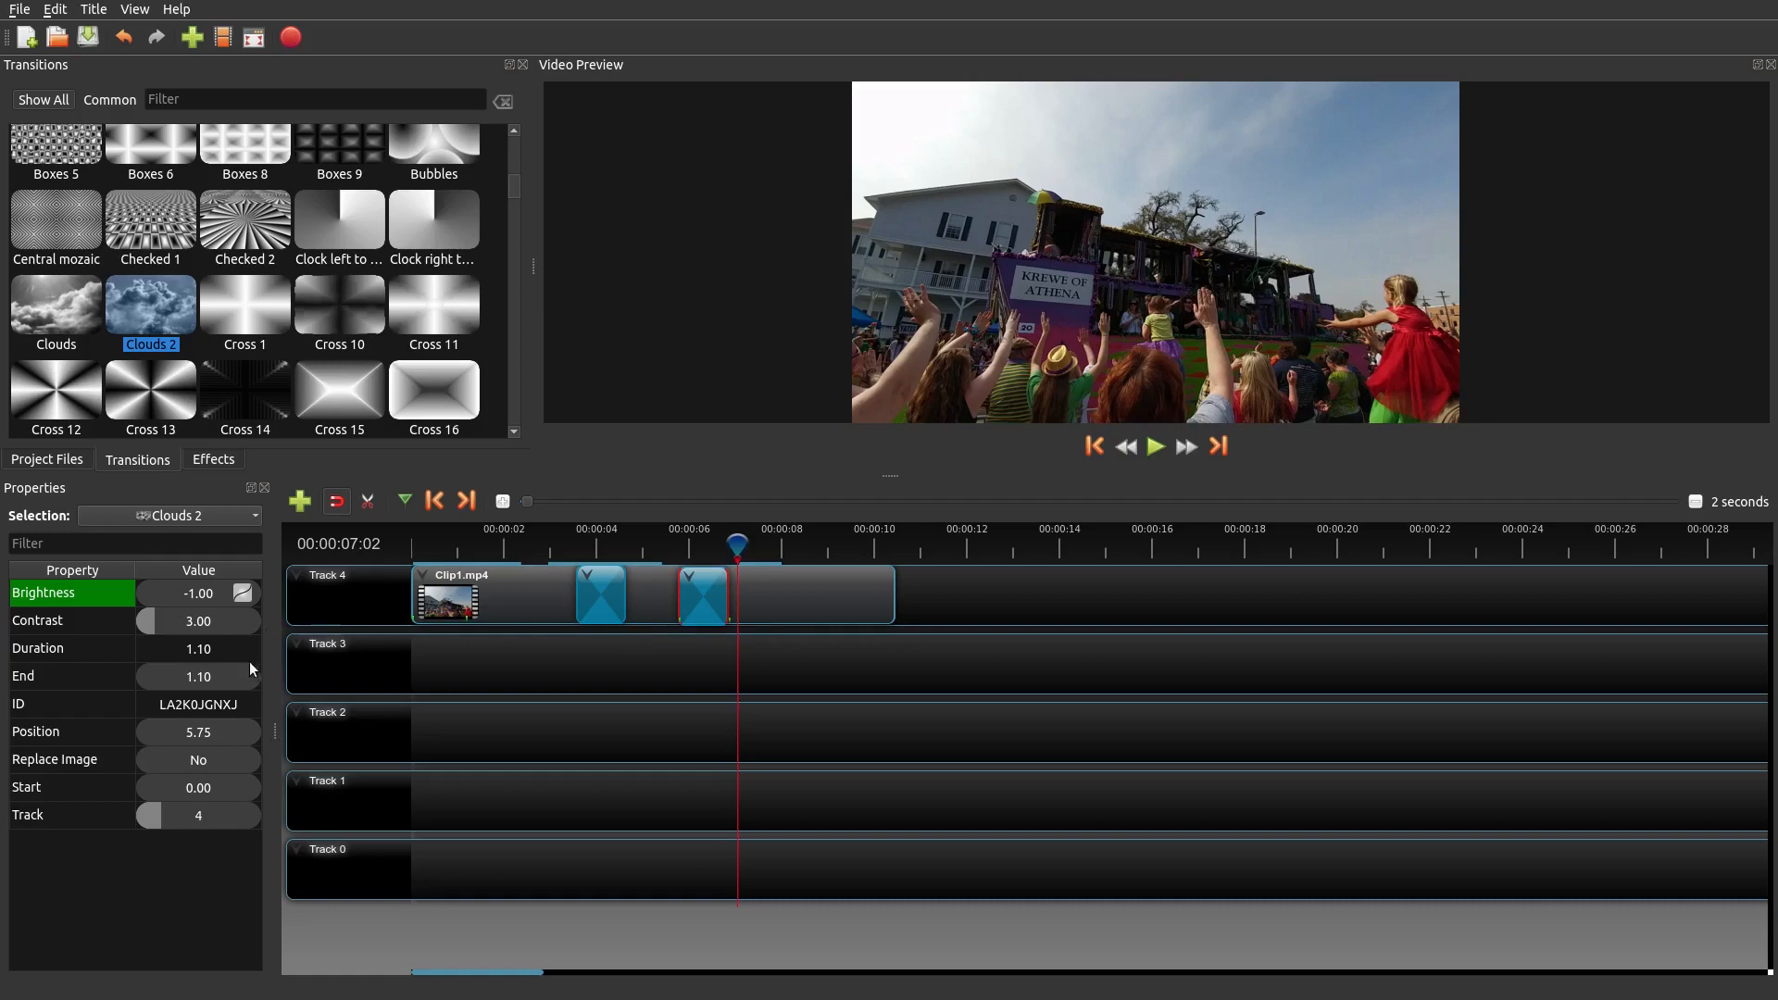
mouse_move(229, 797)
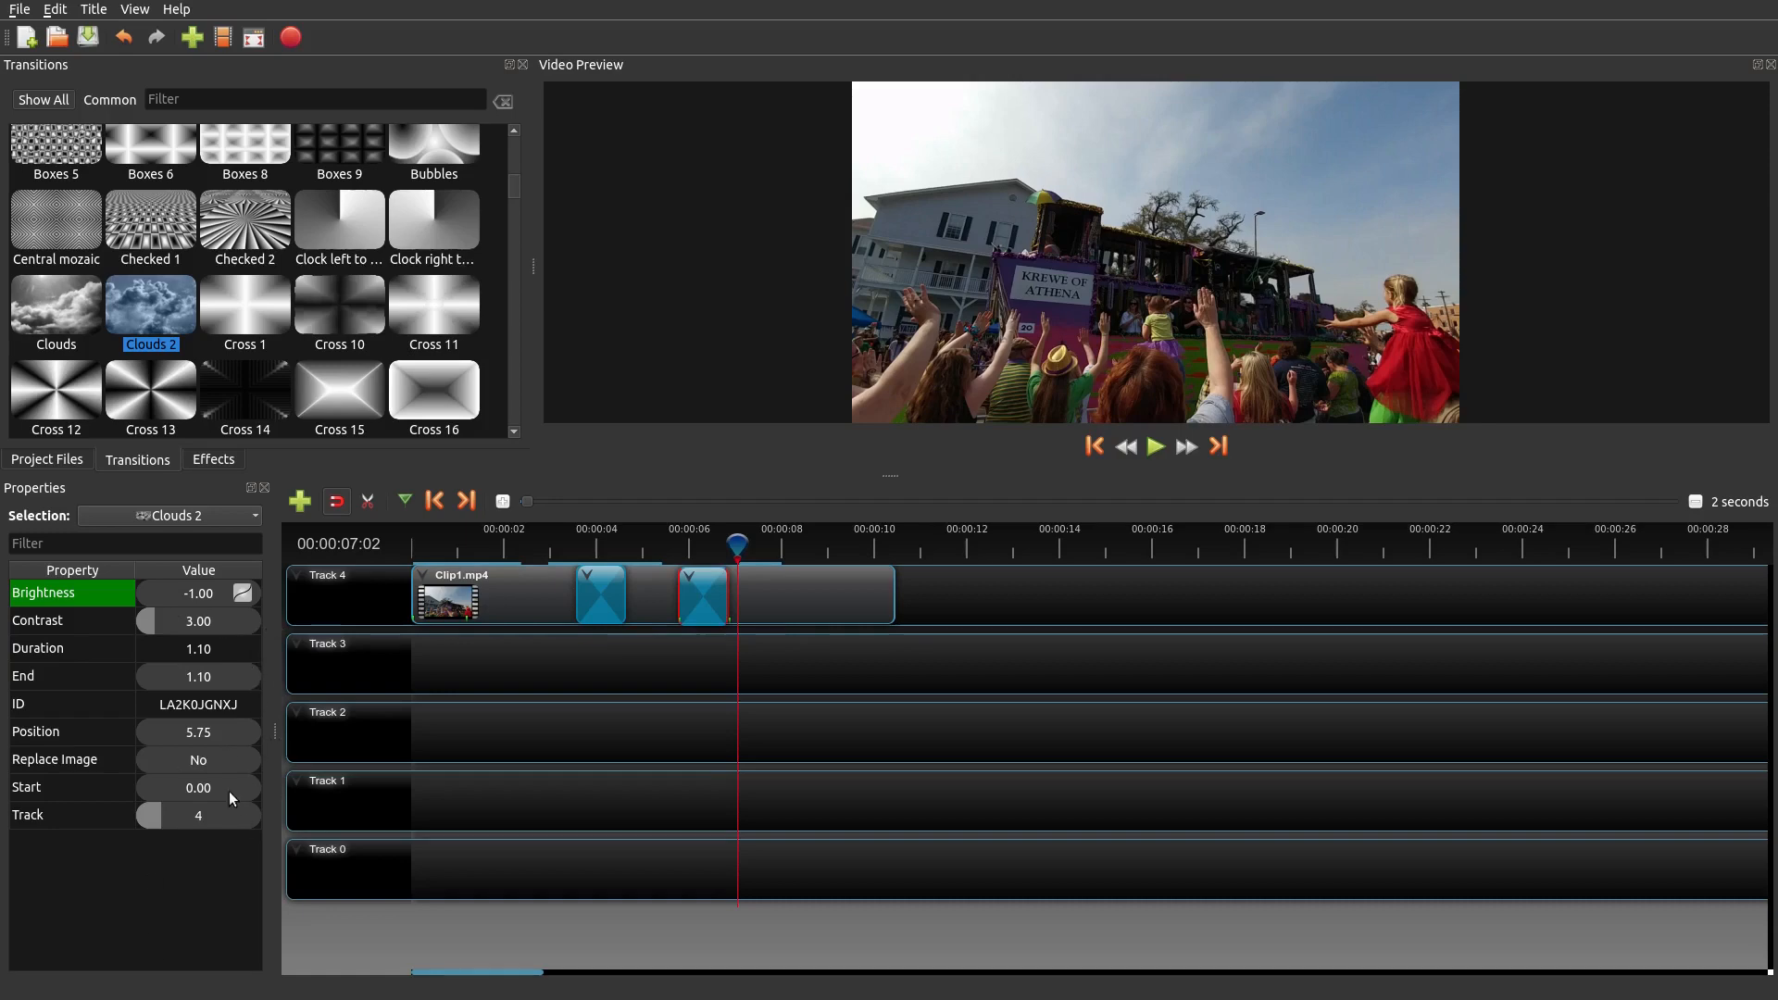
mouse_move(608, 689)
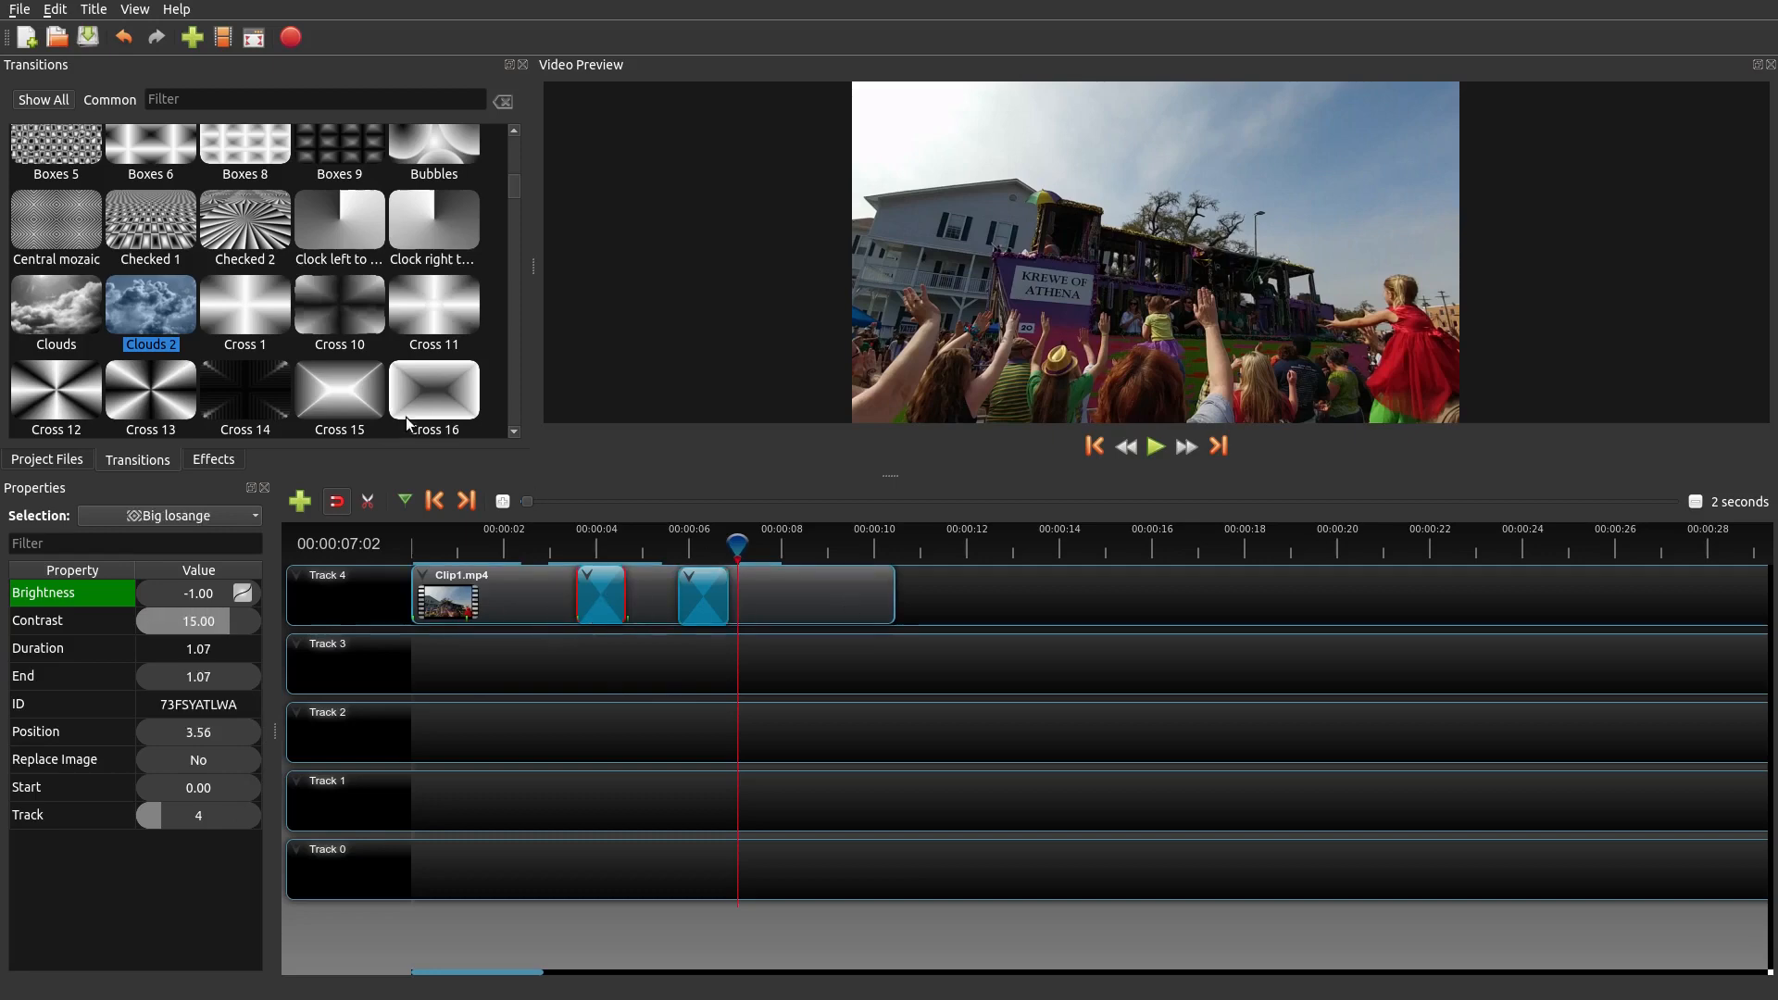
- Add a Distortion 4 transition on Clip1 near its end at 8.46 seconds
scroll("down", 3)
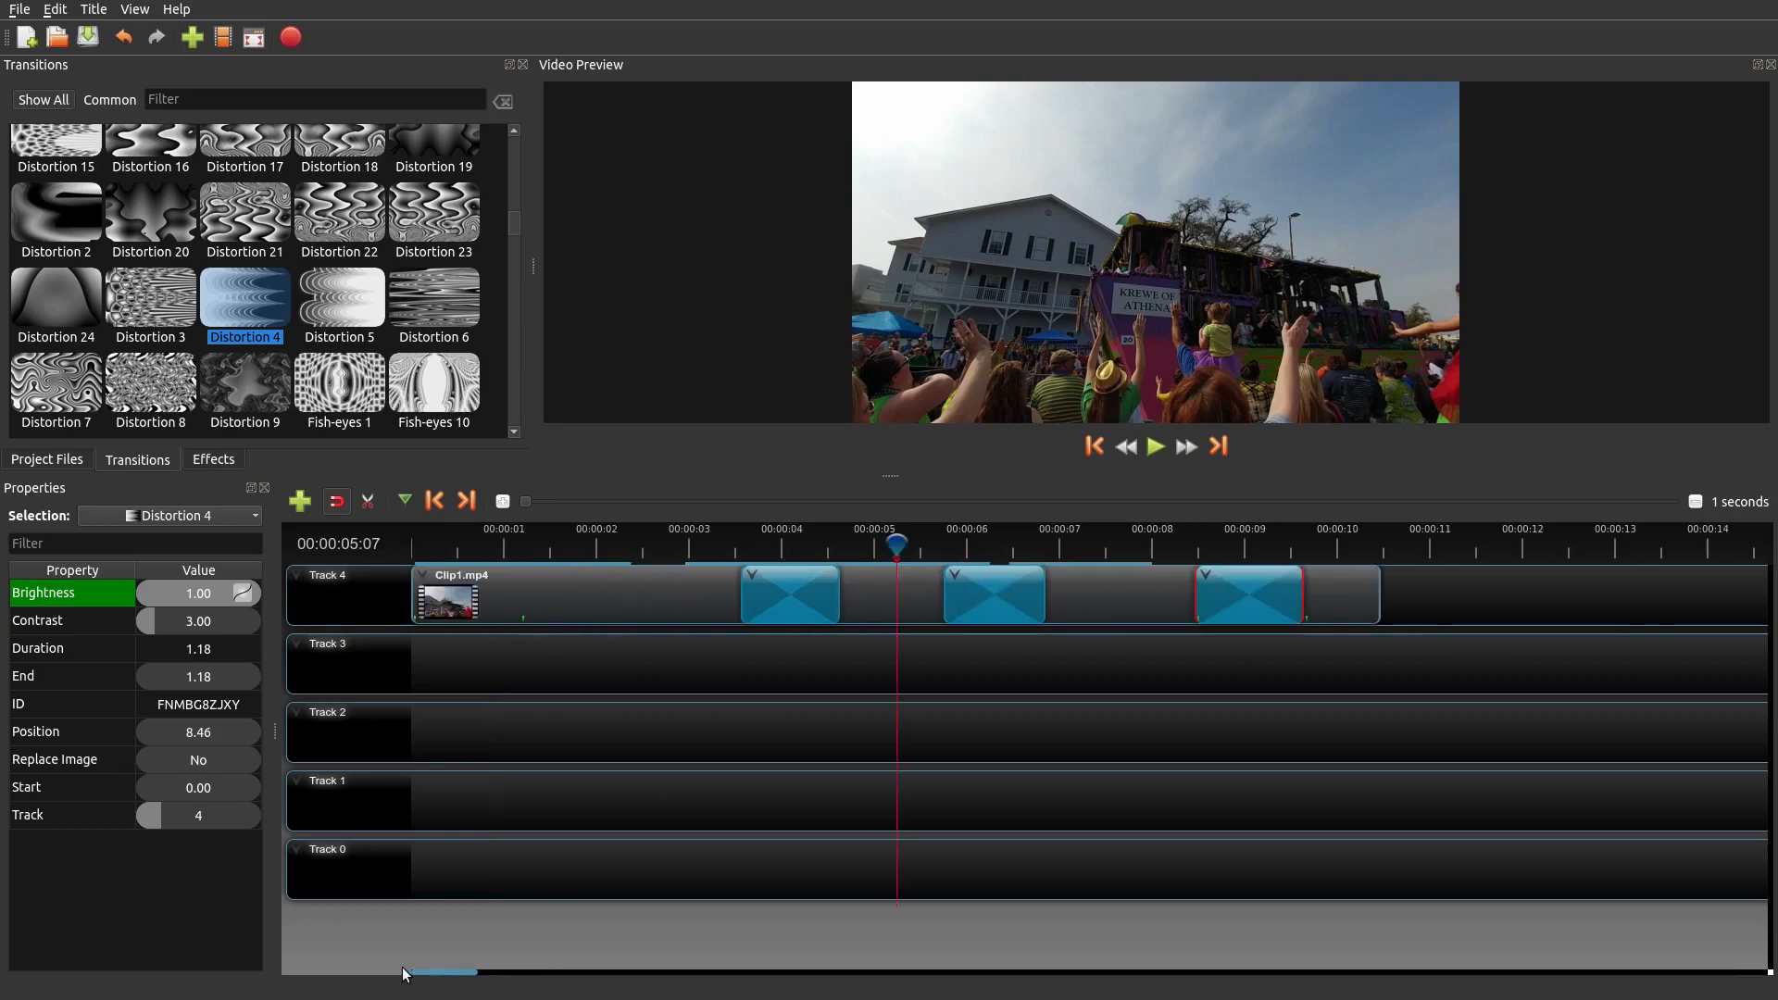
mouse_move(715, 679)
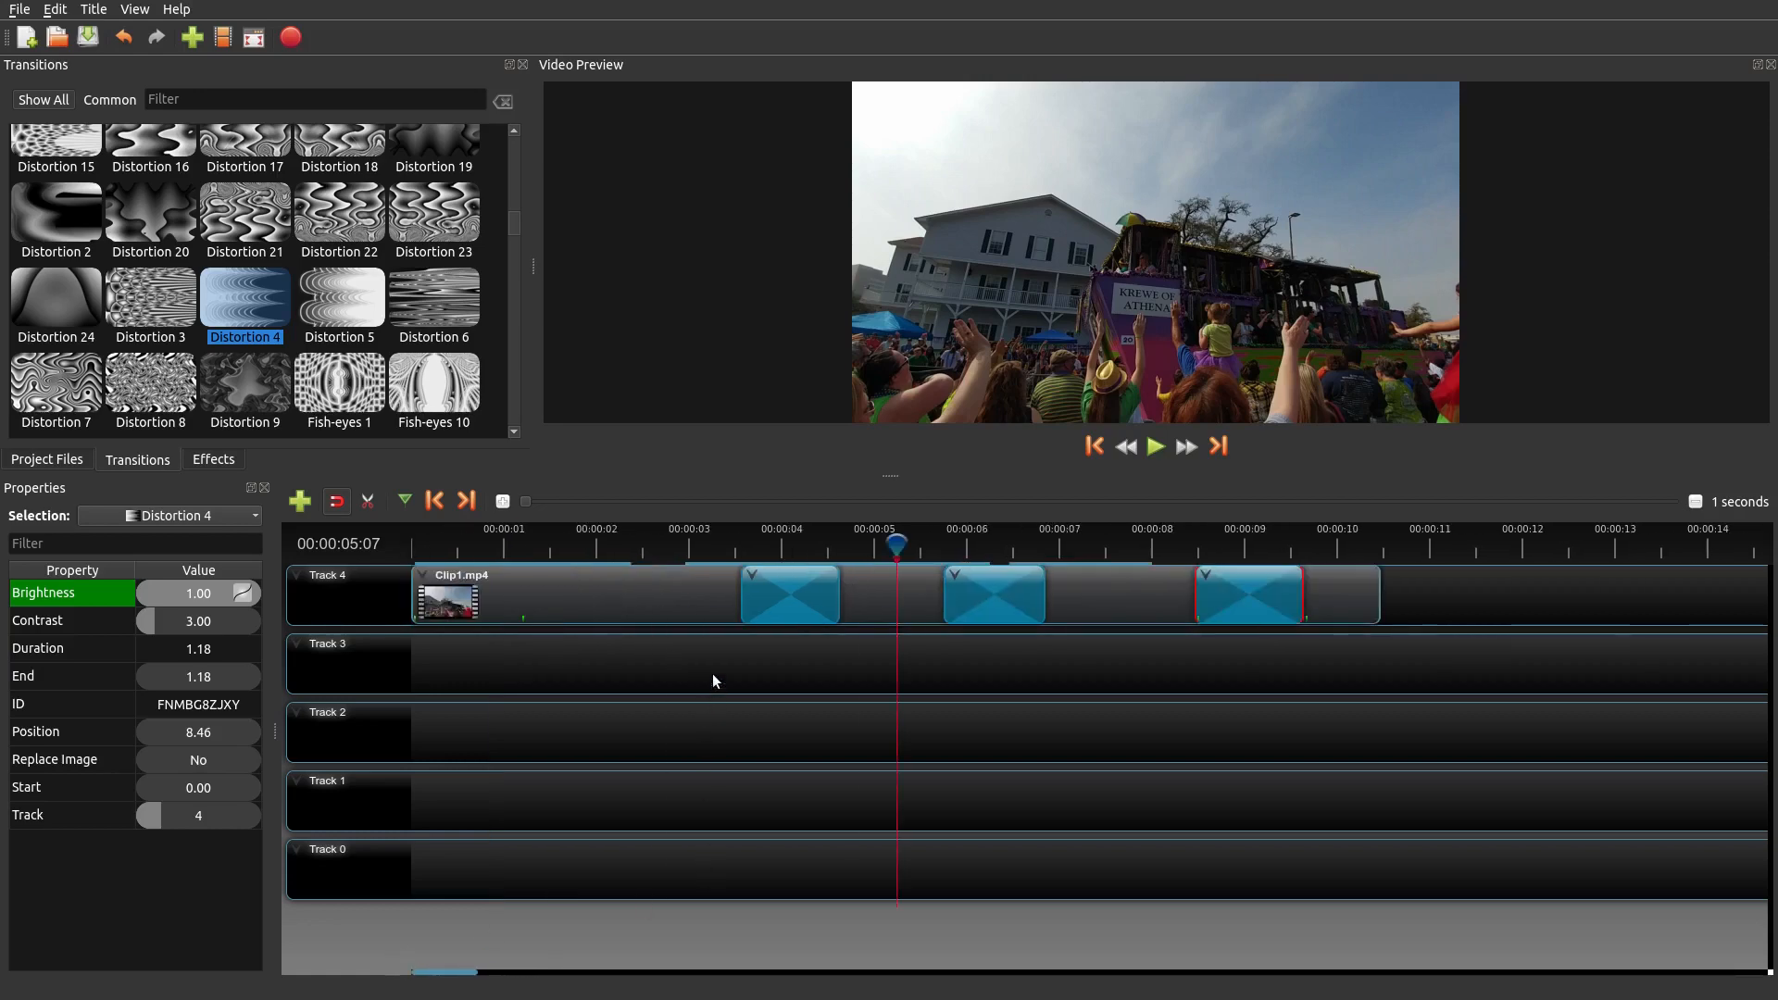
mouse_move(706, 613)
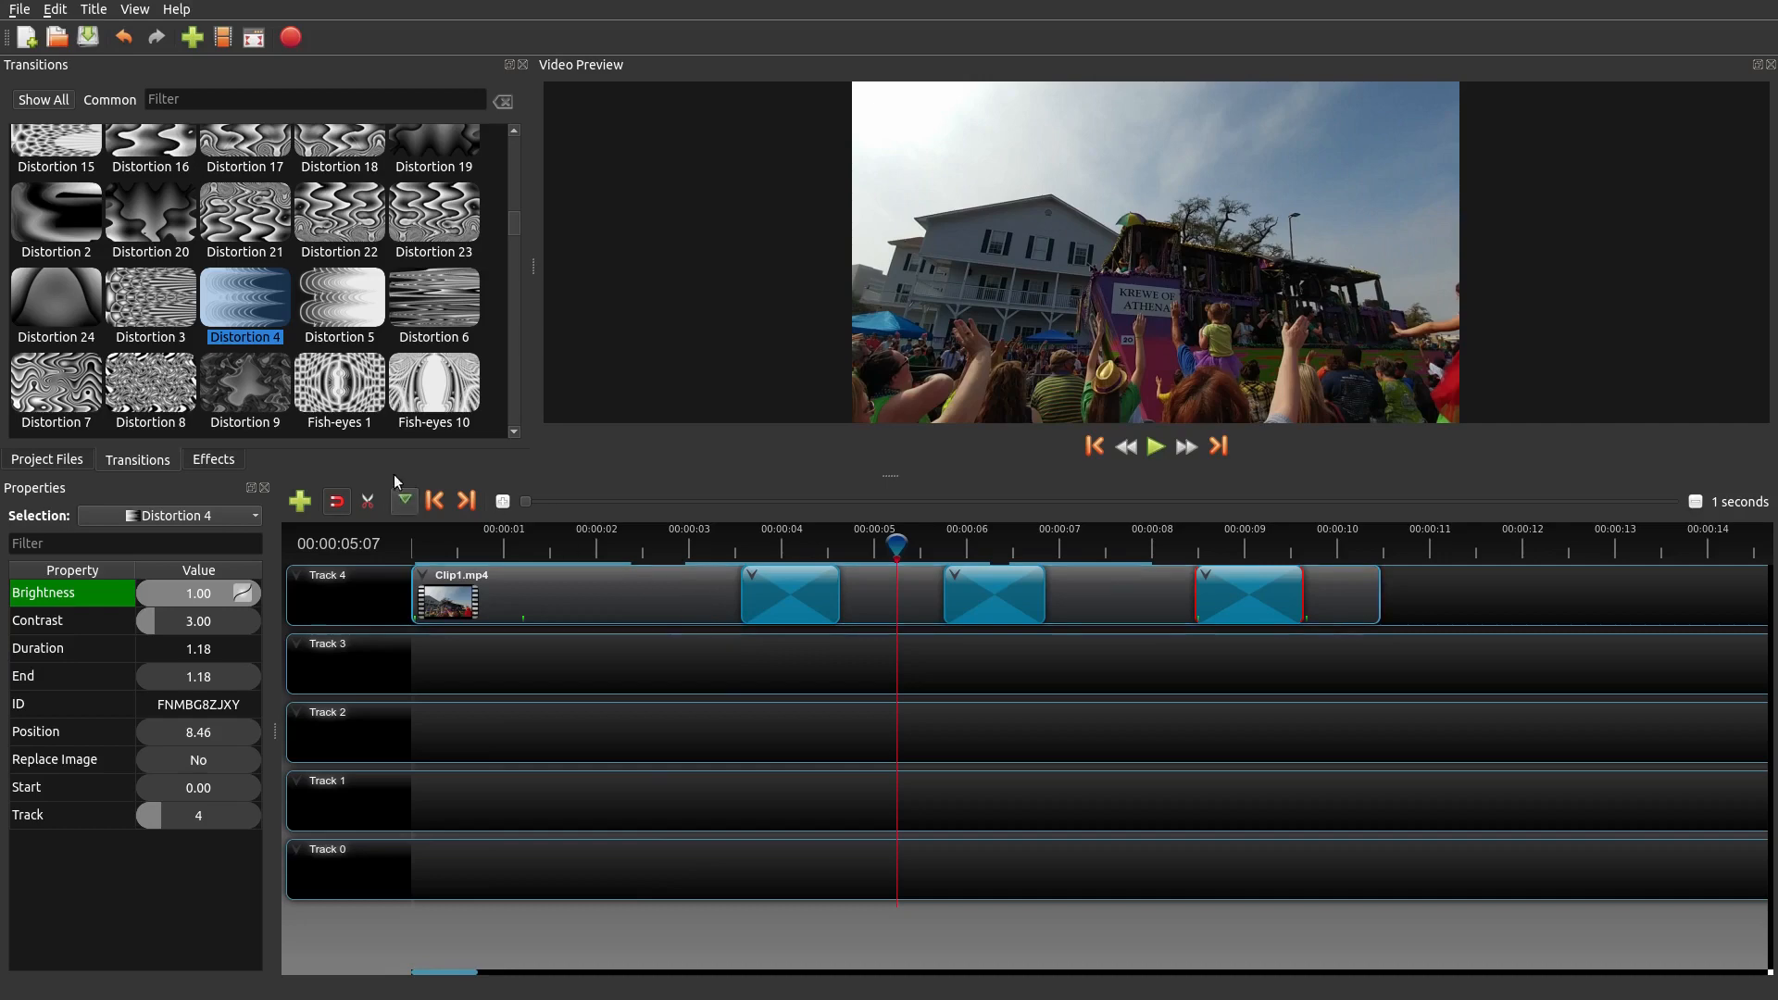
mouse_move(148, 215)
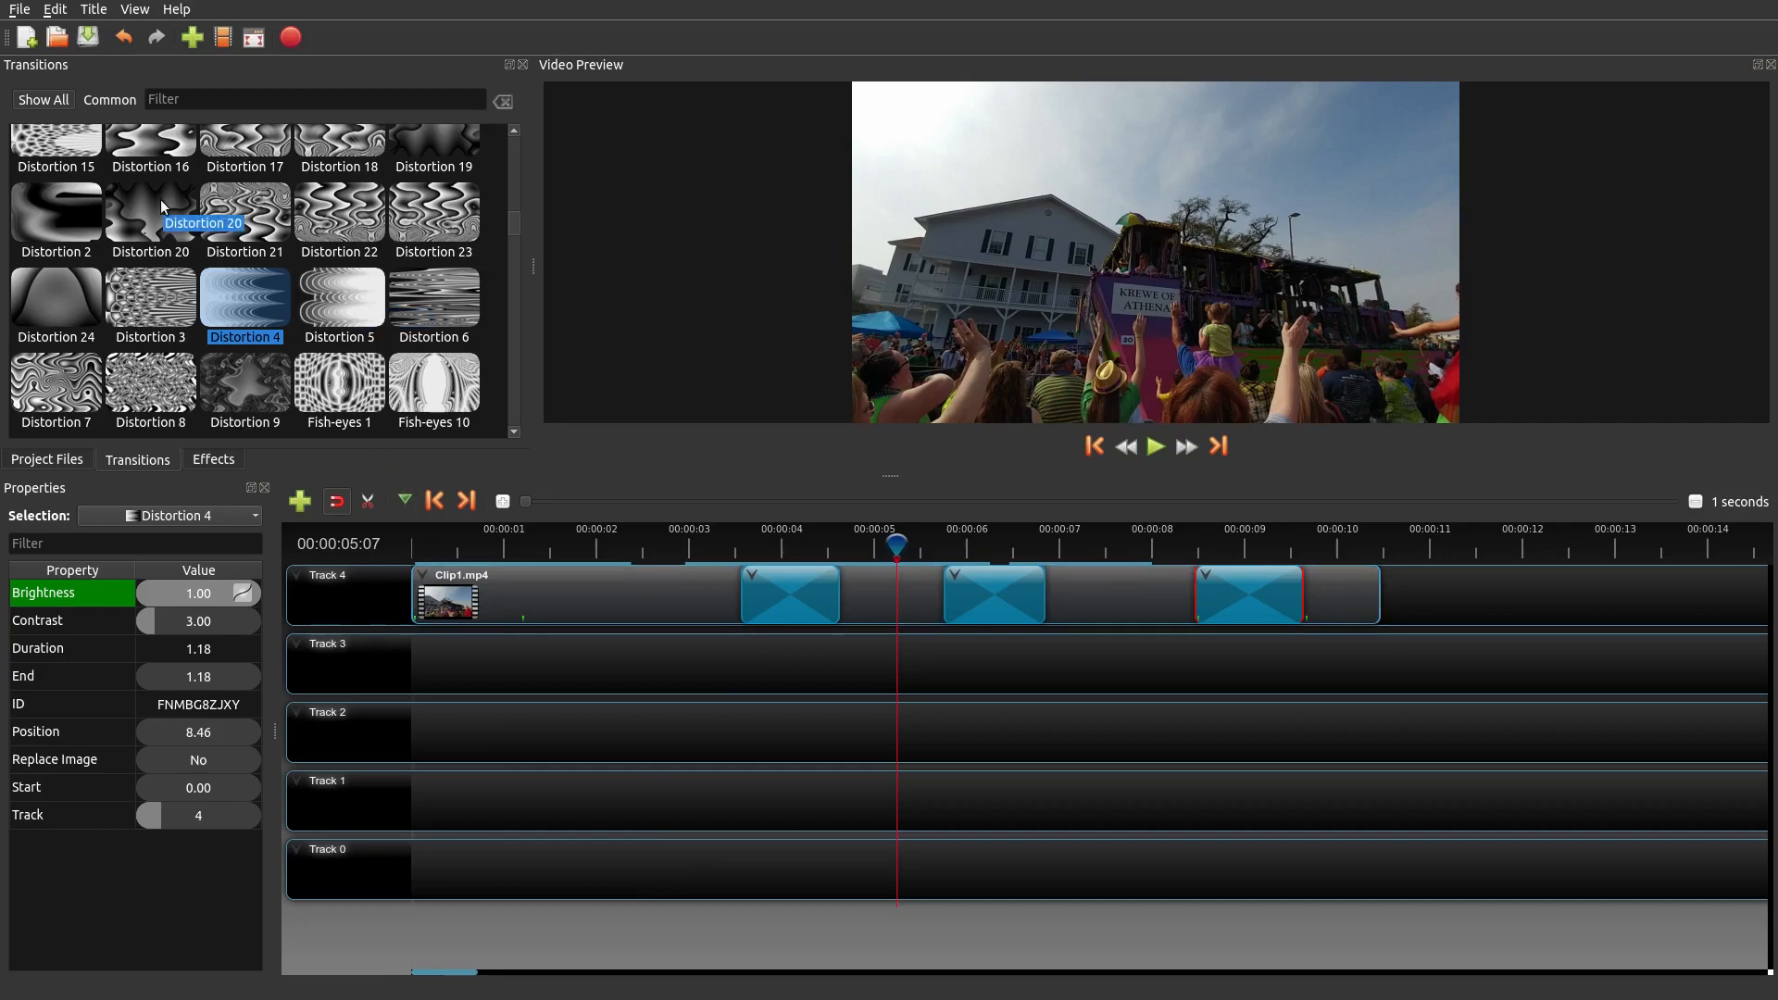
mouse_move(135, 474)
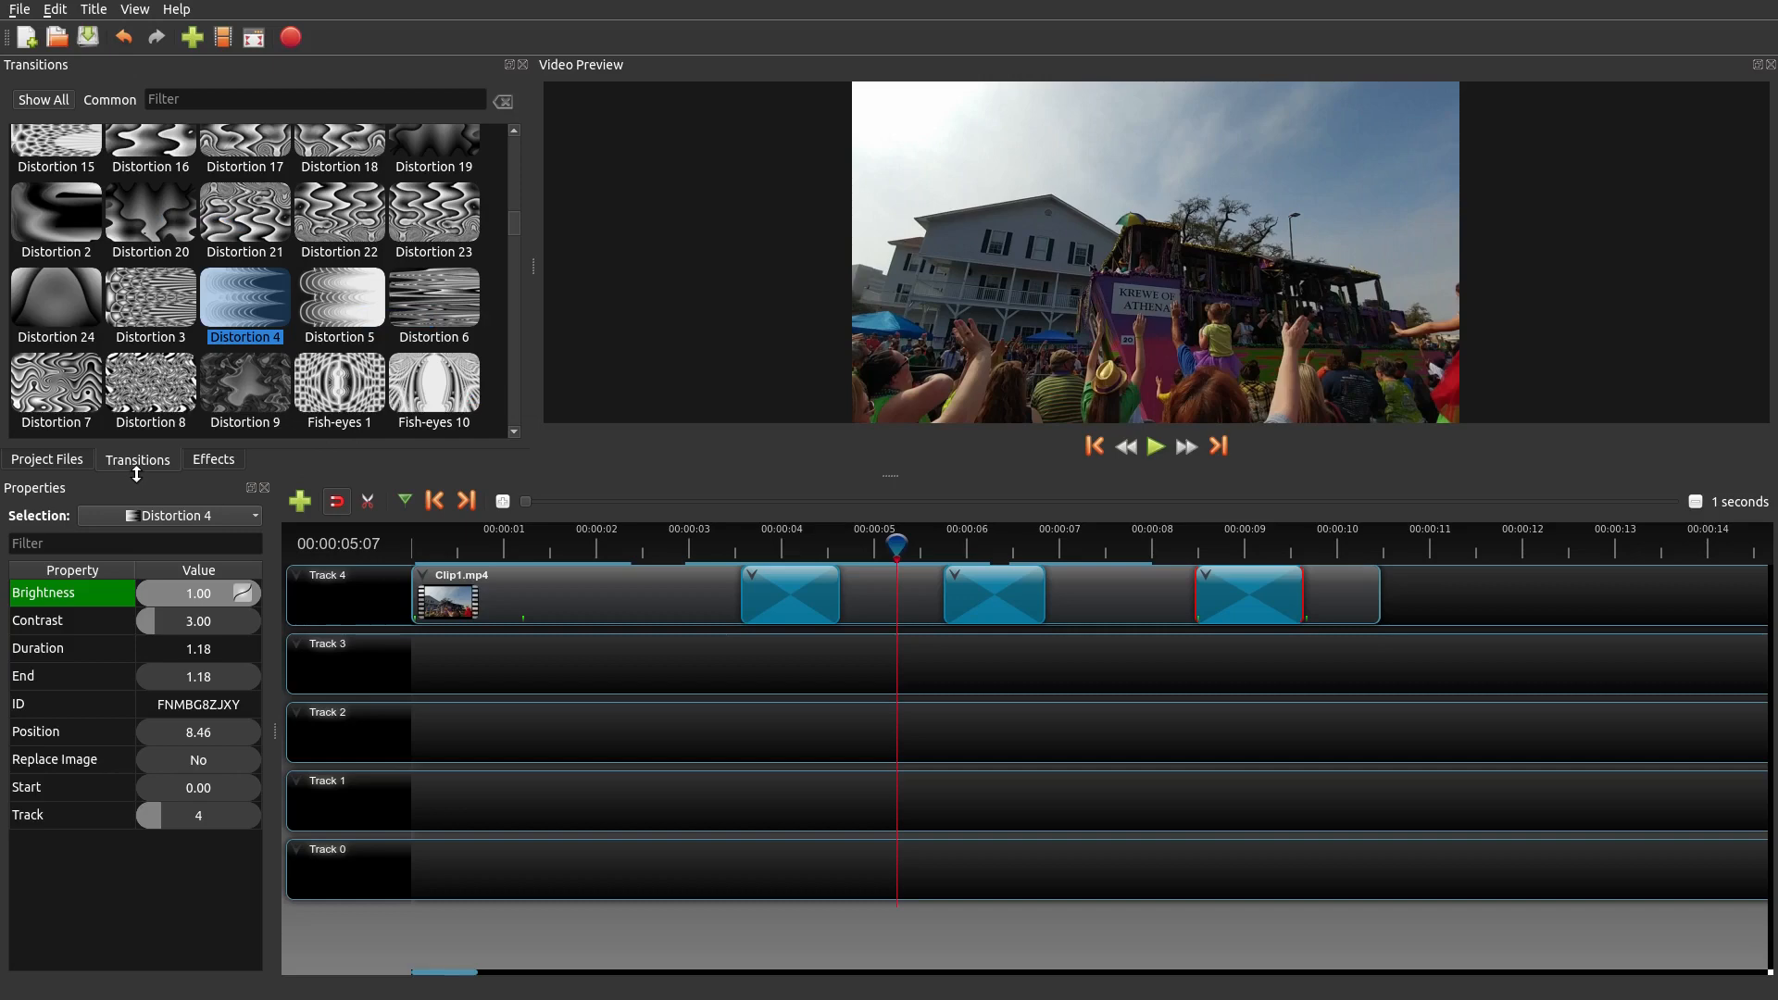
- Show the Effects list, preview, and remove the Clouds 2 and Distortion 4 transitions from Clip1
left_click(213, 459)
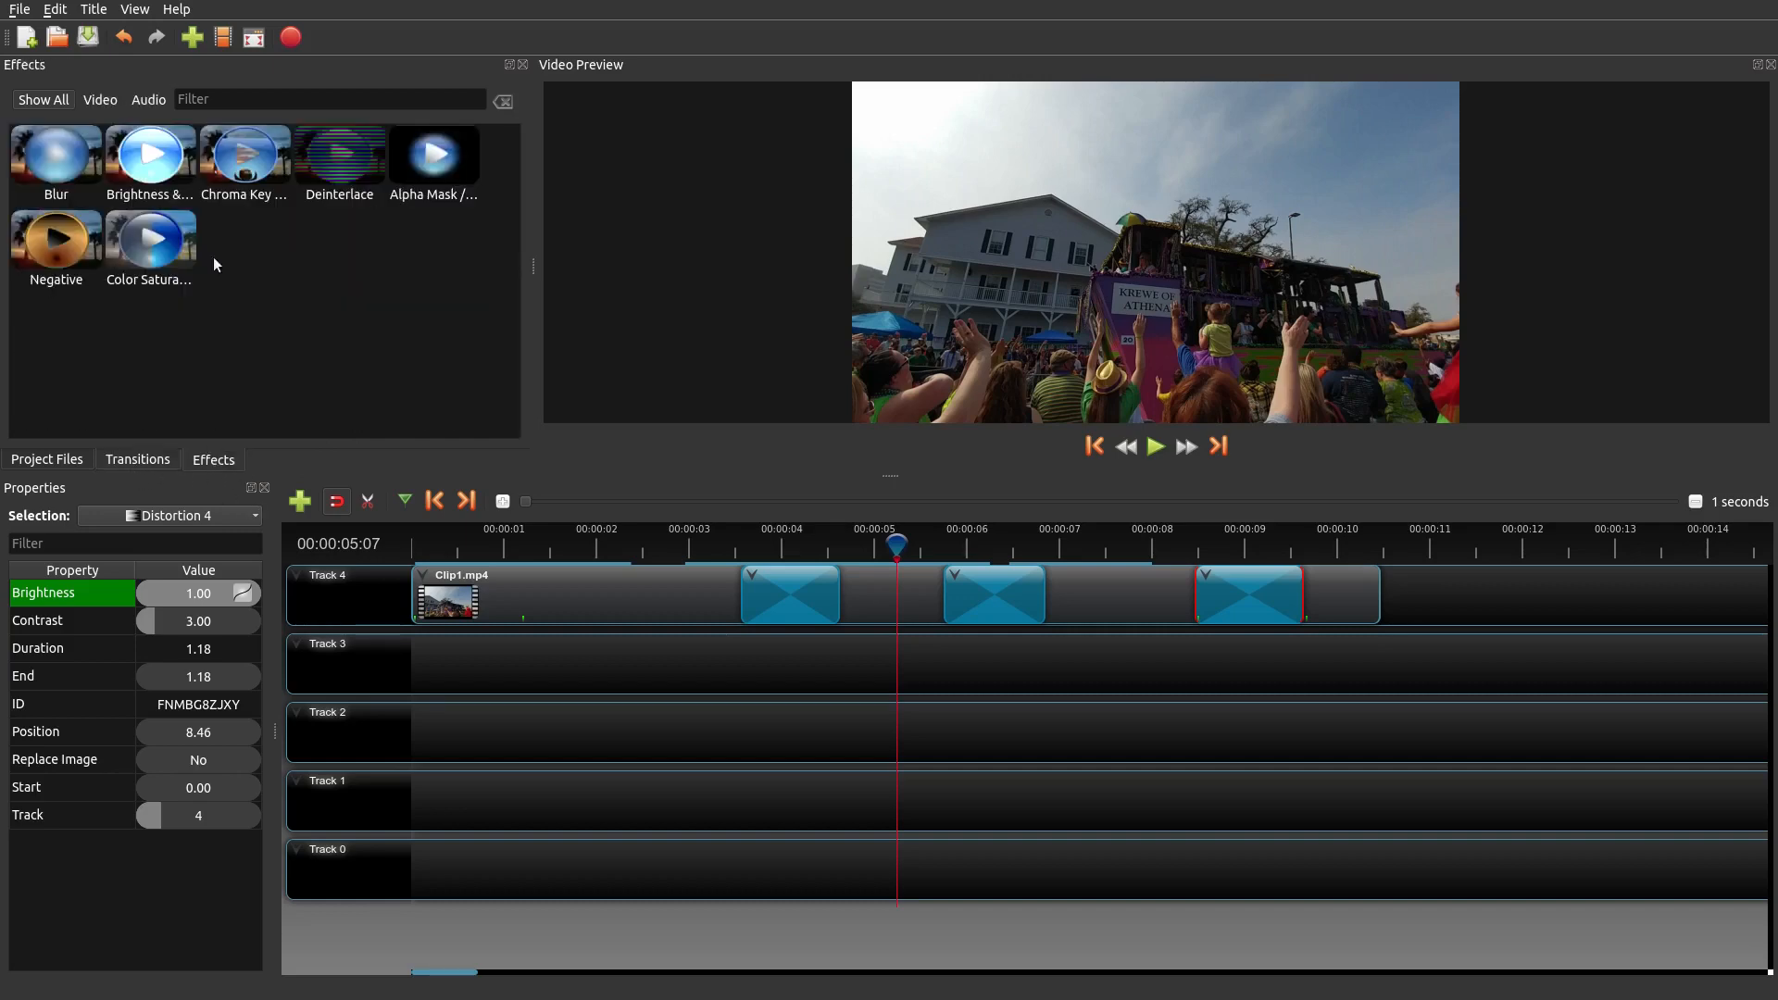
left_click(148, 156)
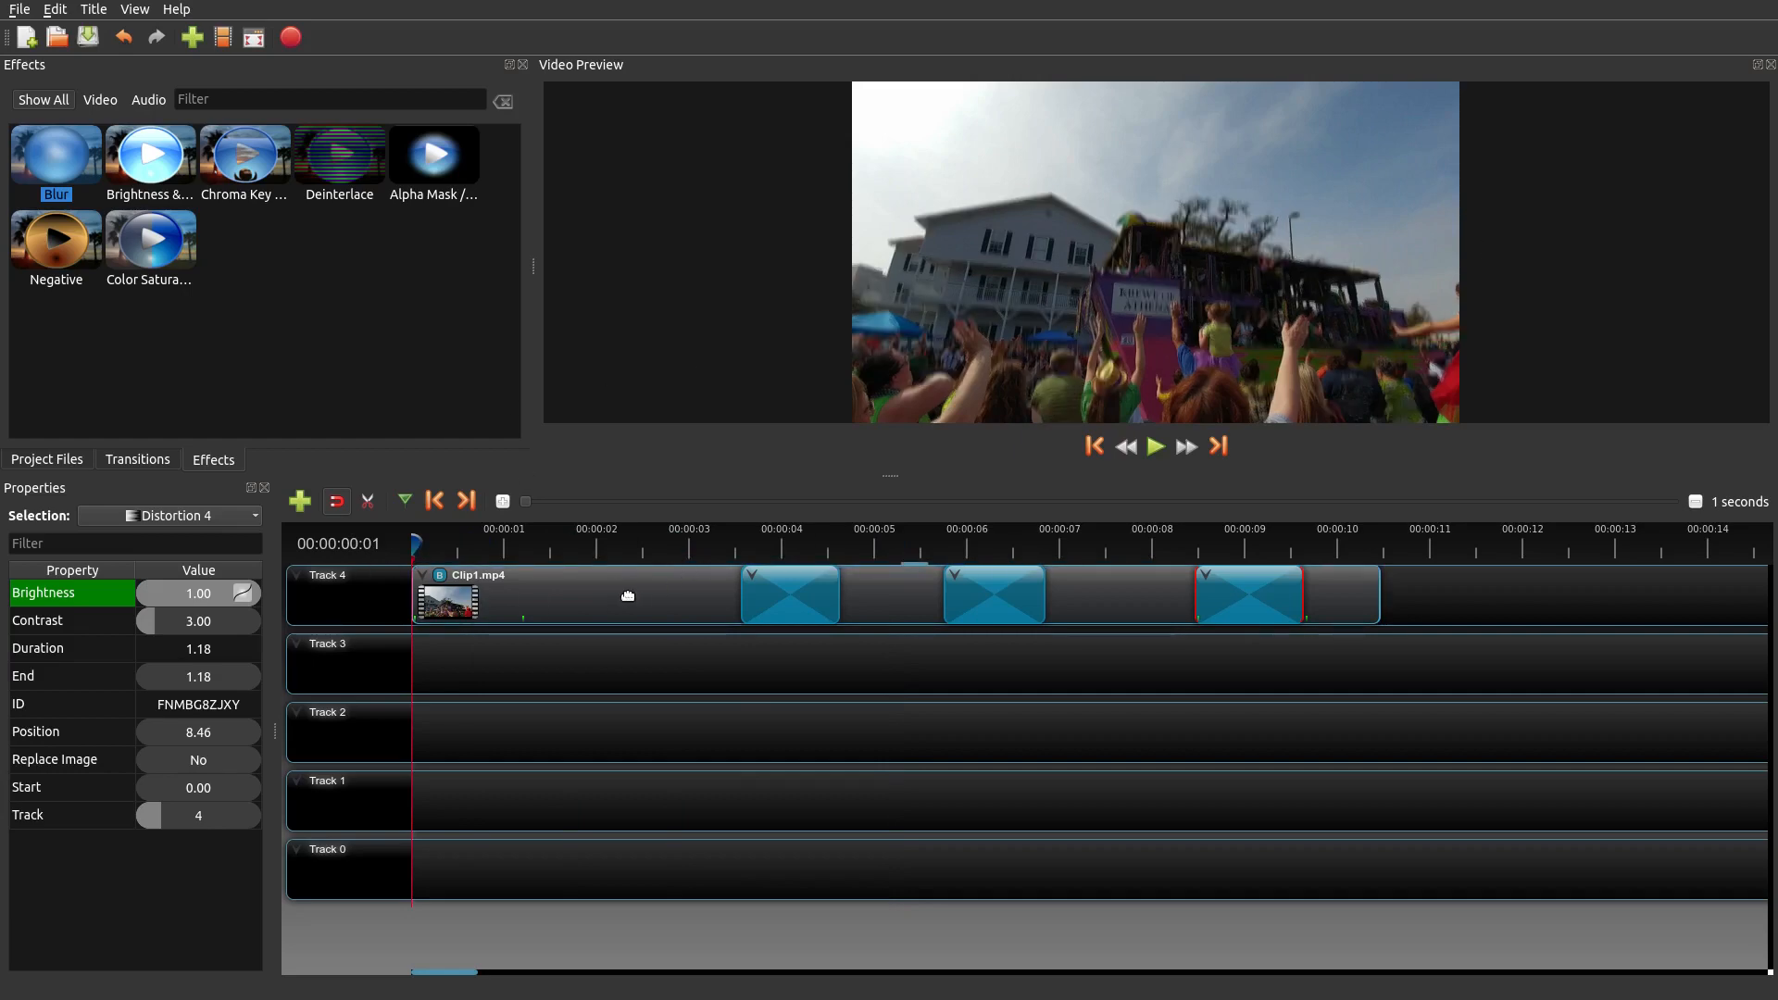
left_click(1154, 447)
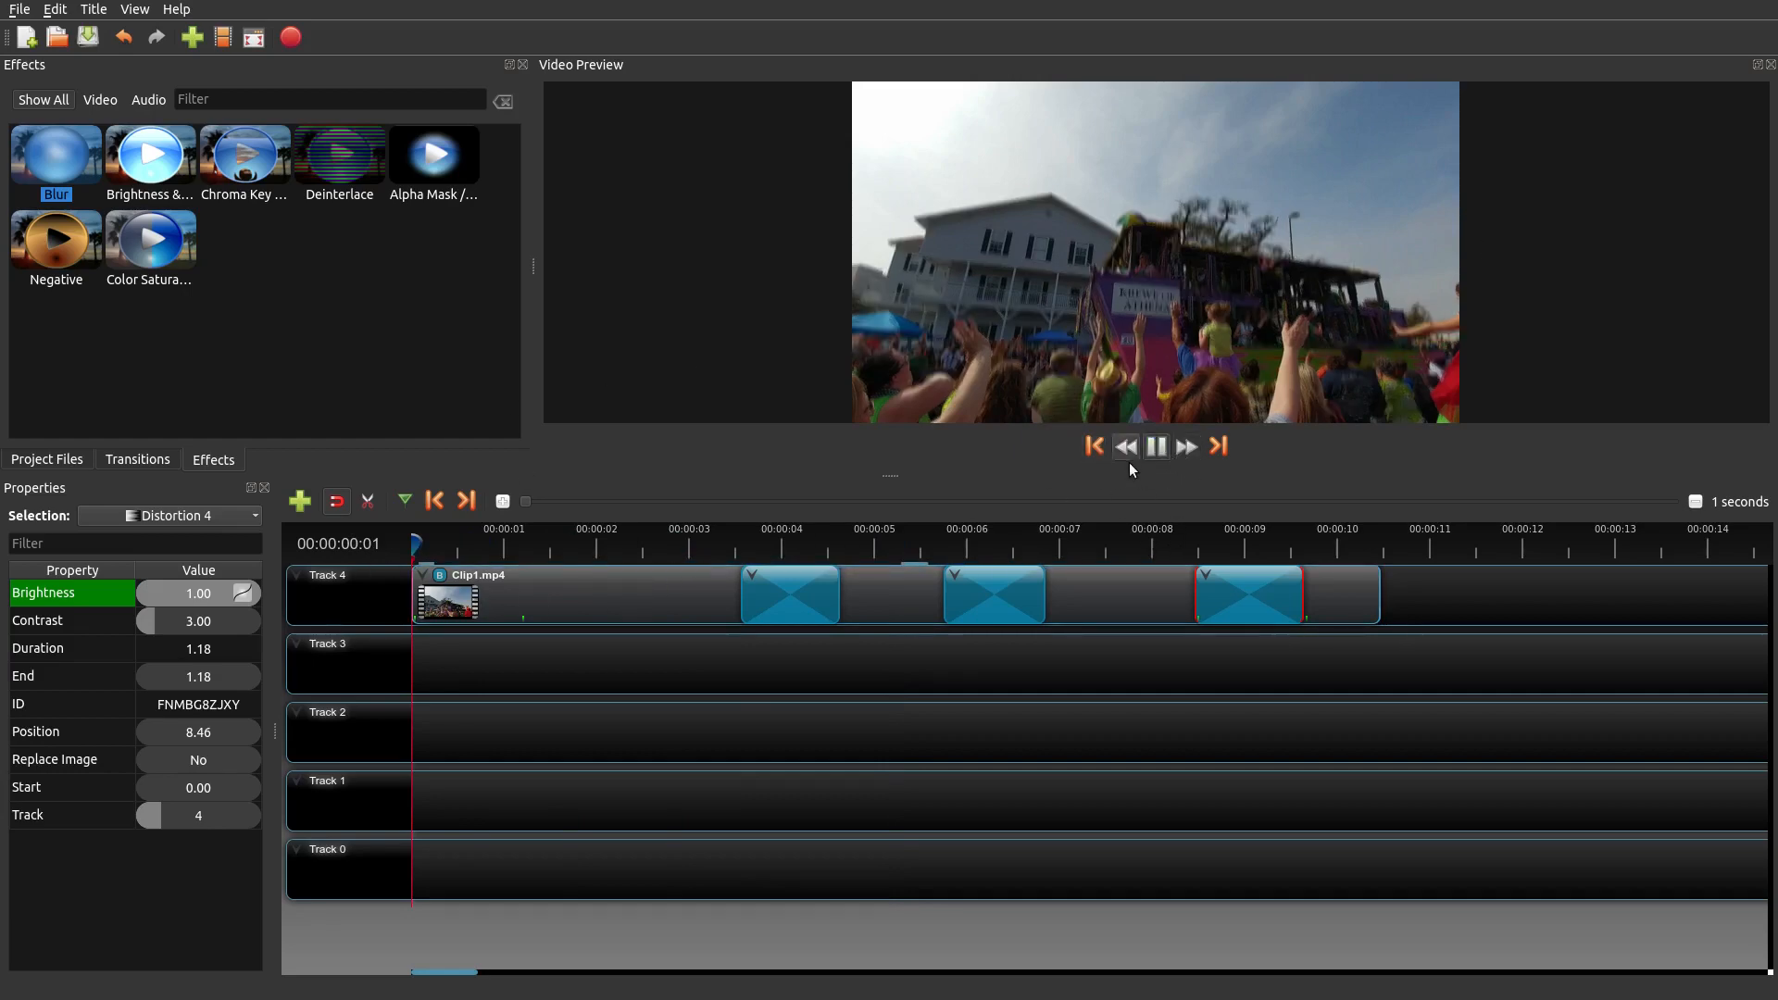
left_click(1154, 447)
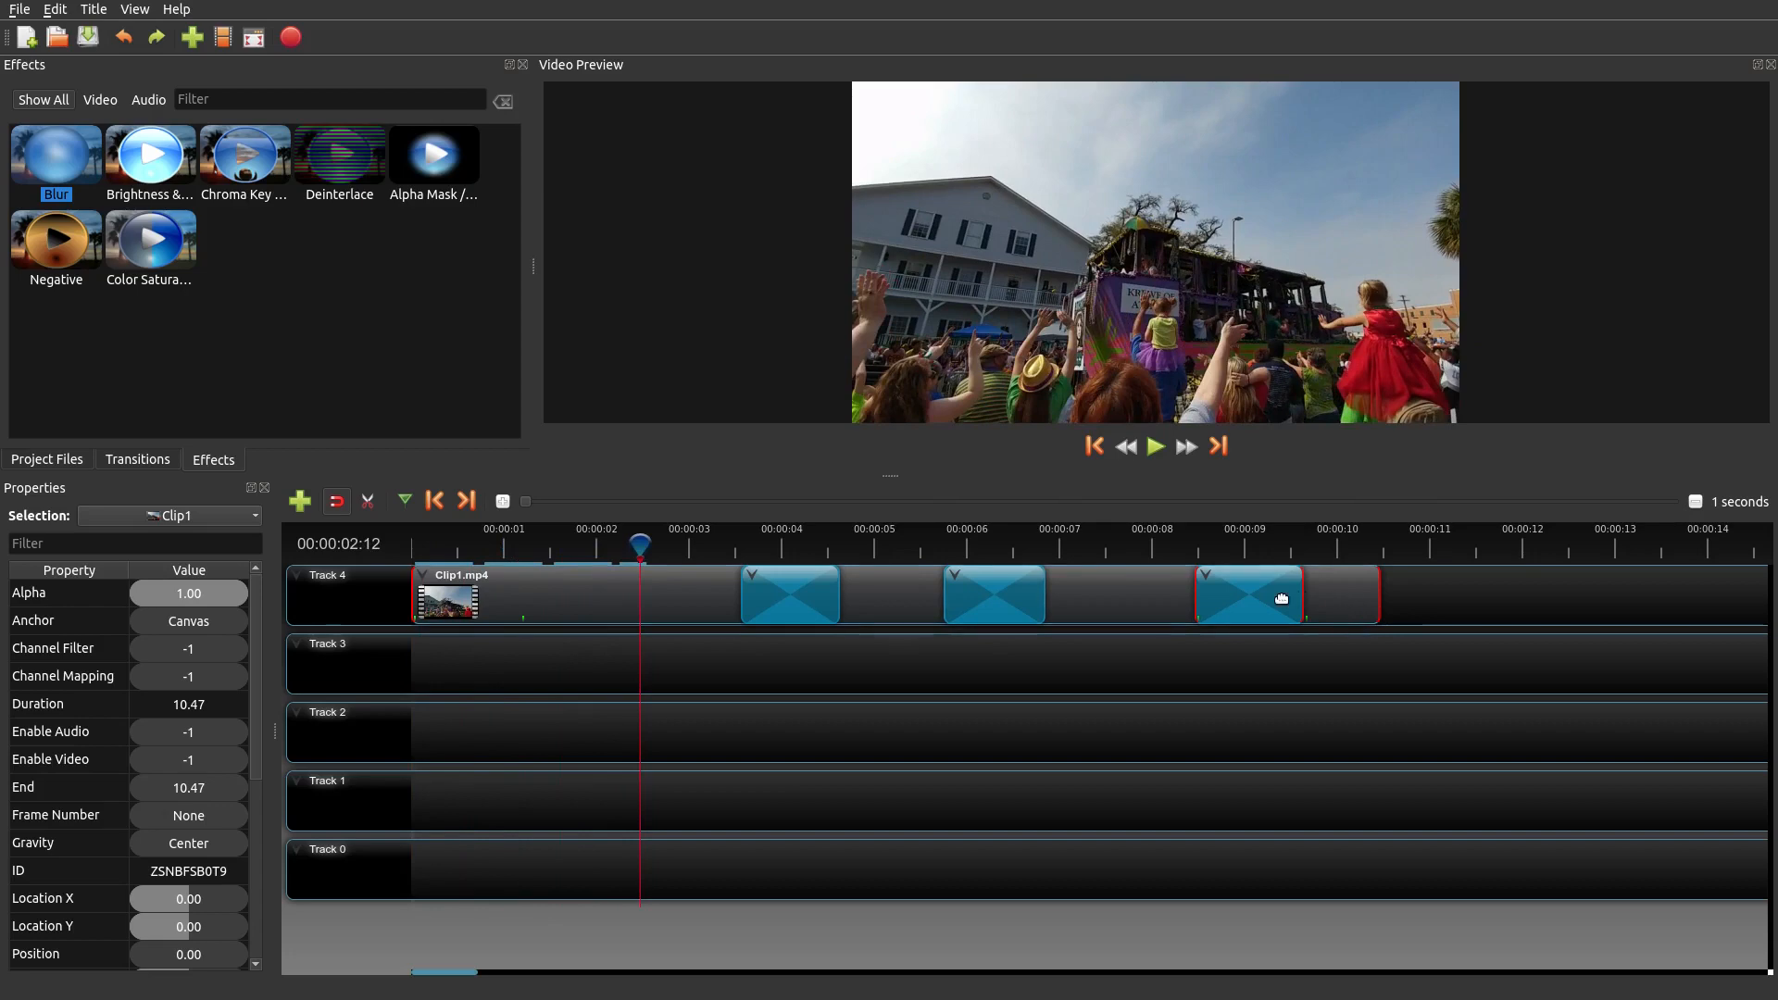
left_click(1247, 593)
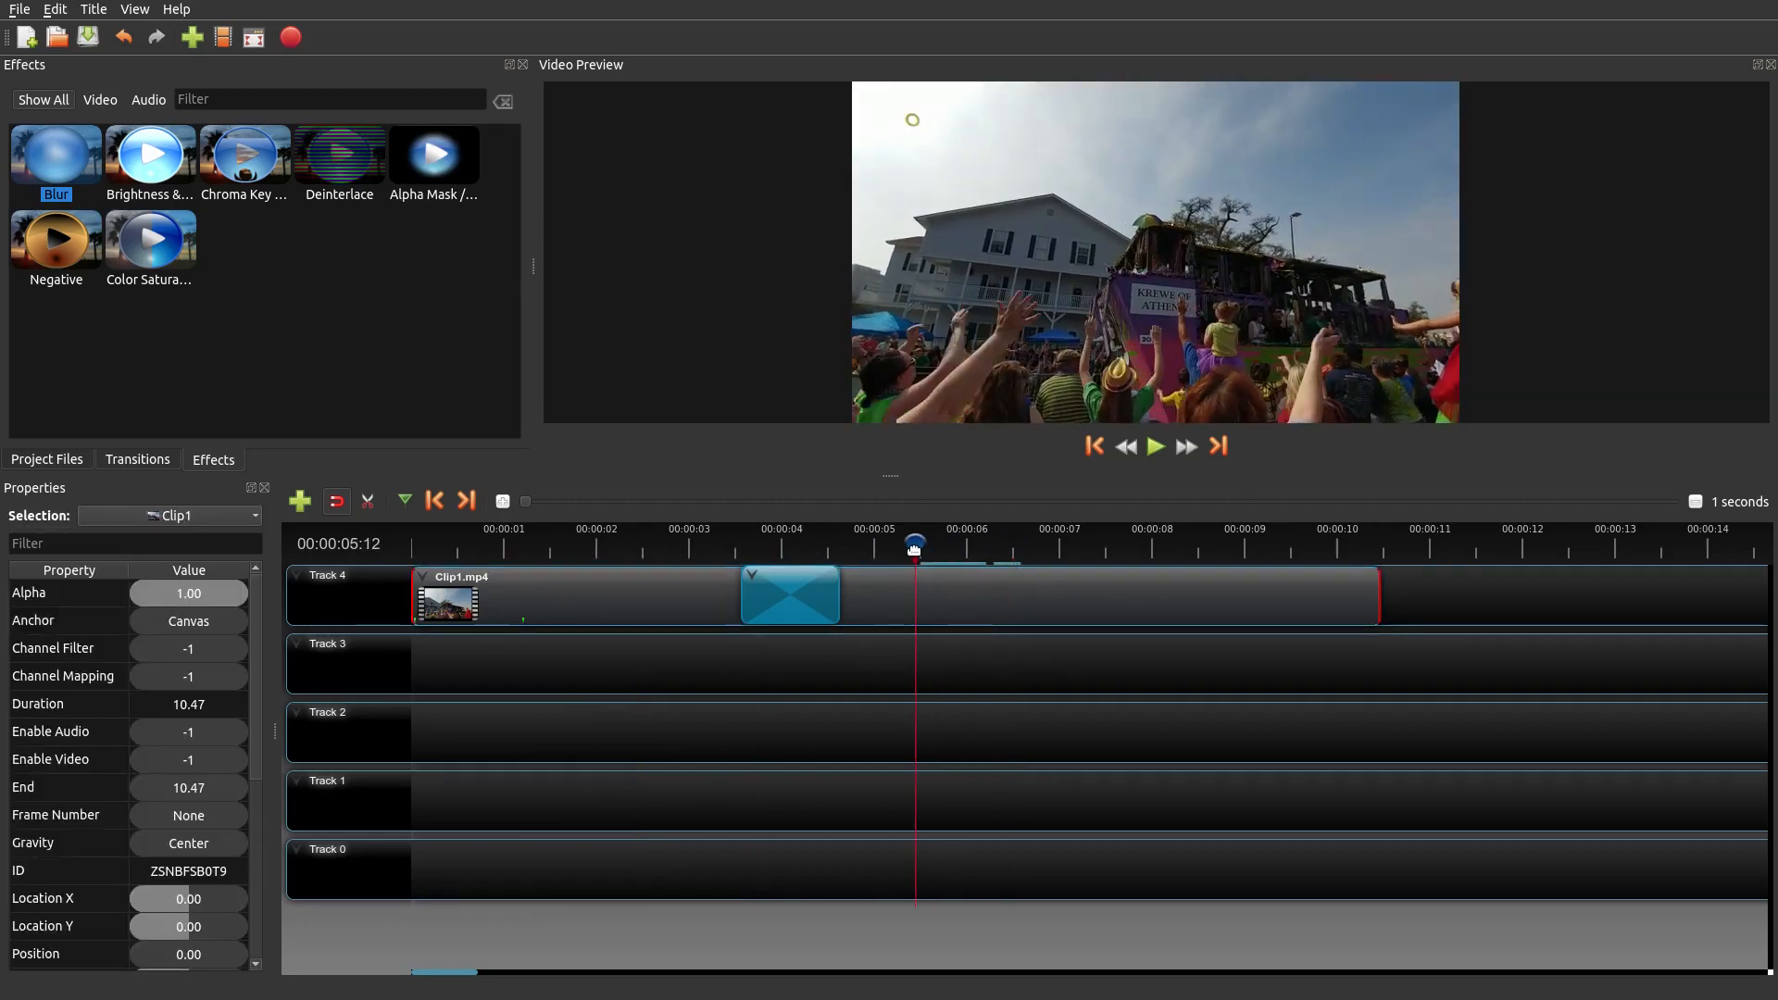
right_click(919, 608)
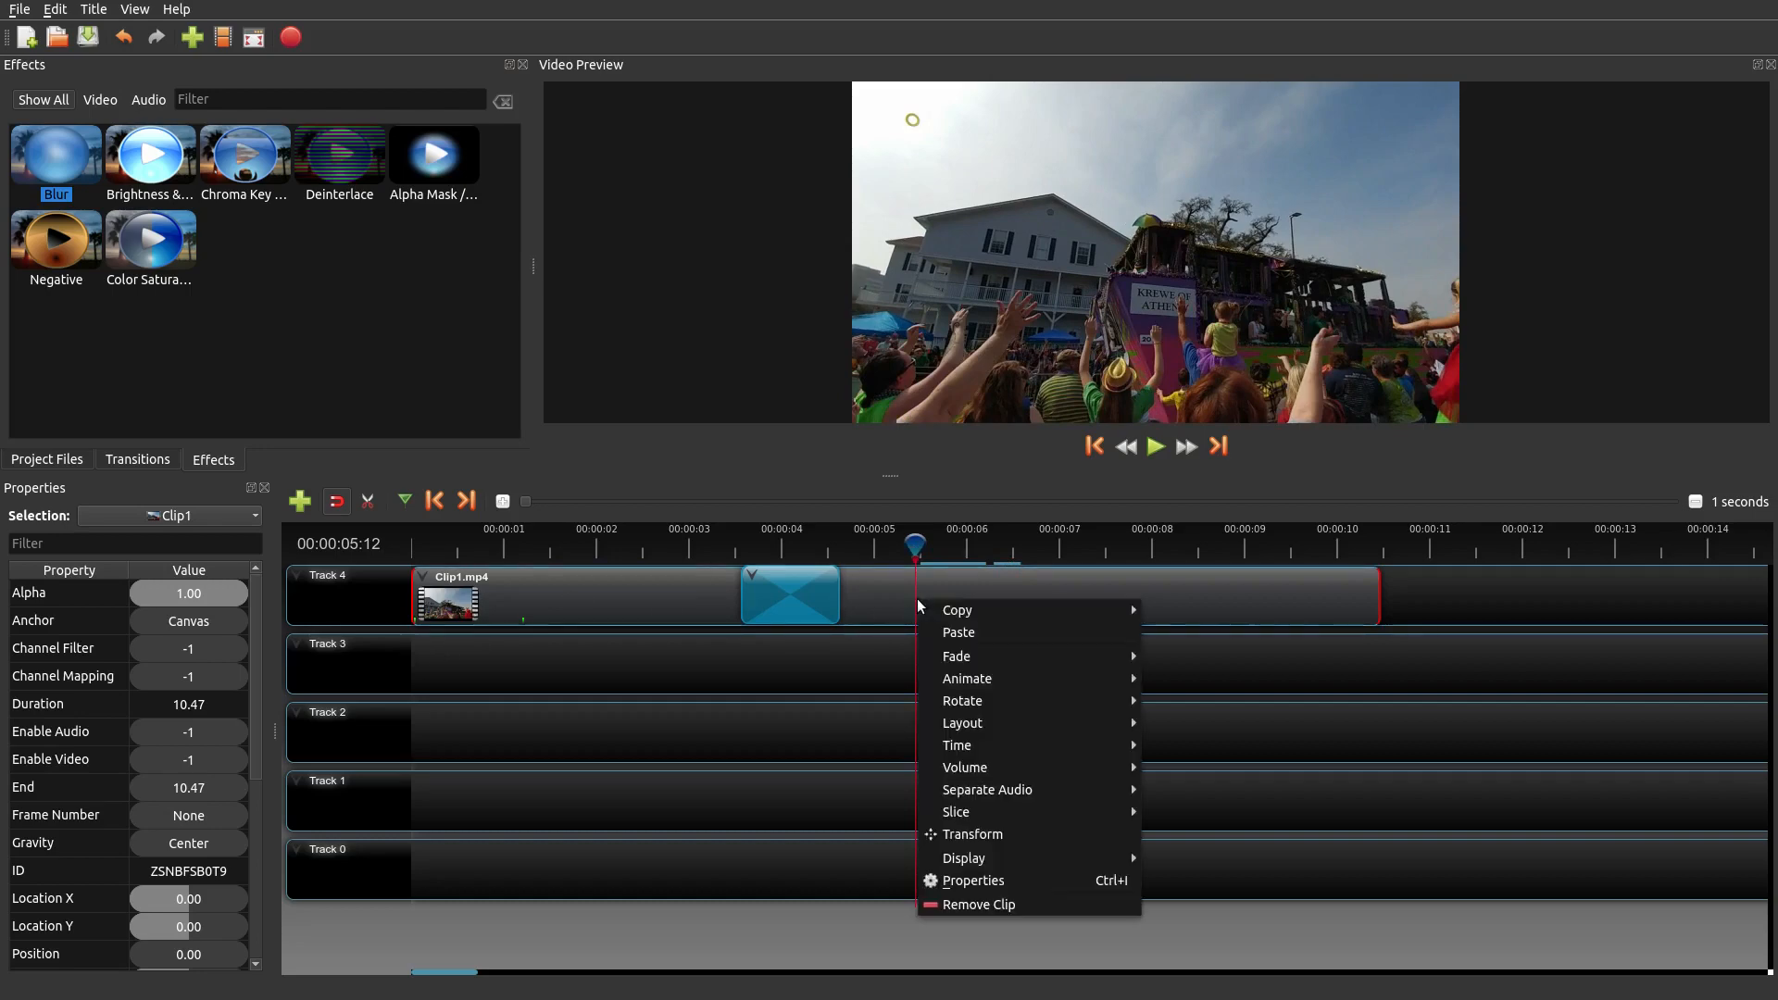
mouse_move(962, 700)
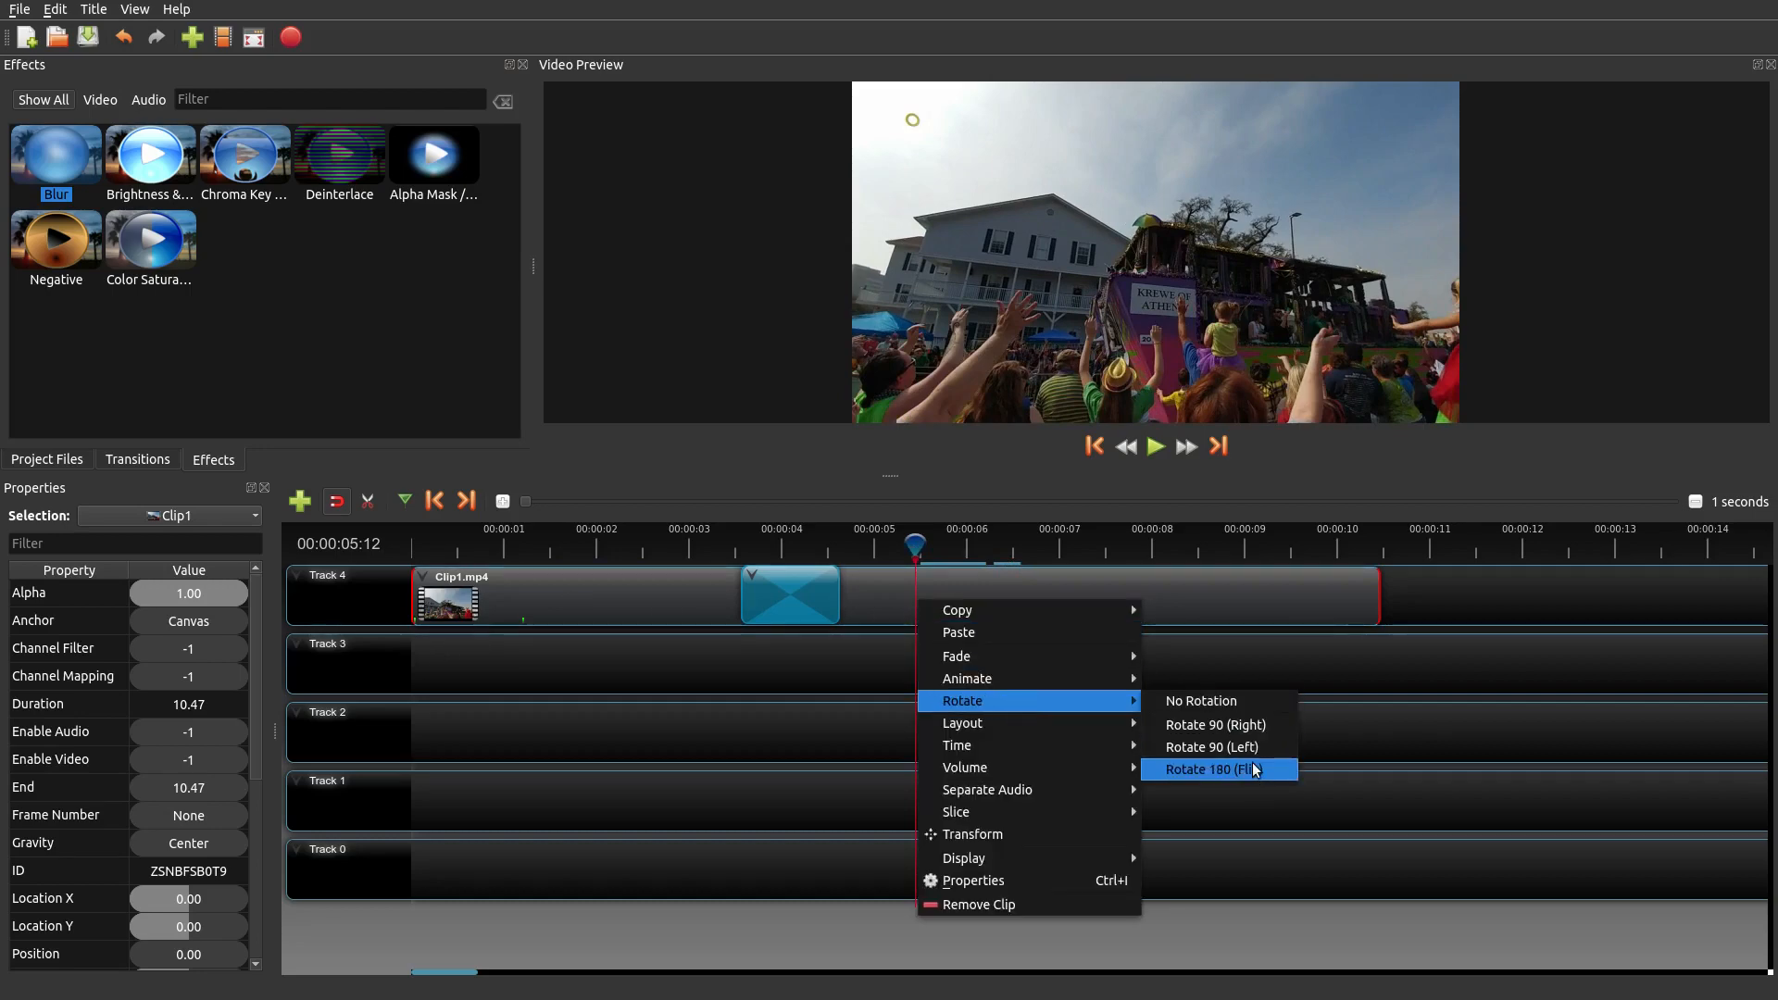
left_click(1213, 769)
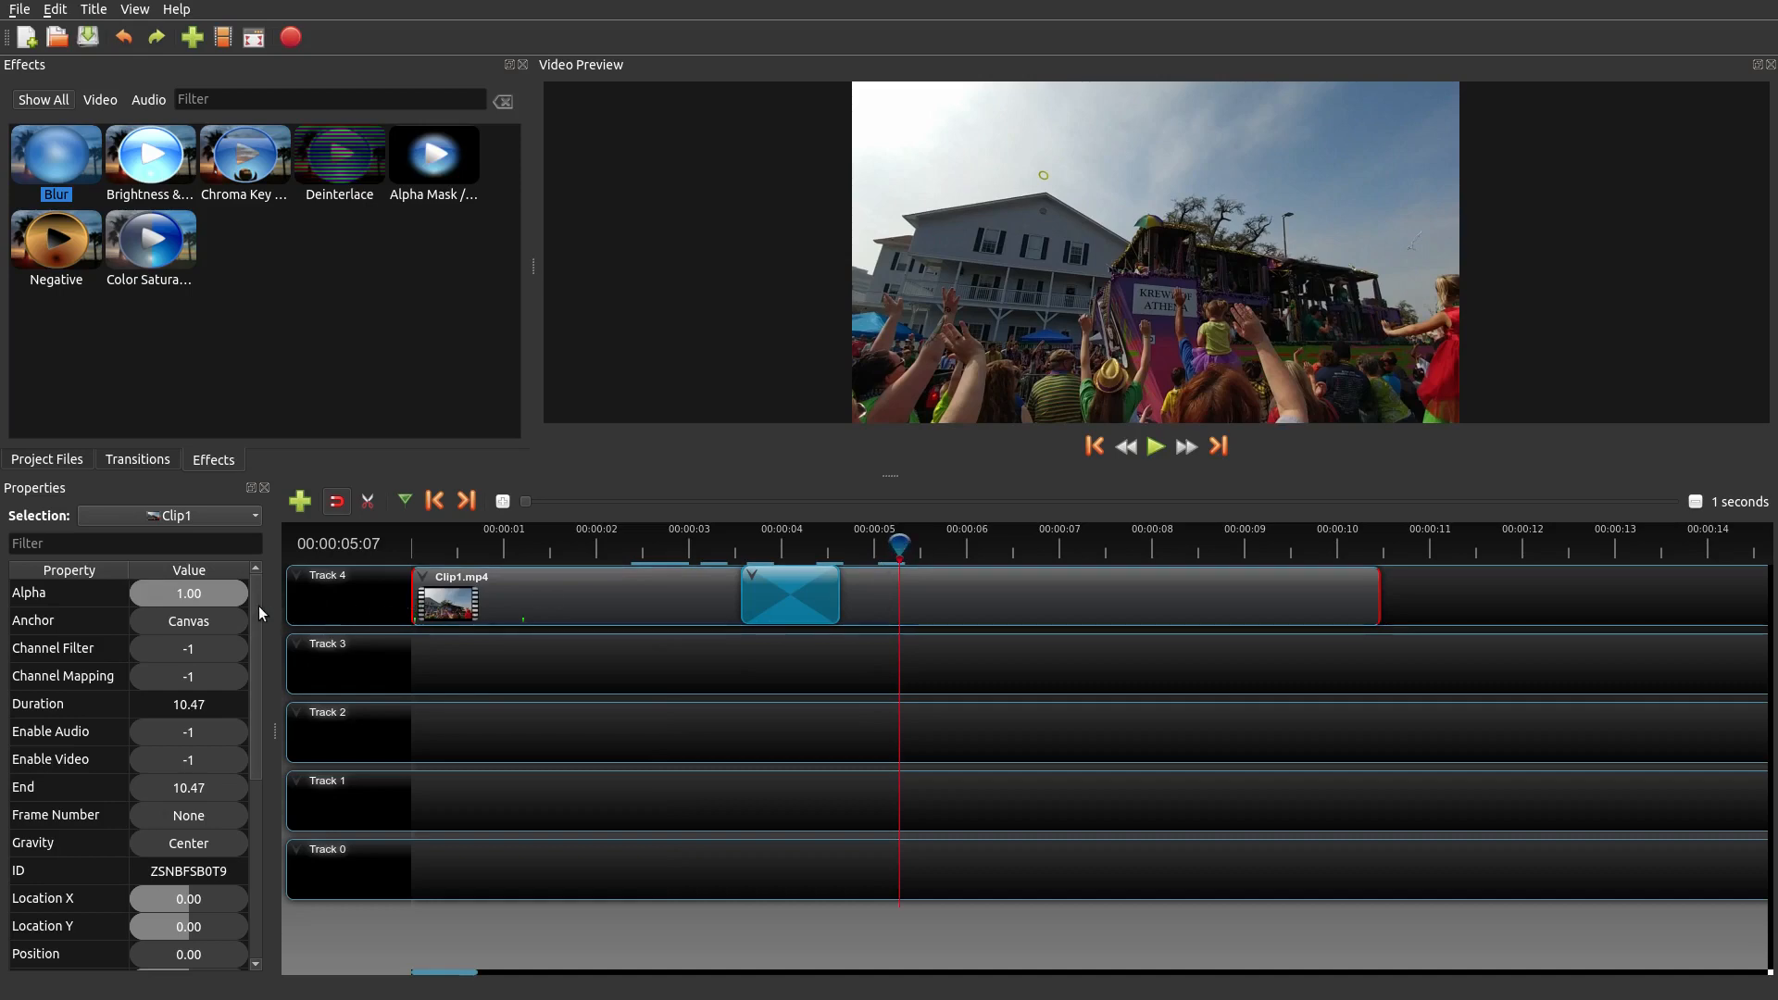
- Reveal Clip1's Rotation and Scale properties and check the tilt near eight seconds
scroll("down", 3)
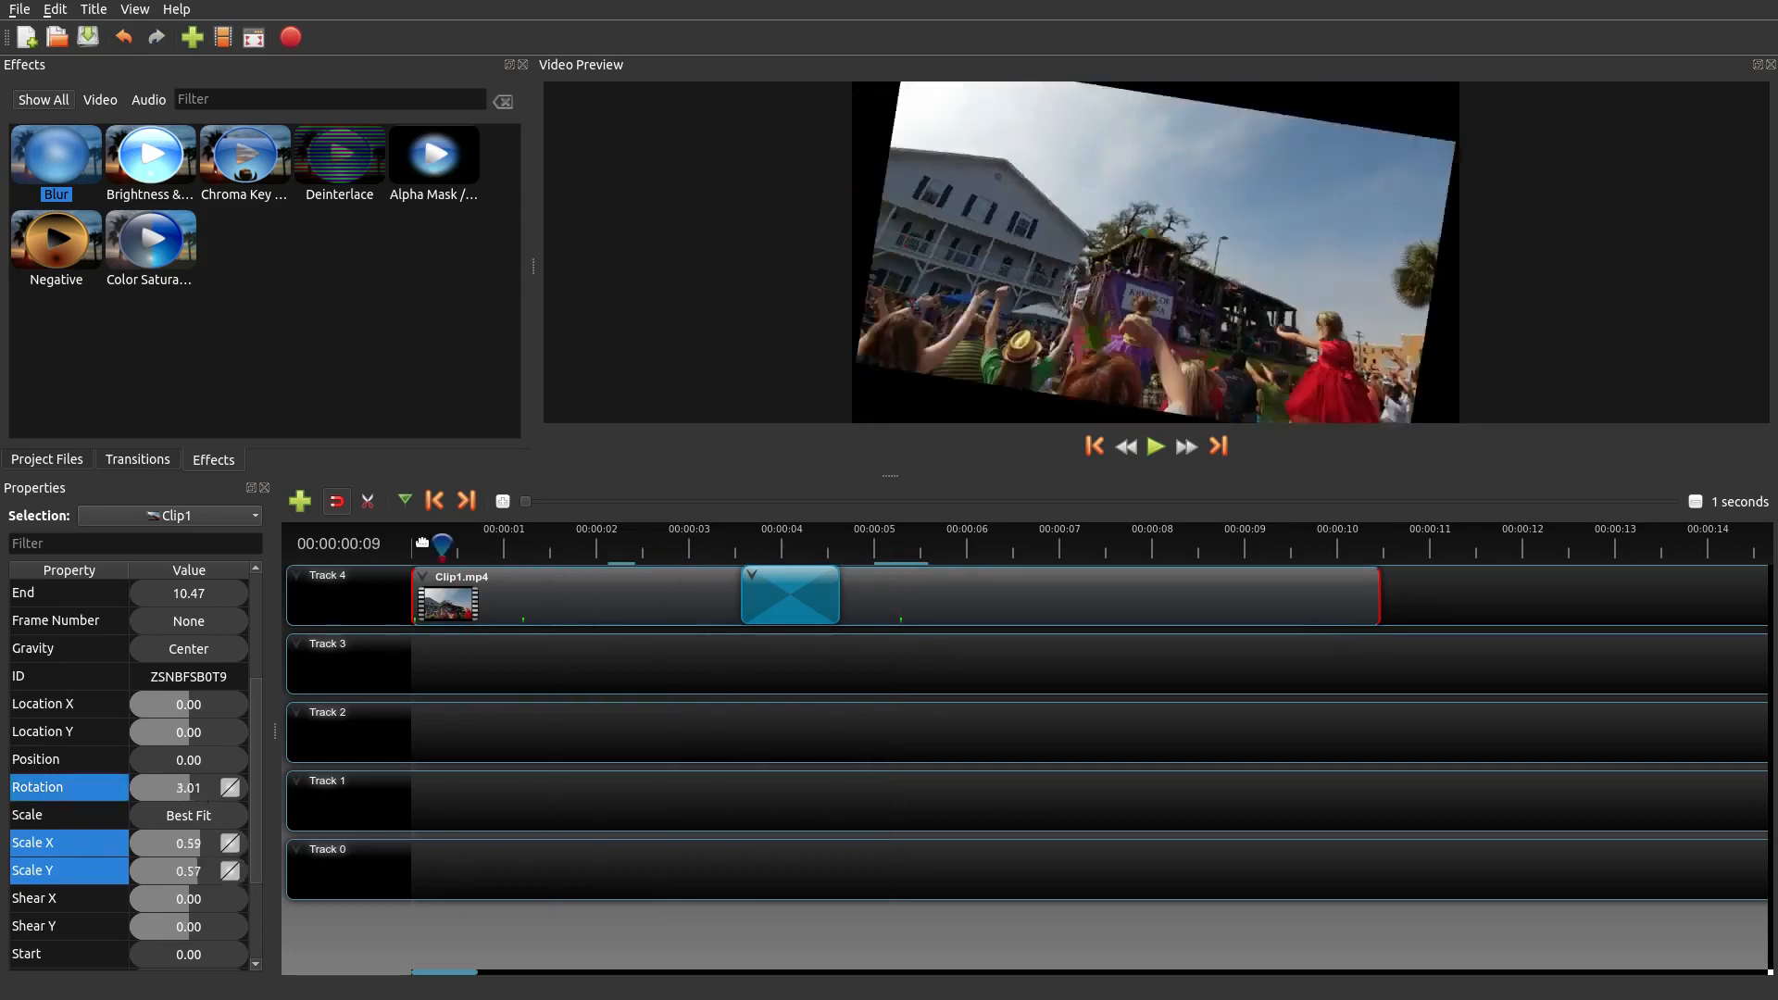
left_click(1156, 446)
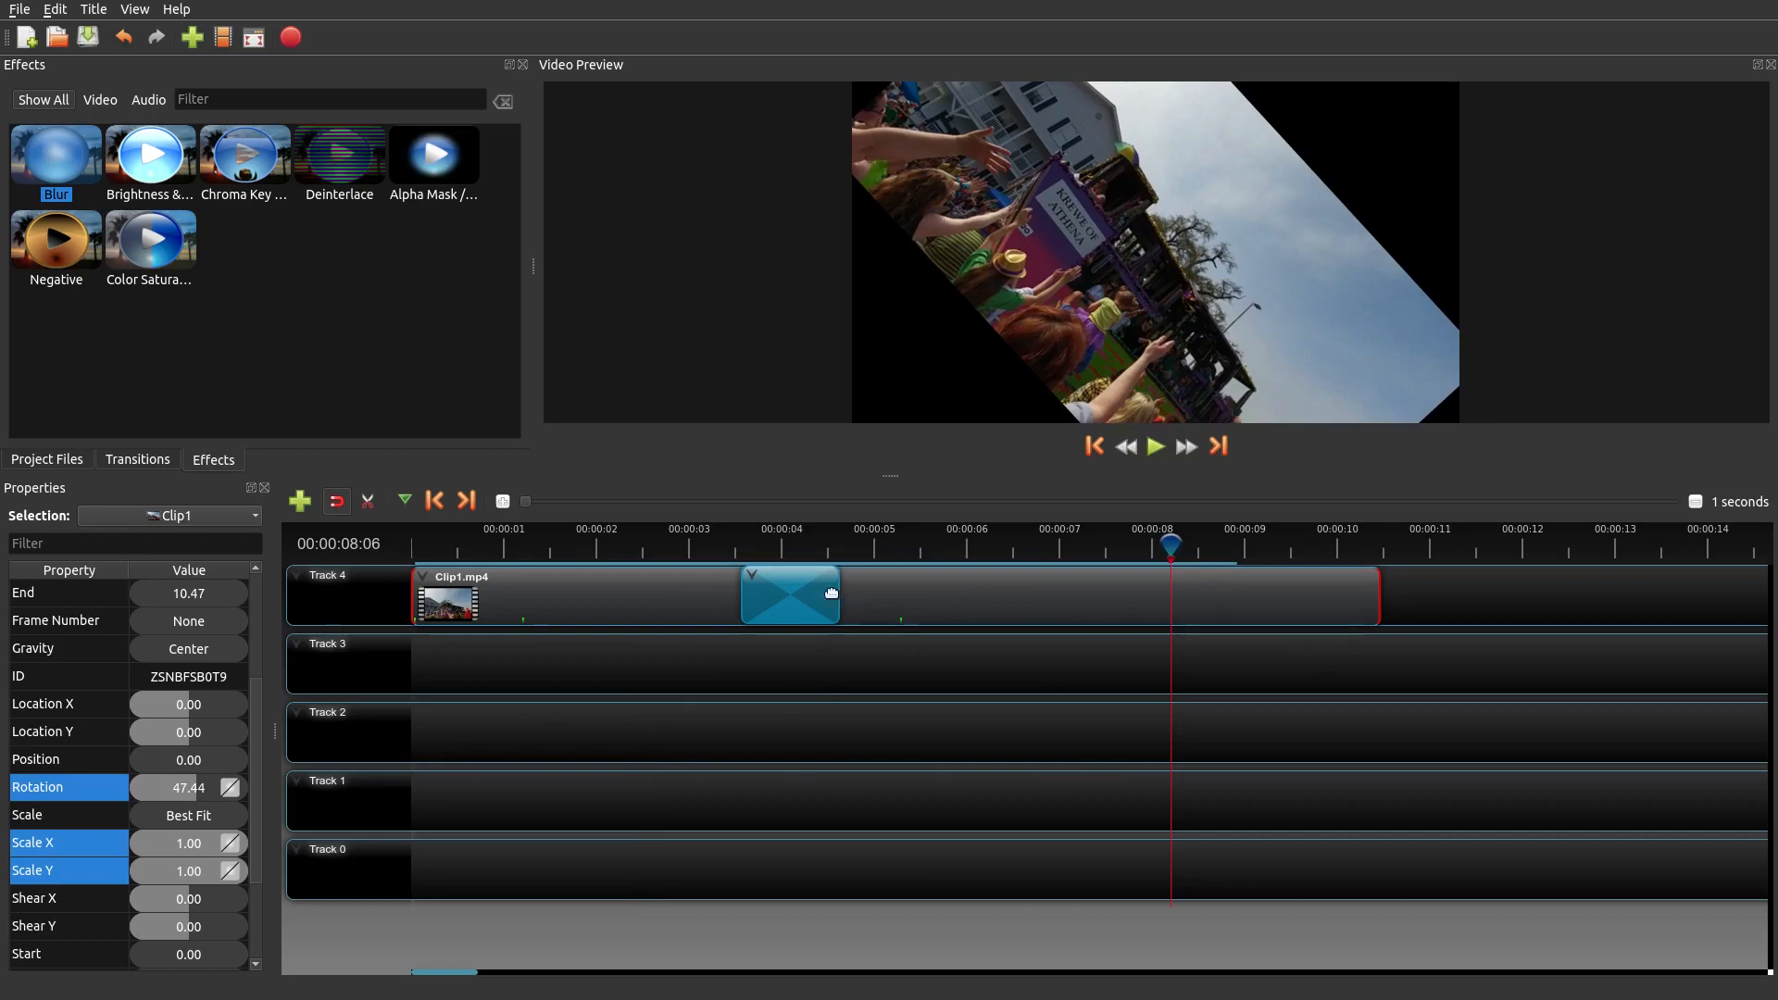
mouse_move(1142, 577)
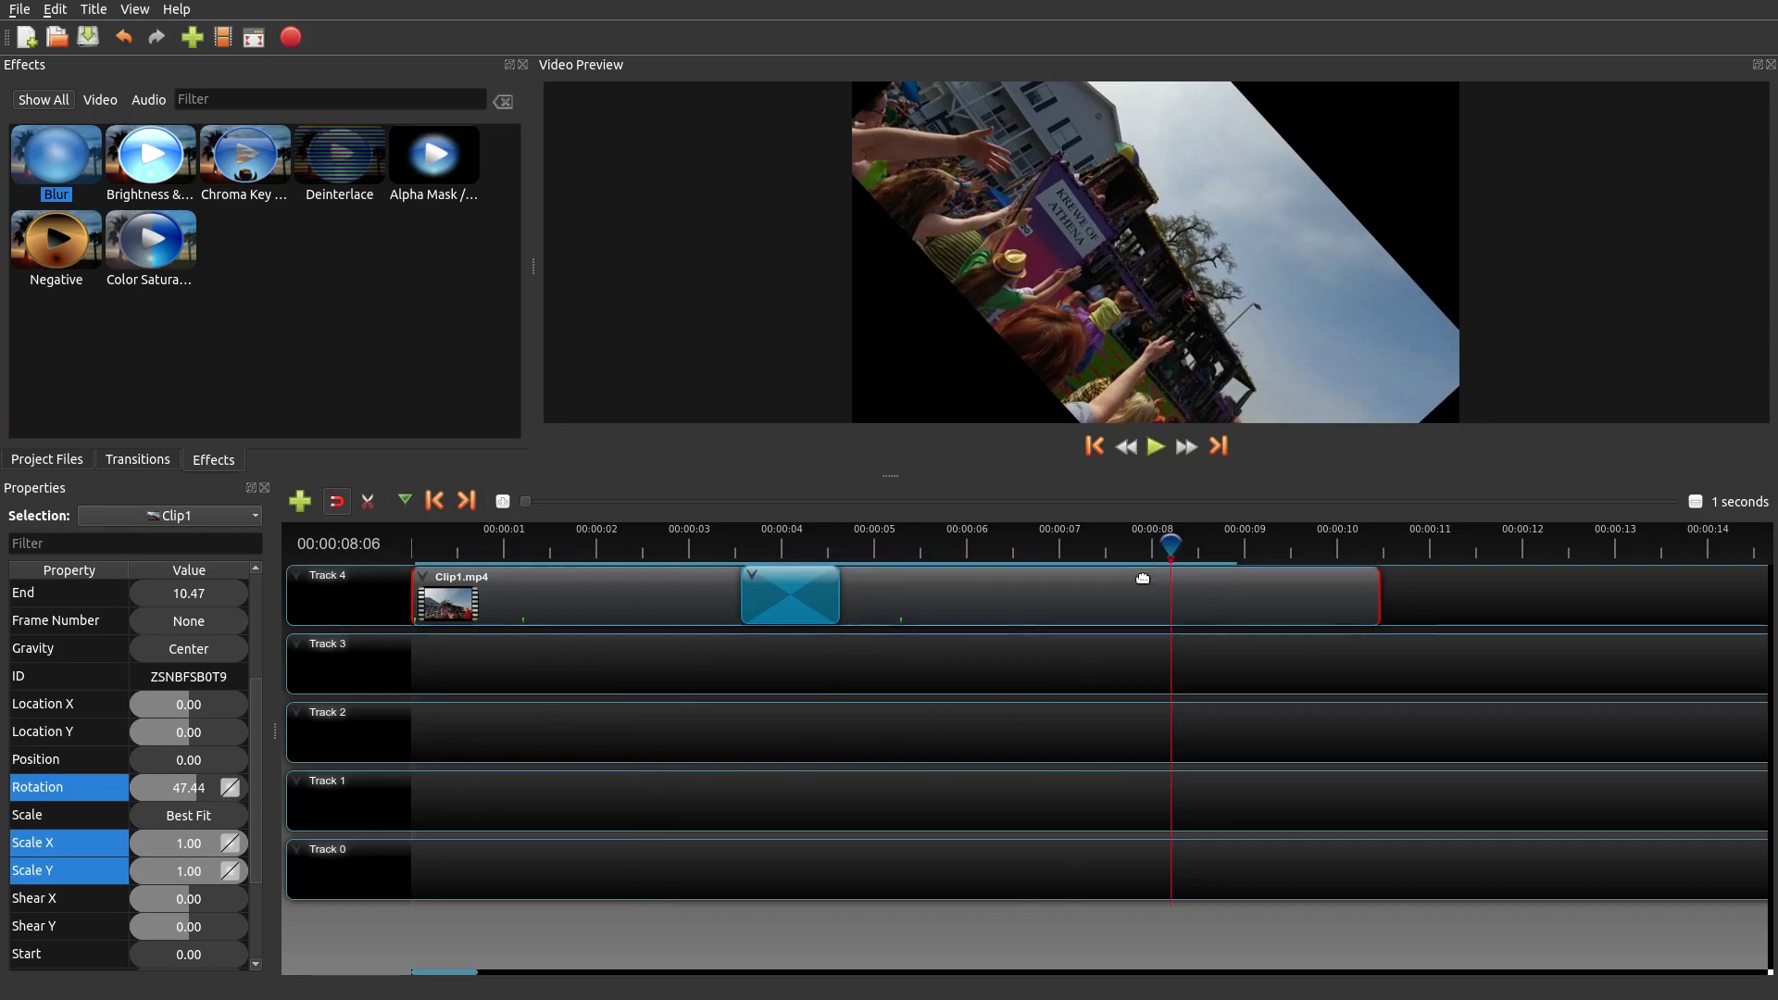
mouse_move(1128, 581)
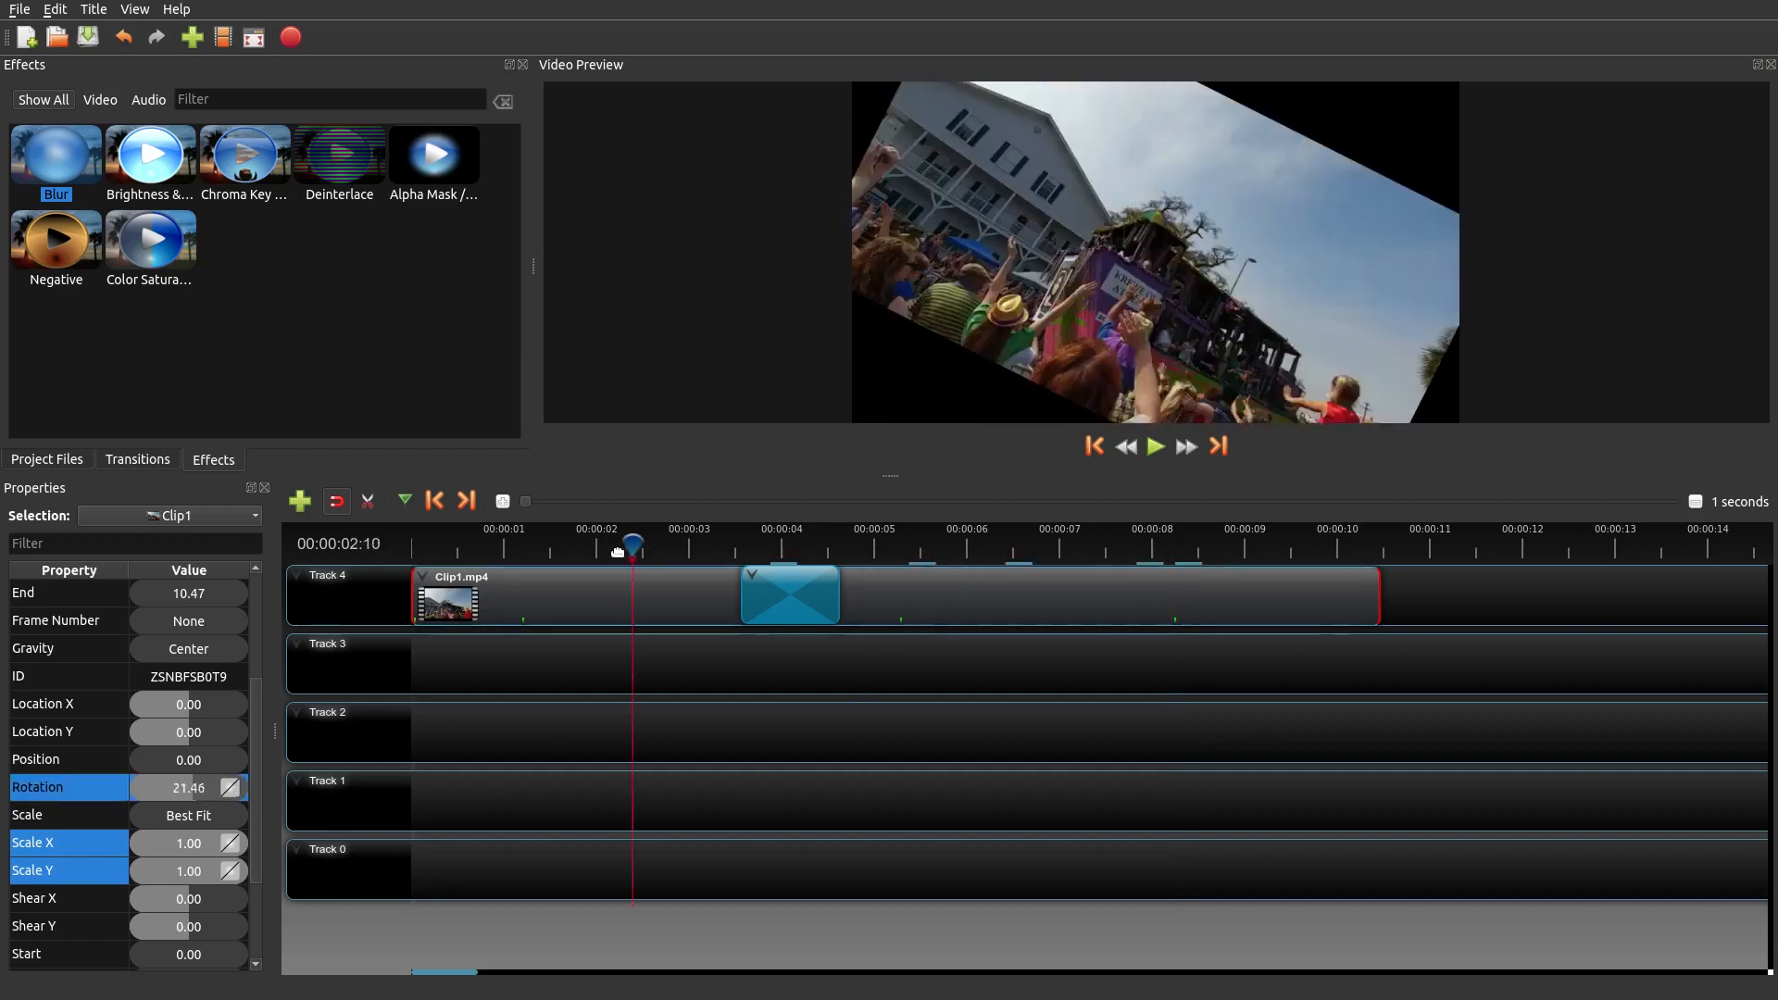
left_click(1154, 446)
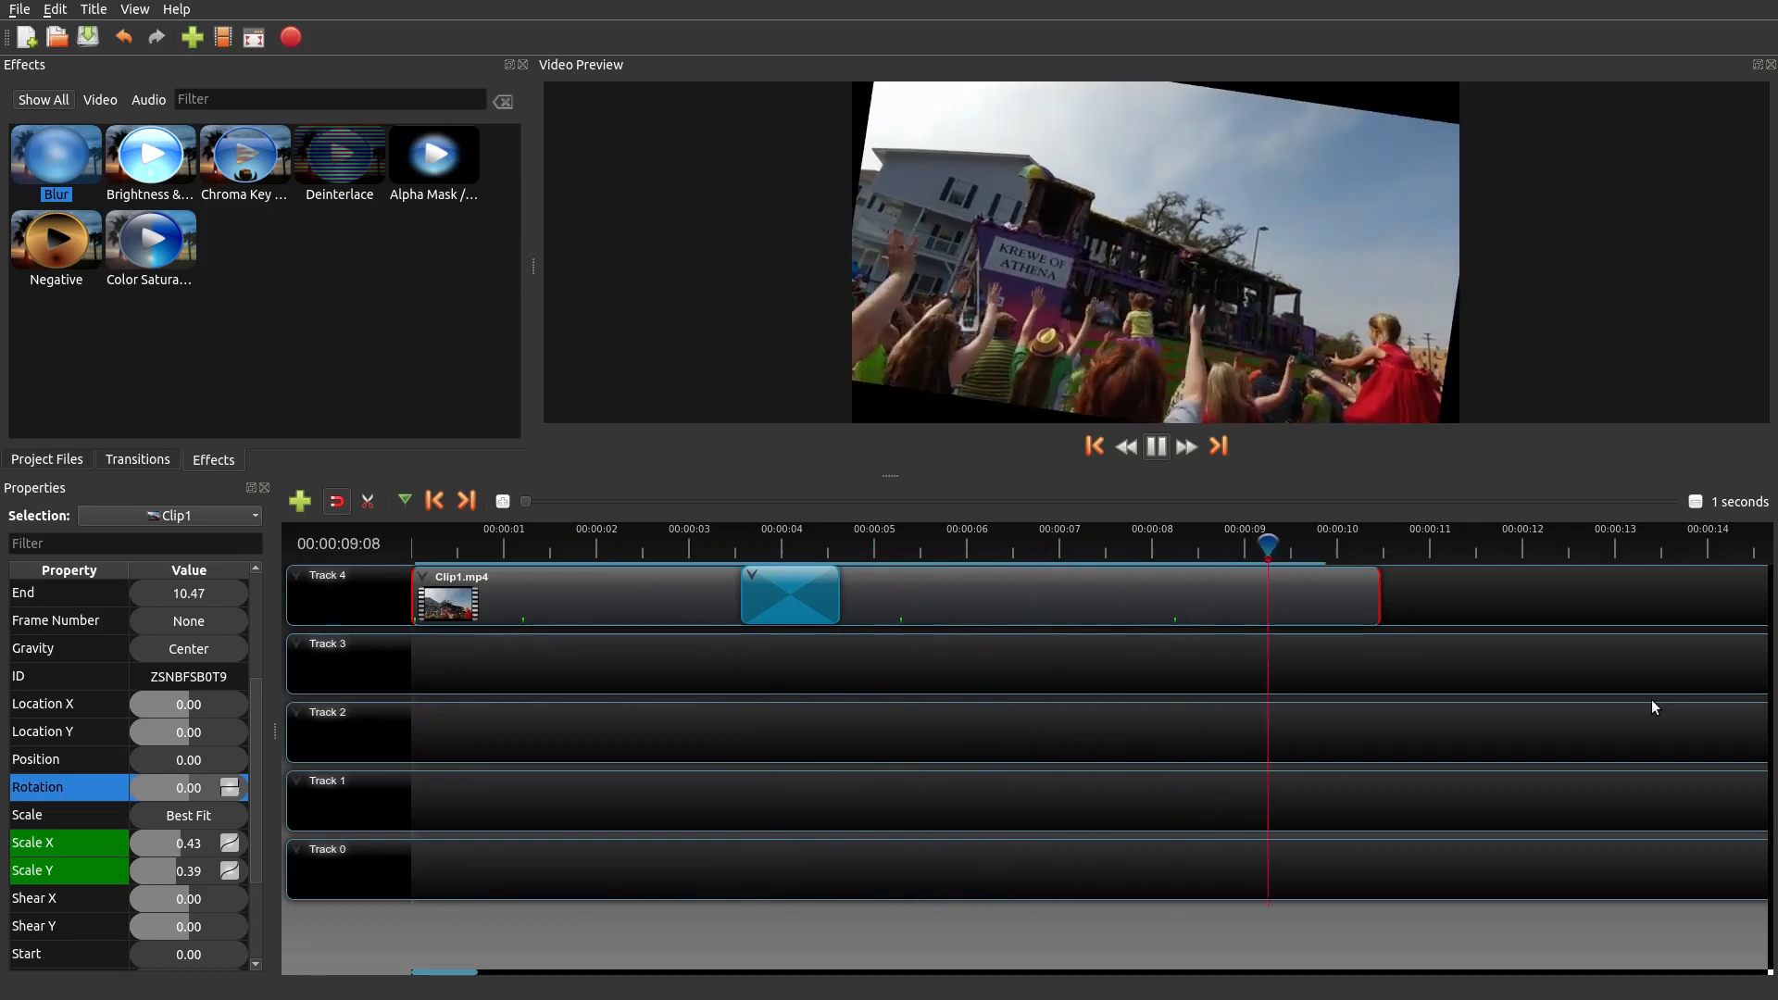
left_click(1154, 447)
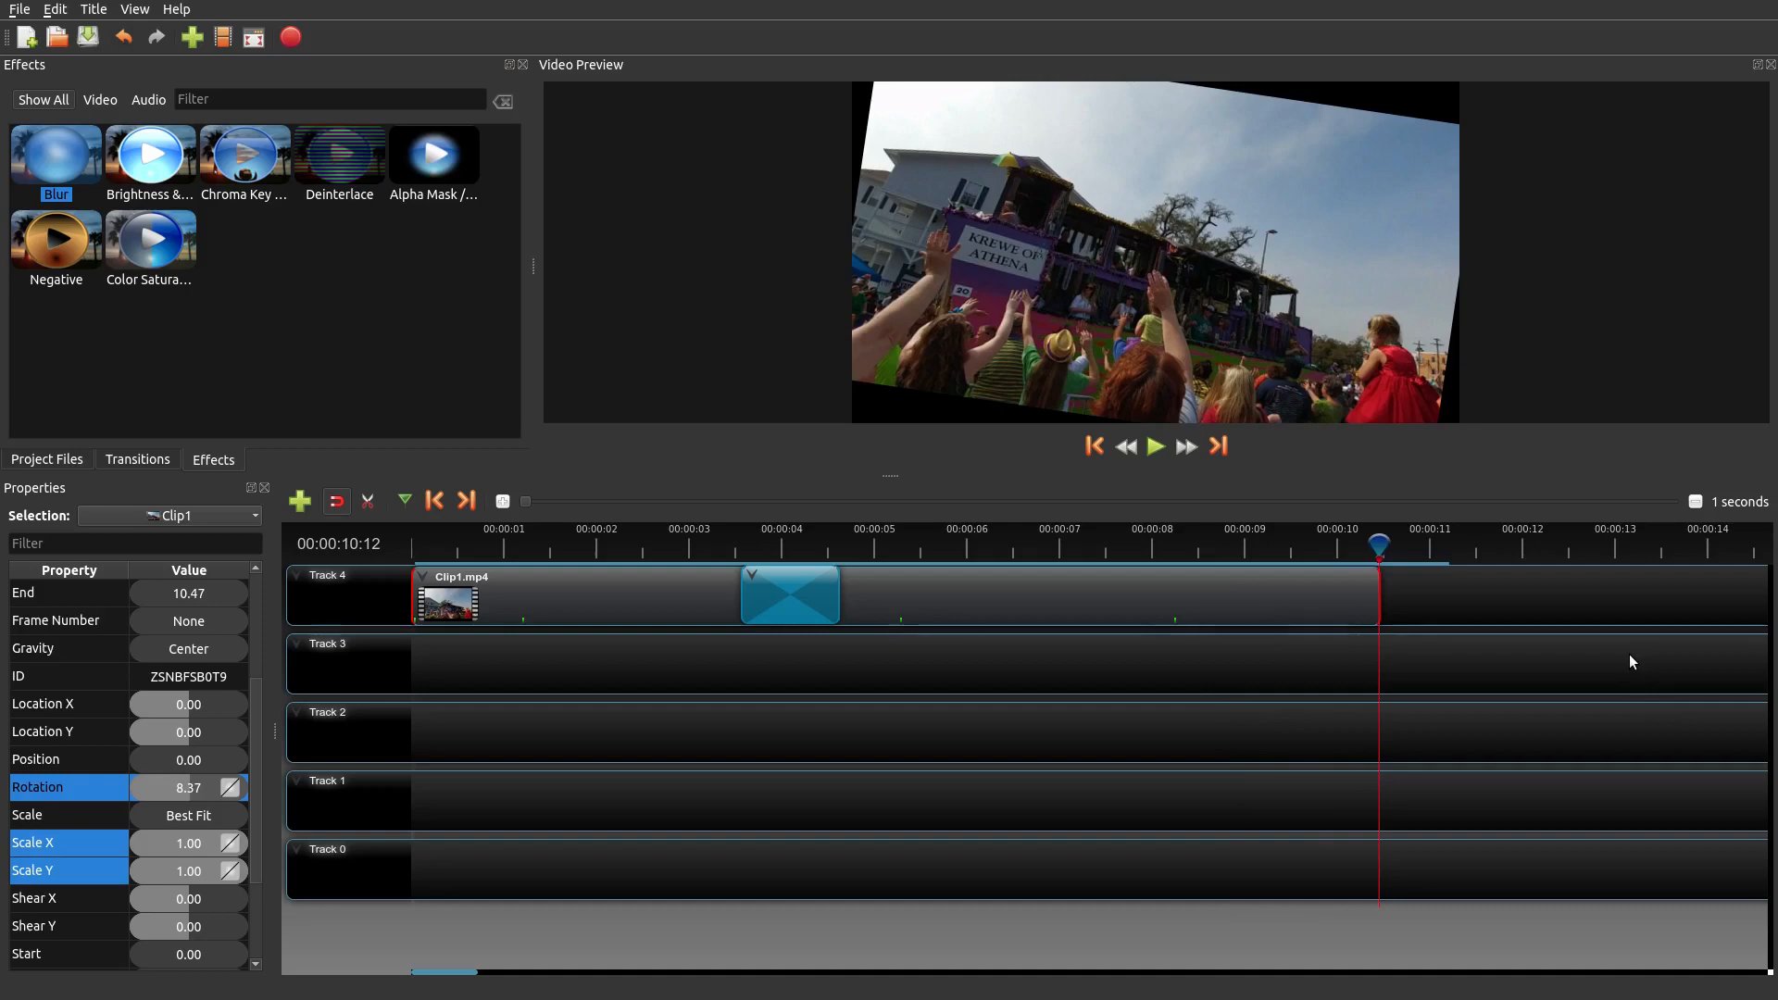
mouse_move(1689, 613)
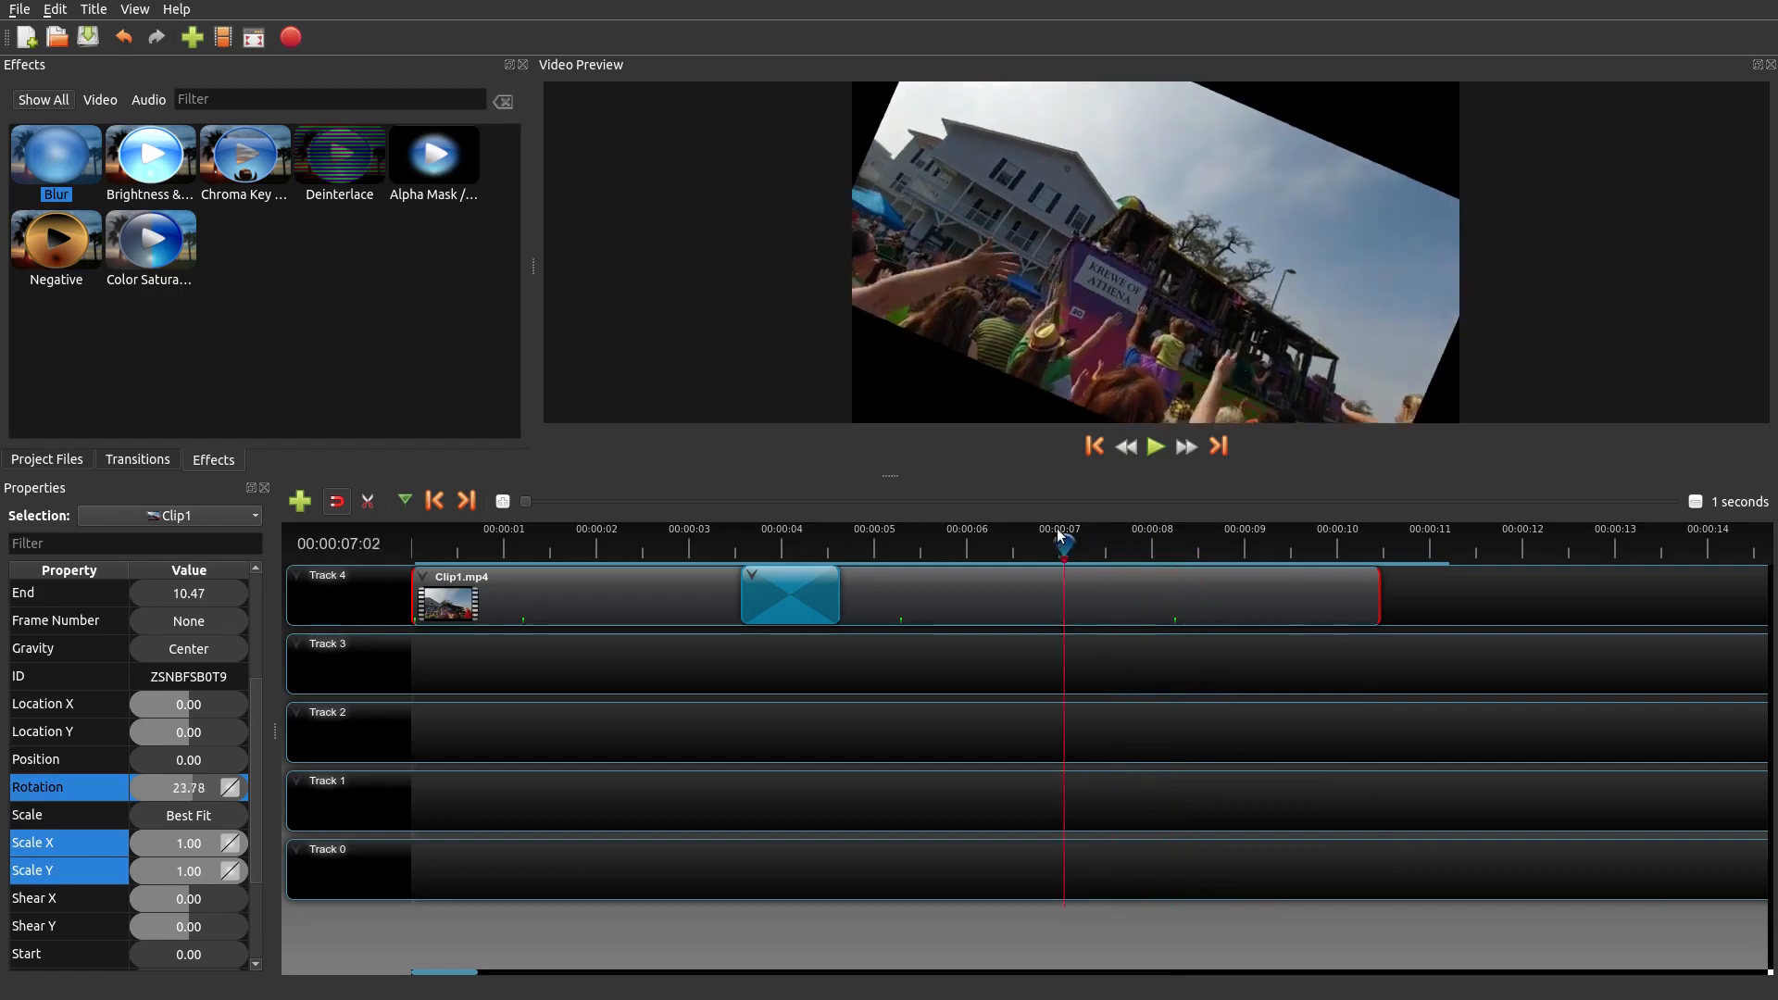
left_click(882, 543)
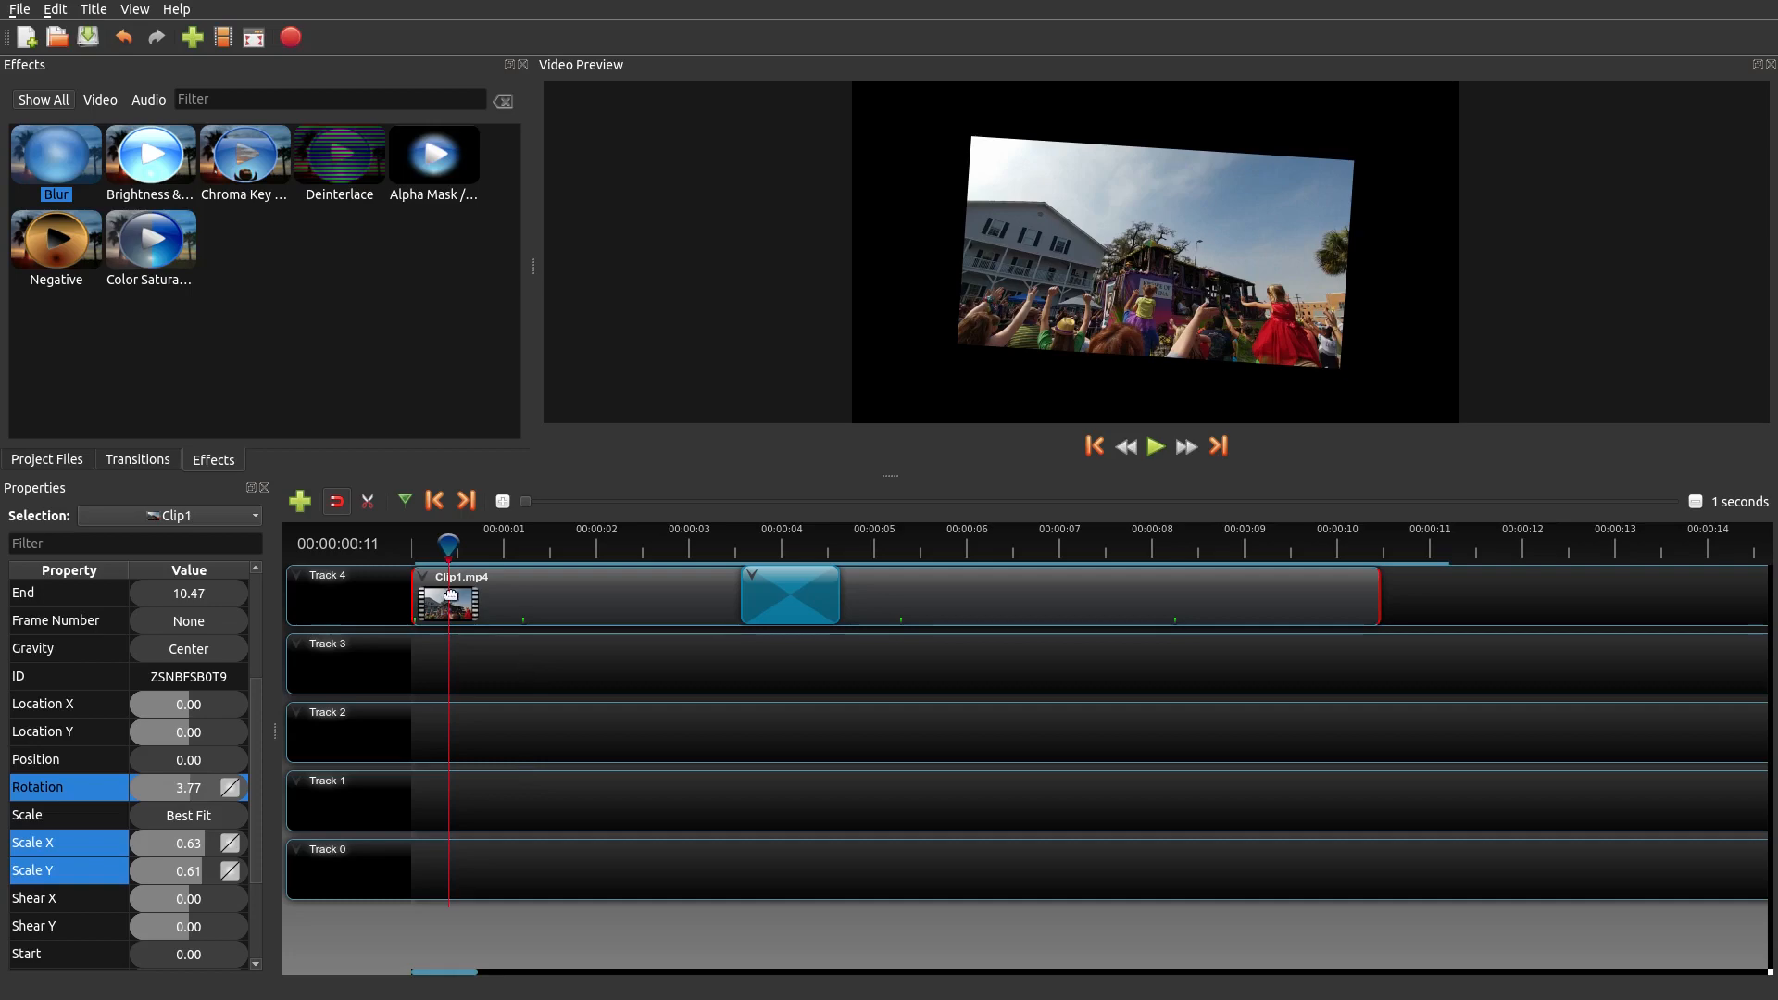
left_click(136, 460)
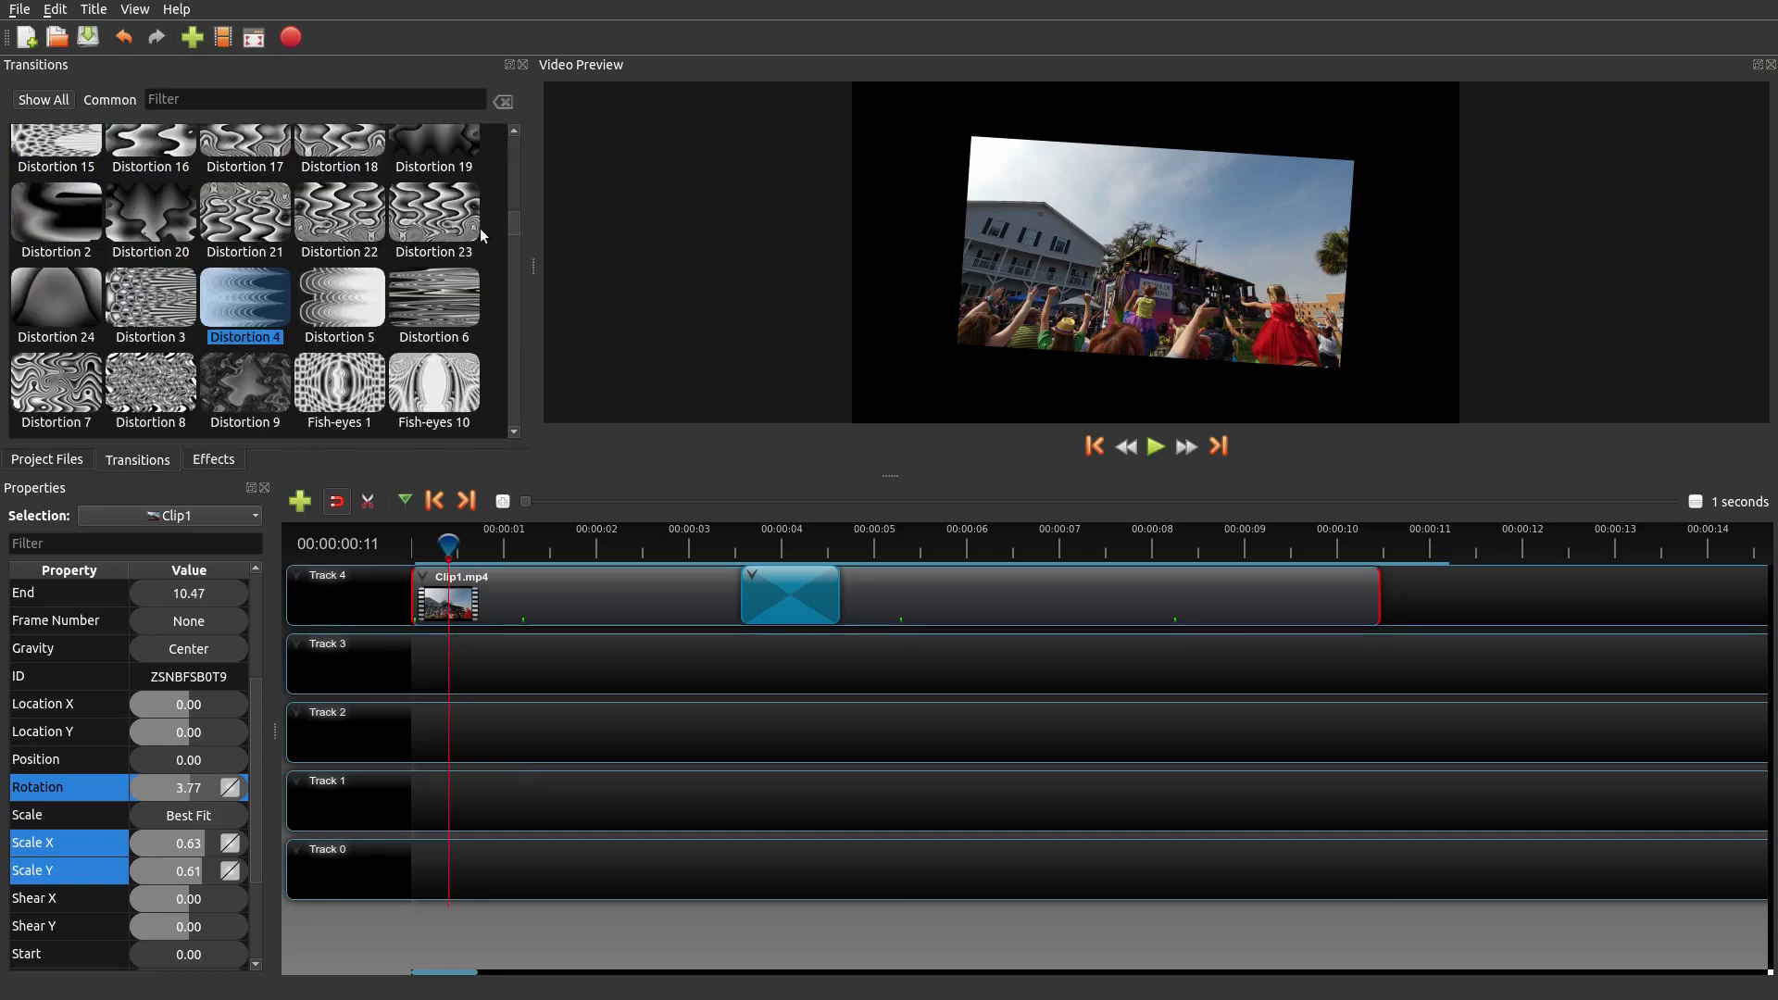
mouse_move(1241, 684)
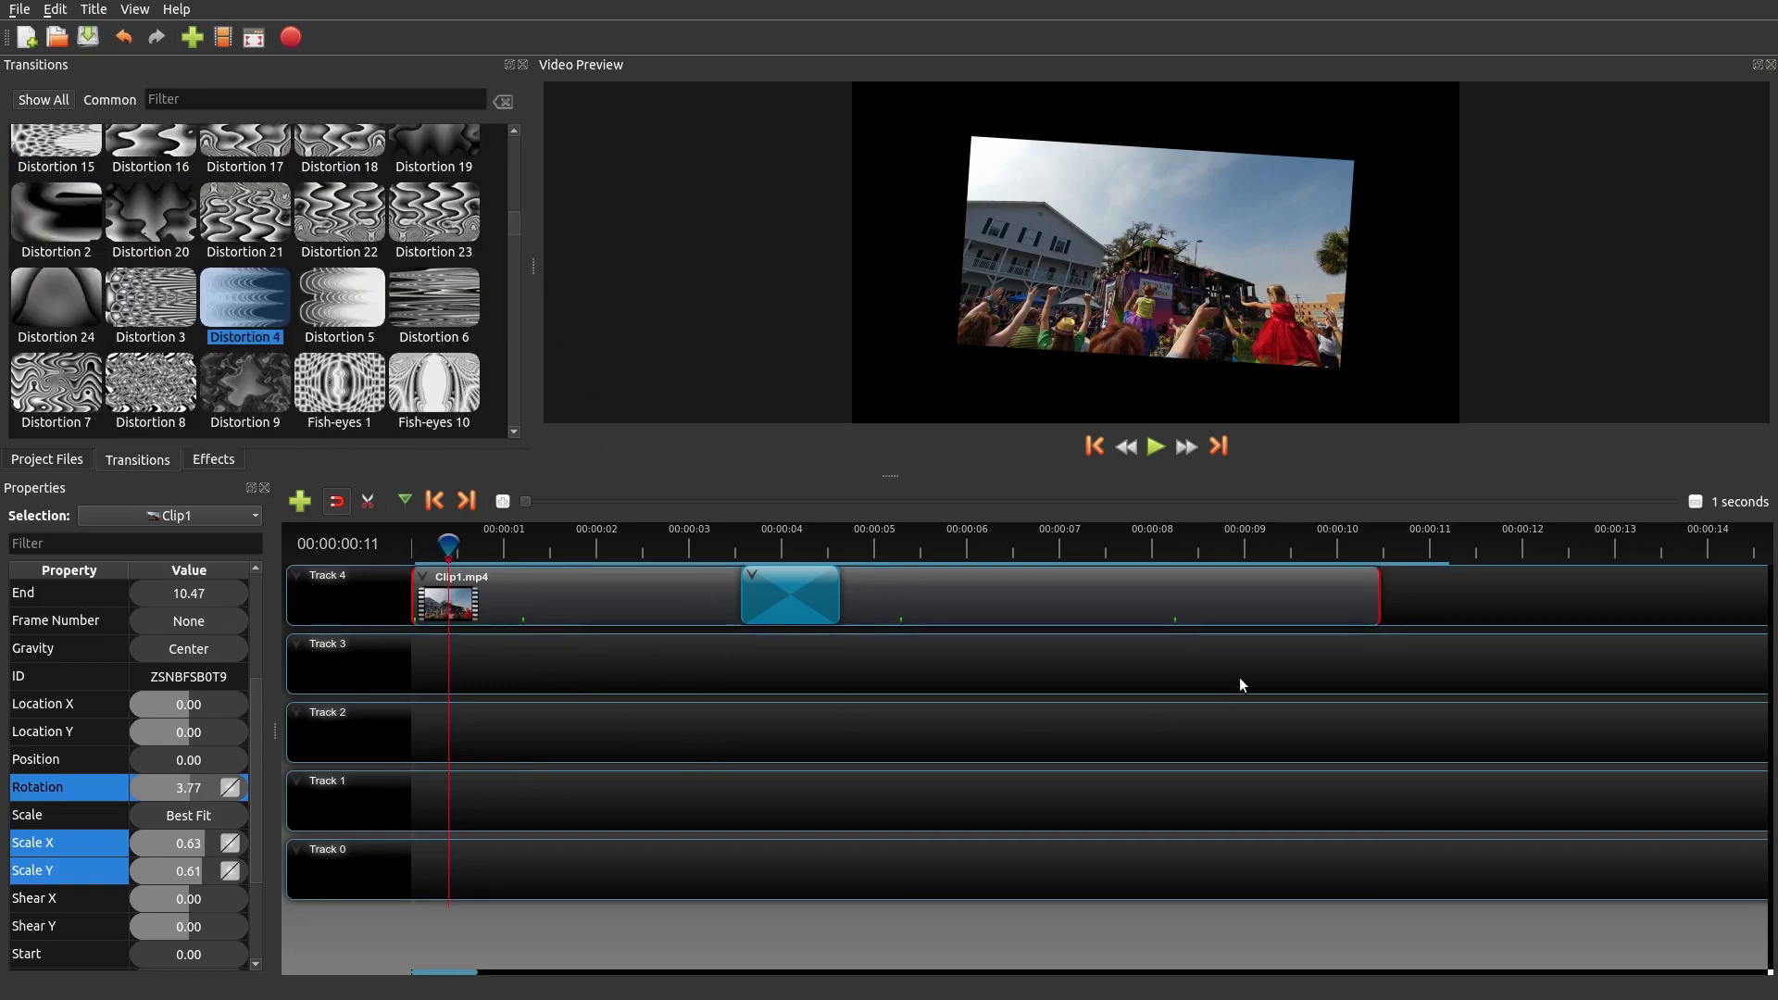
mouse_move(765, 642)
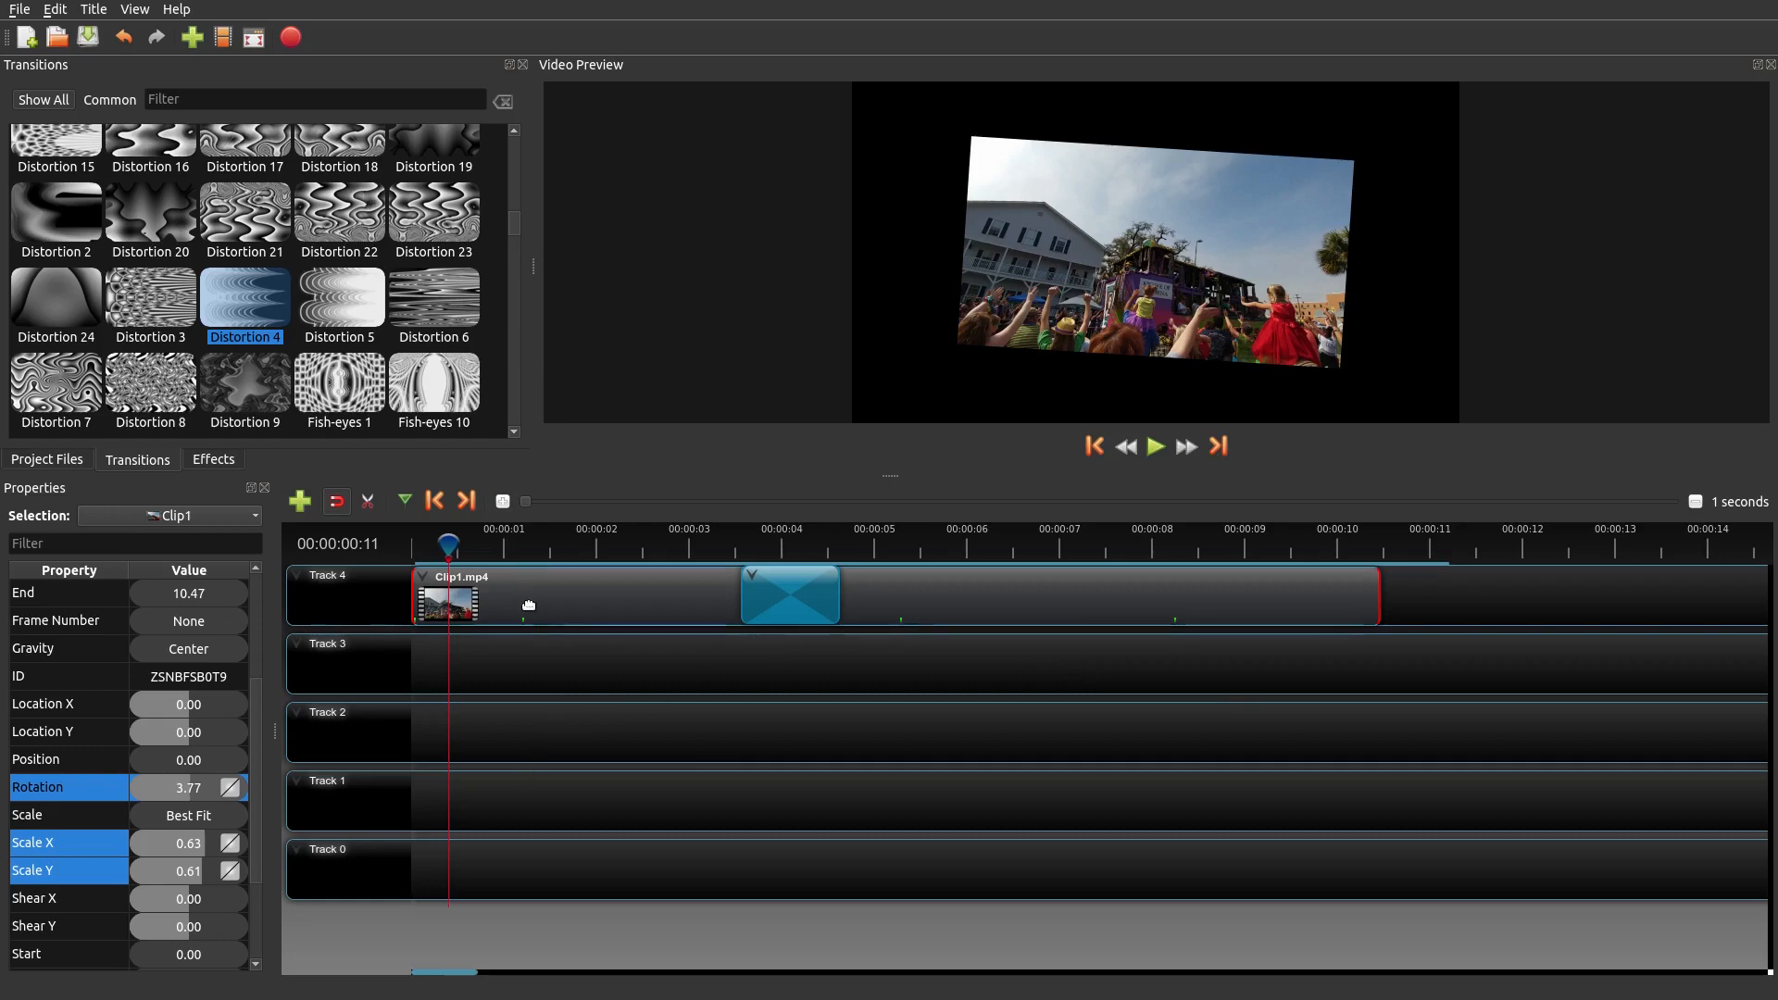
mouse_move(1009, 650)
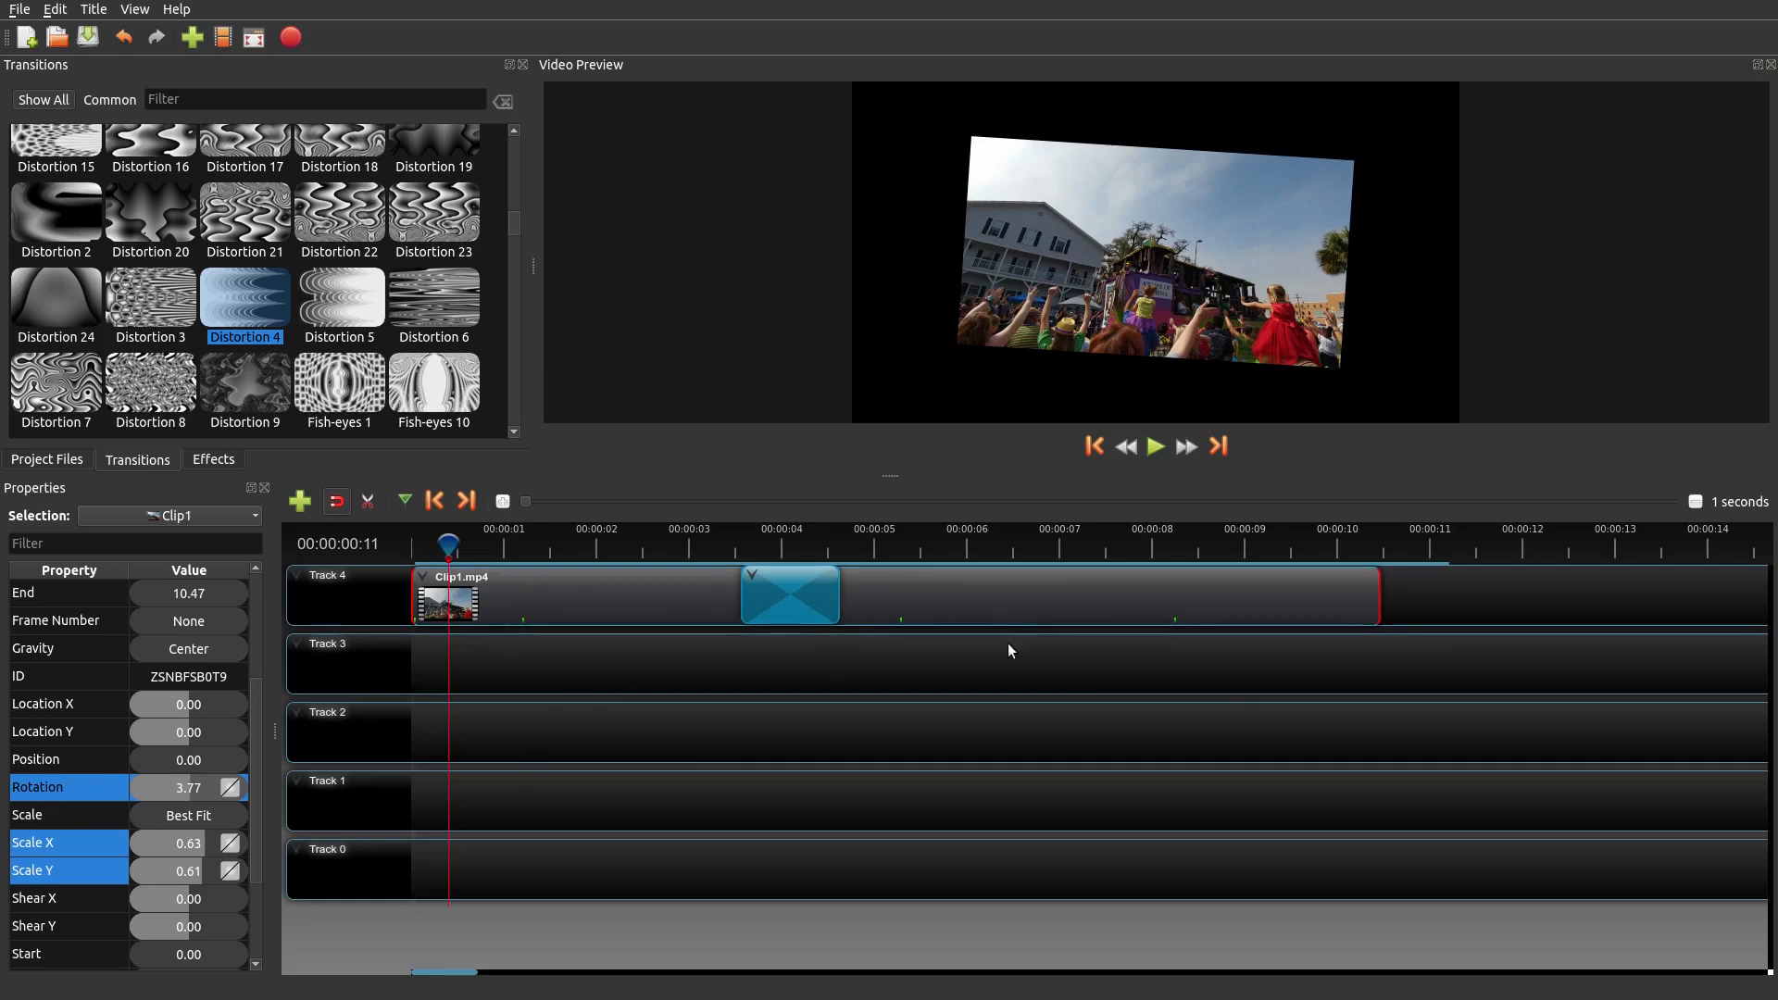
mouse_move(661, 656)
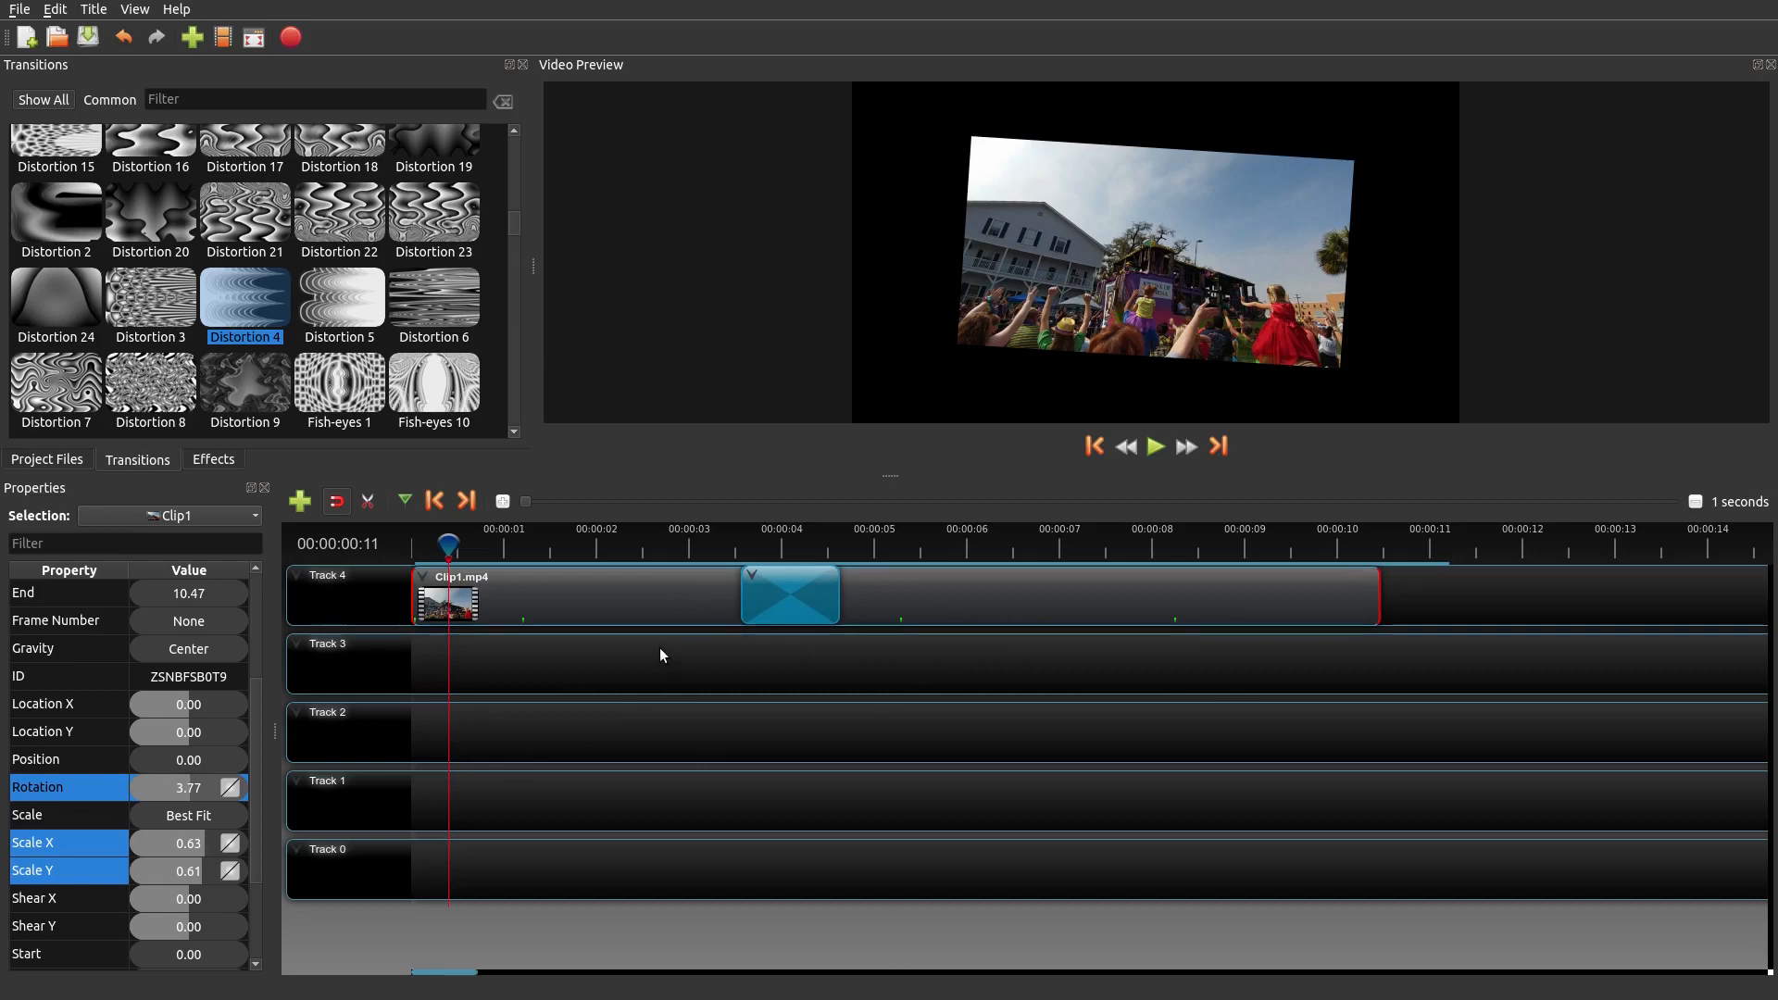
mouse_move(915, 623)
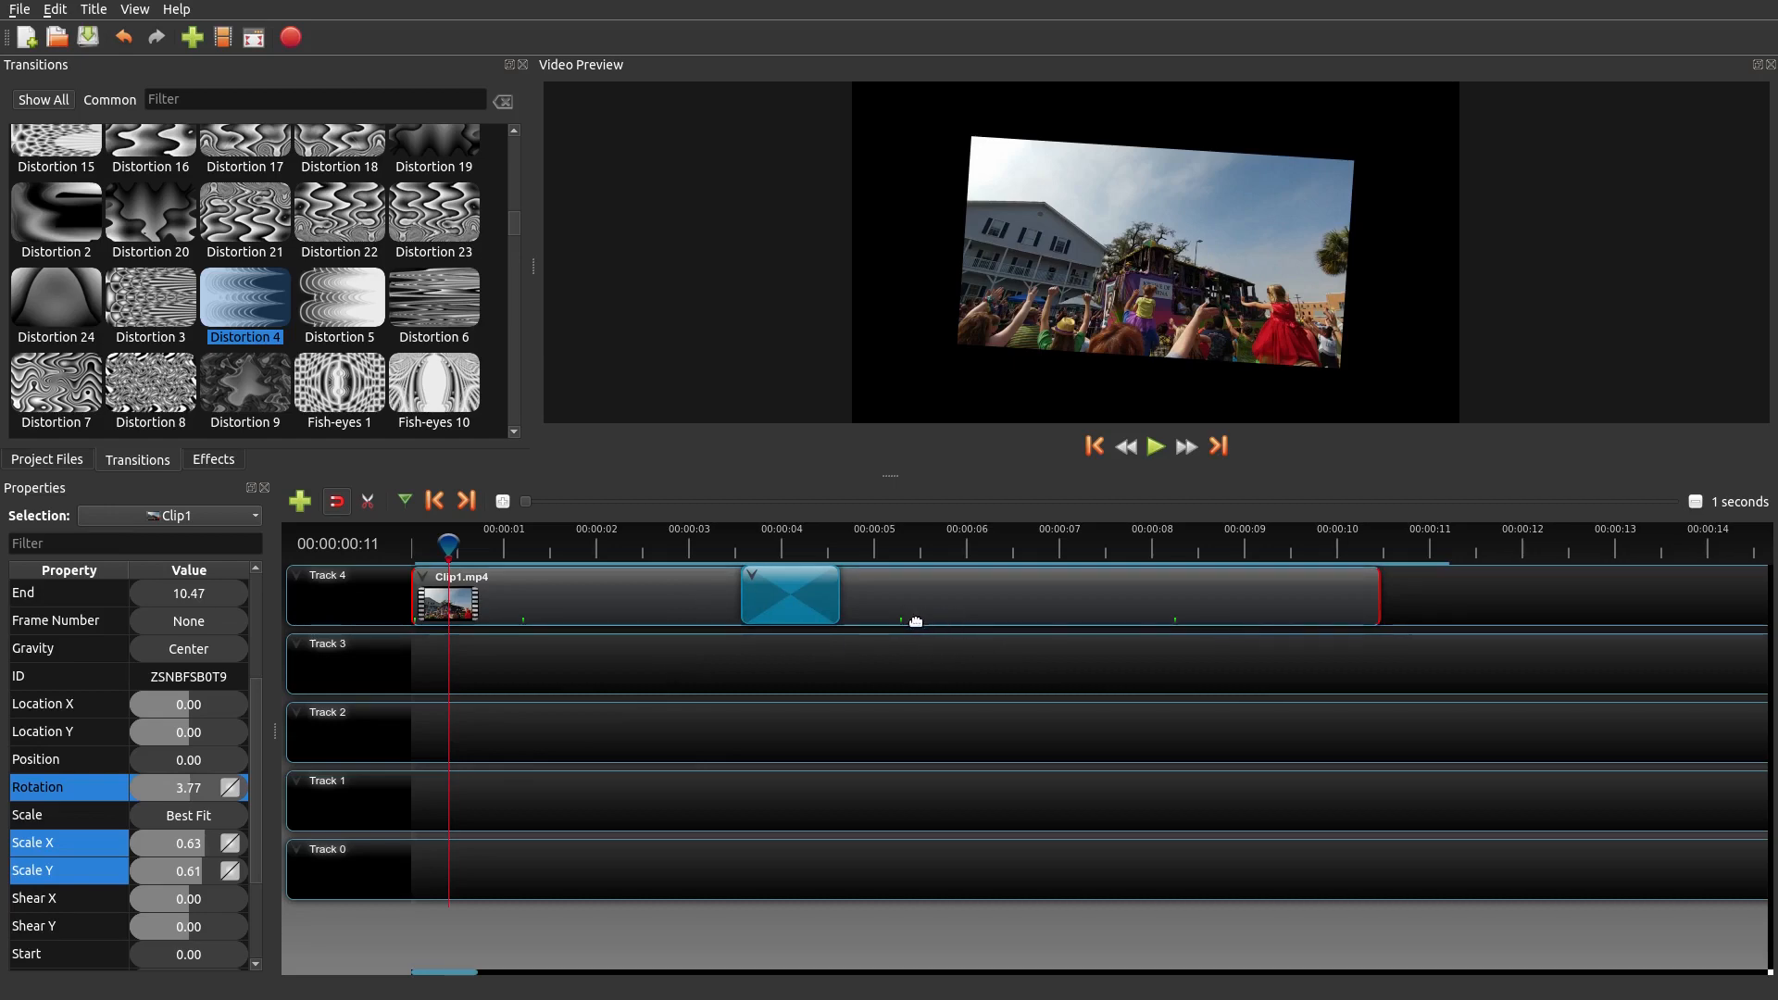
mouse_move(406, 375)
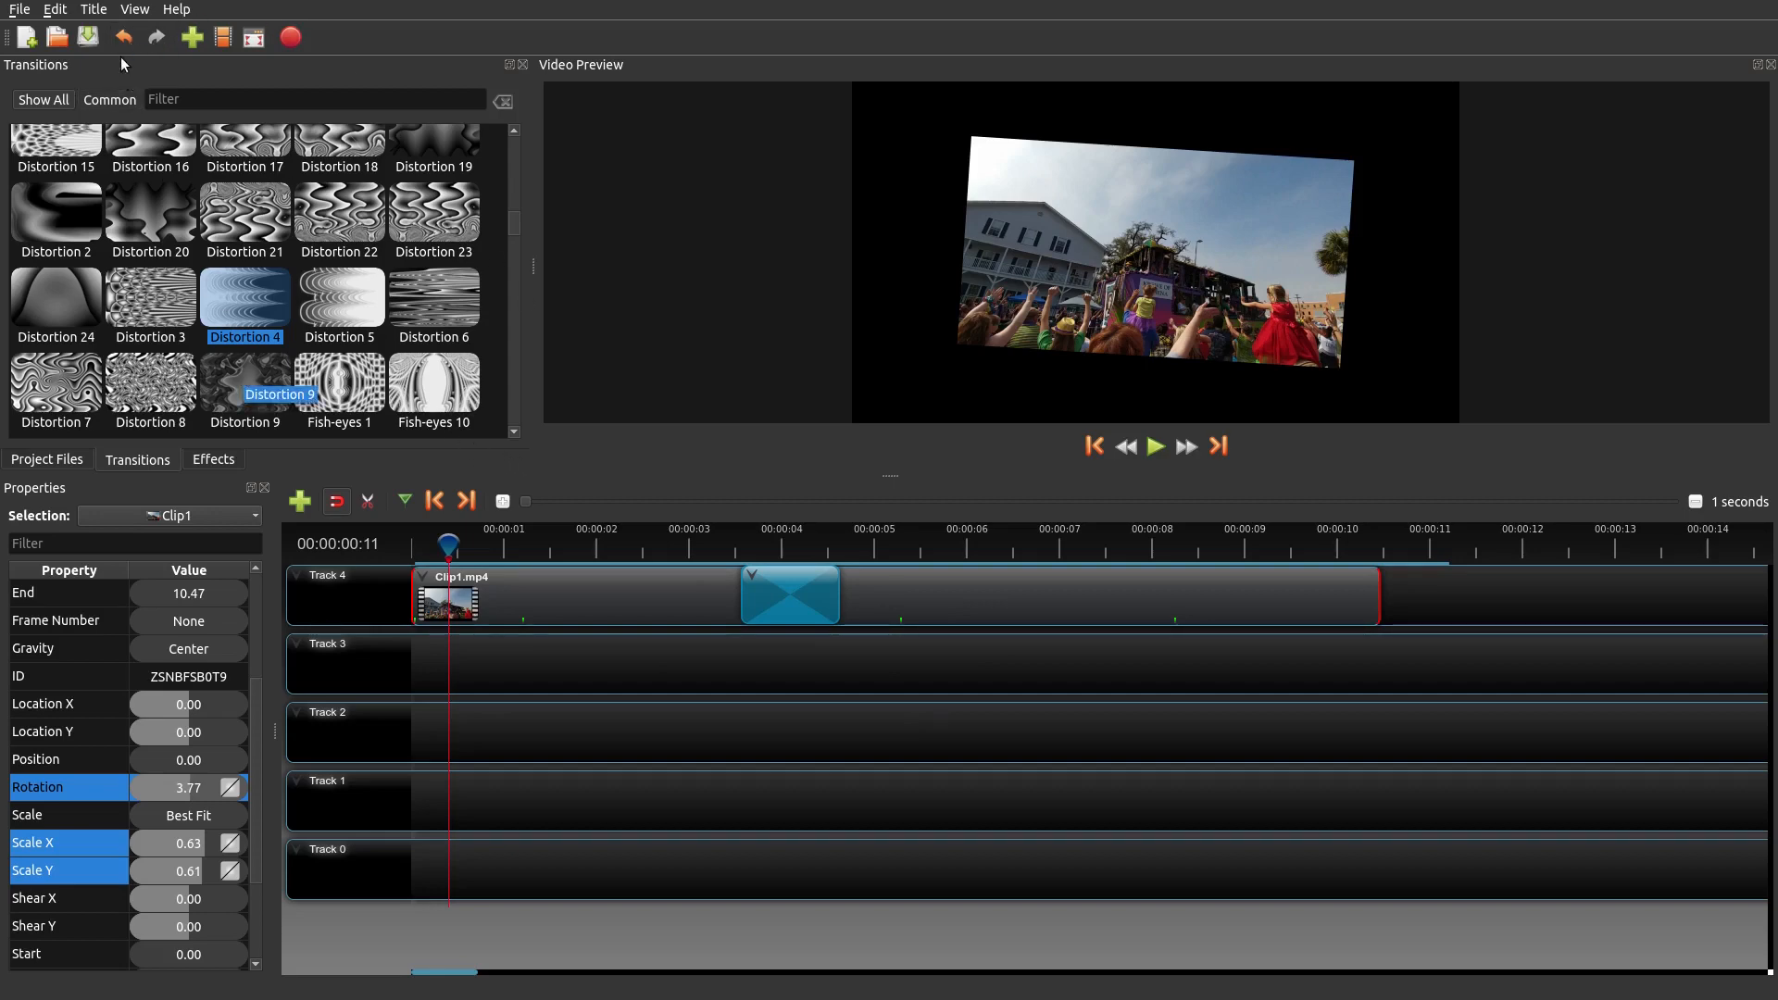
mouse_move(1200, 665)
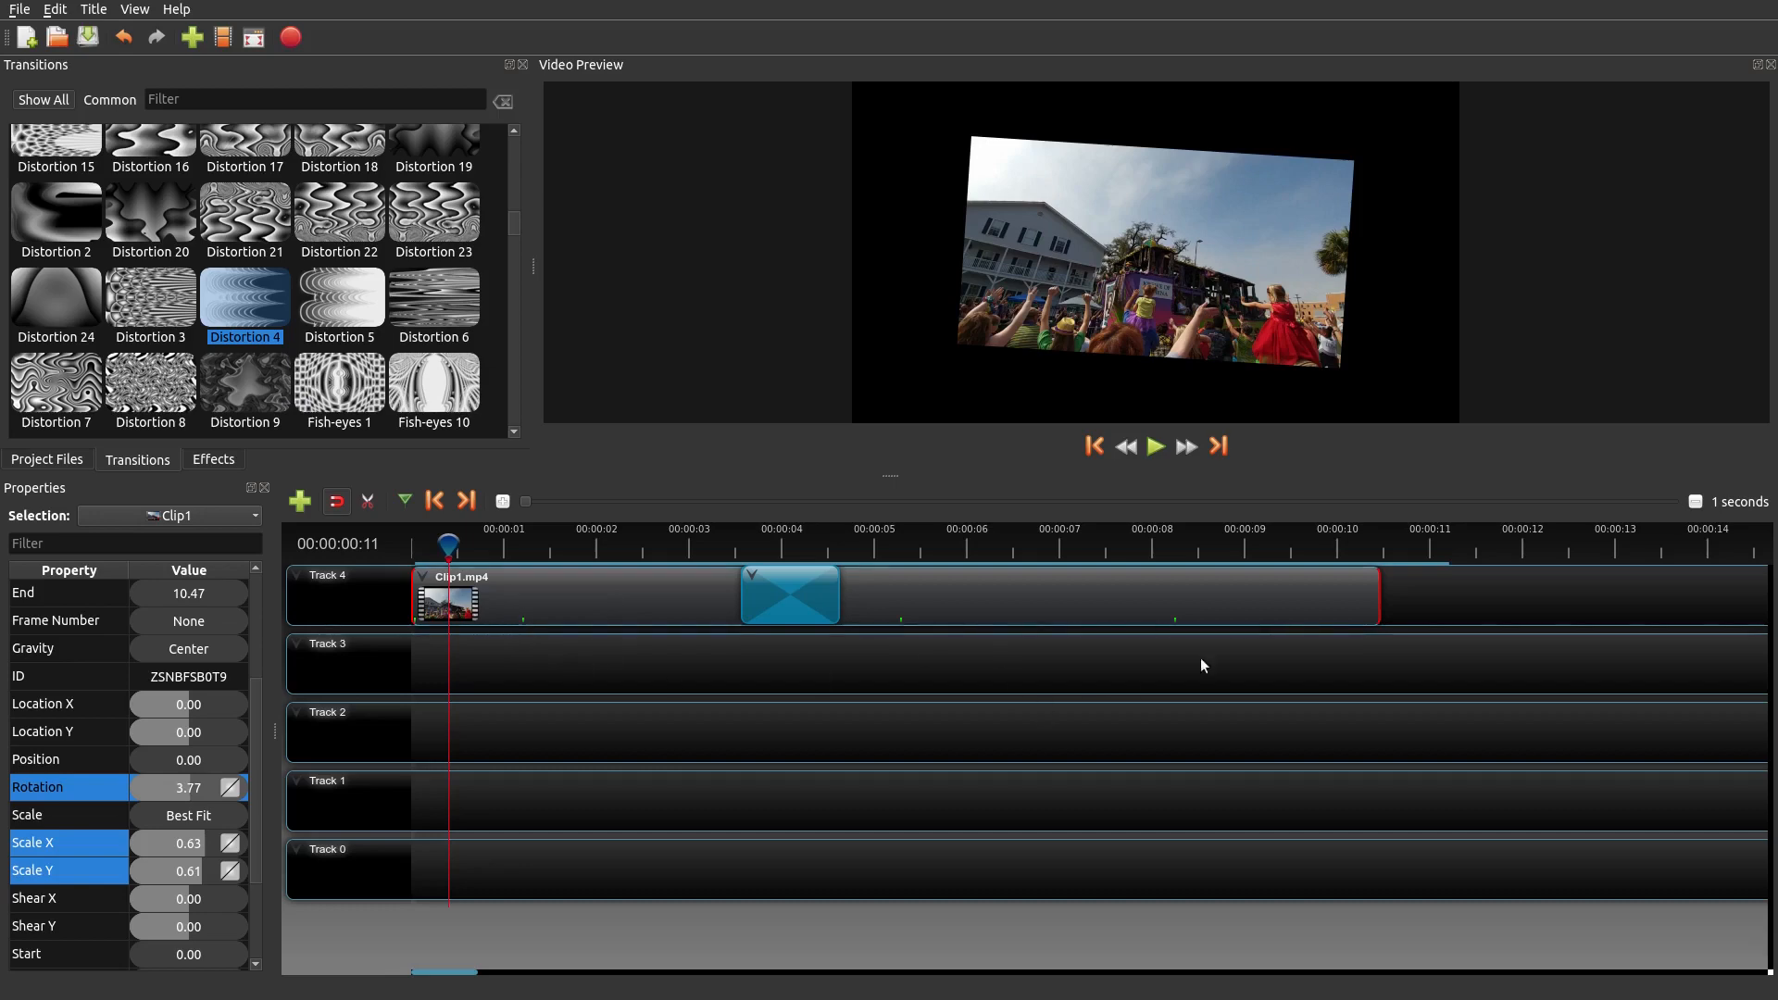
mouse_move(565, 432)
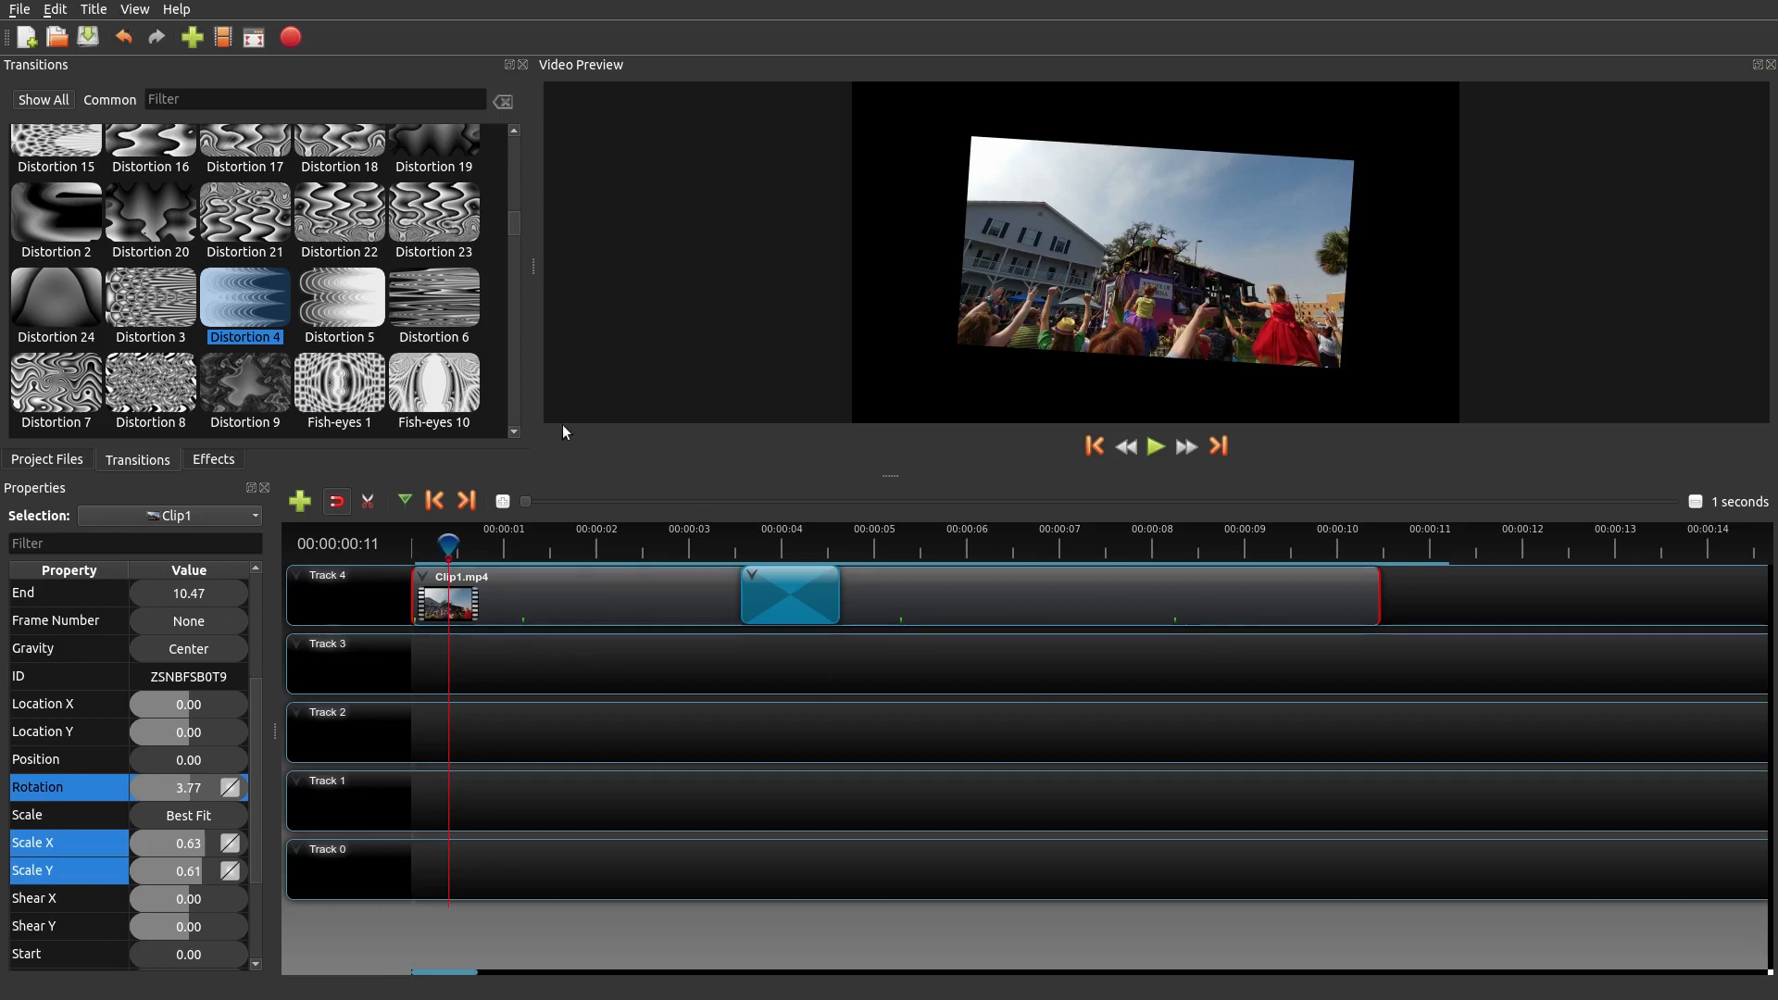
mouse_move(915, 620)
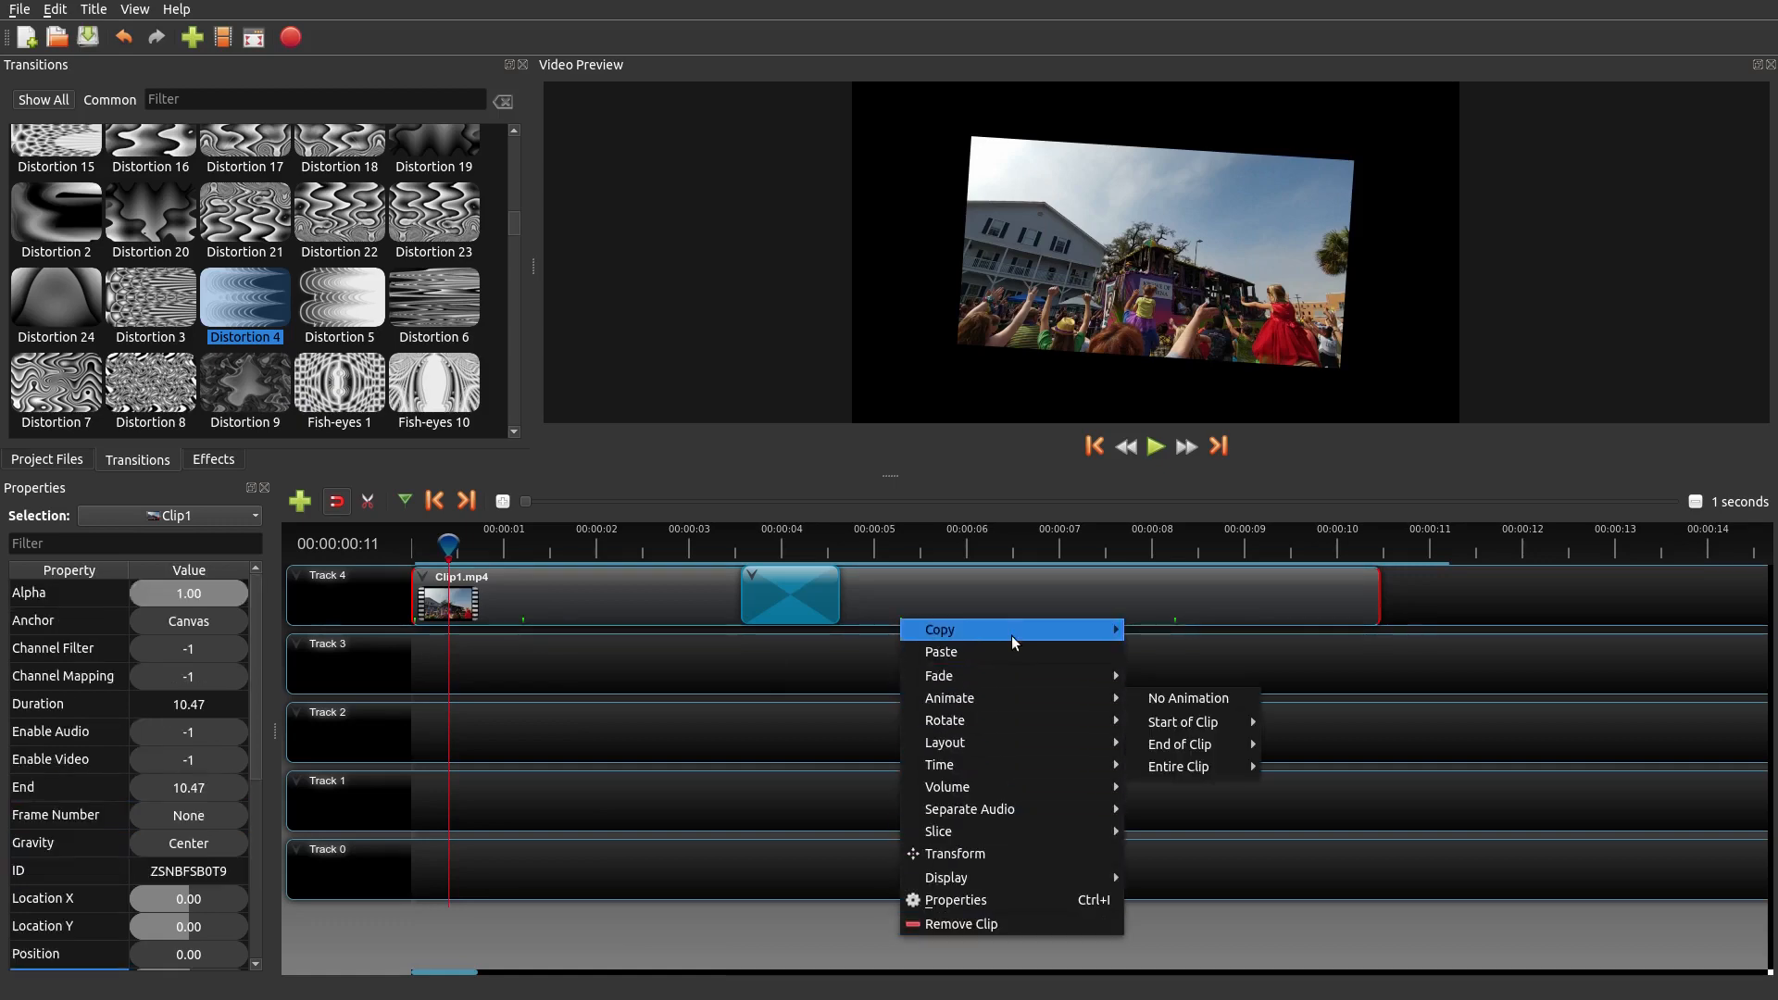
mouse_move(995, 652)
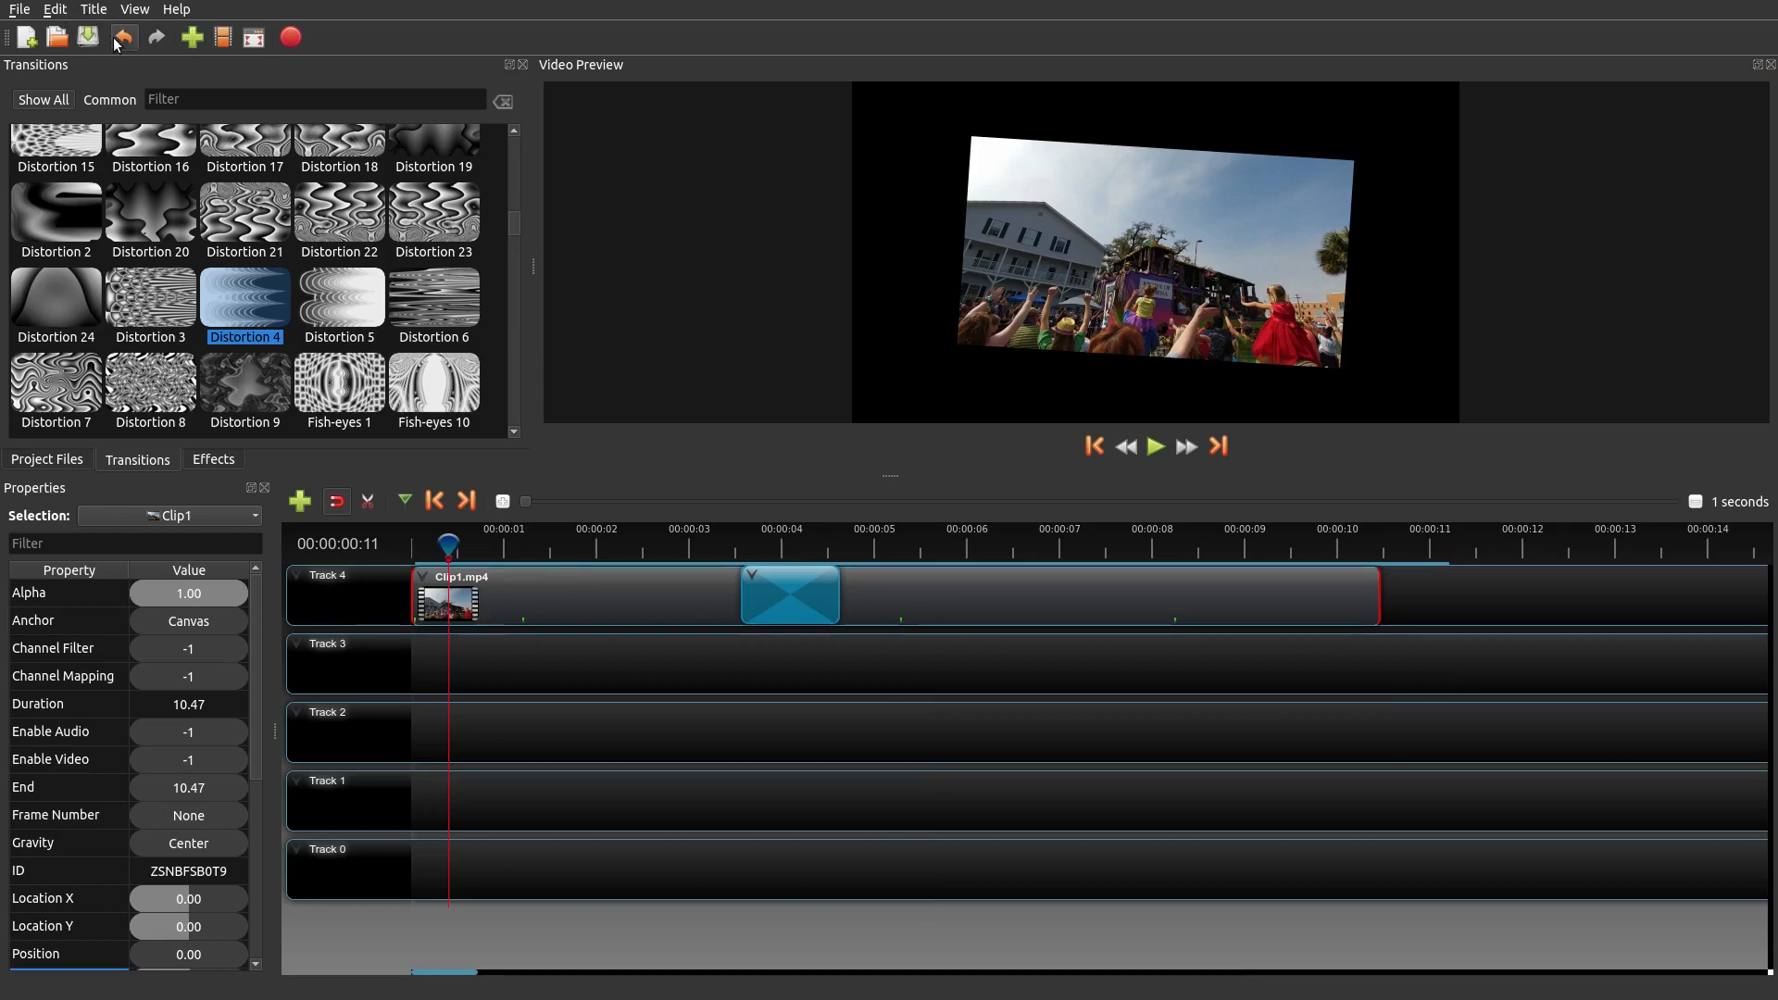
- Glance at the Edit menu's undo/redo, then preview Clip1 about one second in
left_click(54, 9)
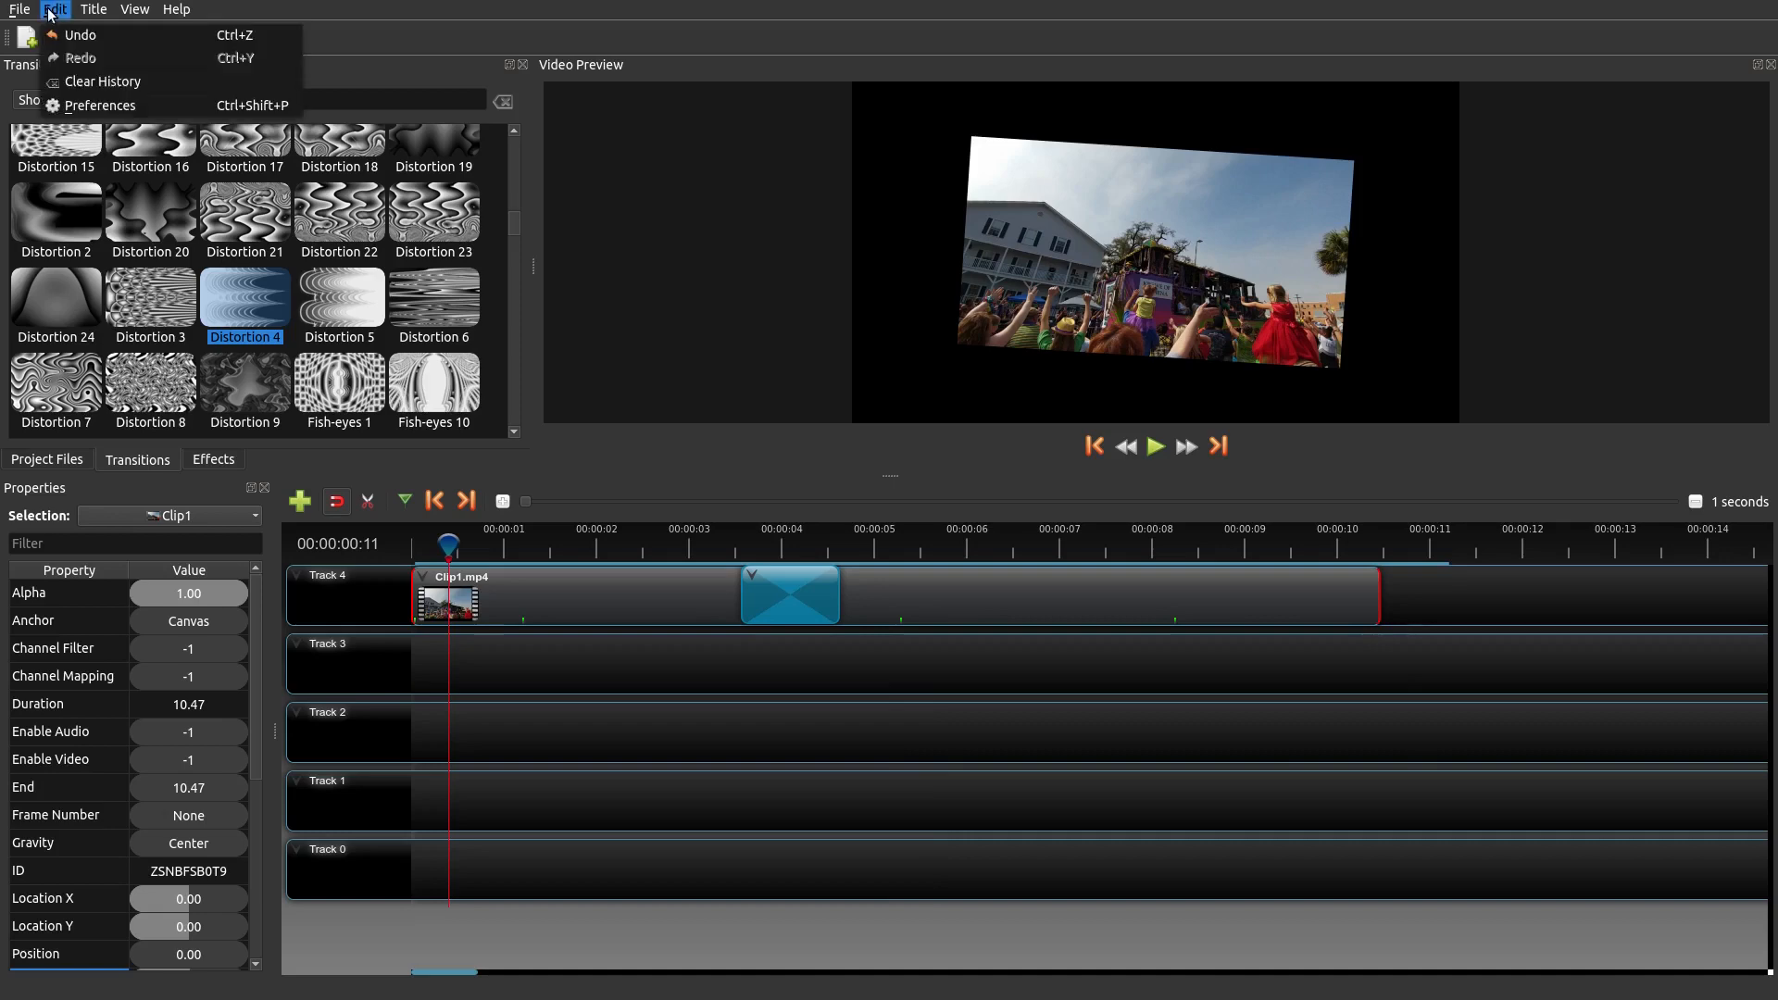
mouse_move(111, 80)
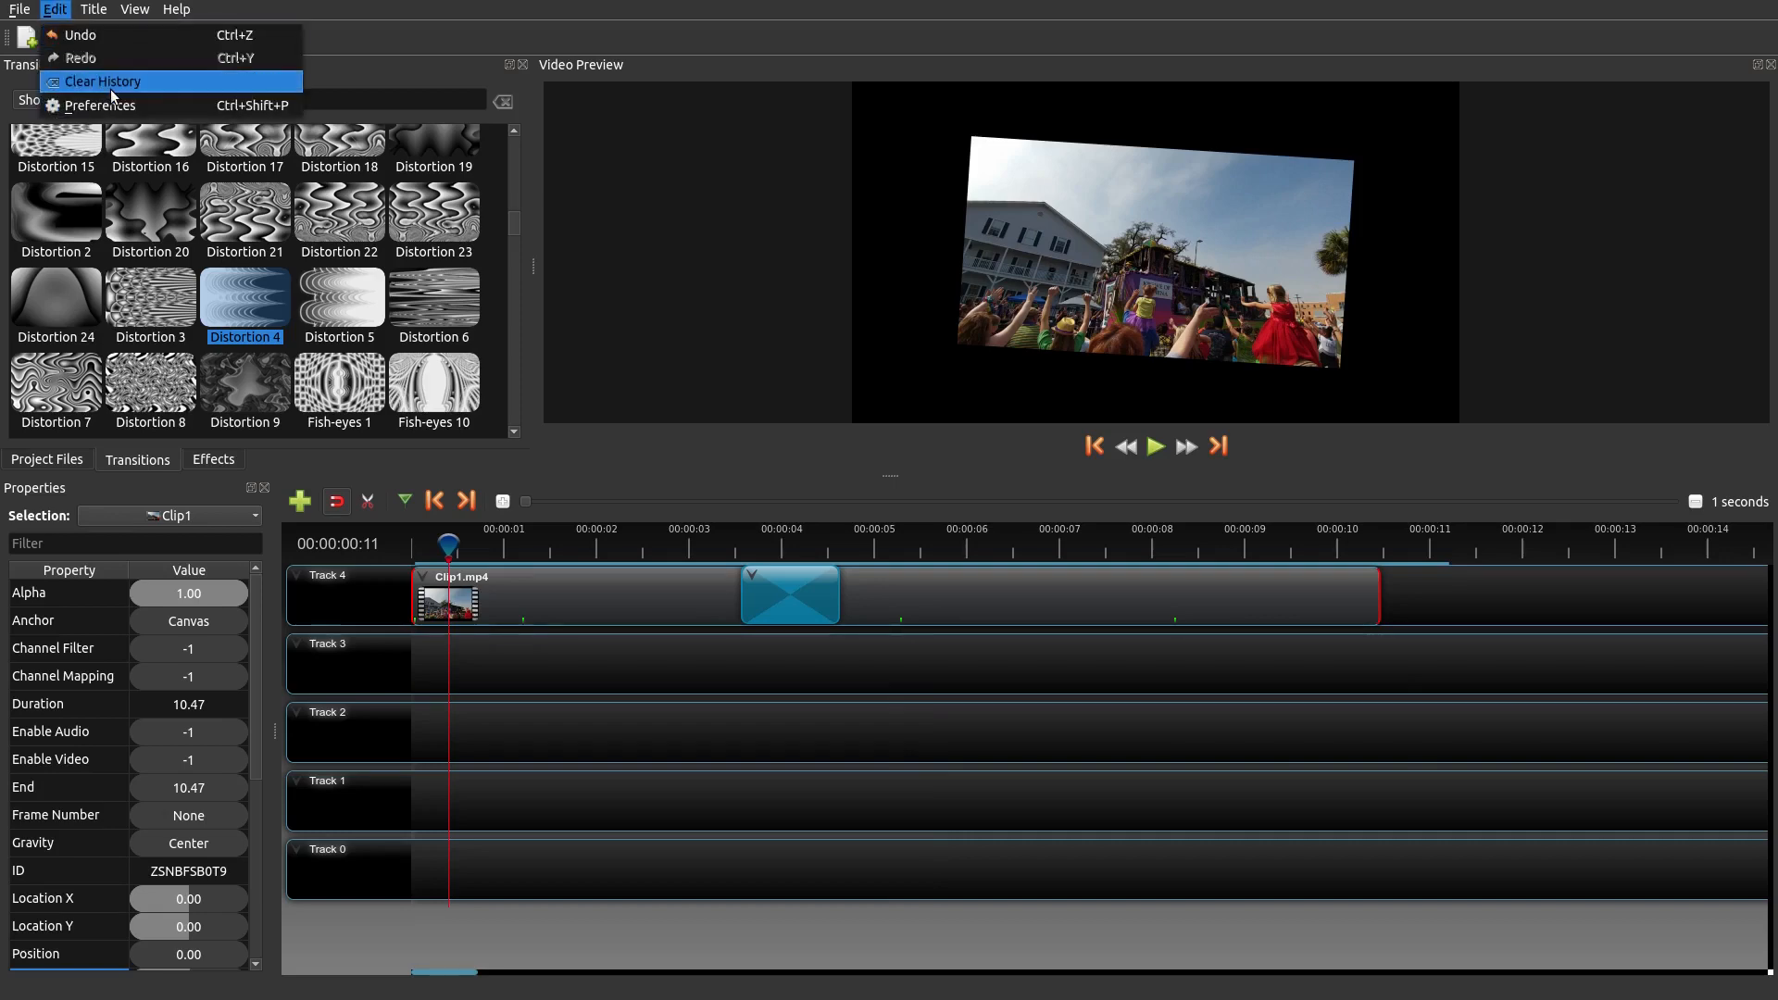
mouse_move(1639, 417)
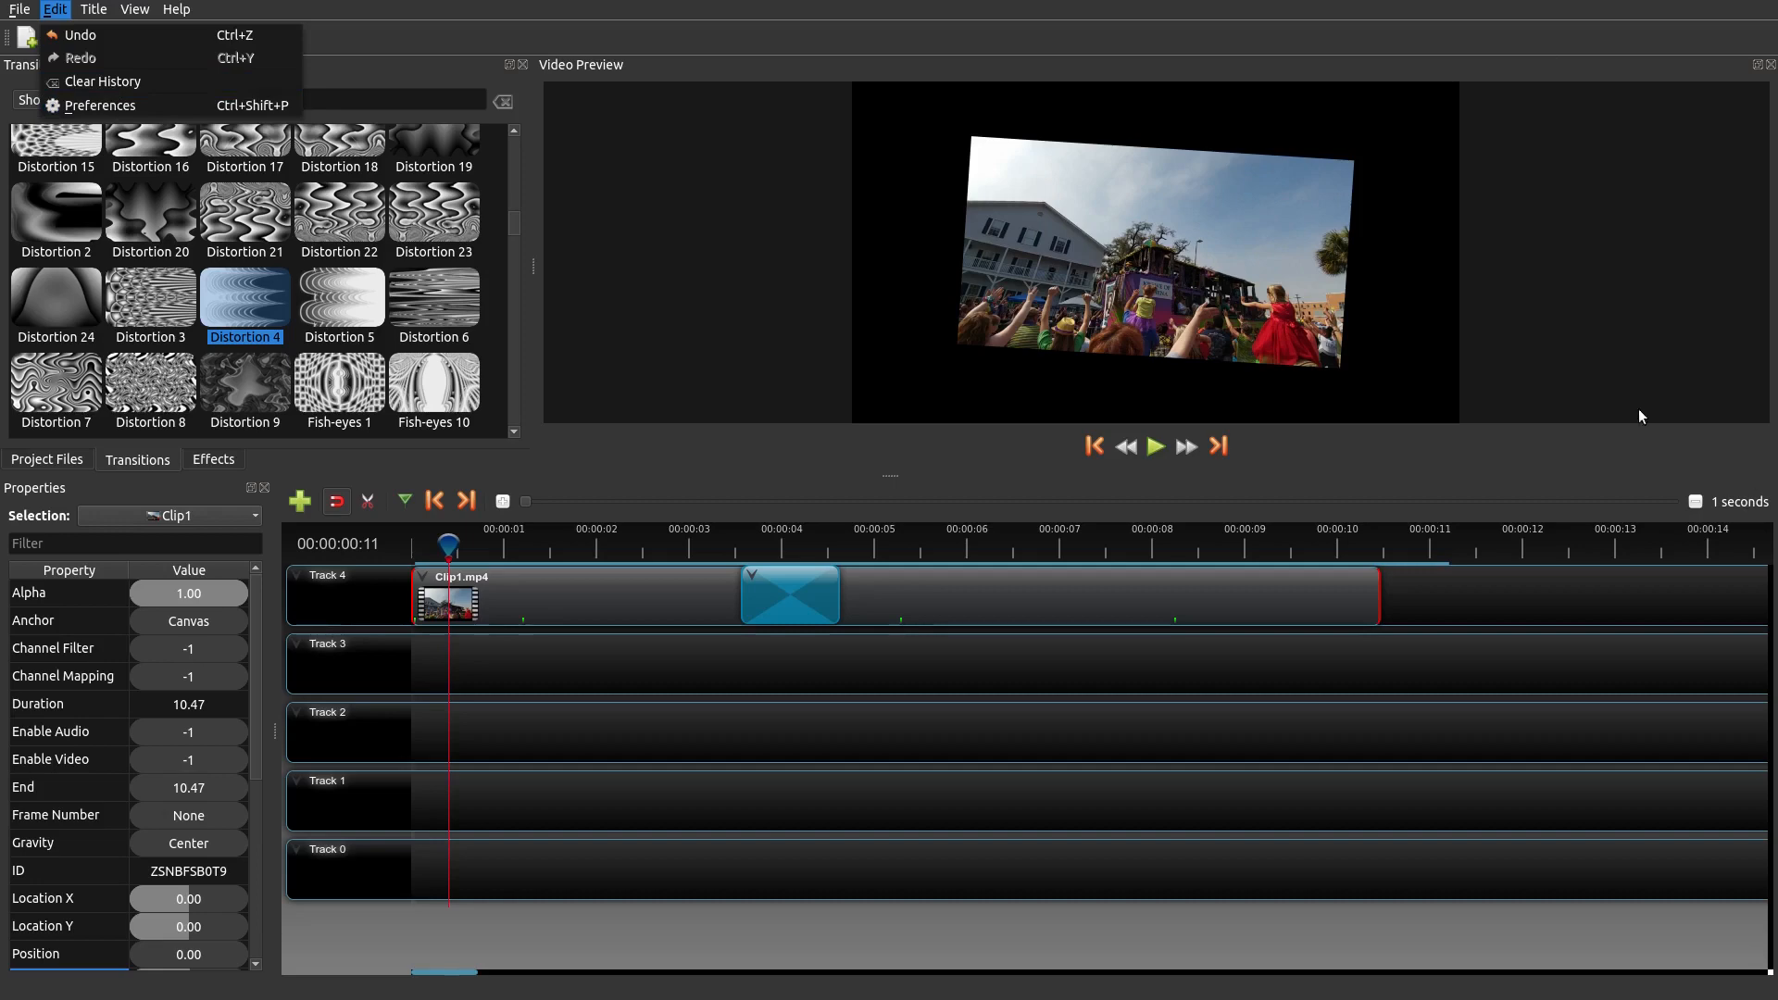
mouse_move(1607, 295)
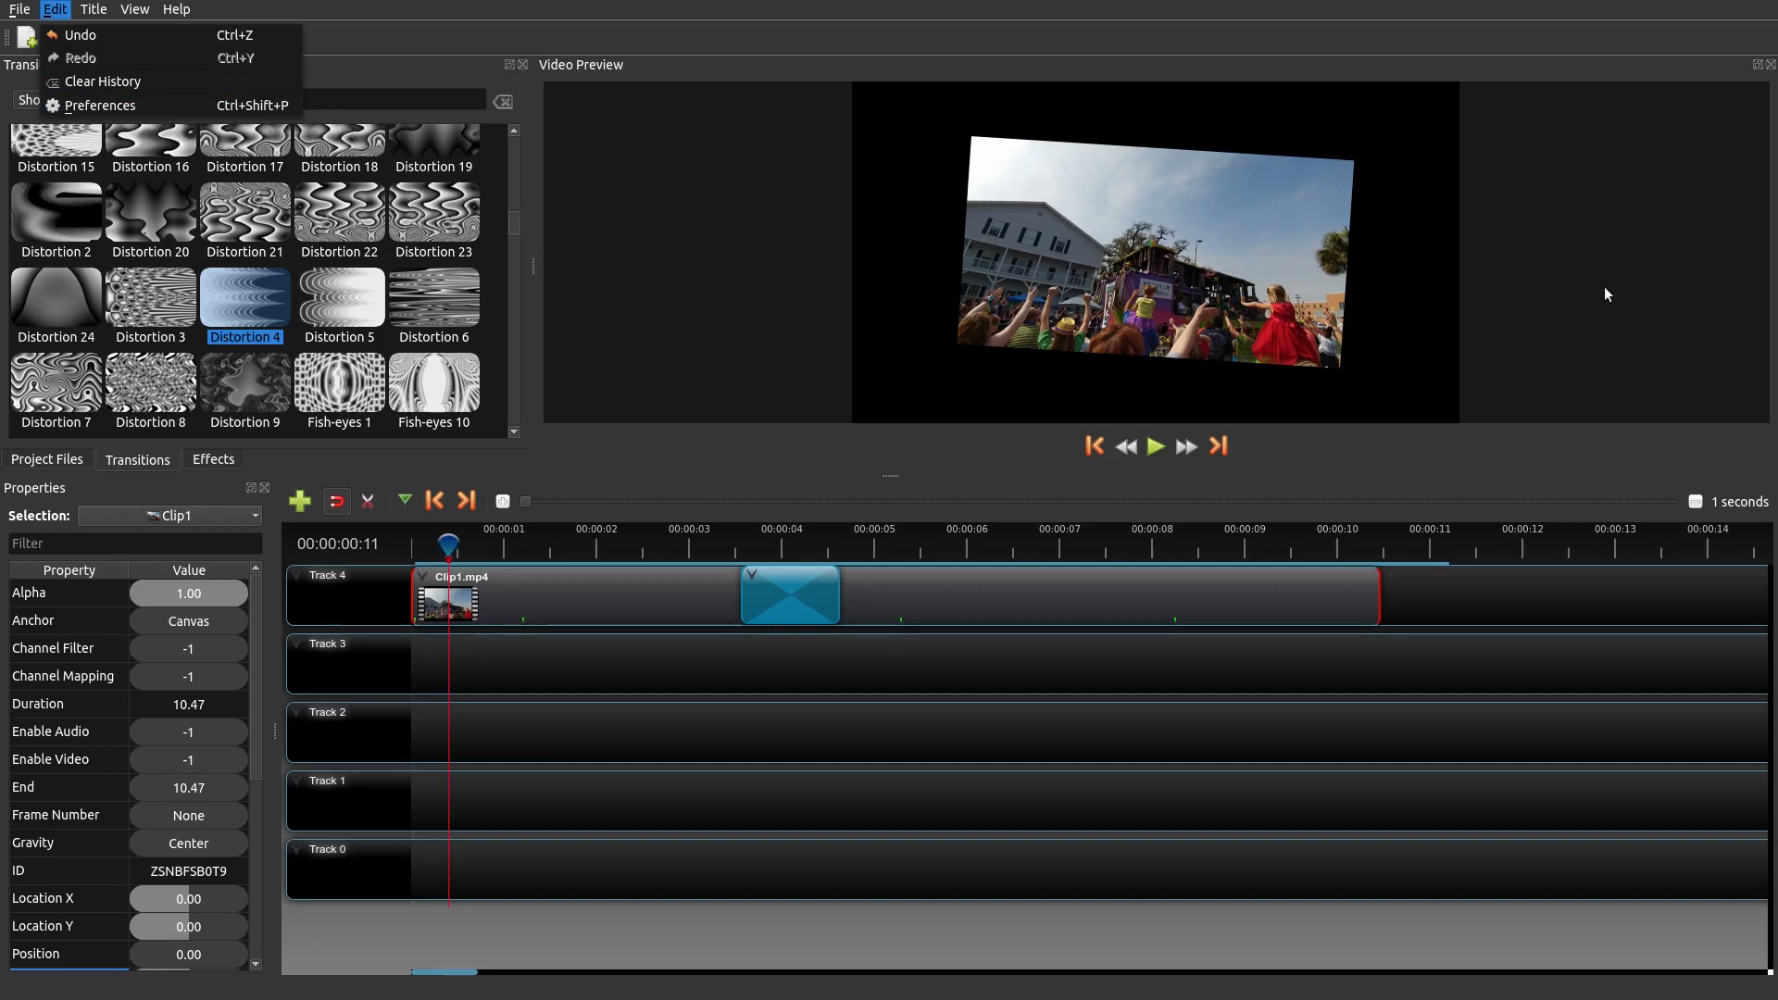
mouse_move(1273, 587)
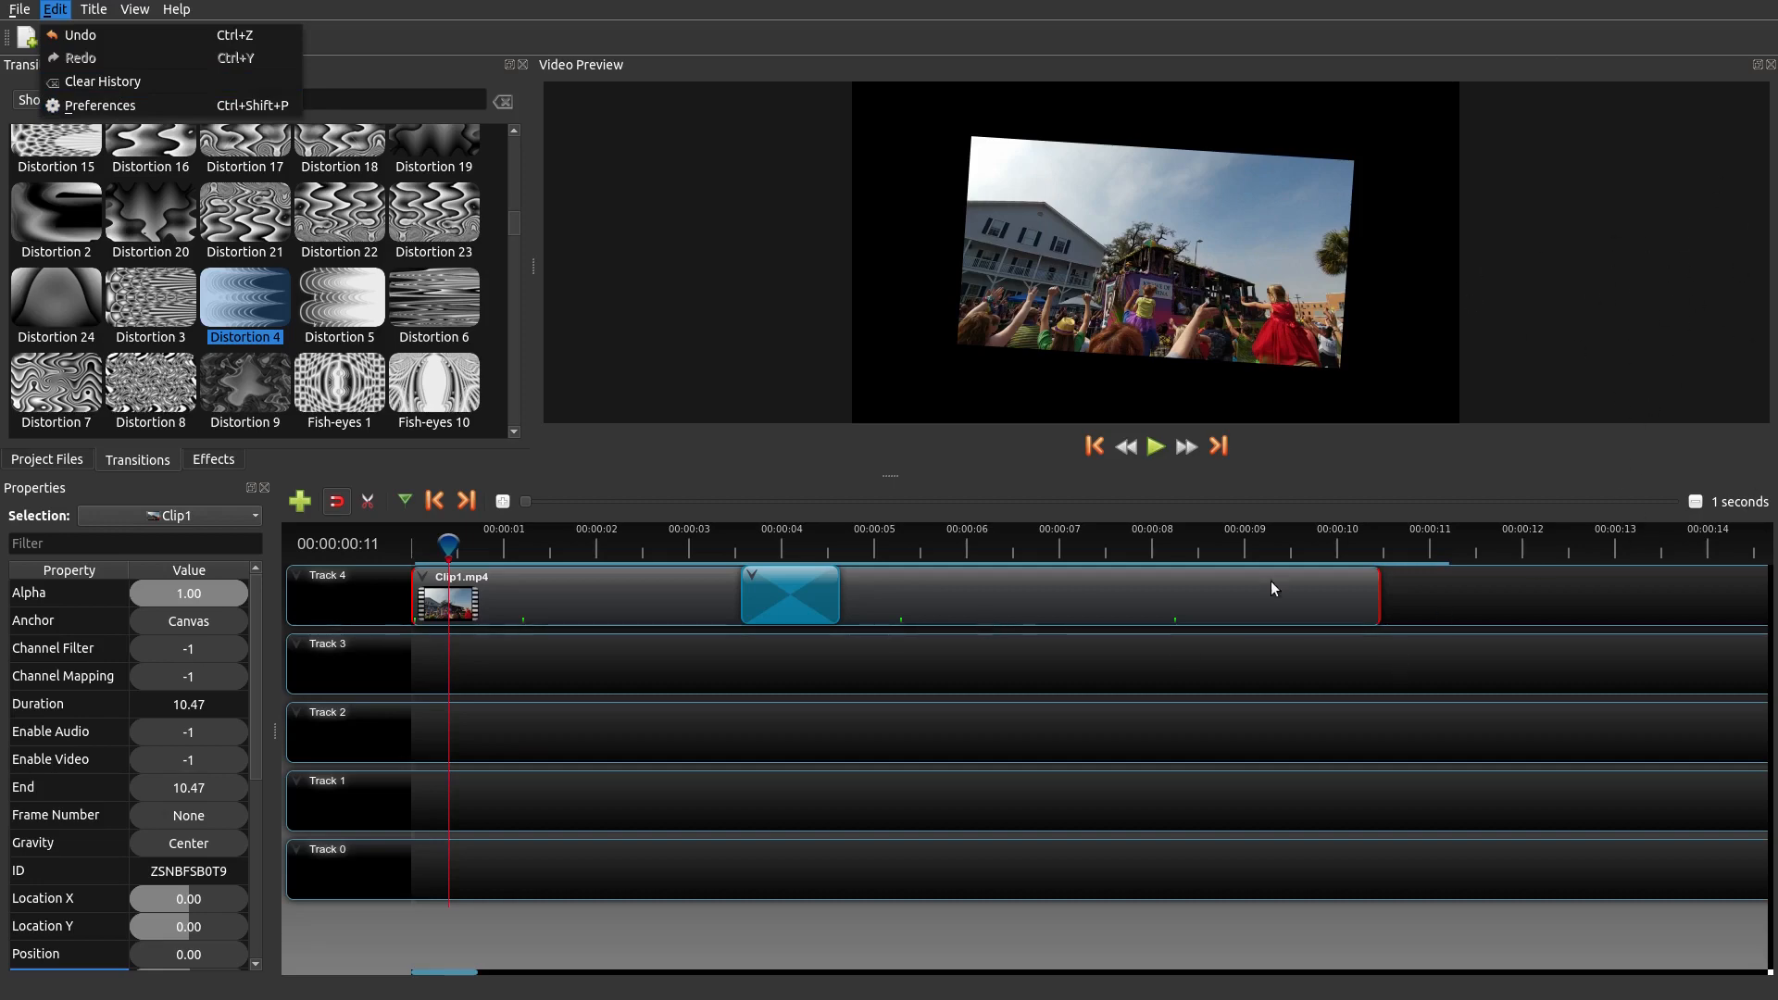
mouse_move(1671, 279)
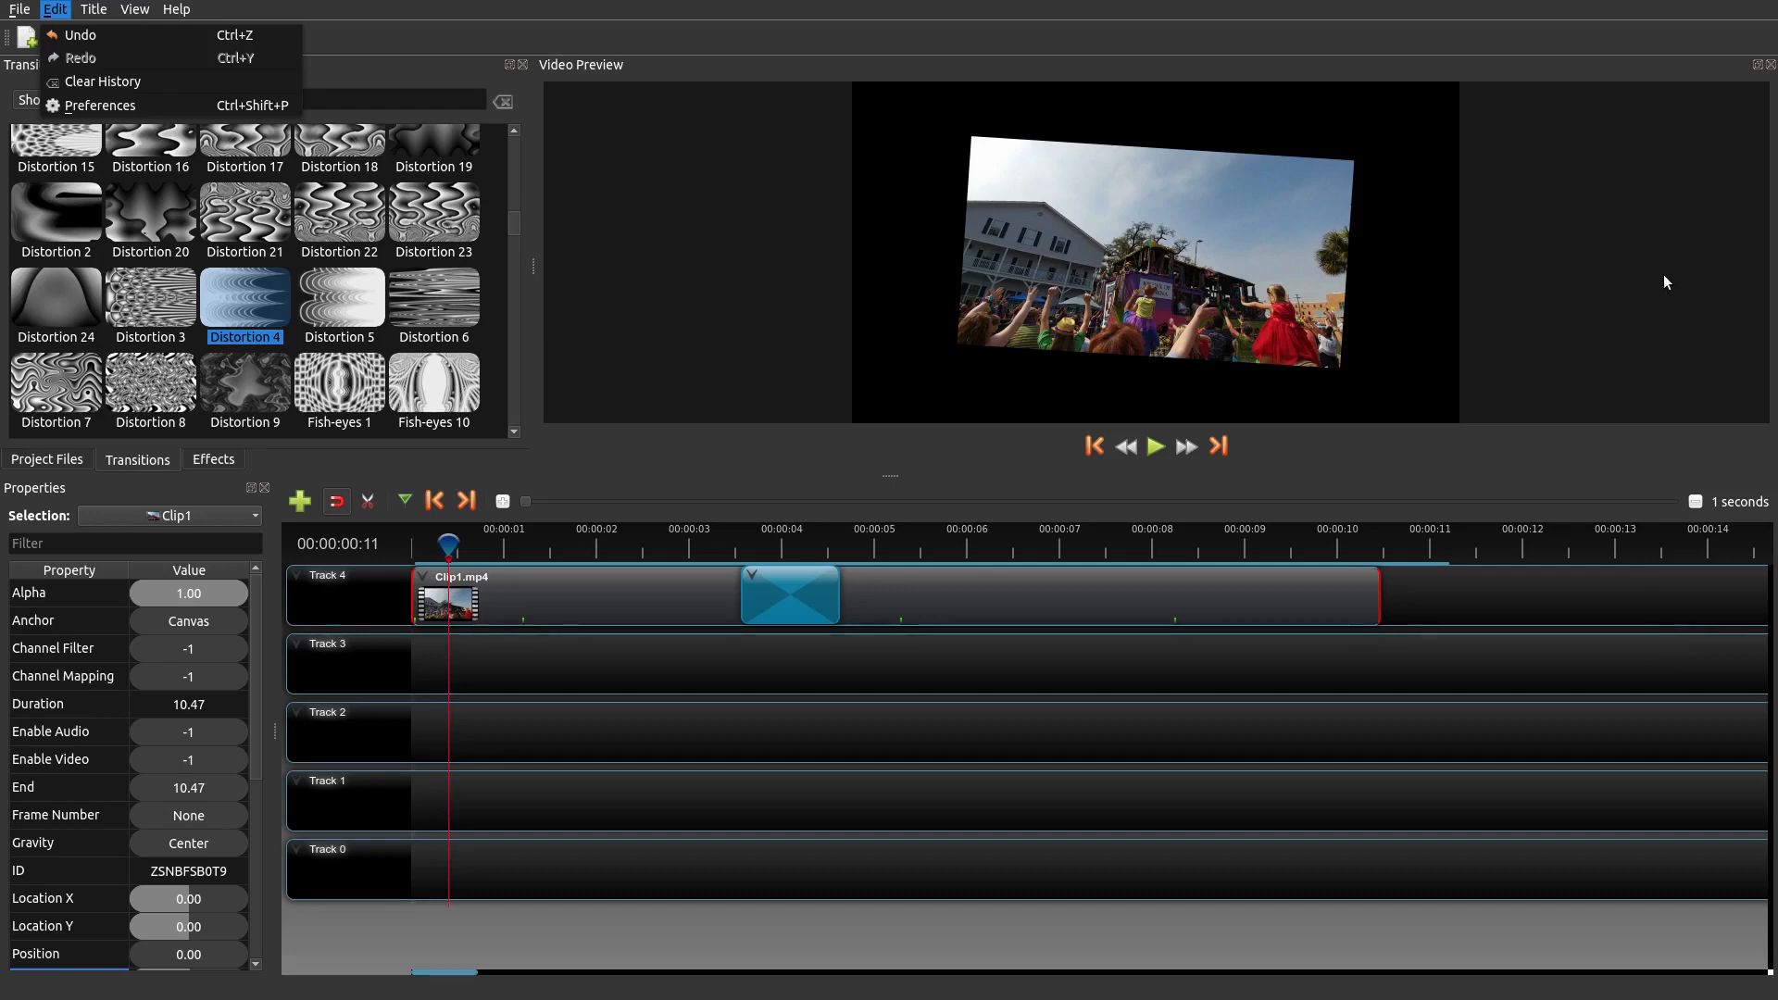
mouse_move(470, 230)
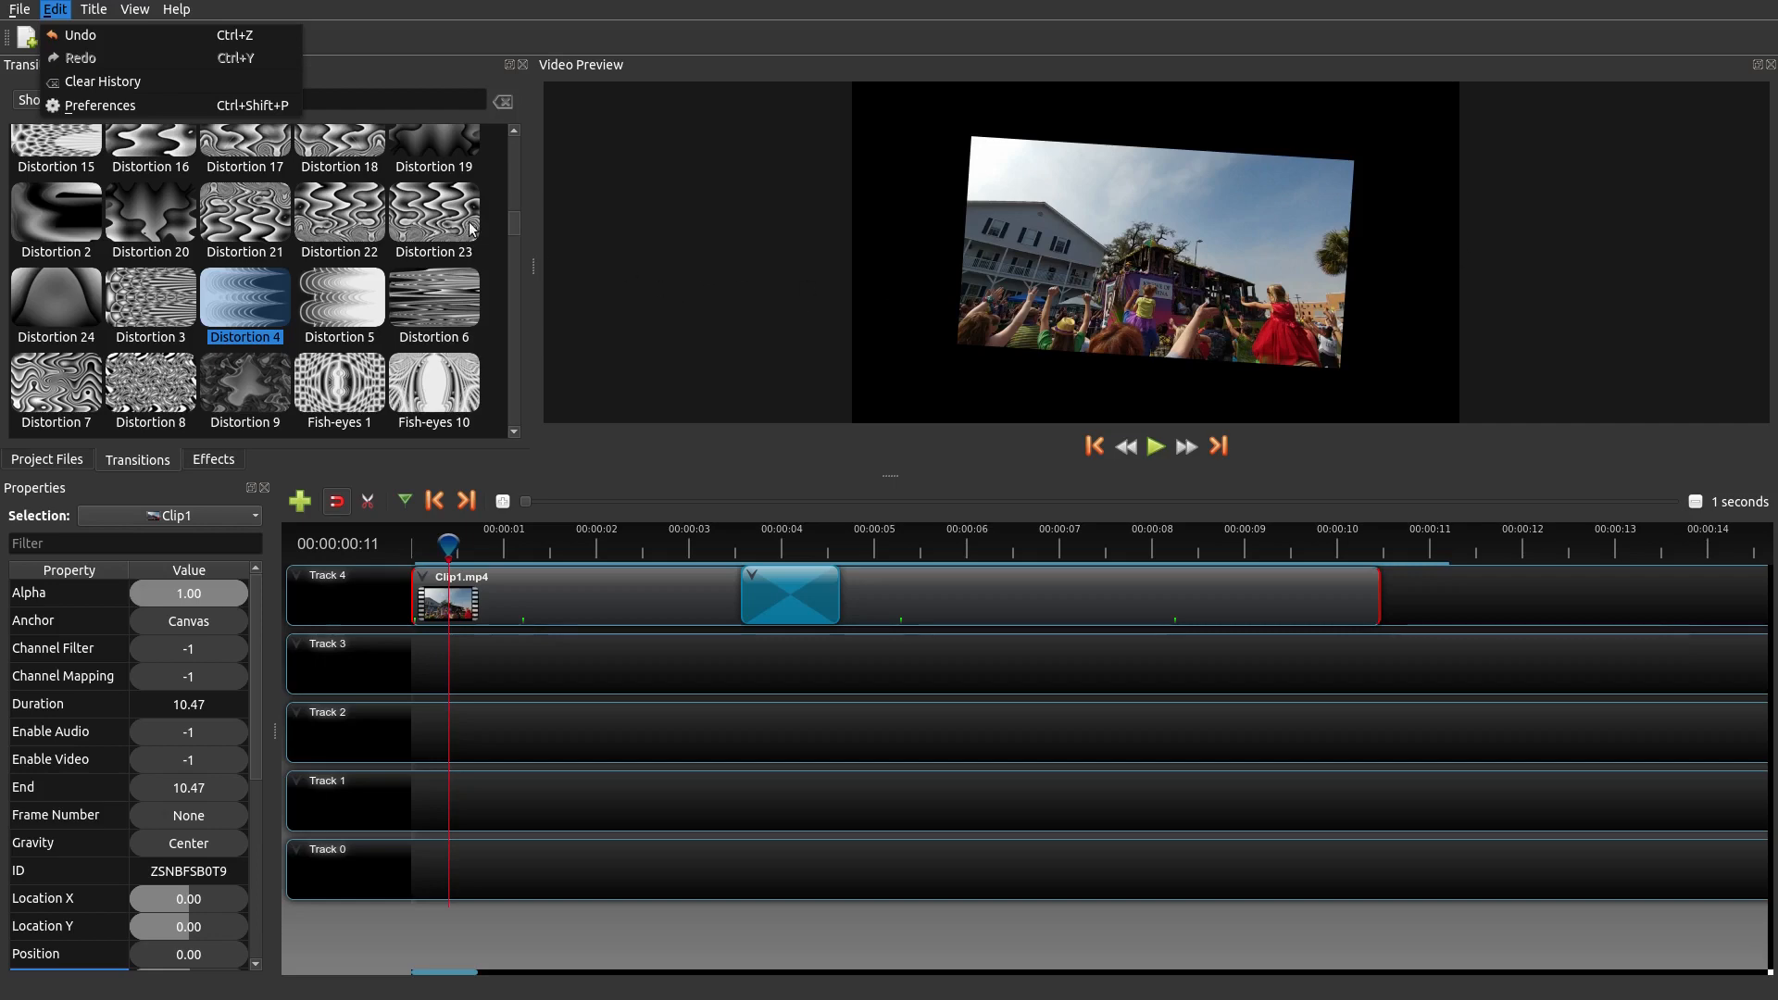
mouse_move(1105, 667)
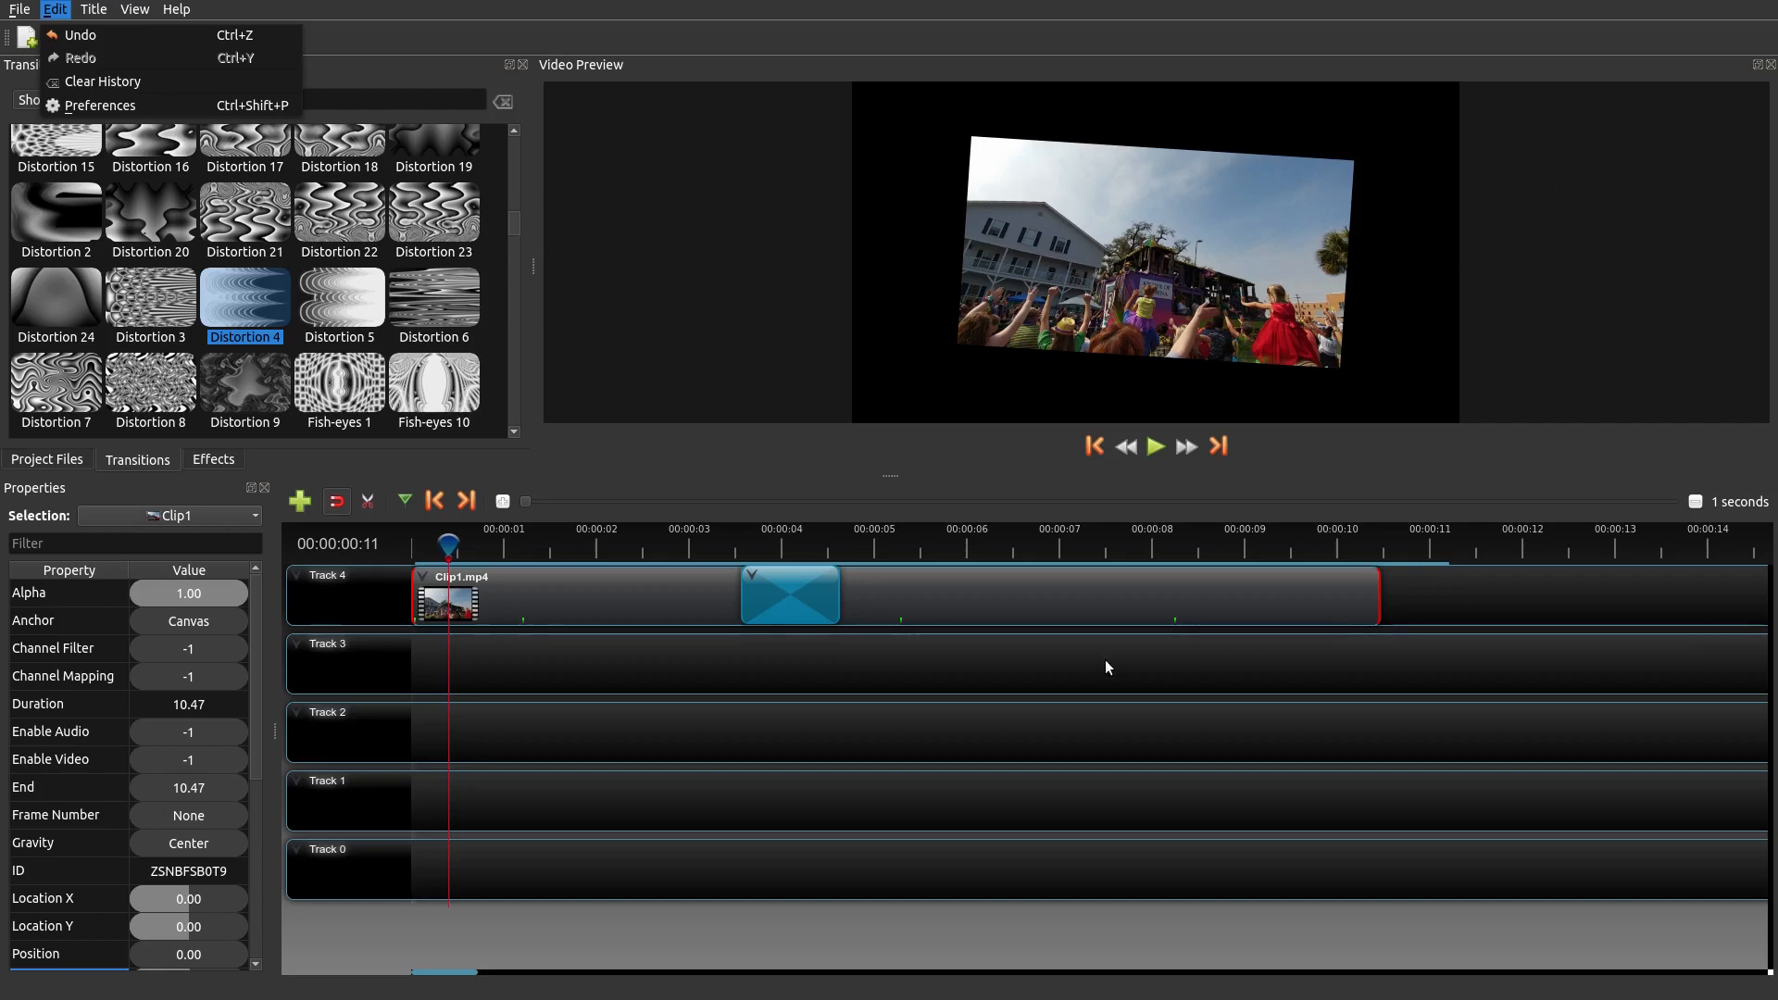
left_click(726, 633)
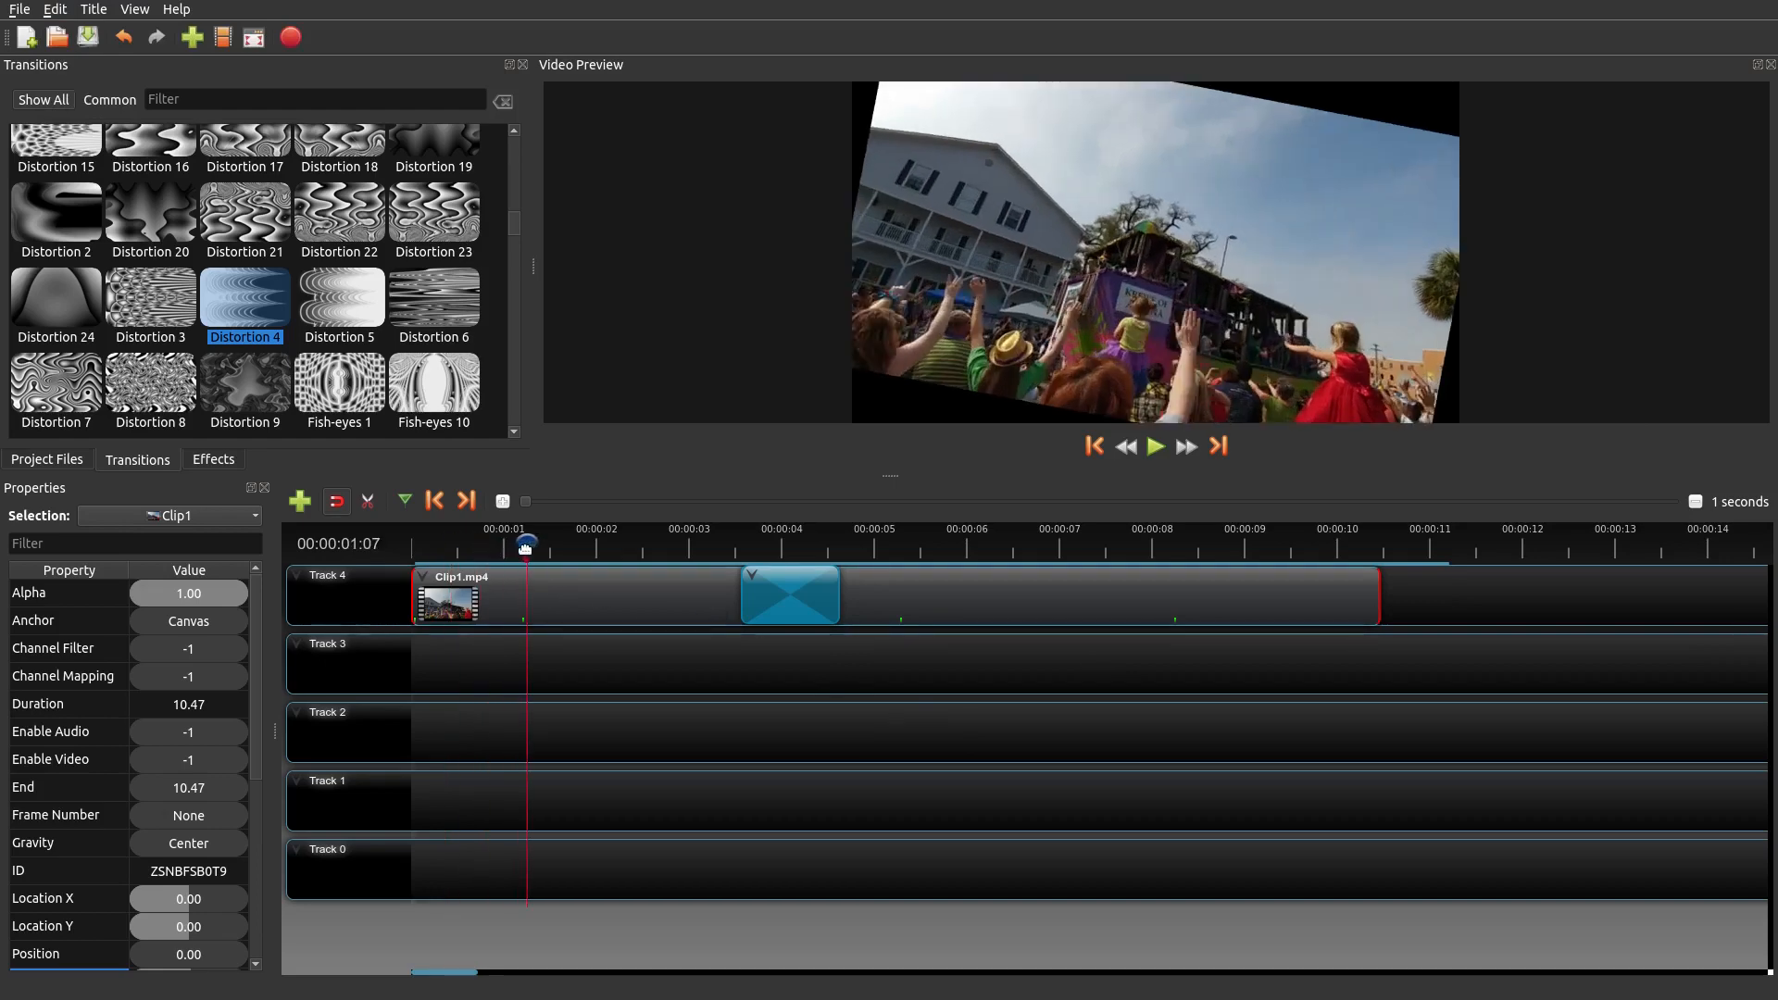
- Compare Clip1's tilt at three seconds and one second, then revisit the Edit menu
left_click(696, 544)
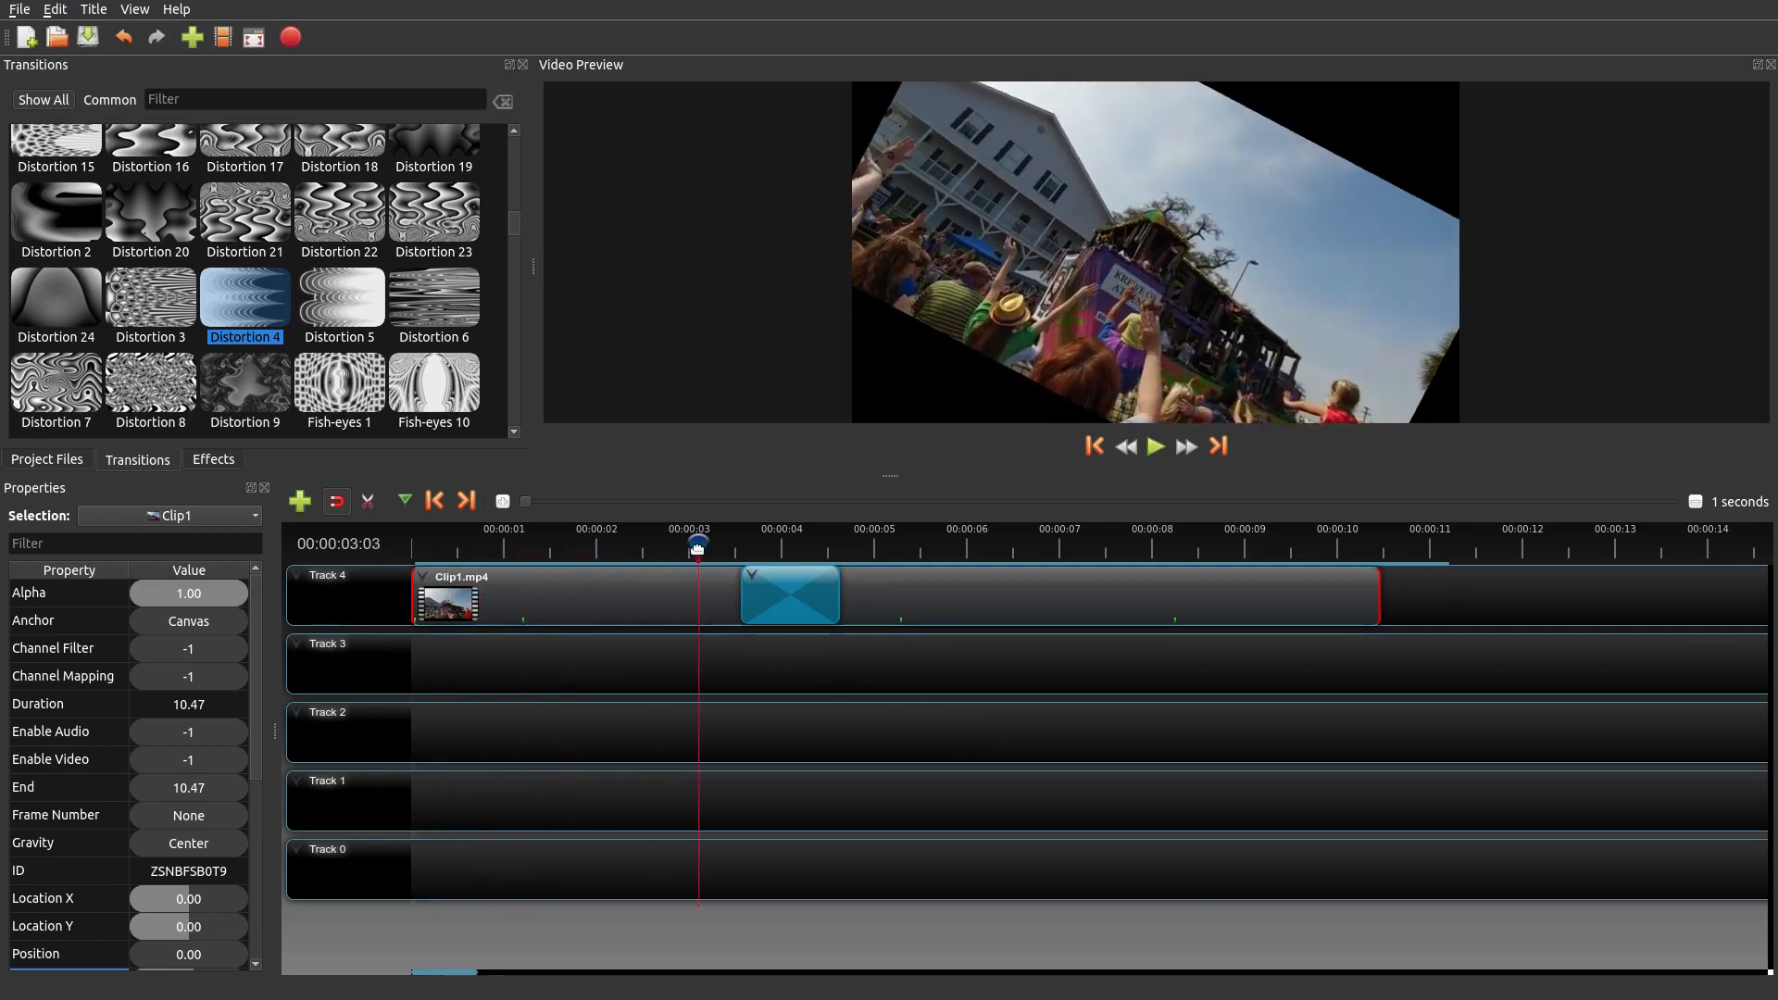
left_click(511, 543)
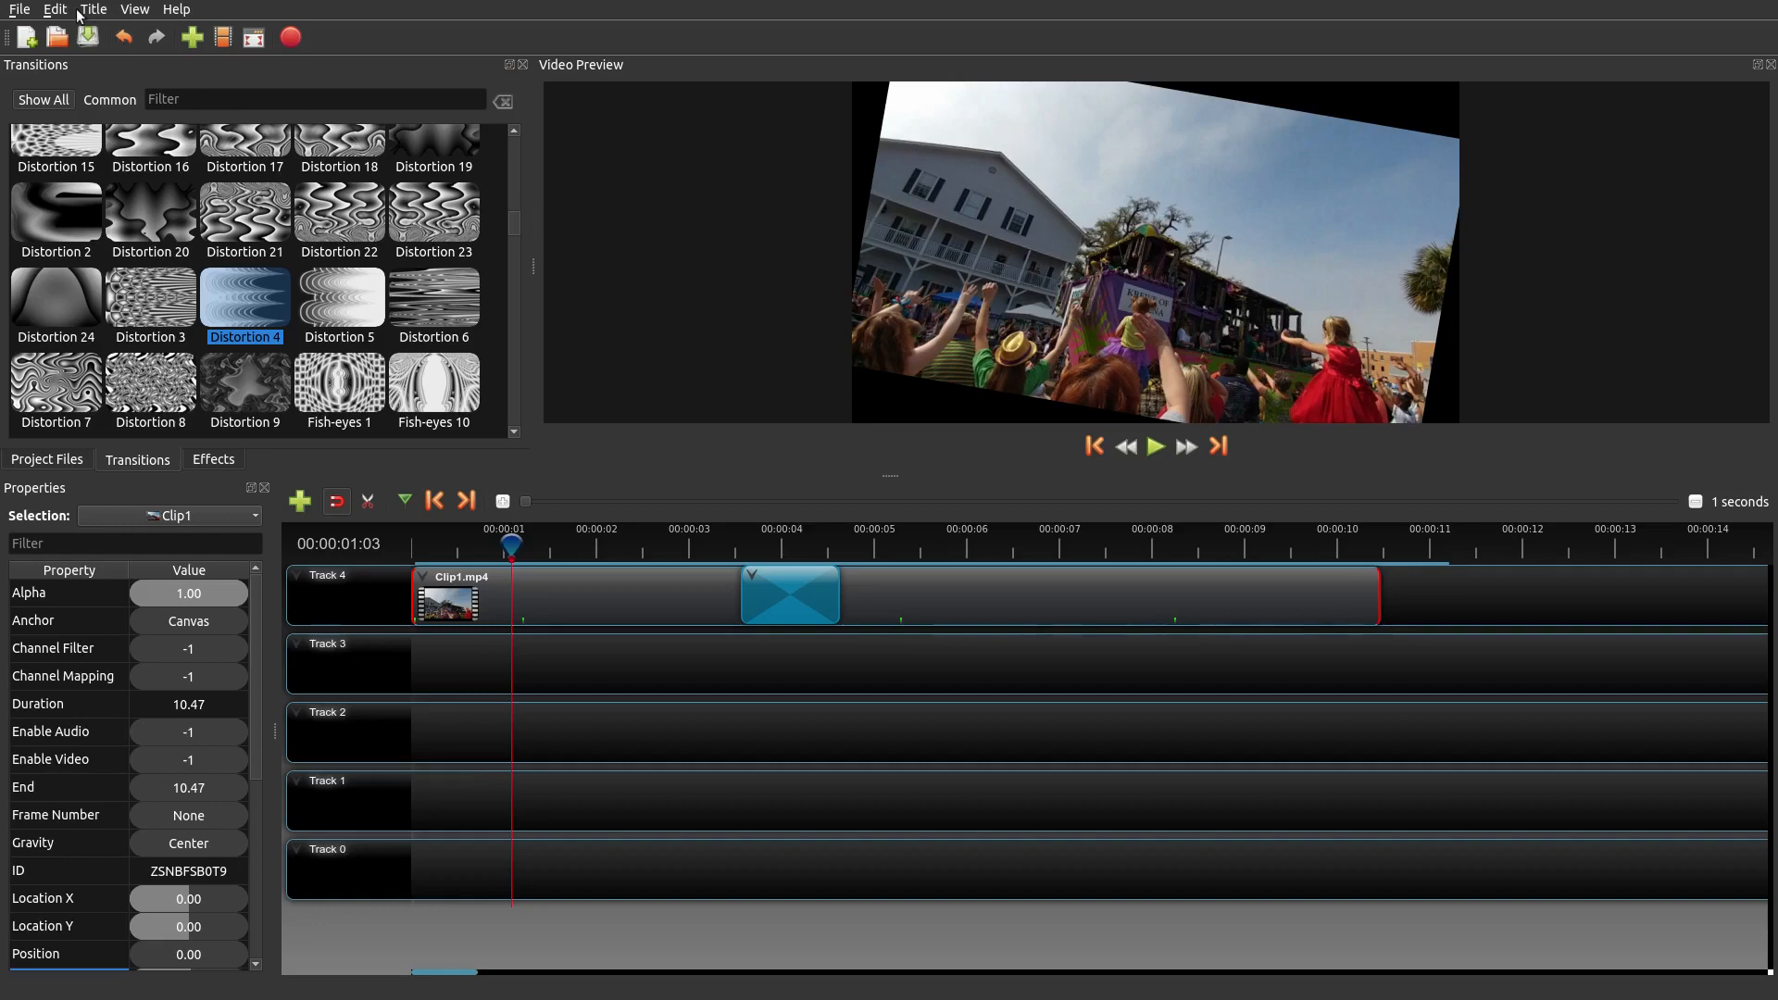
left_click(54, 9)
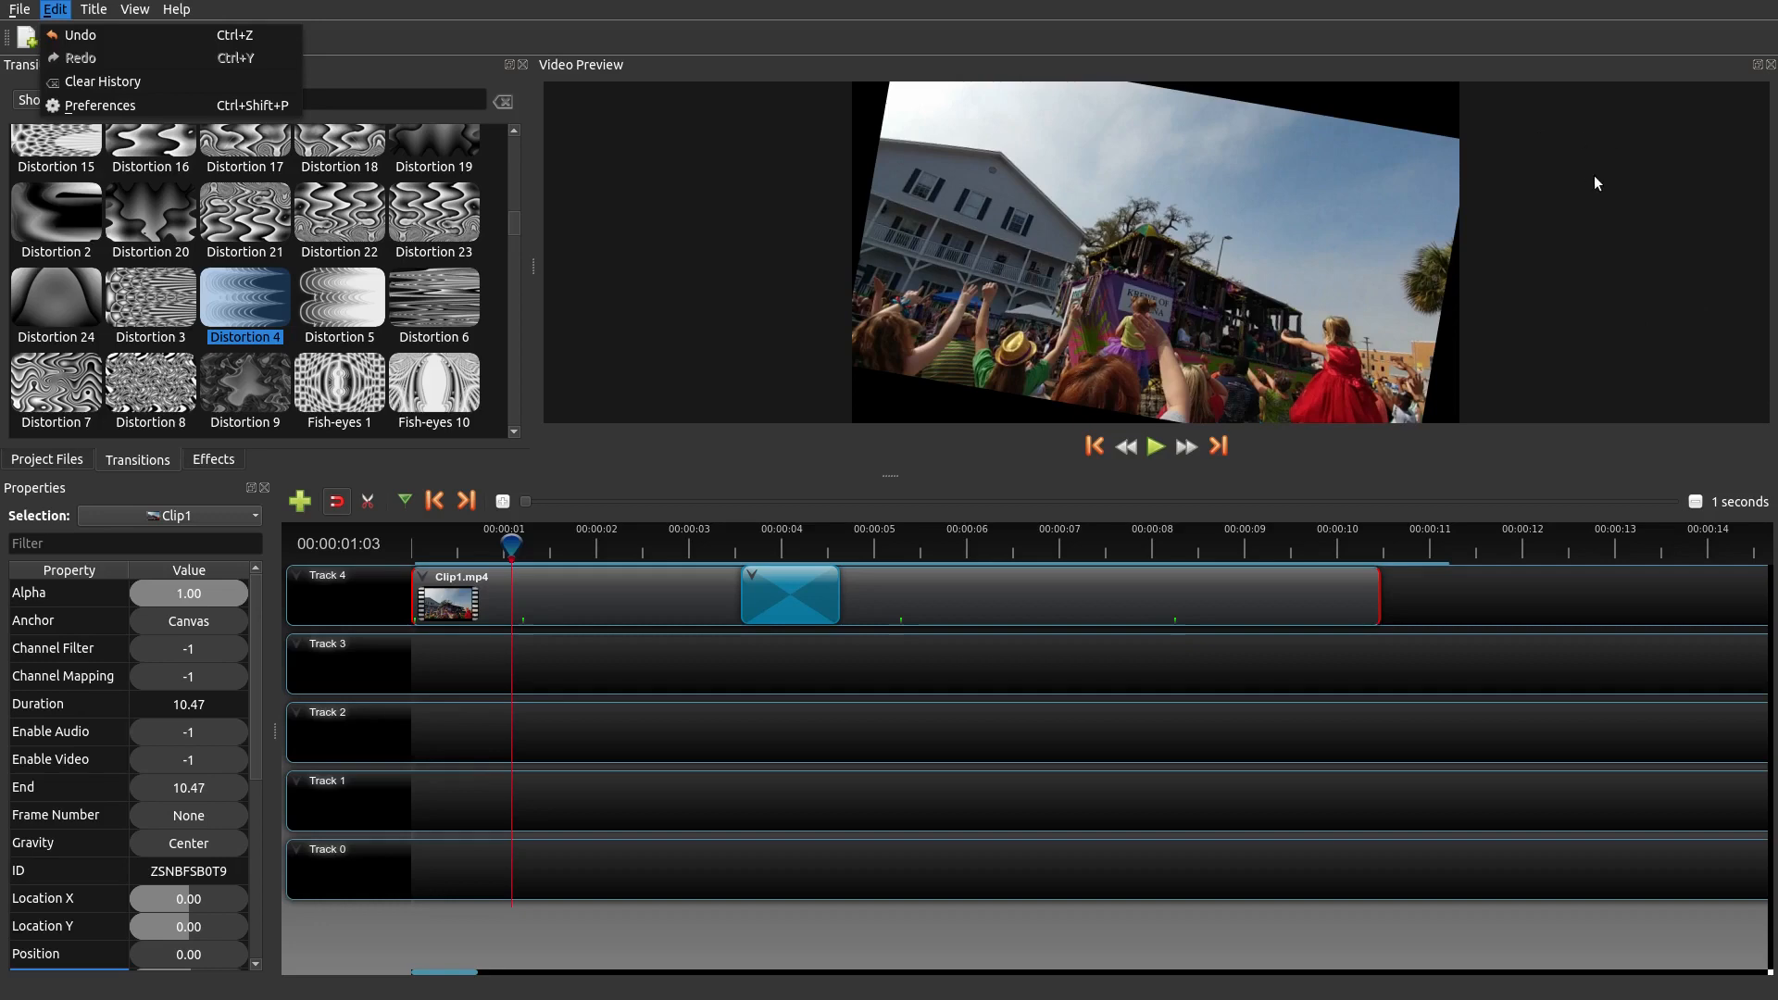
mouse_move(1558, 398)
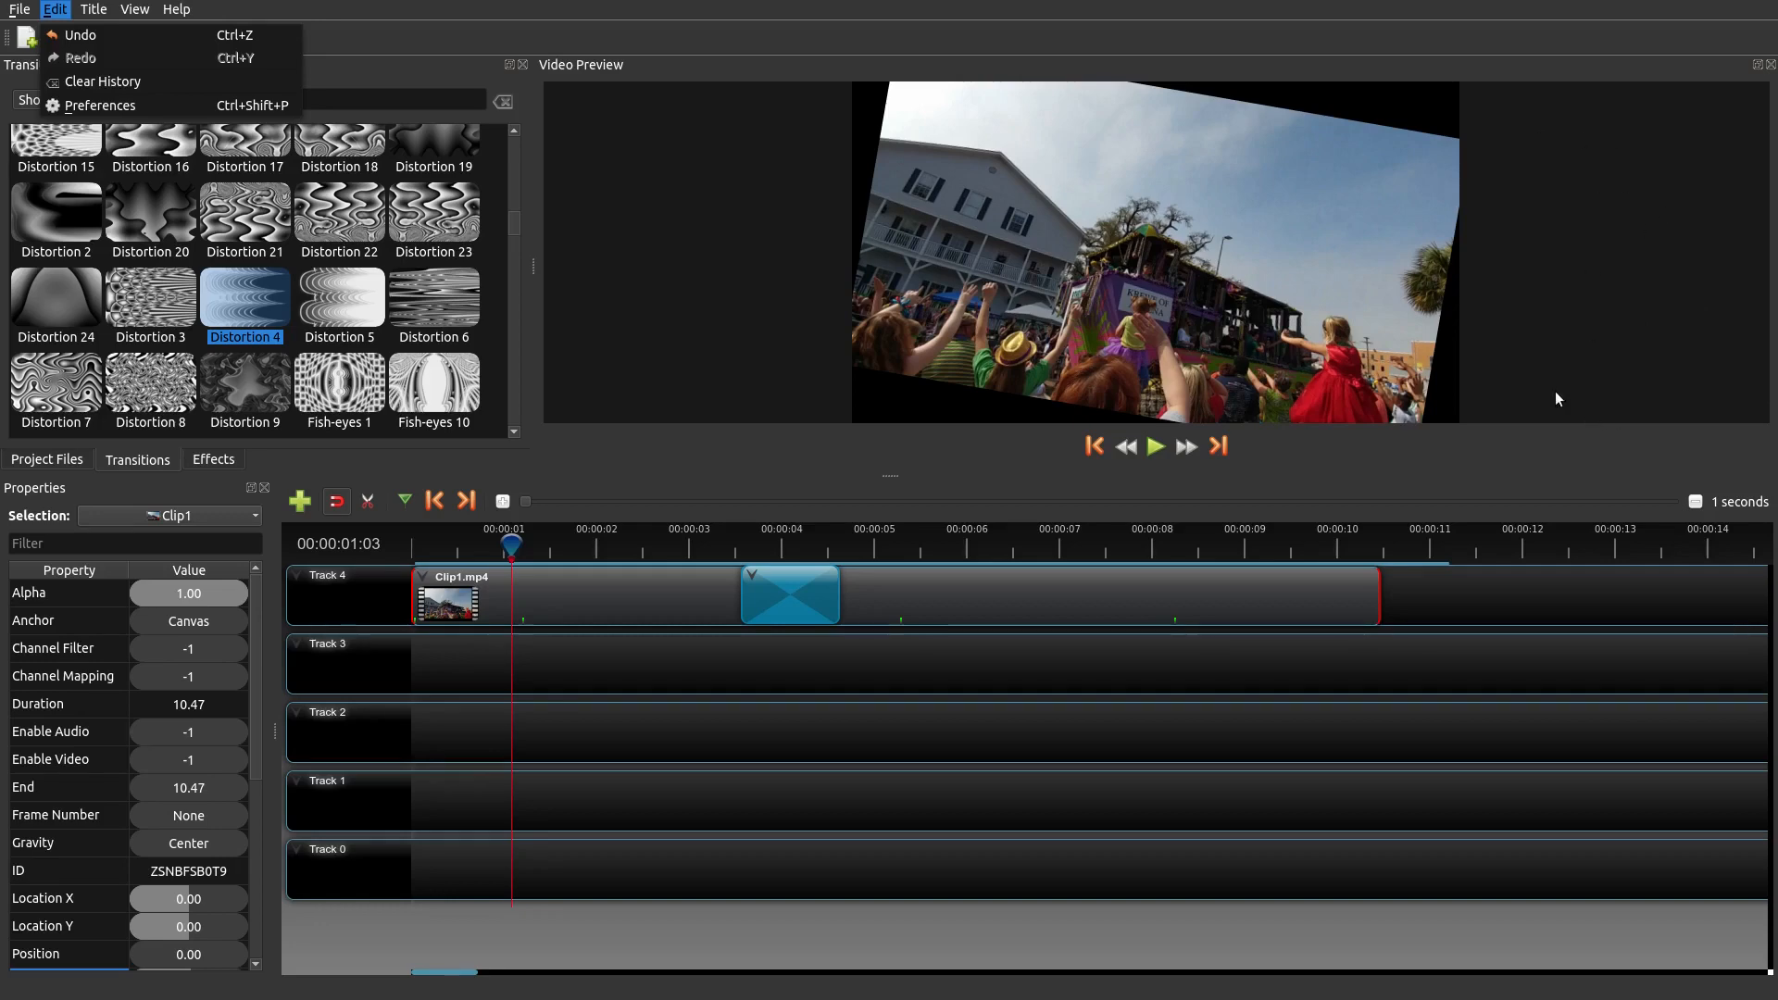
mouse_move(789, 684)
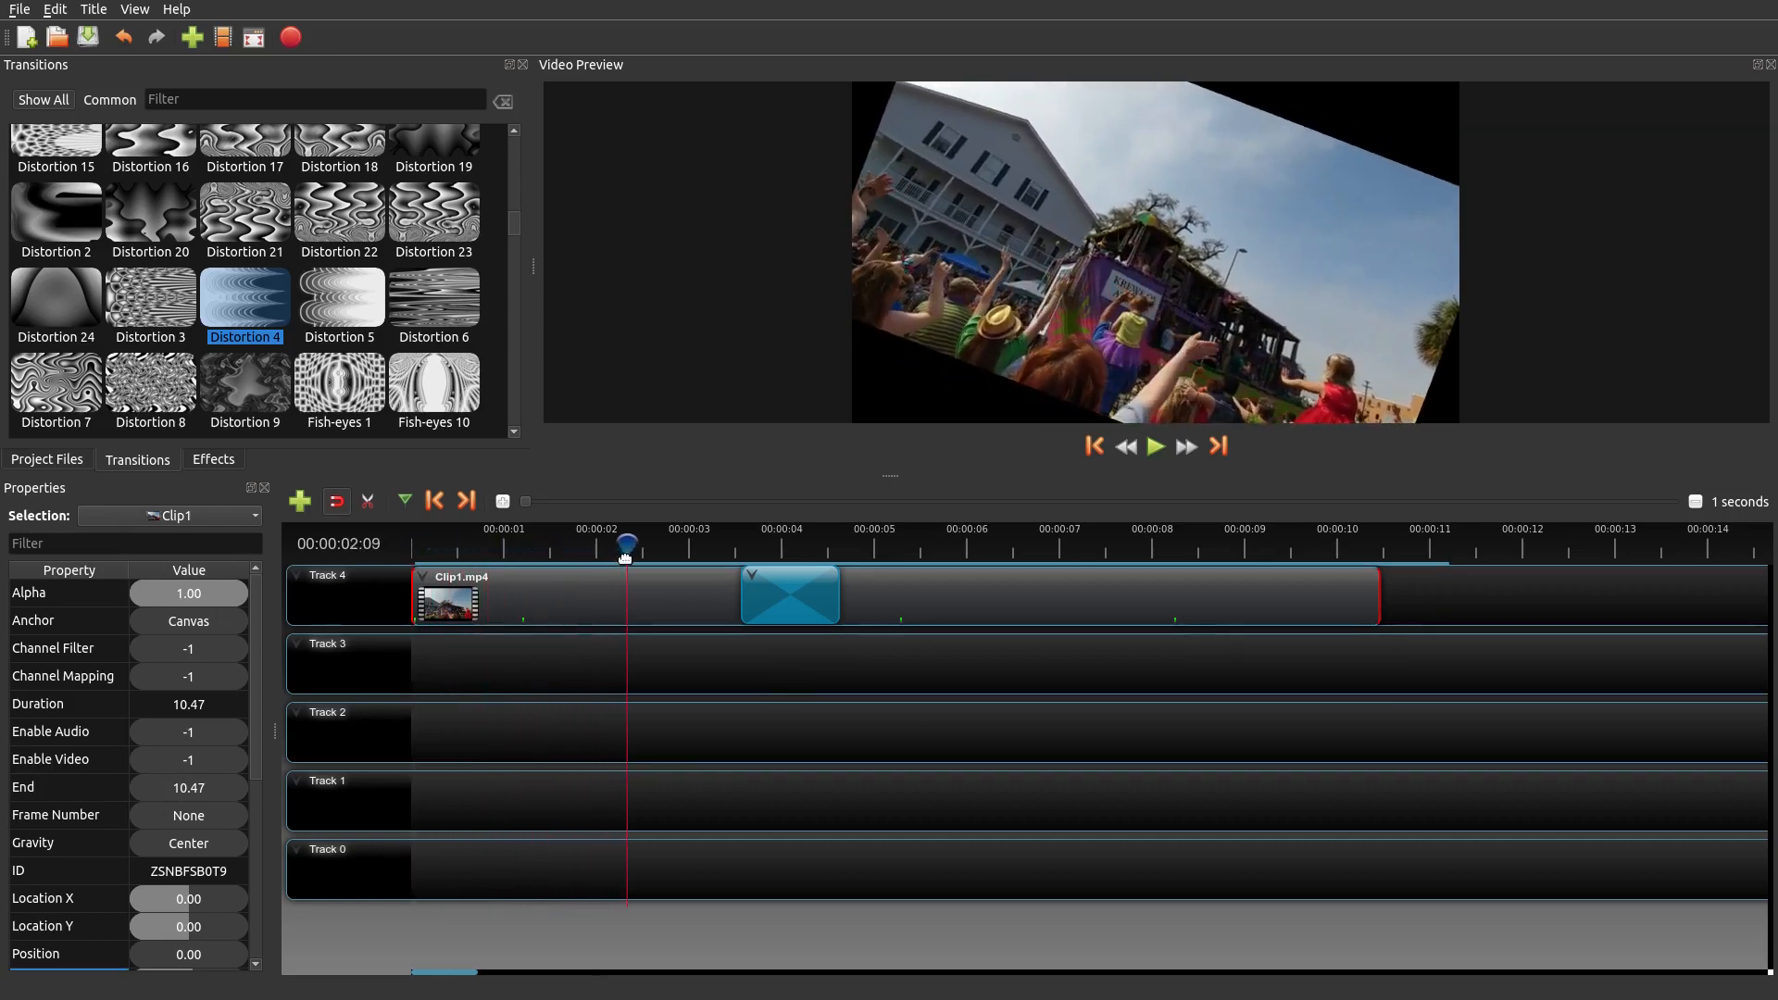
scroll("down", 3)
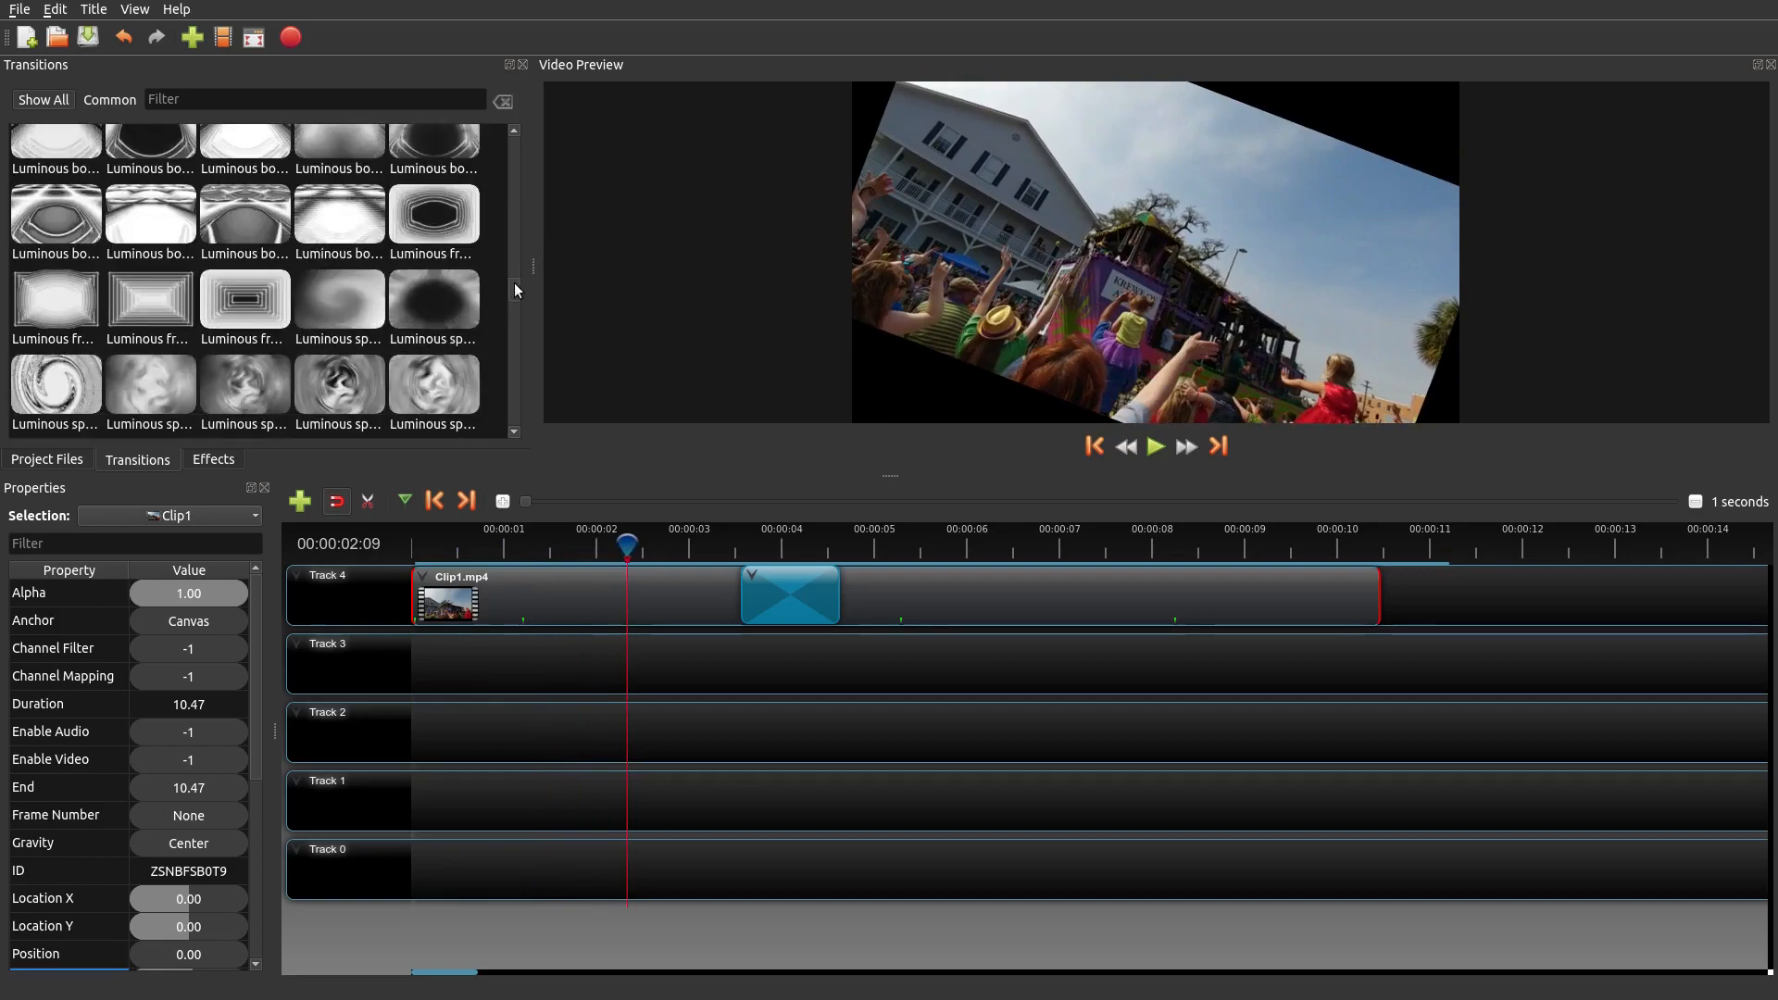
scroll("down", 3)
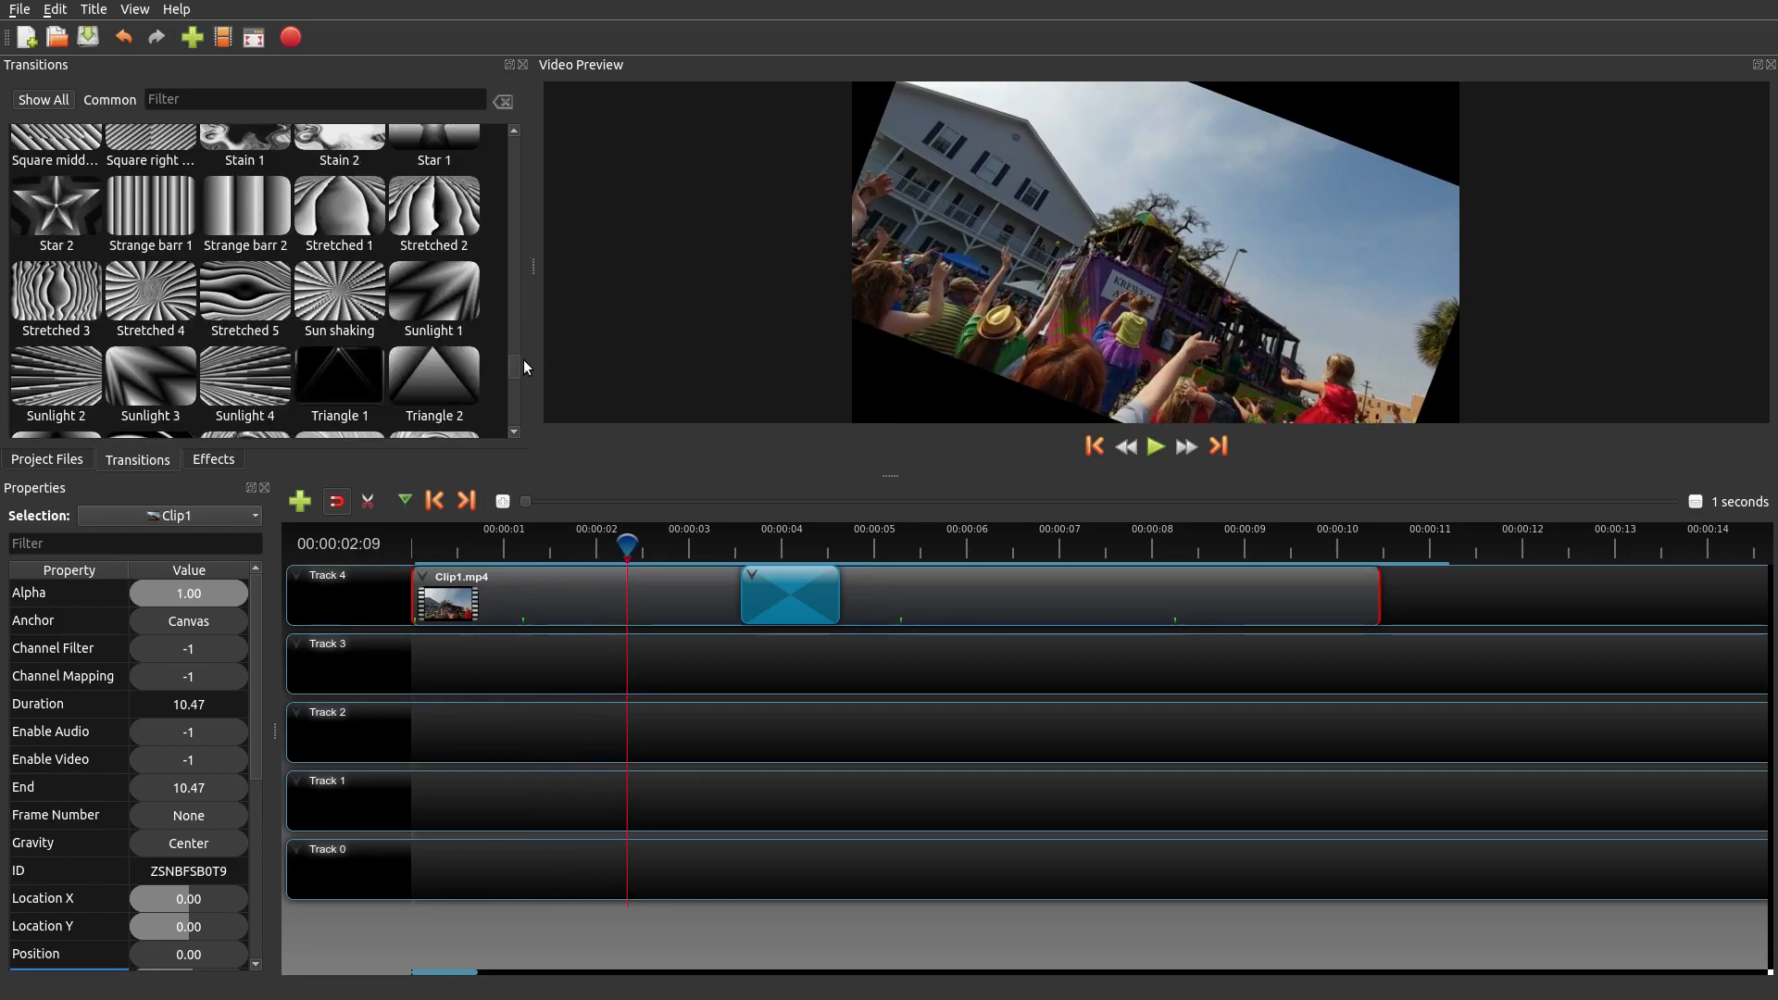
left_click(789, 594)
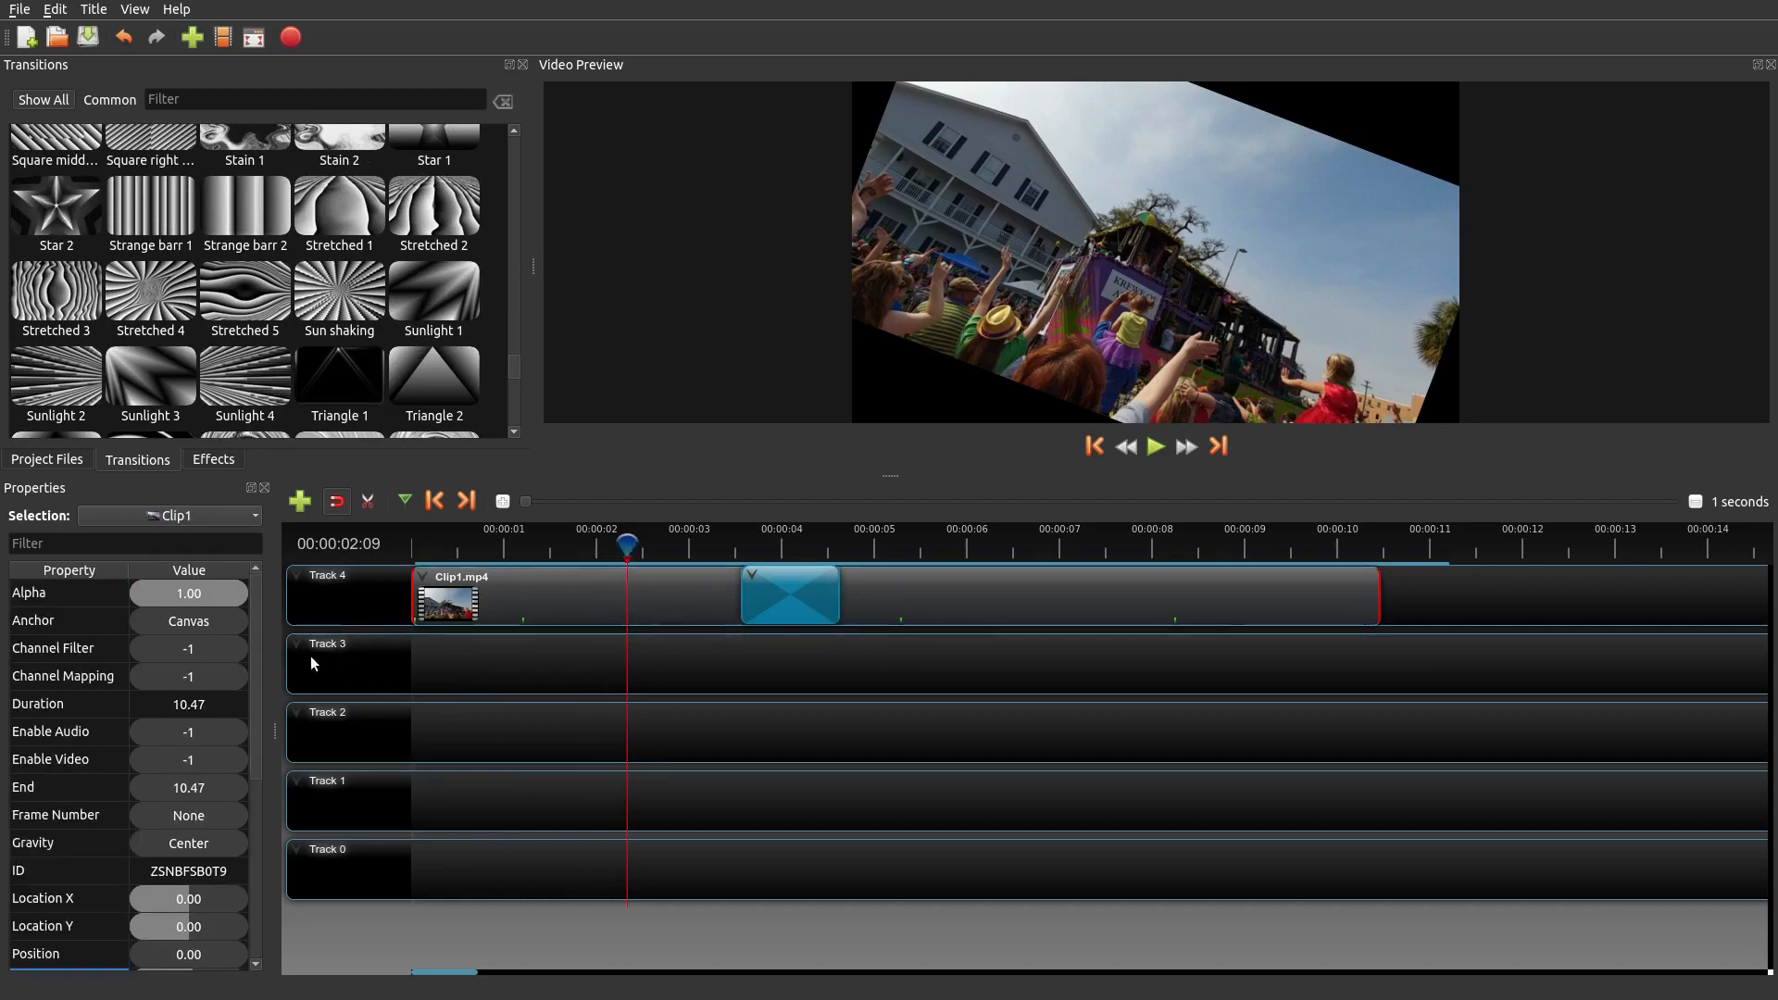
scroll("down", 3)
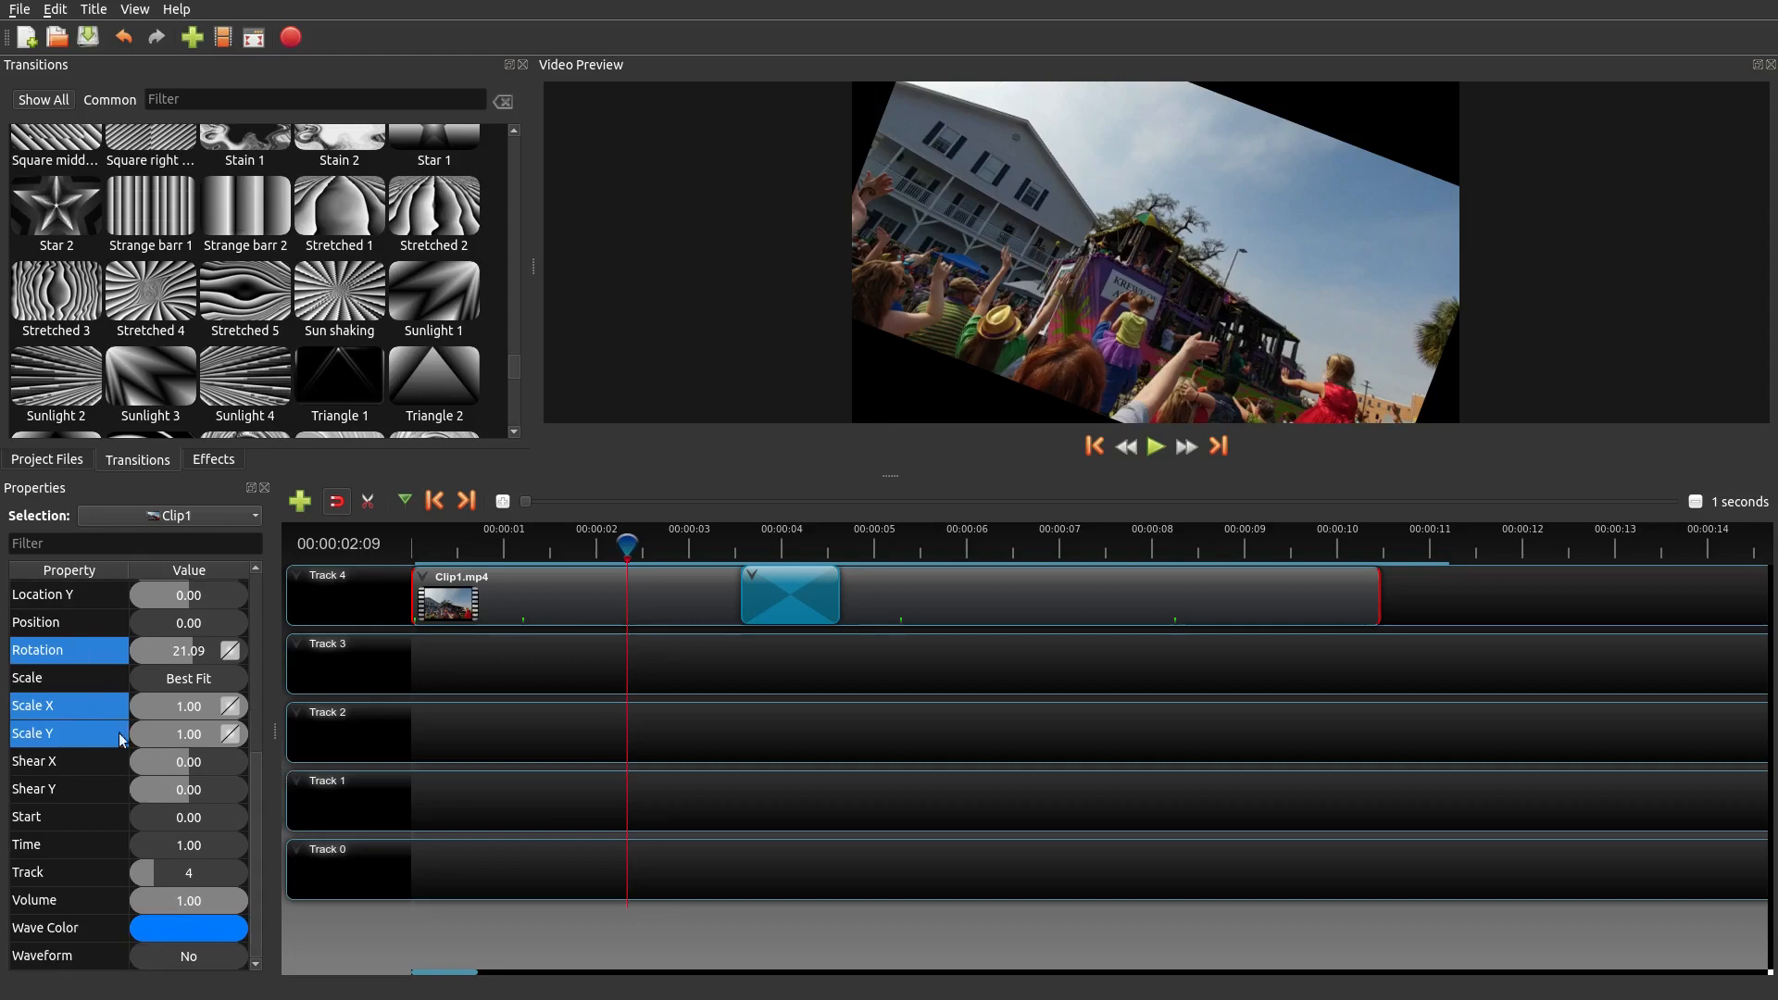
scroll("up", 3)
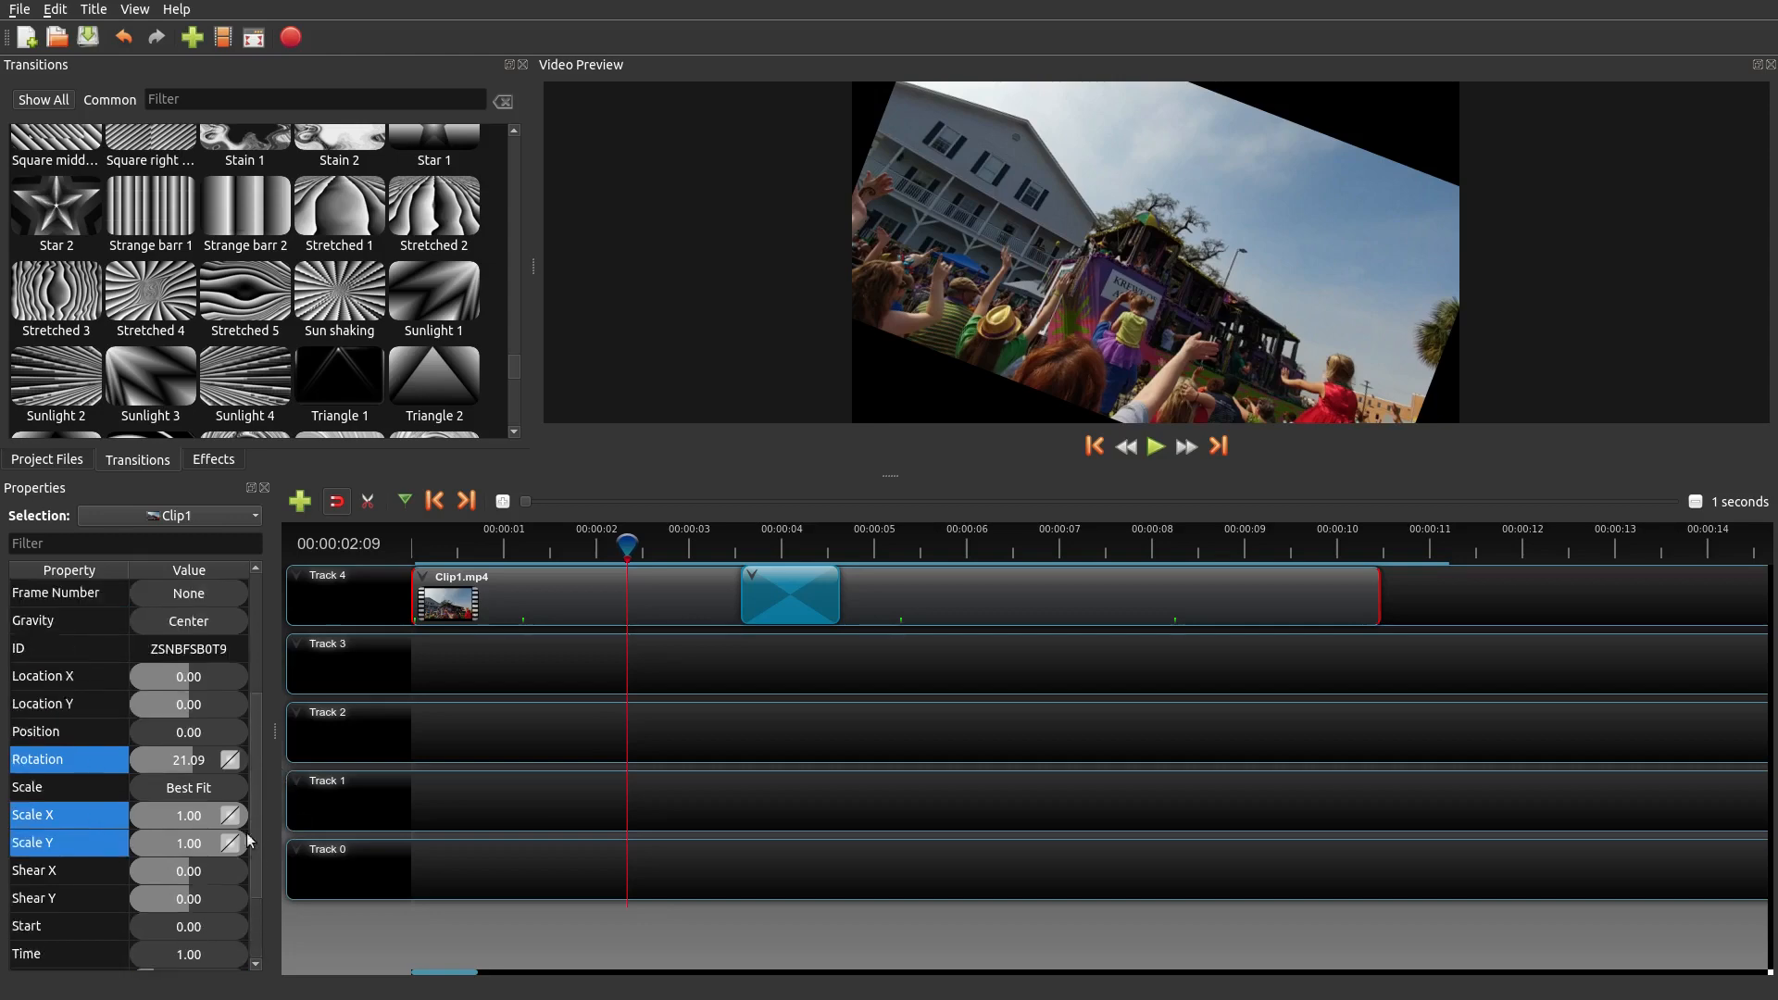